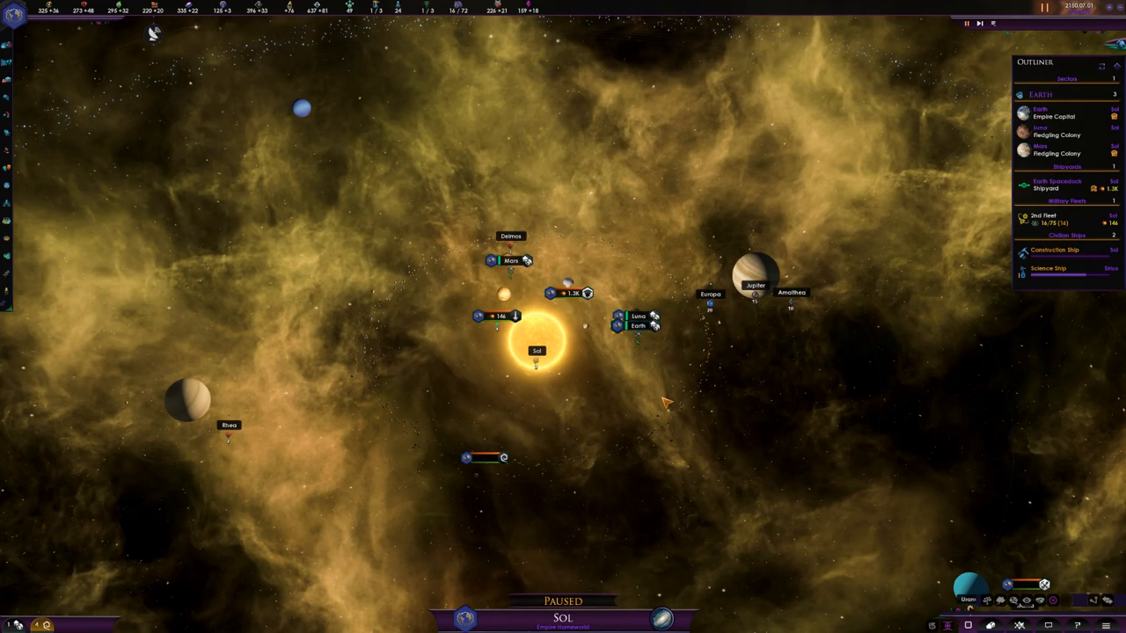
mouse_move(655, 380)
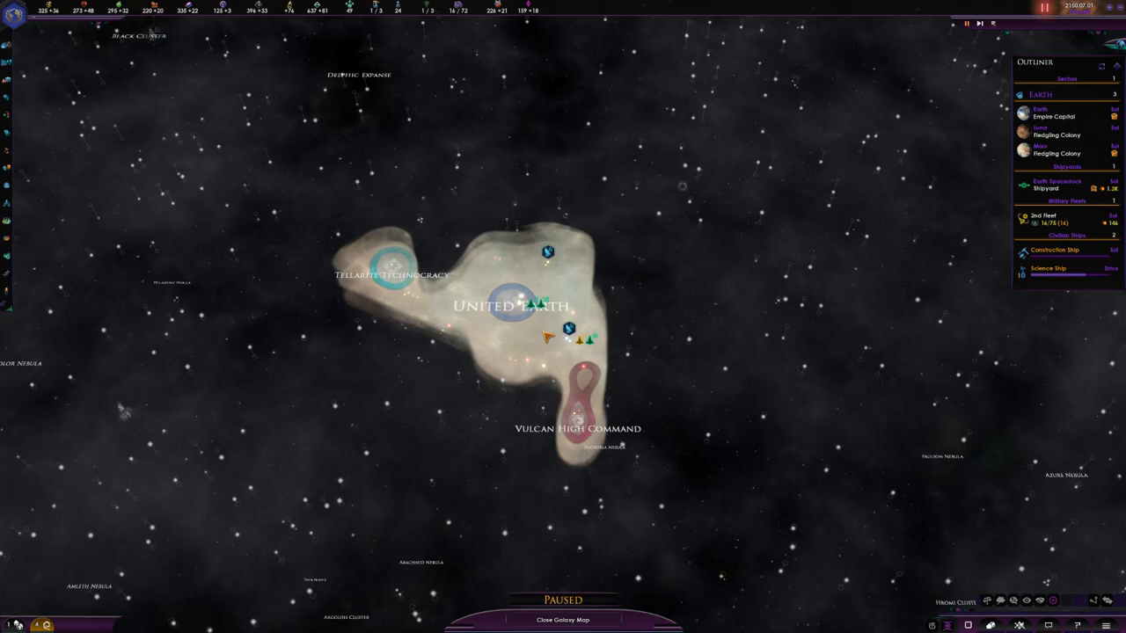
mouse_move(155, 31)
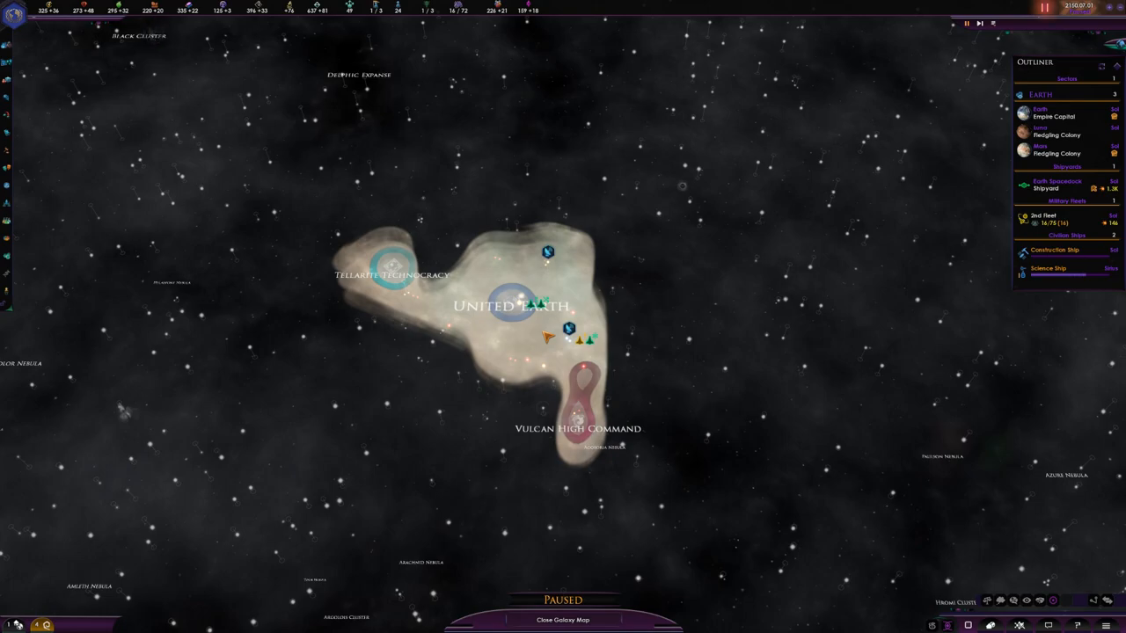
mouse_move(153, 31)
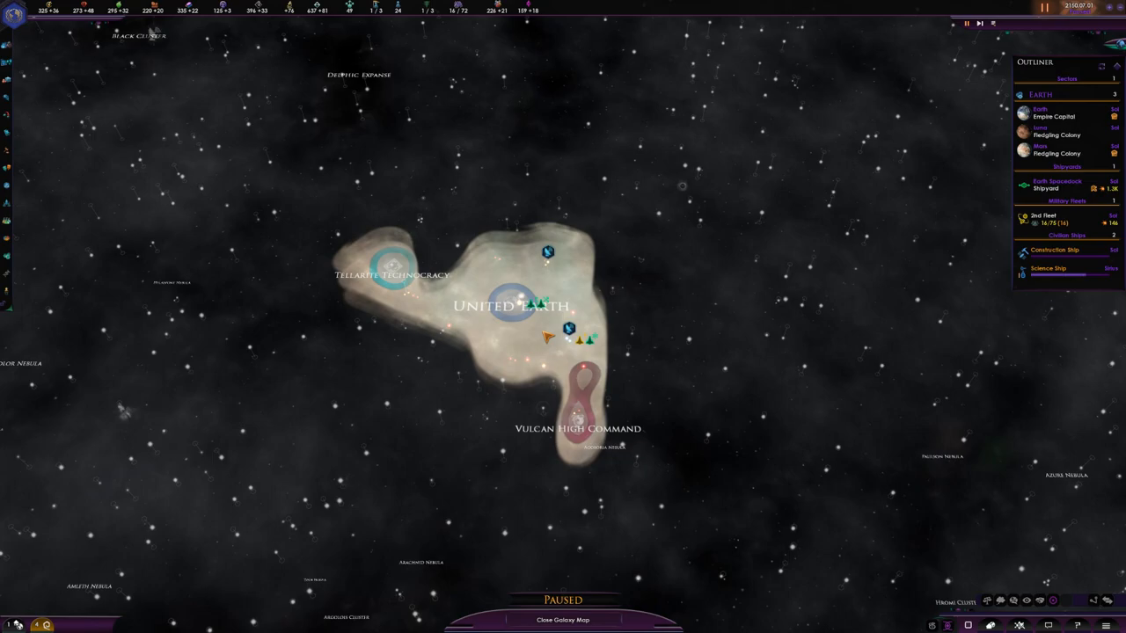
mouse_move(155, 33)
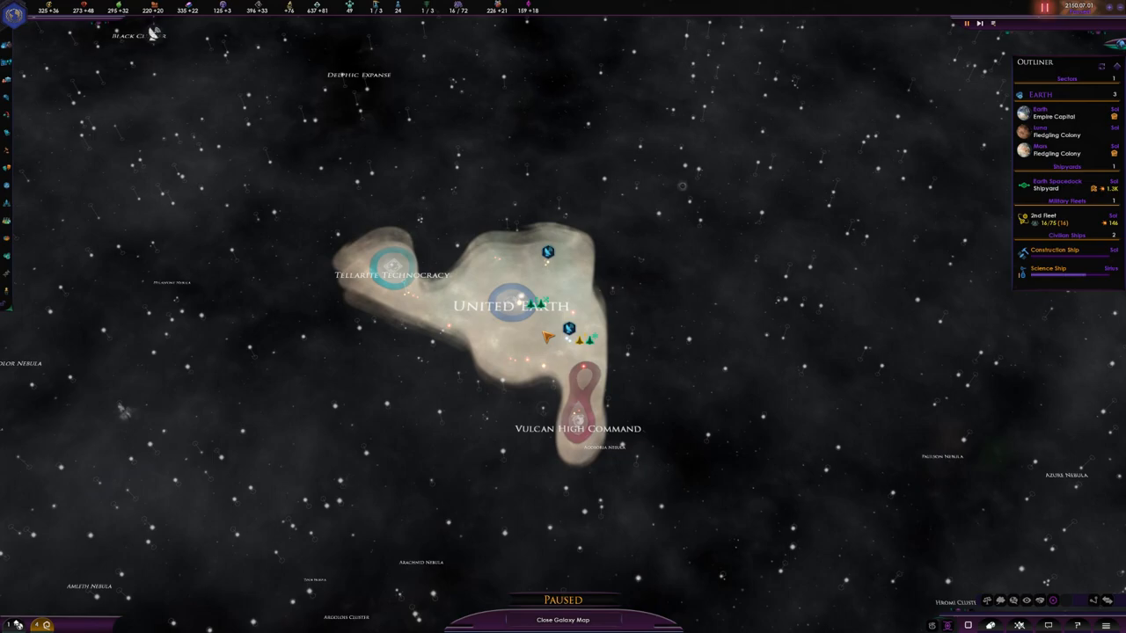
mouse_move(155, 32)
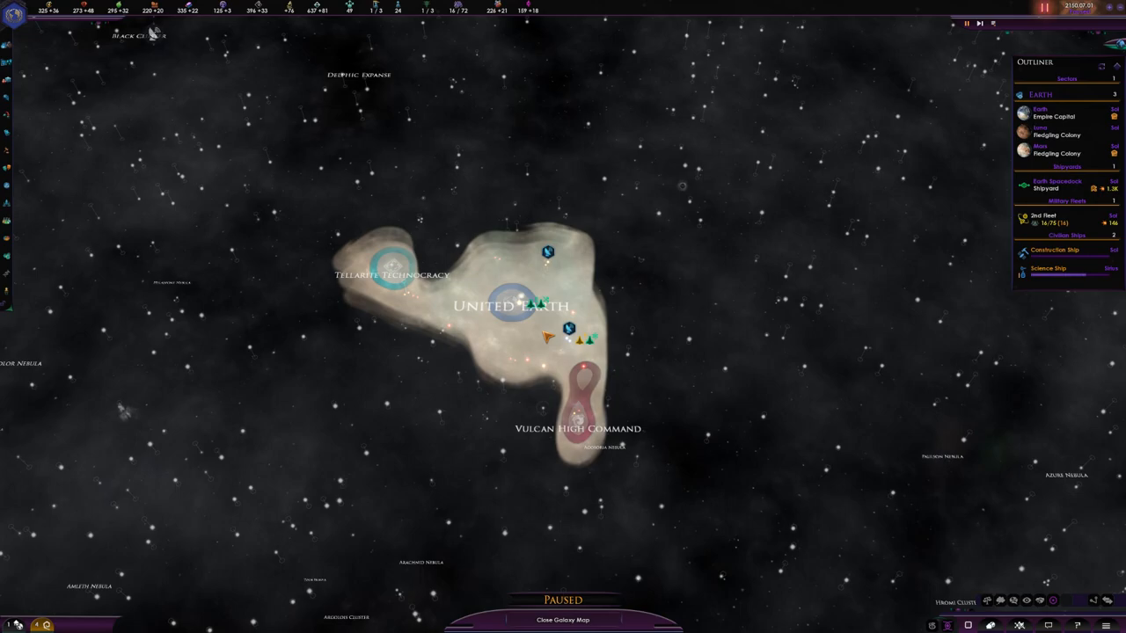
mouse_move(637, 306)
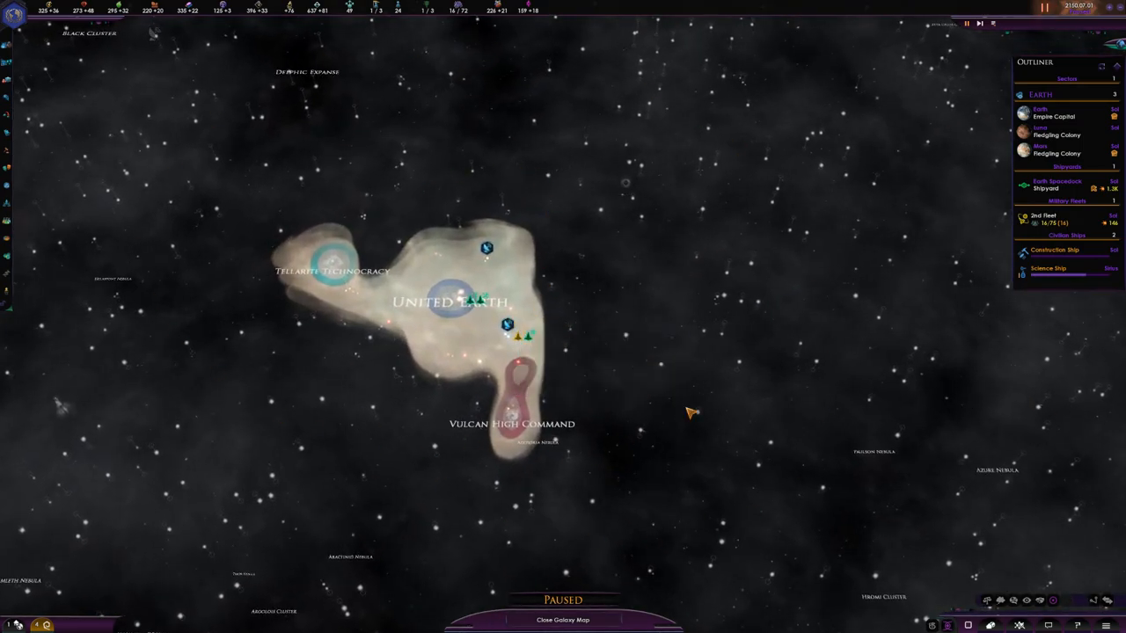
mouse_move(577, 204)
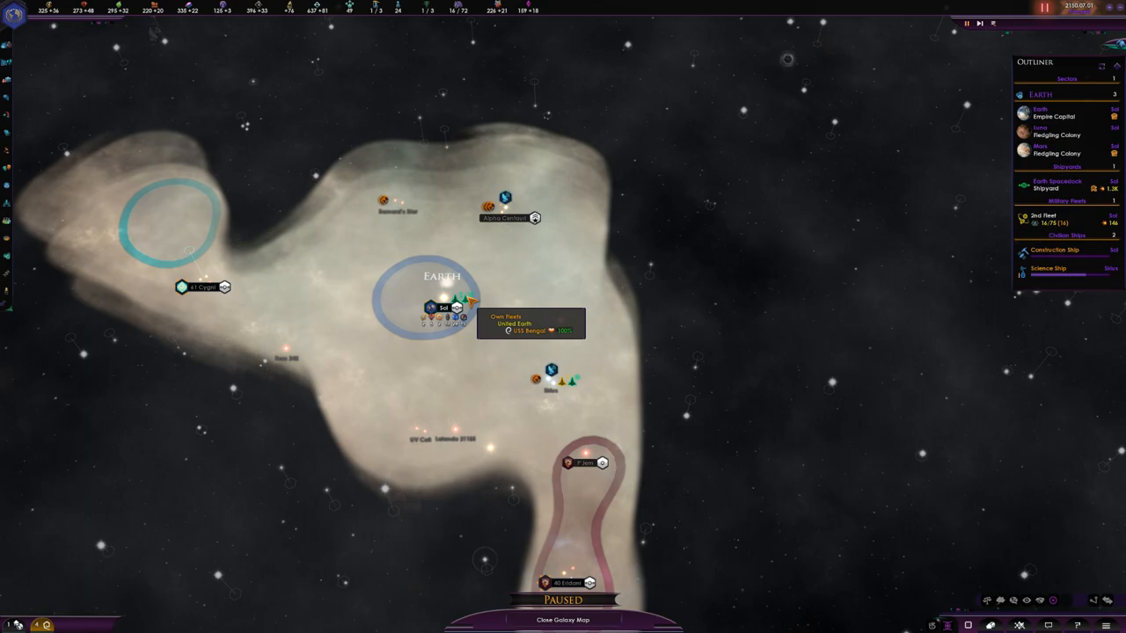
mouse_move(153, 33)
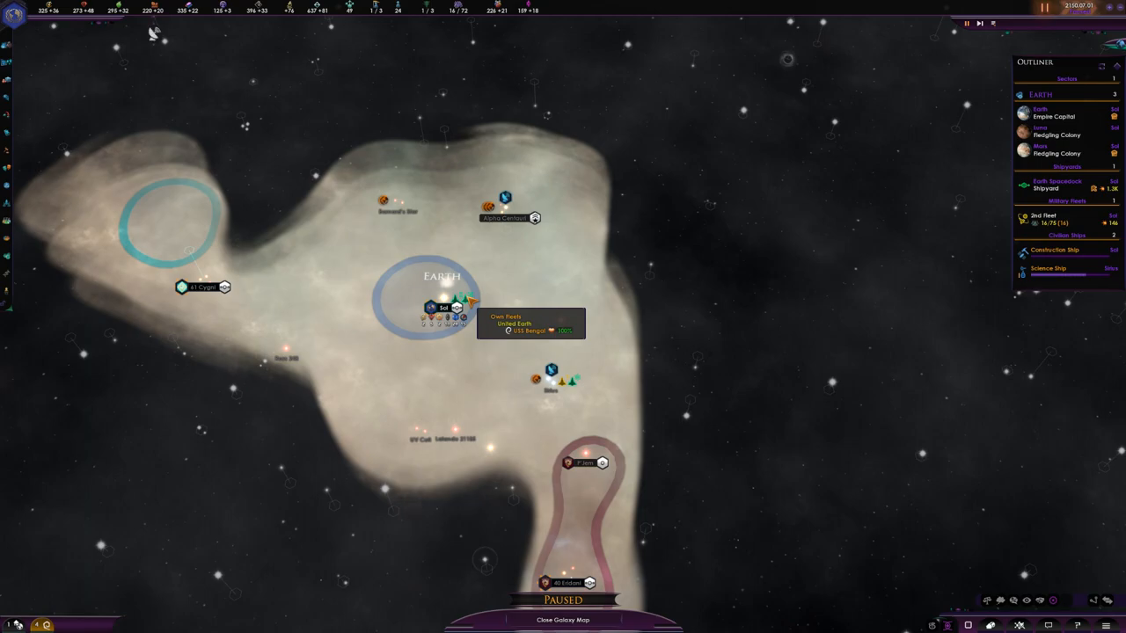
mouse_move(155, 37)
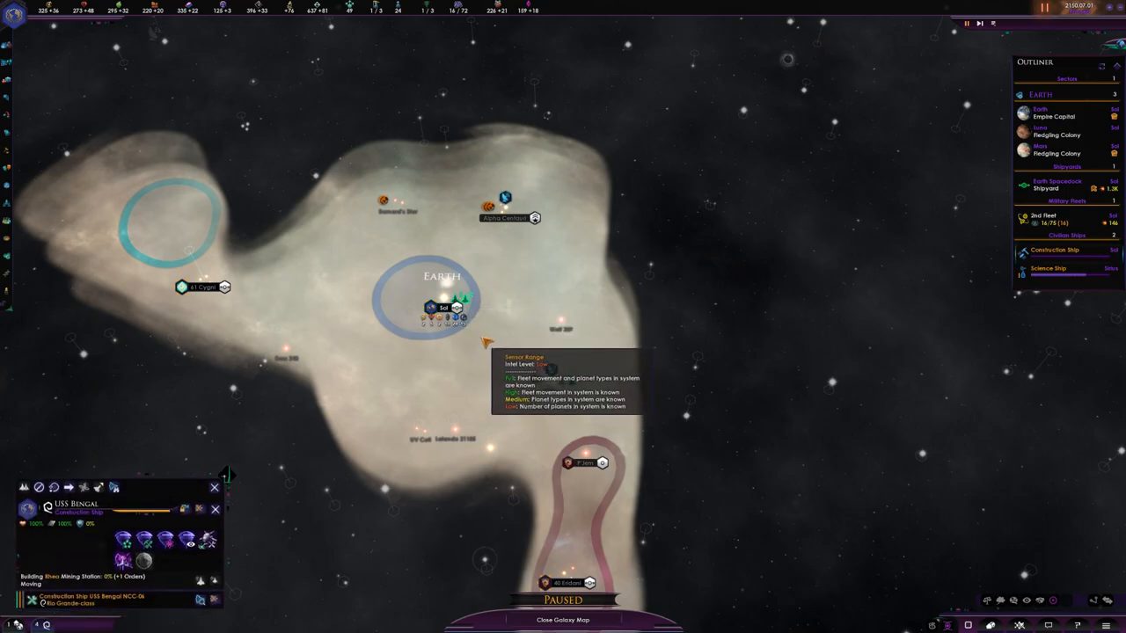
mouse_move(799, 310)
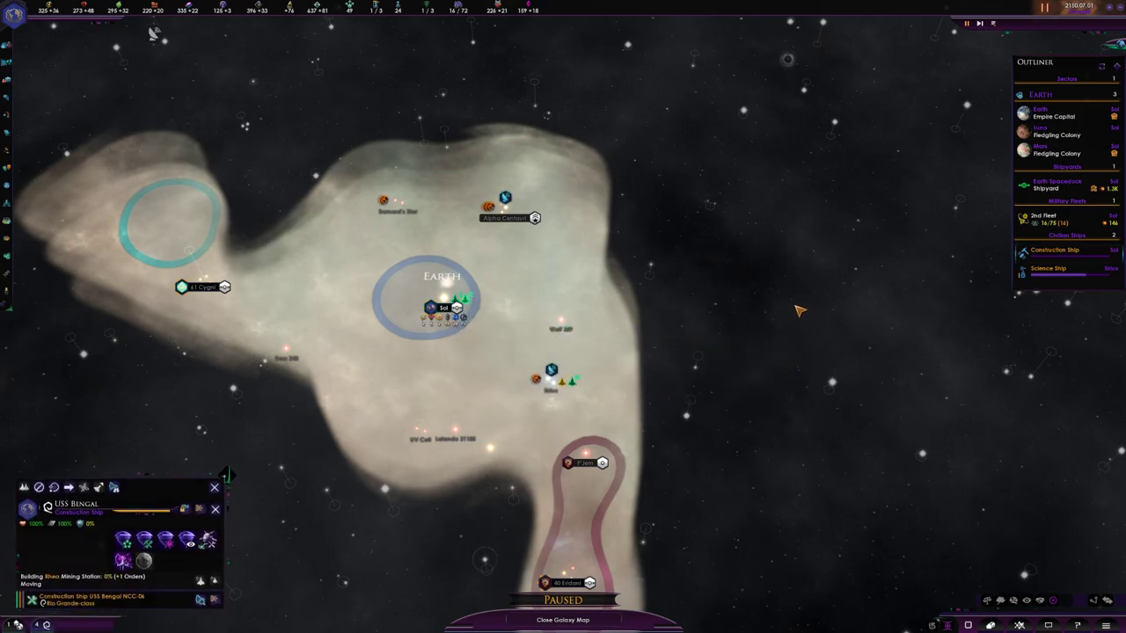
click(215, 487)
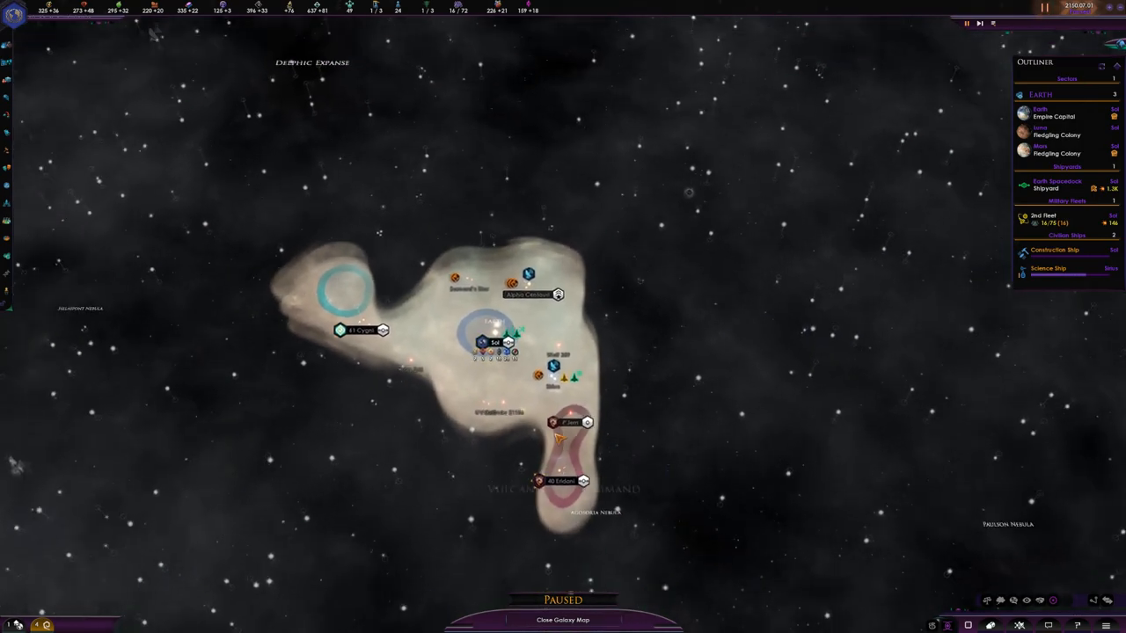
scroll(down, 3)
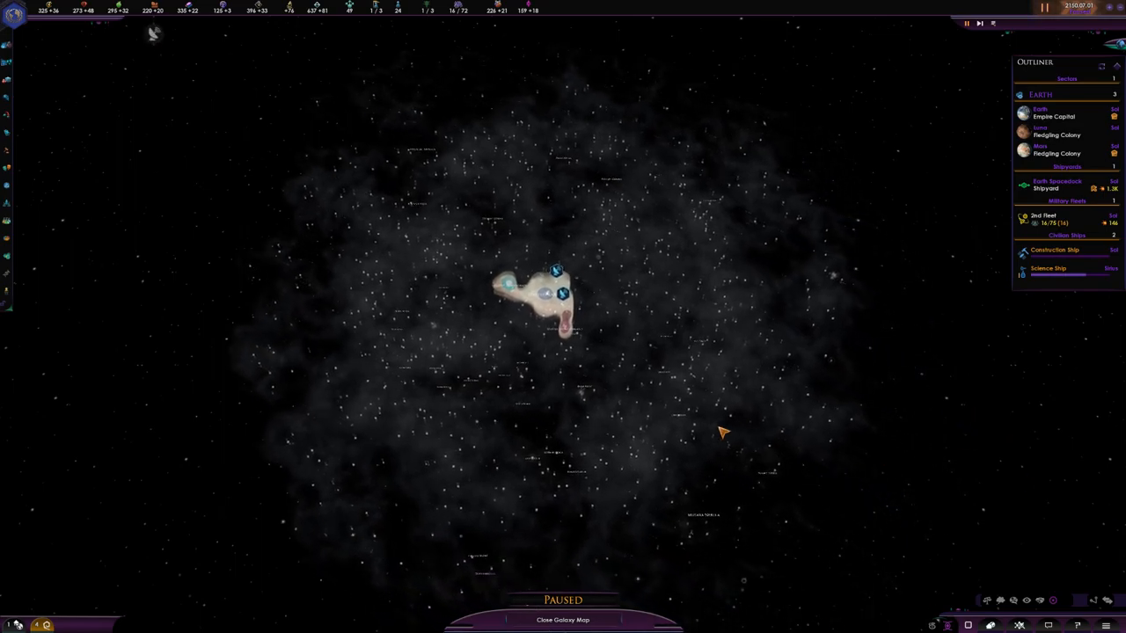
mouse_move(655, 377)
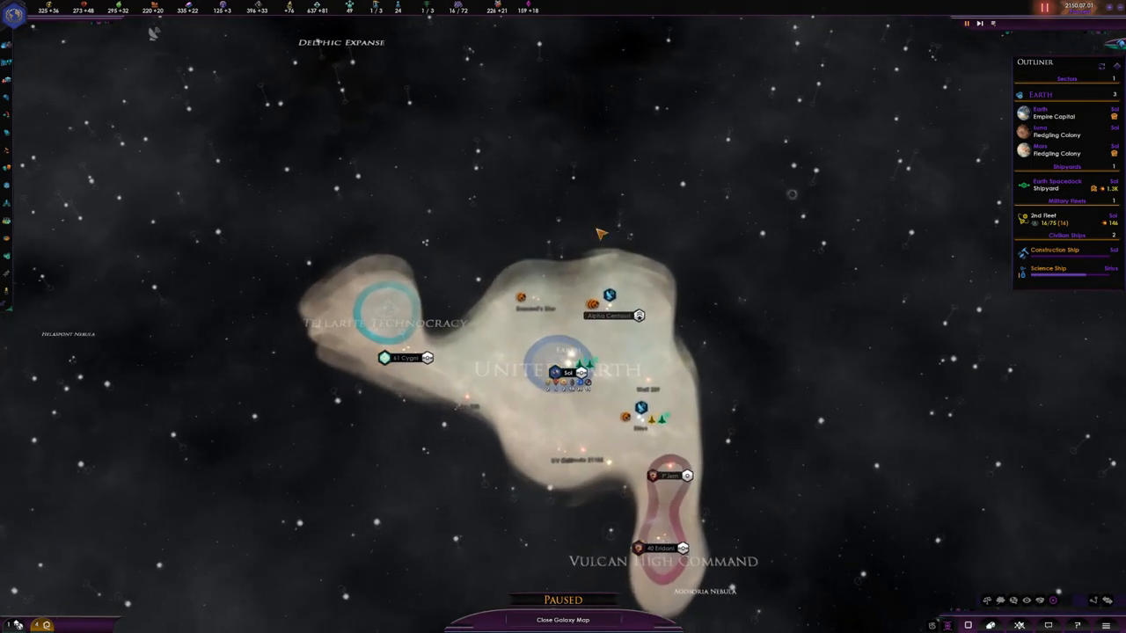
scroll(down, 3)
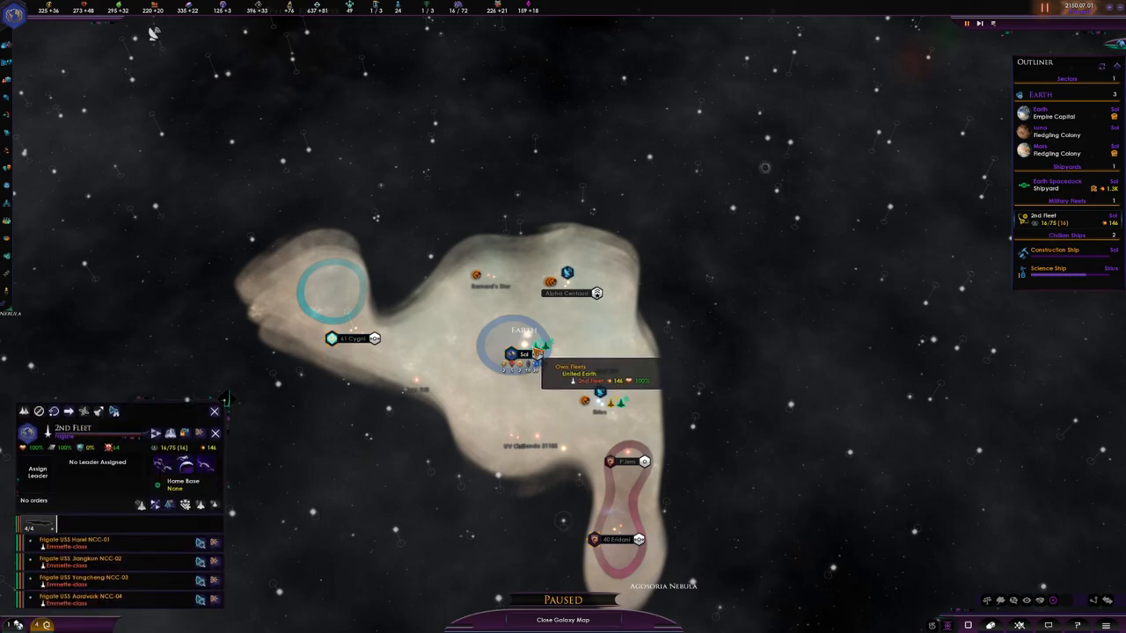
Propose a non-aggression pact to the Vulcan High Command and close the diplomacy screen
click(215, 412)
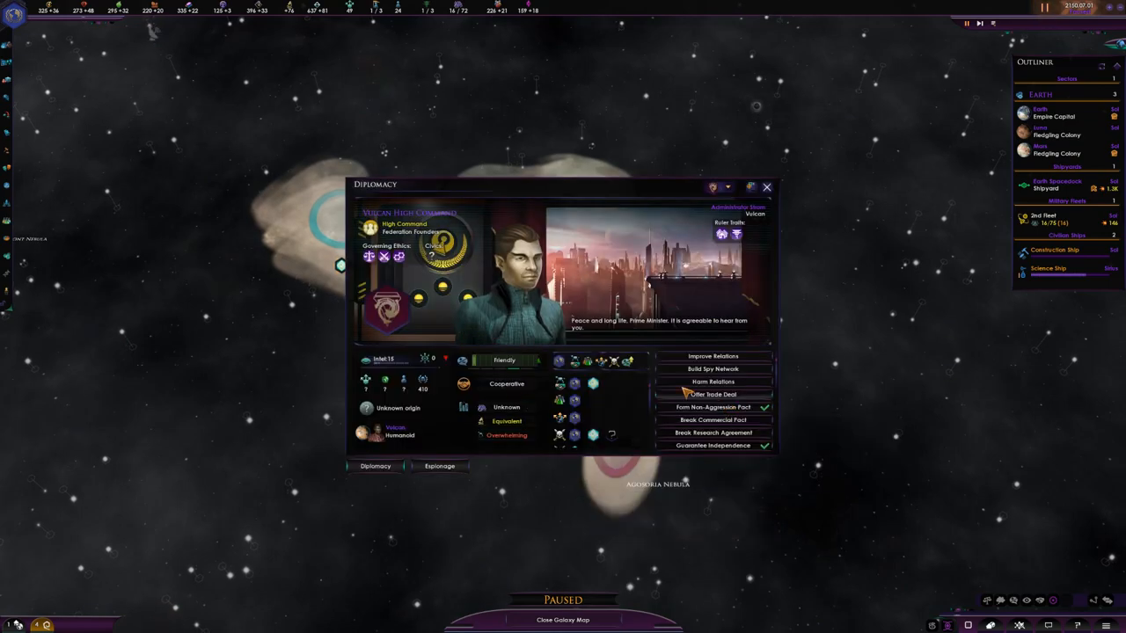
click(713, 406)
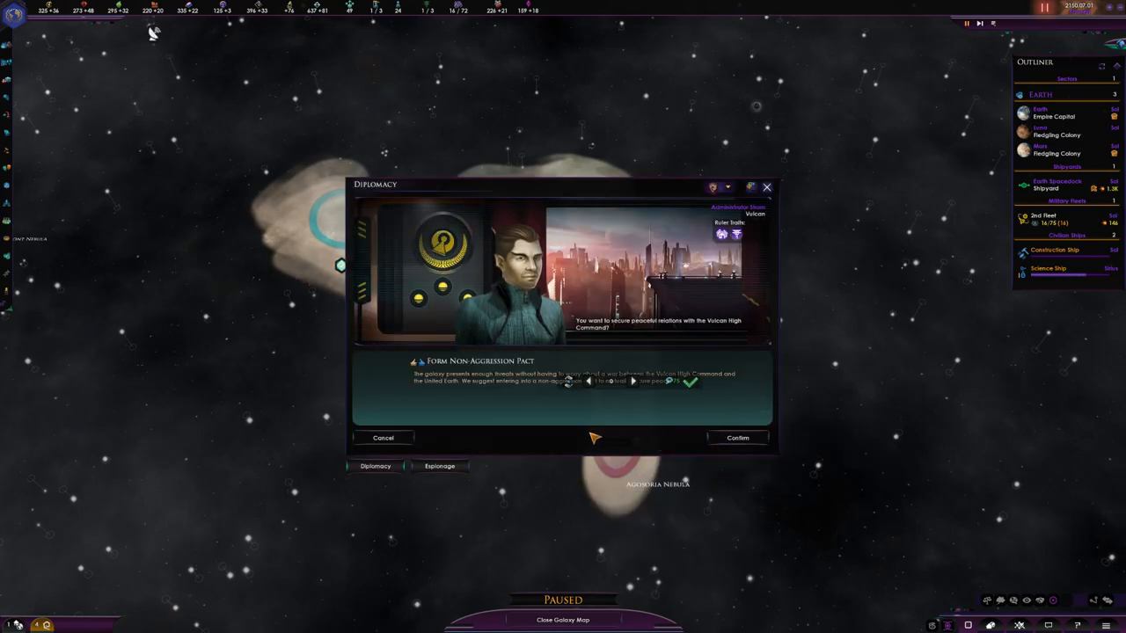
click(737, 436)
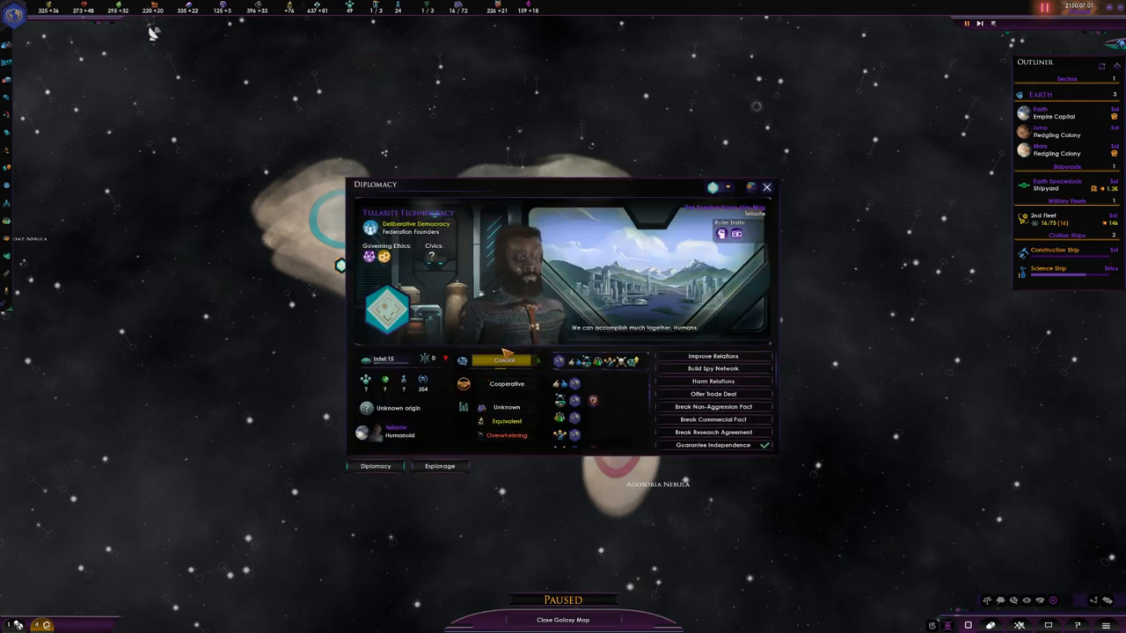
mouse_move(484, 341)
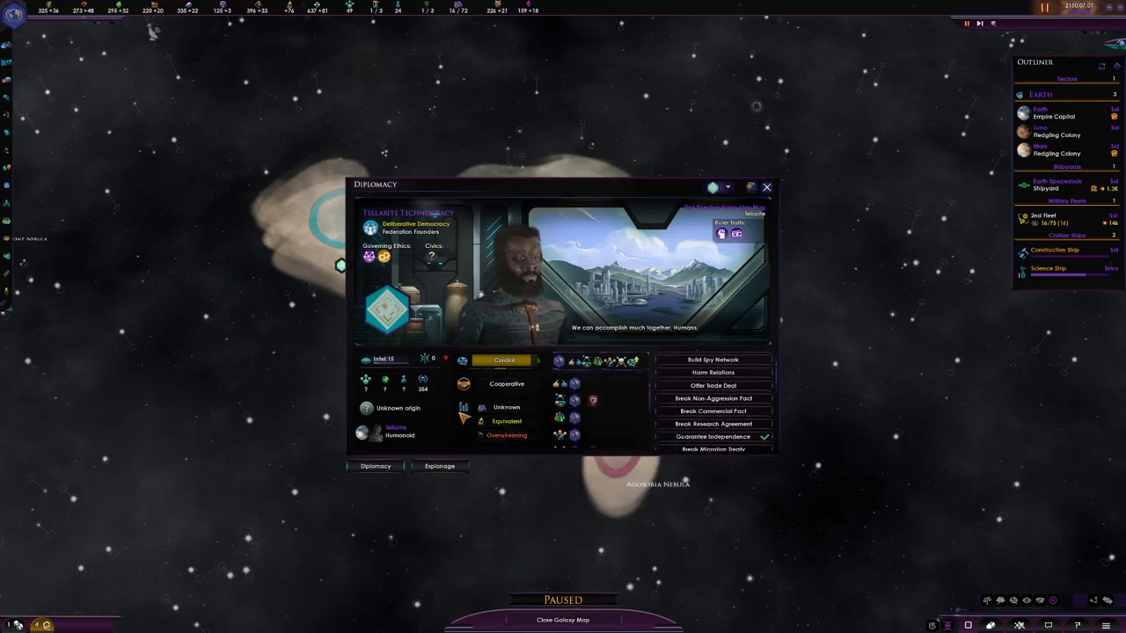
mouse_move(763, 200)
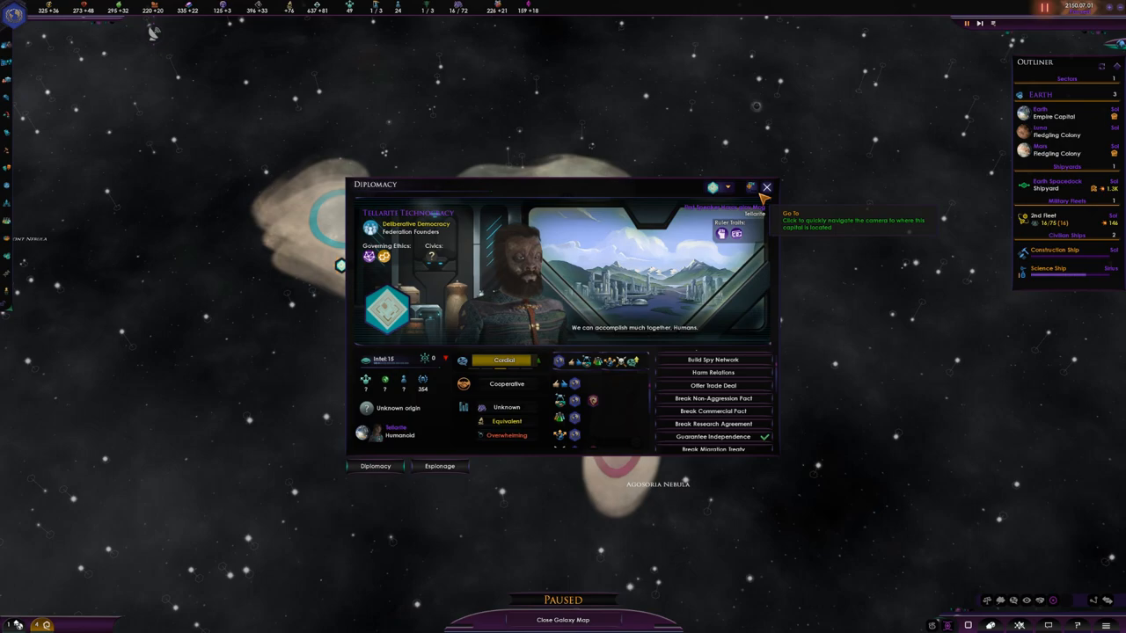
click(767, 186)
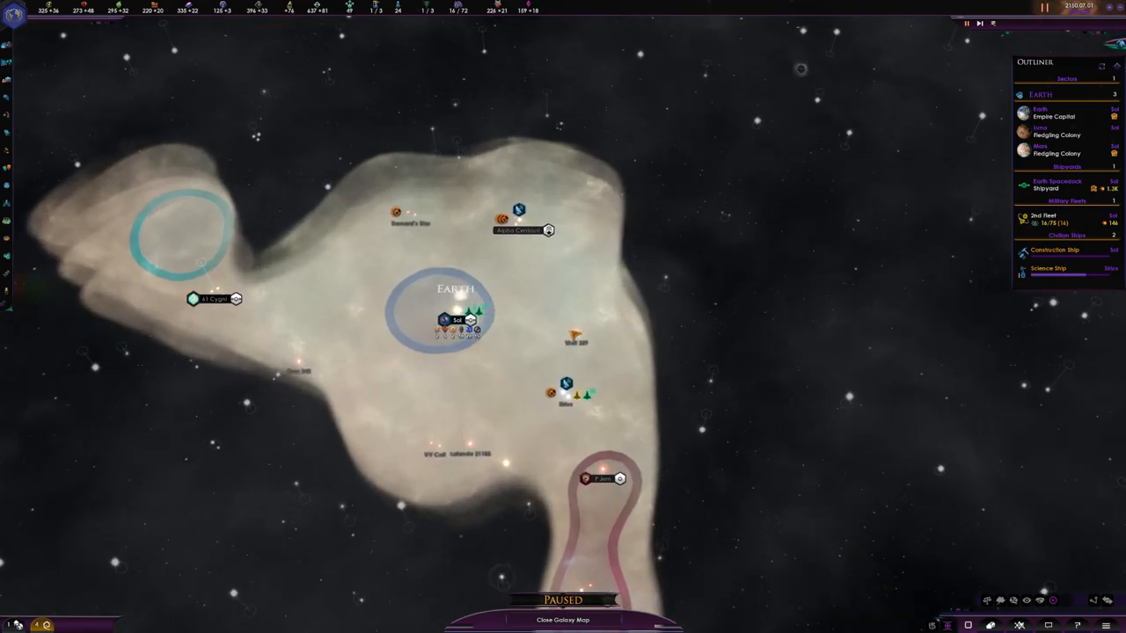
Check the science ship's survey and enter the Sol star system
click(1049, 267)
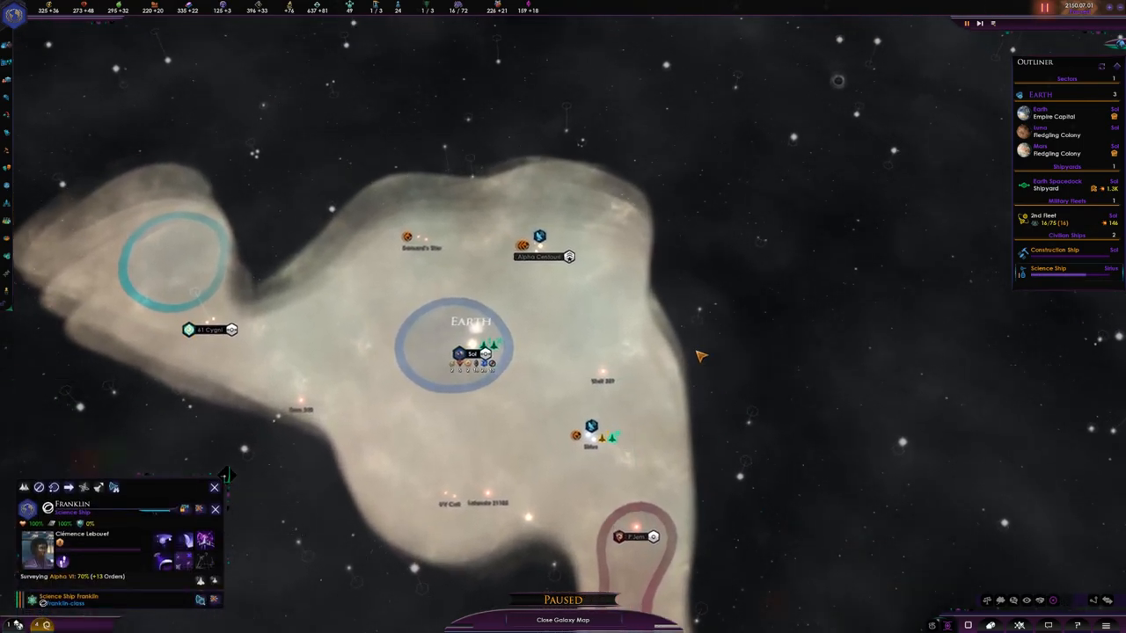
scroll(down, 3)
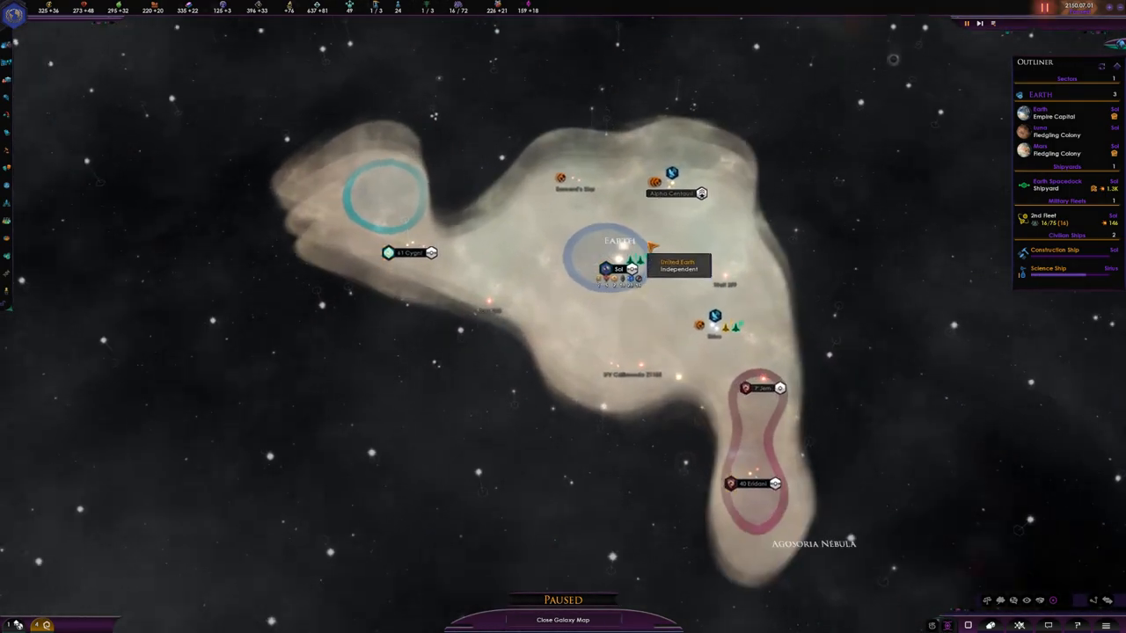
click(1044, 219)
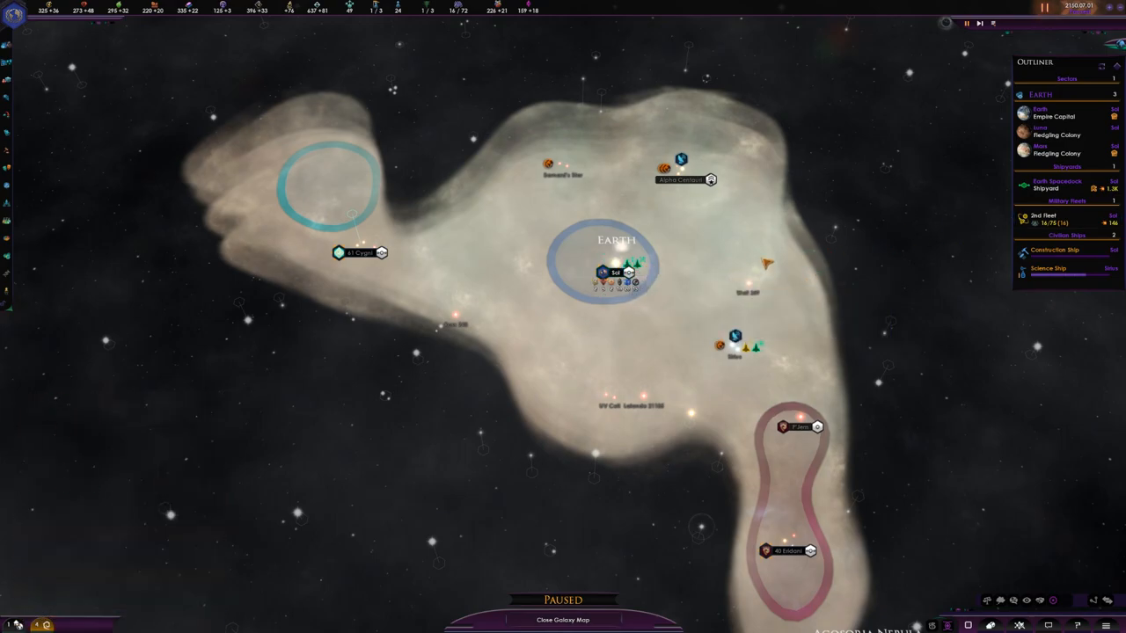
mouse_move(616, 273)
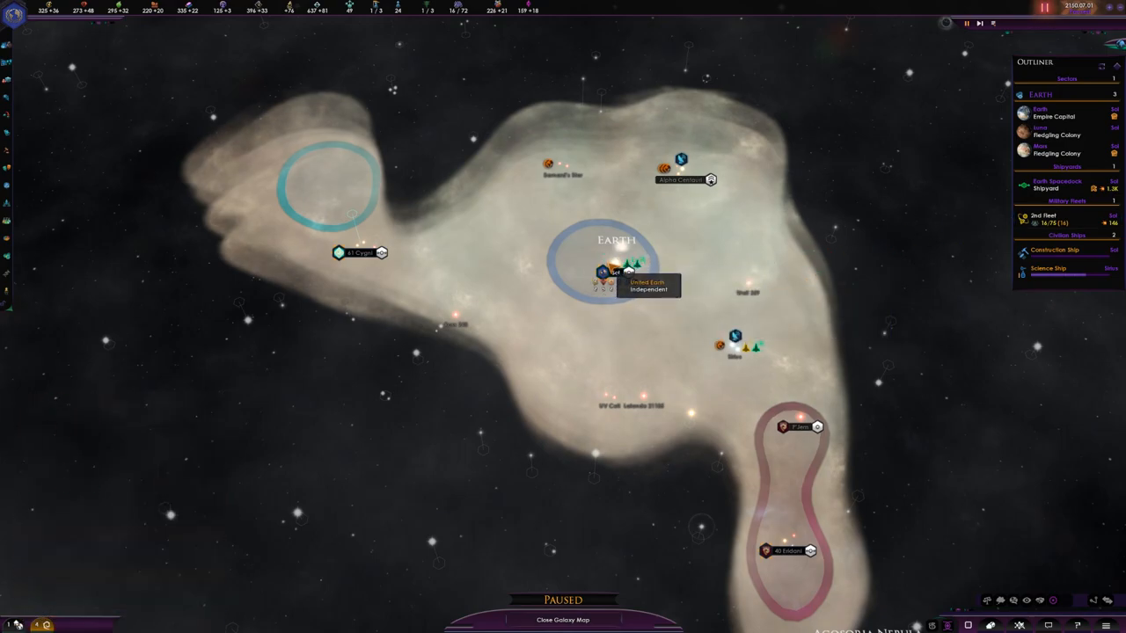
scroll(up, 3)
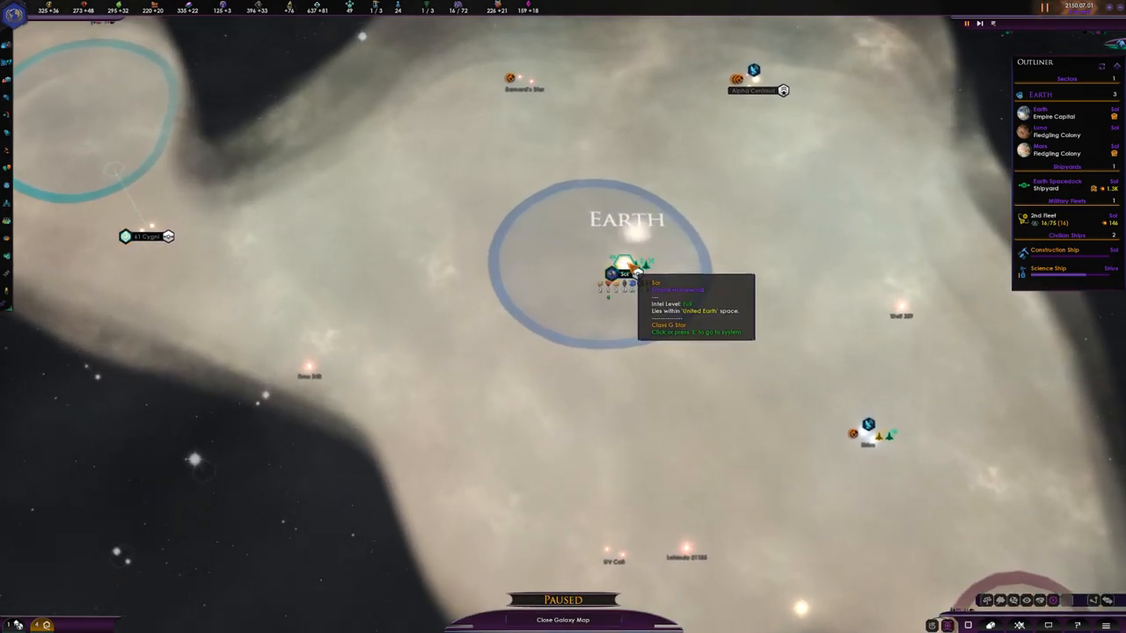
click(624, 275)
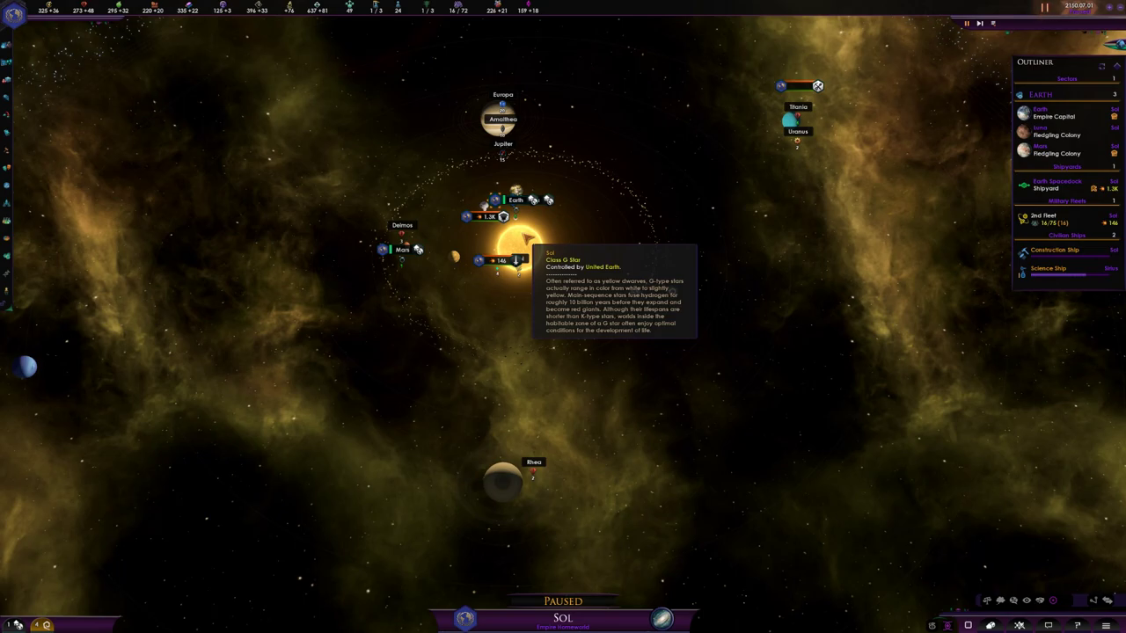
Select the 2nd Fleet and return to the galaxy map showing the research agreement notice
click(1042, 218)
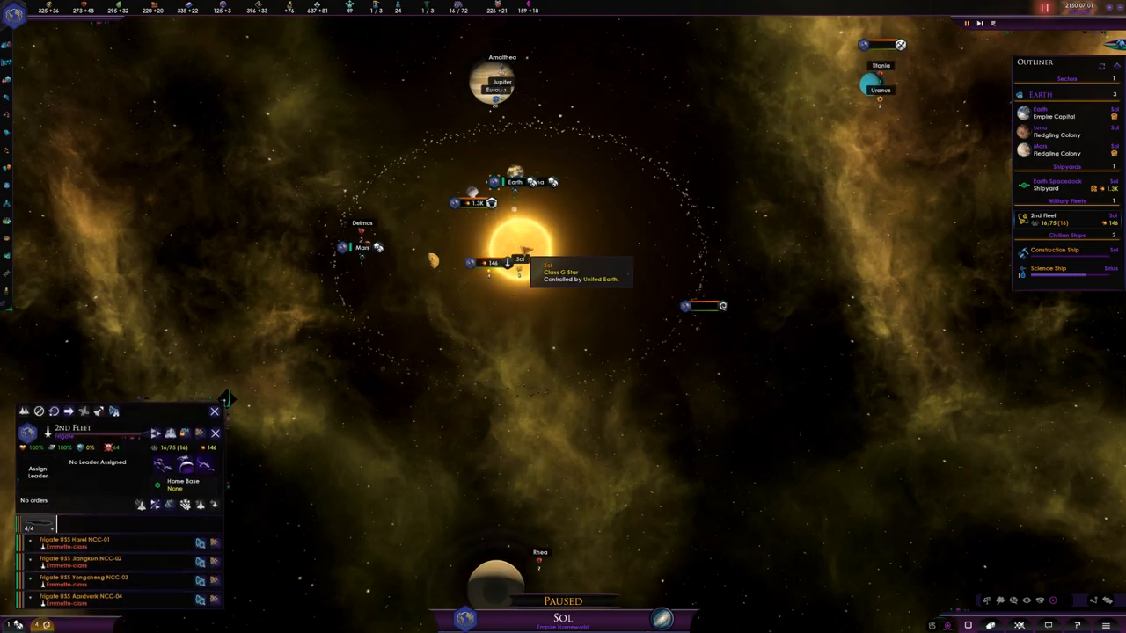
click(215, 412)
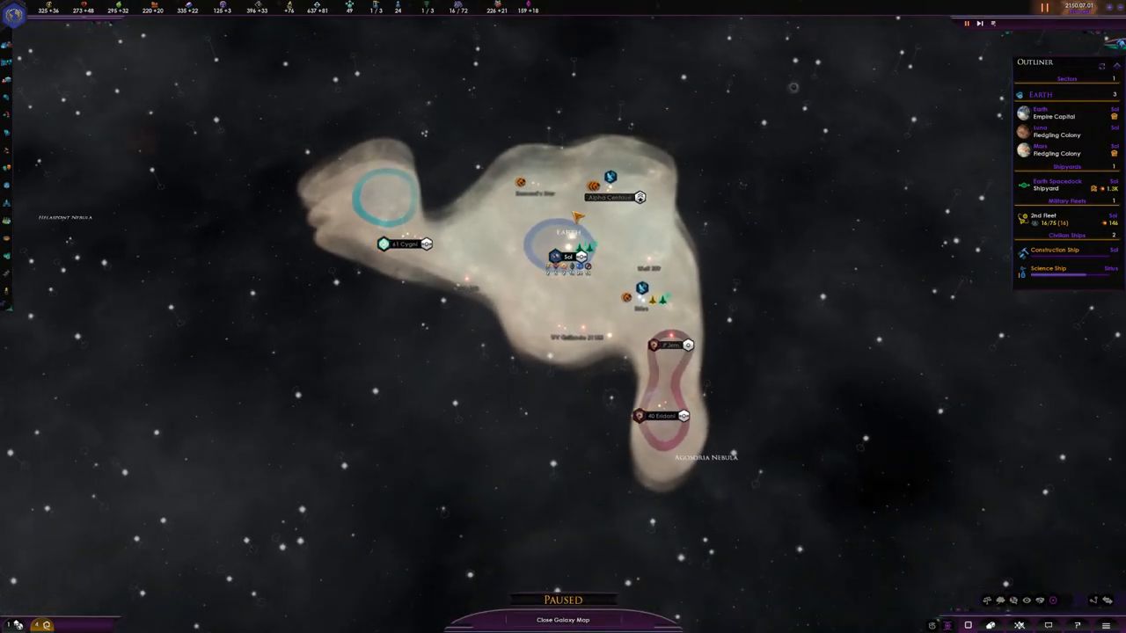
scroll(down, 3)
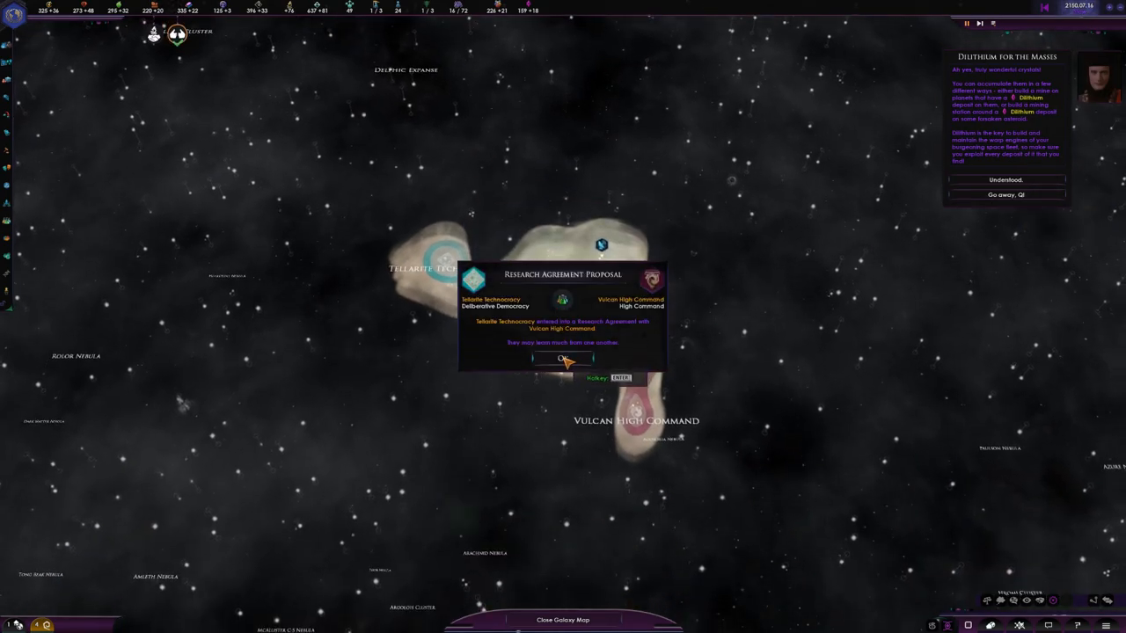
Acknowledge the research agreement notice and offer the Vulcans a non-aggression pact again
click(563, 359)
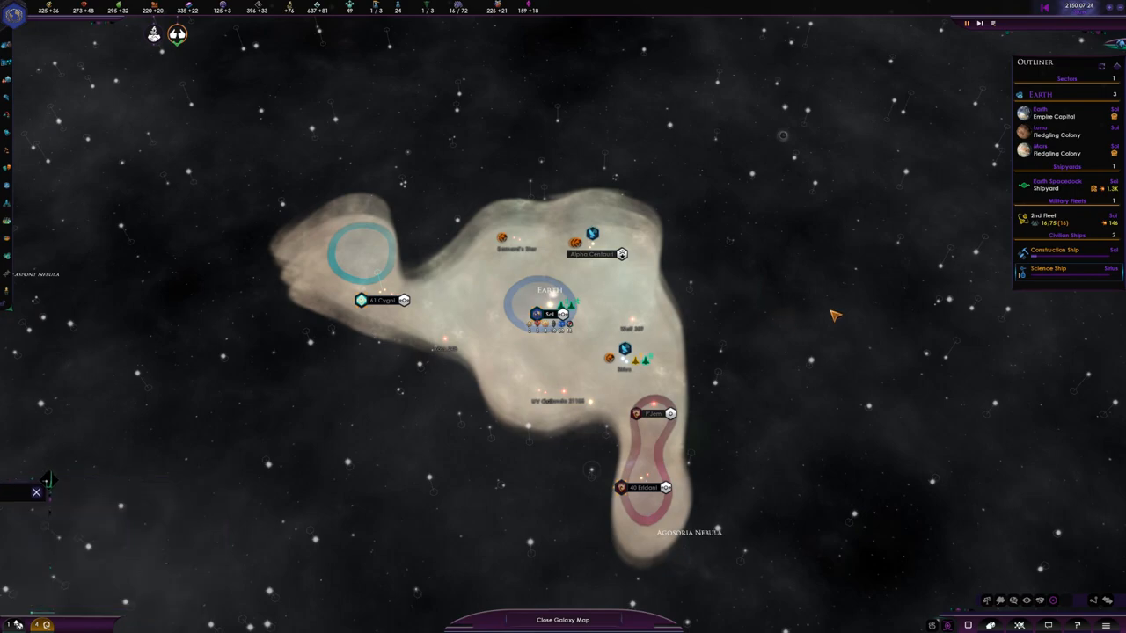
click(1045, 185)
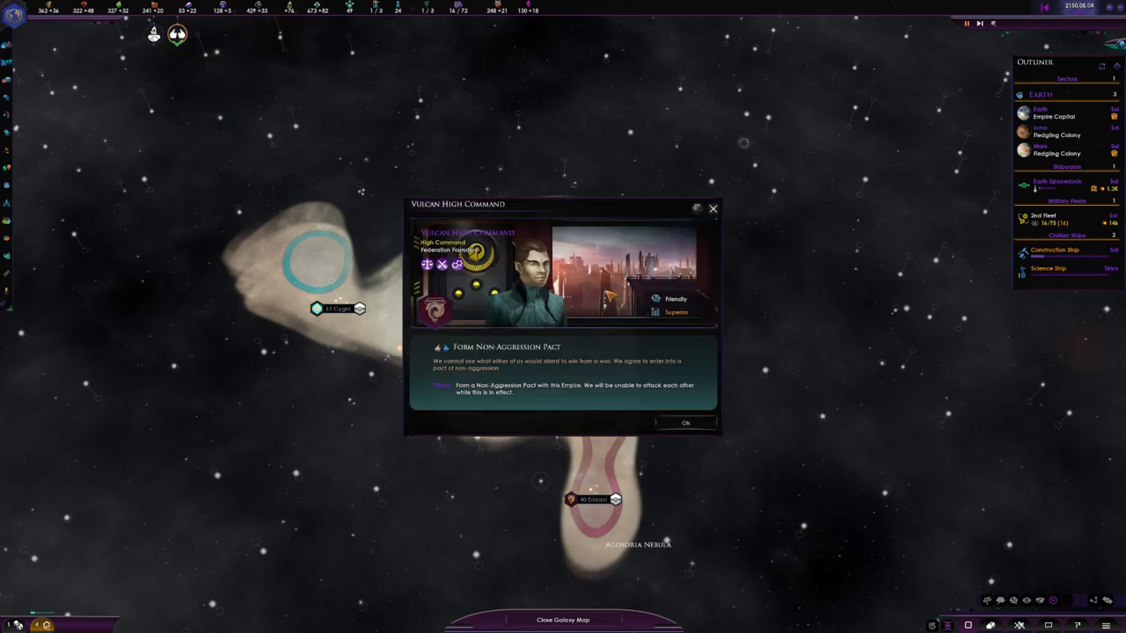
click(686, 422)
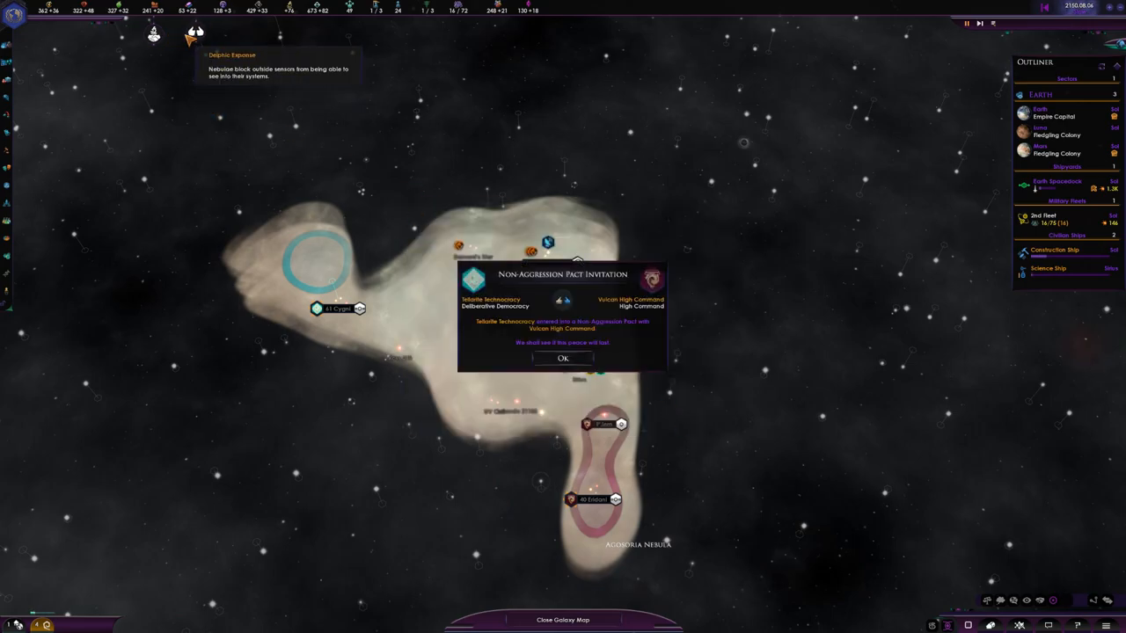
Dismiss the pact invitation notice and zoom around the galaxy map
click(563, 359)
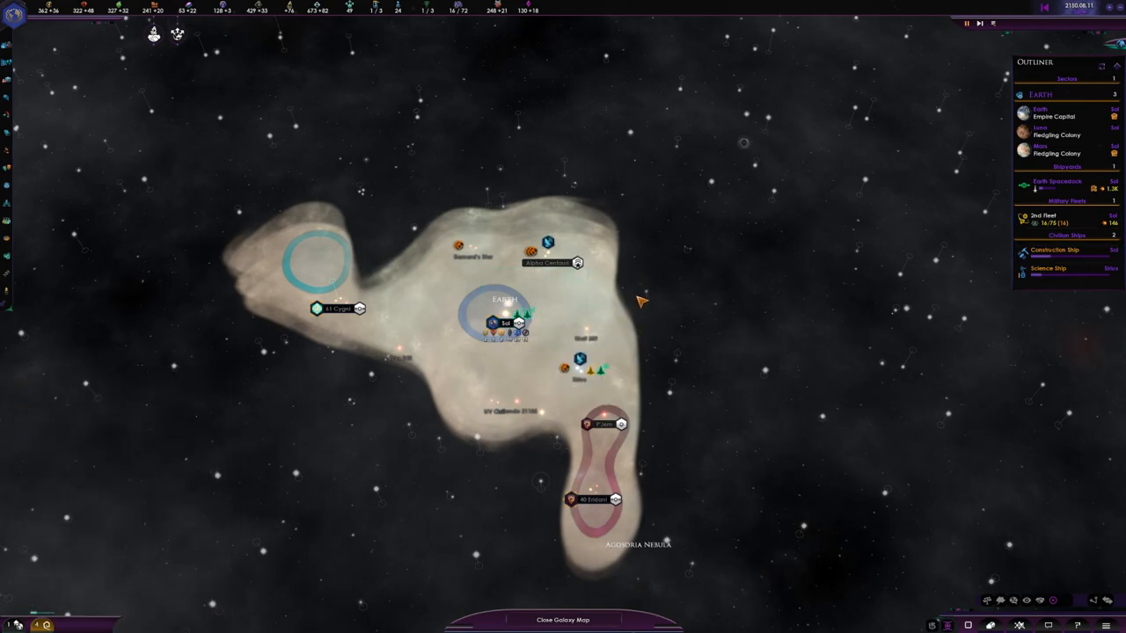
scroll(down, 3)
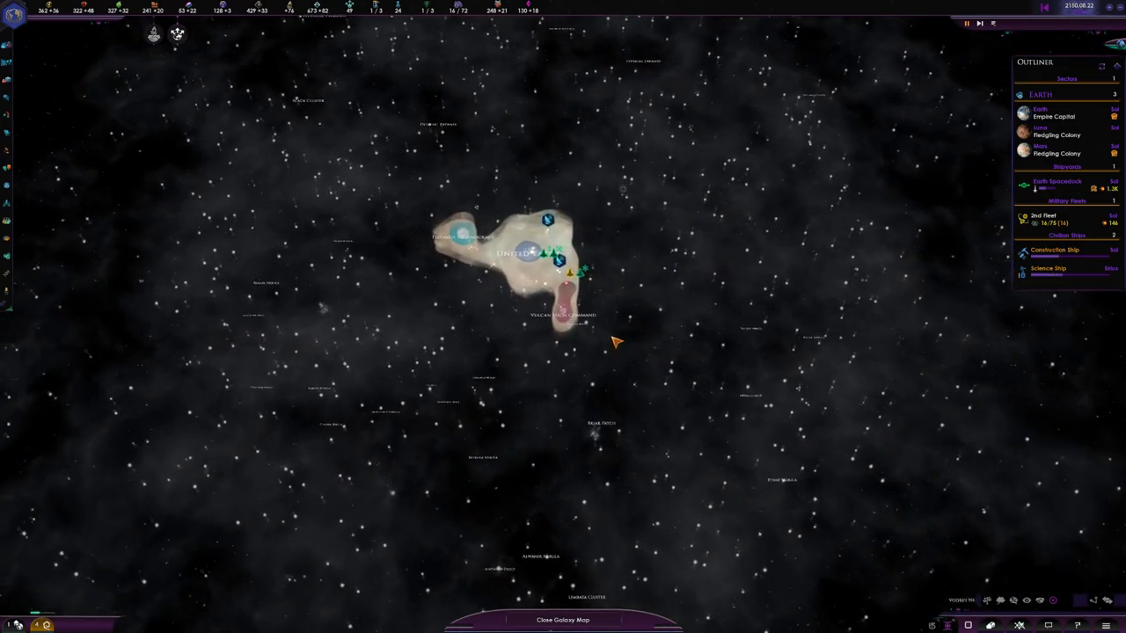
scroll(up, 3)
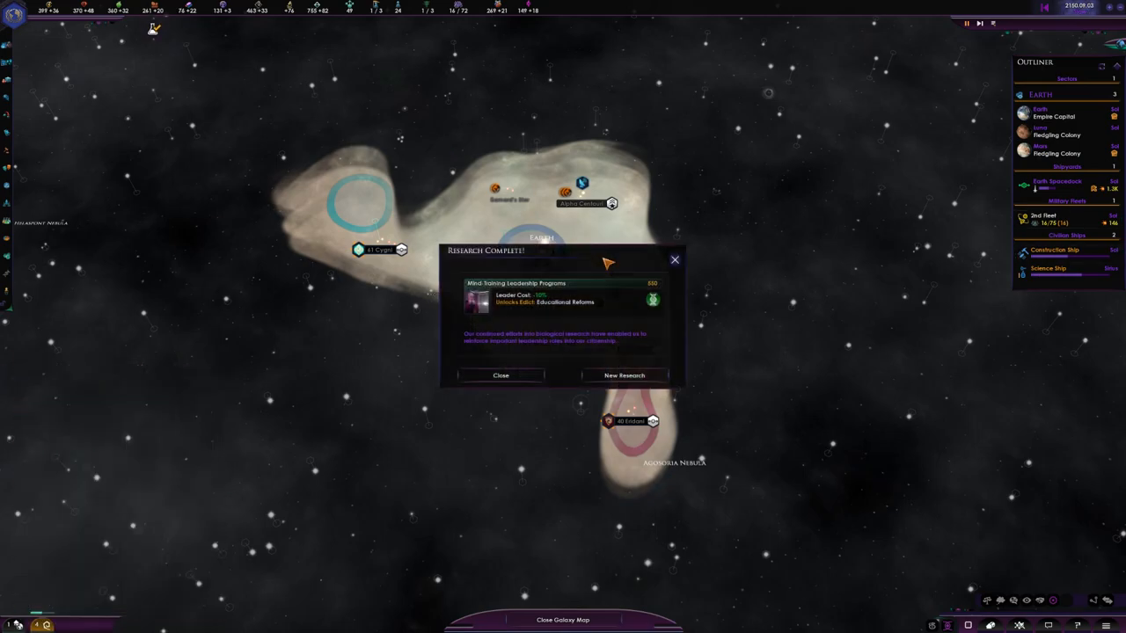
Choose a new Society research option and check the surveying science ship
click(623, 376)
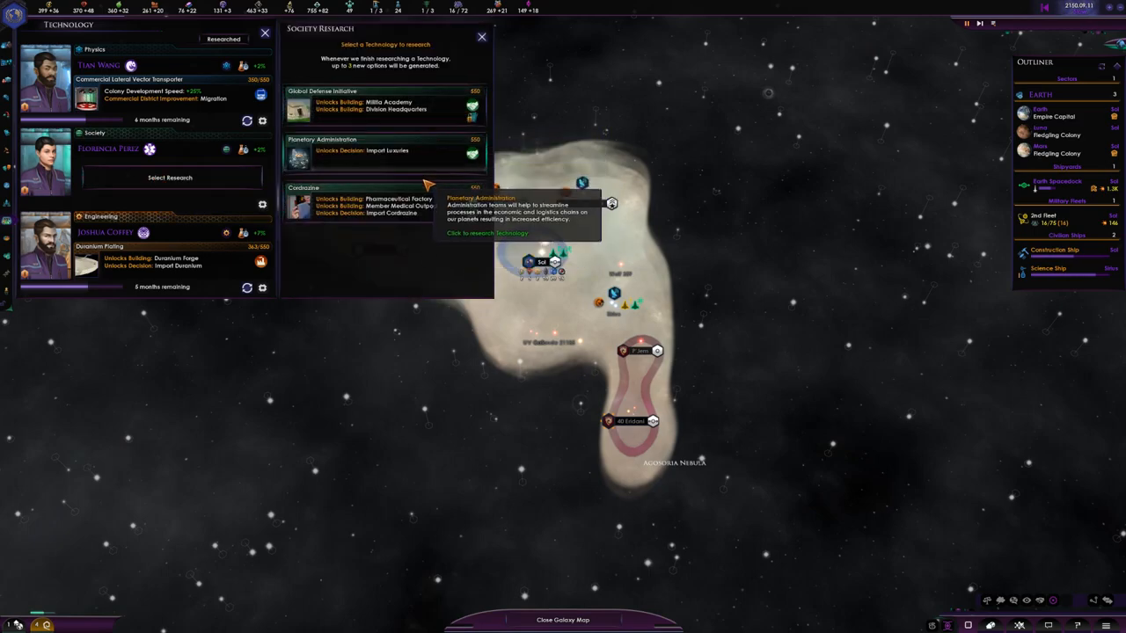
mouse_move(414, 211)
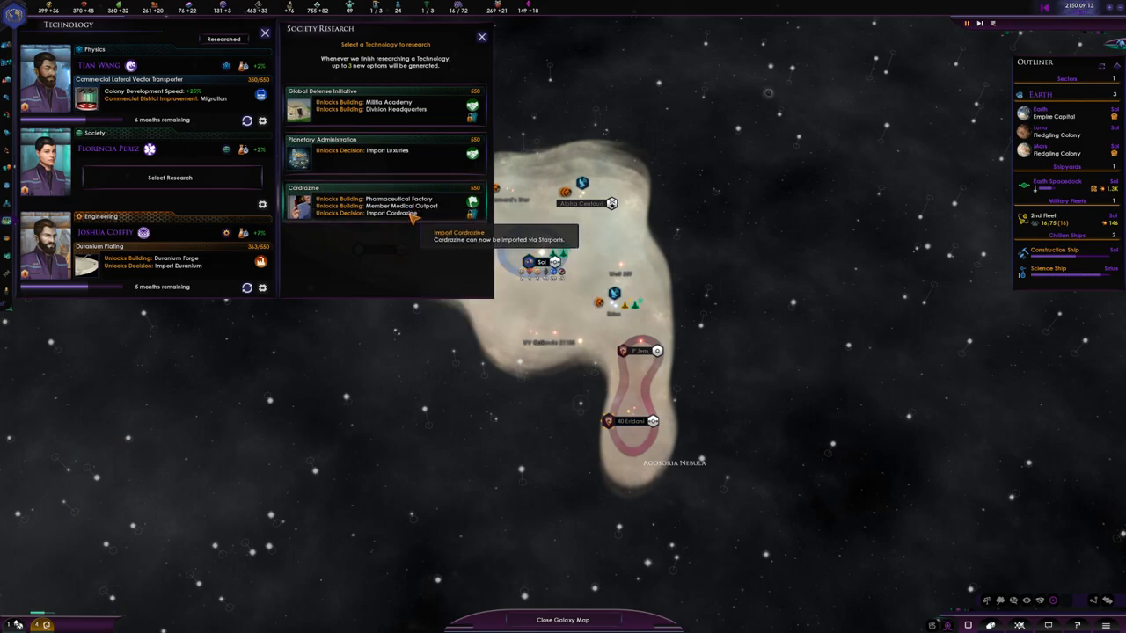
mouse_move(401, 199)
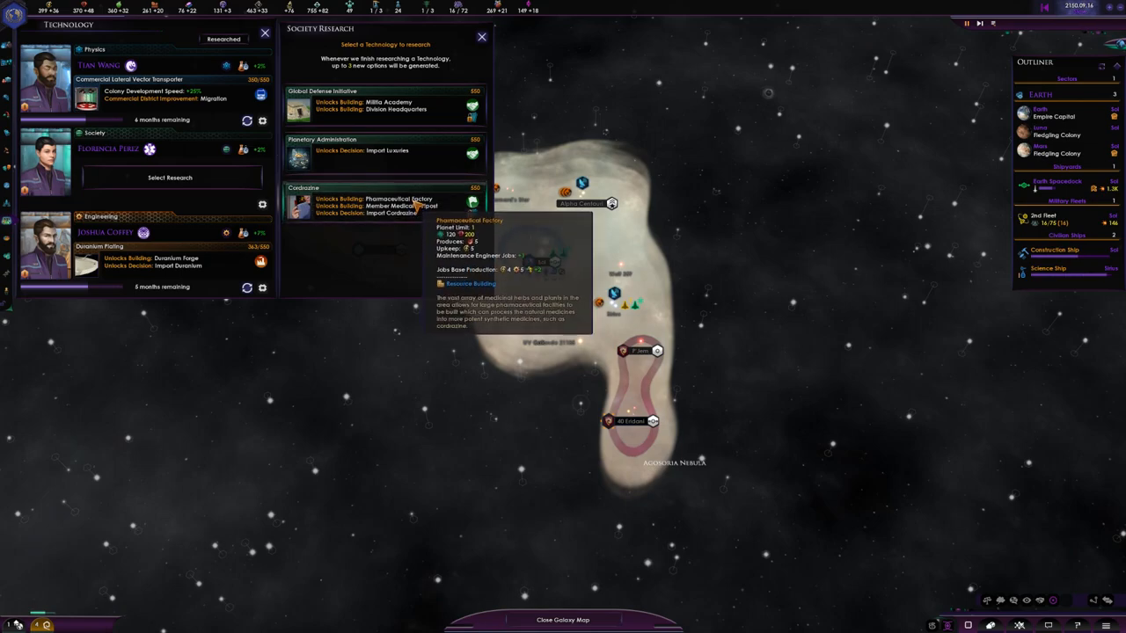
mouse_move(403, 205)
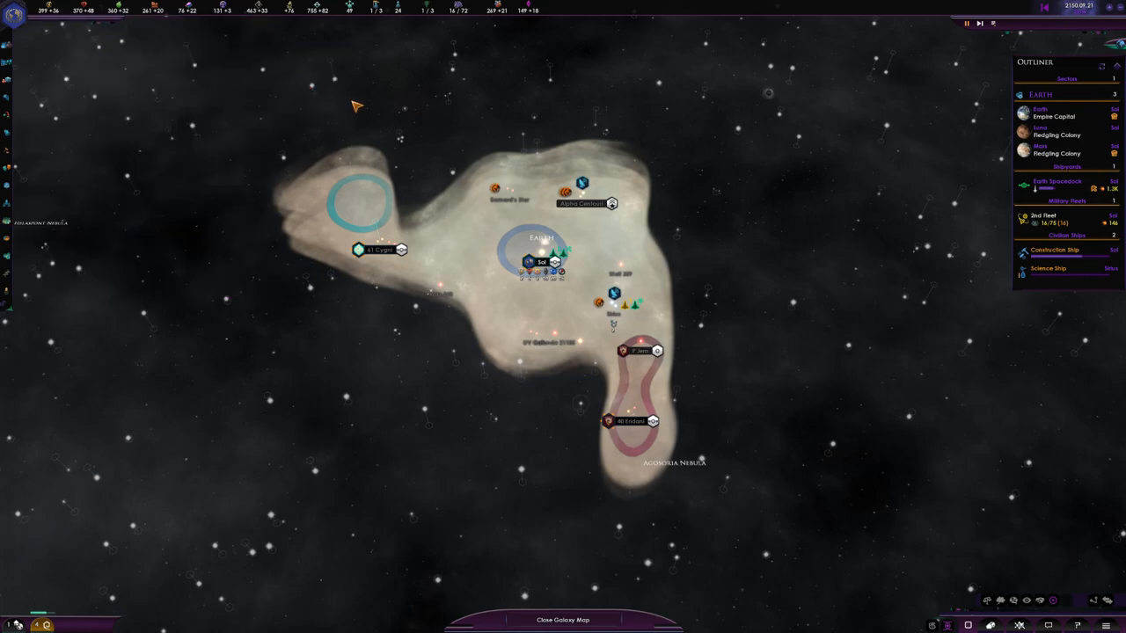
mouse_move(453, 290)
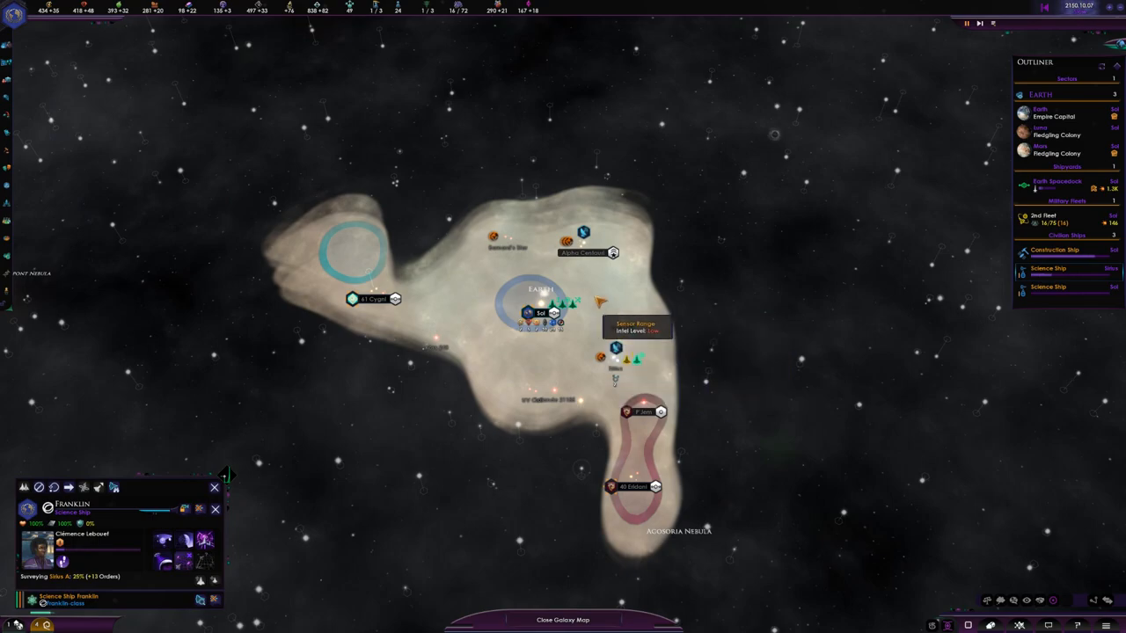
click(1042, 215)
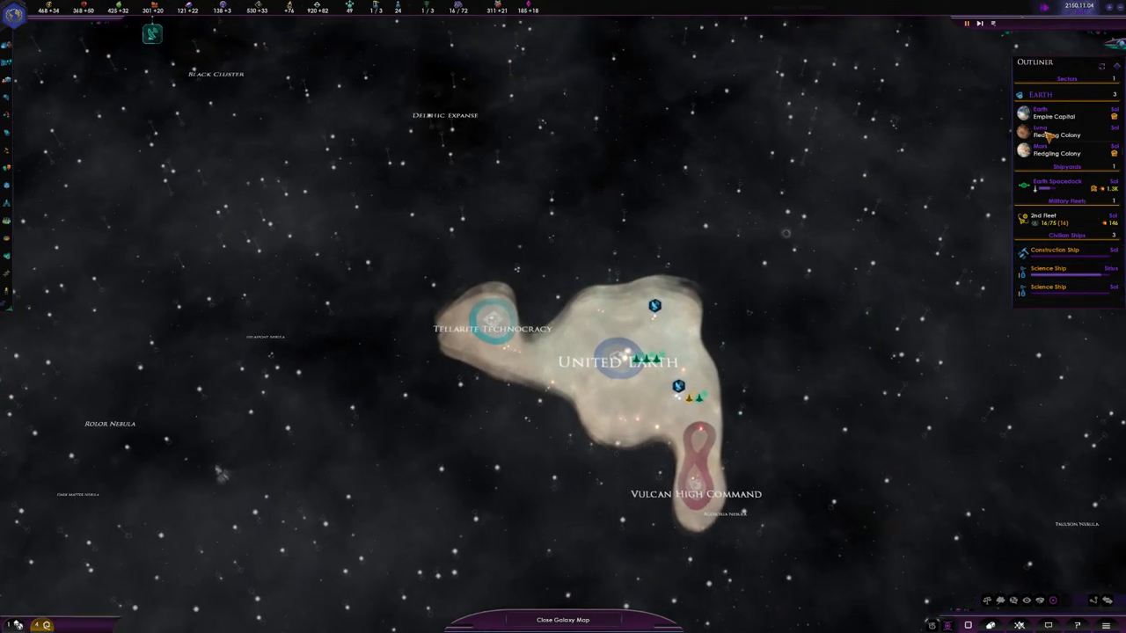
click(1053, 112)
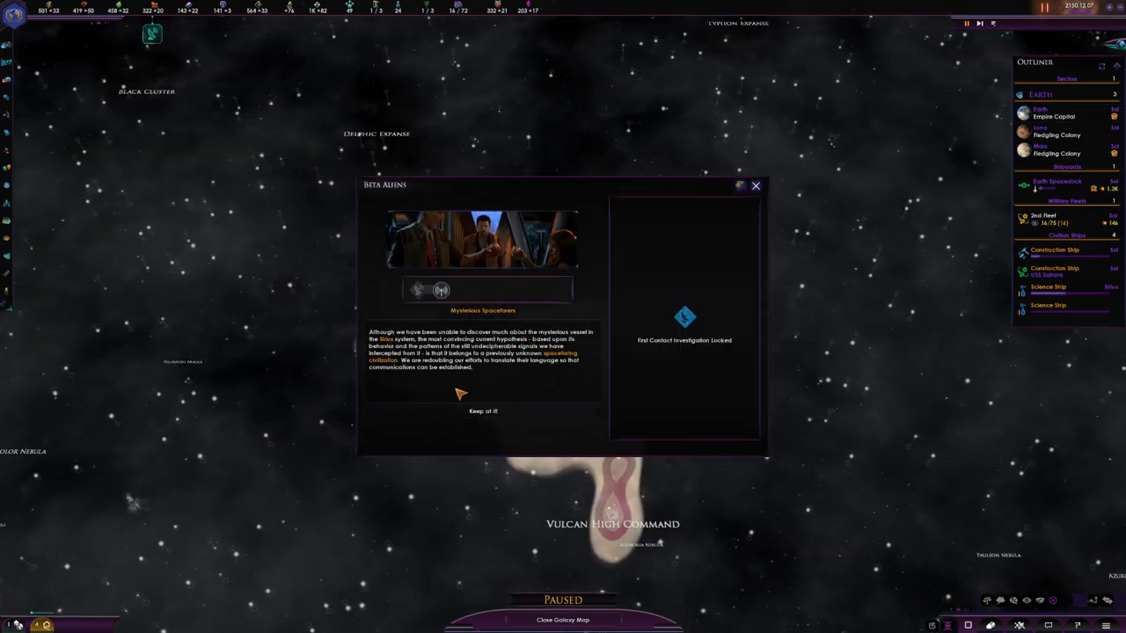
mouse_move(222, 10)
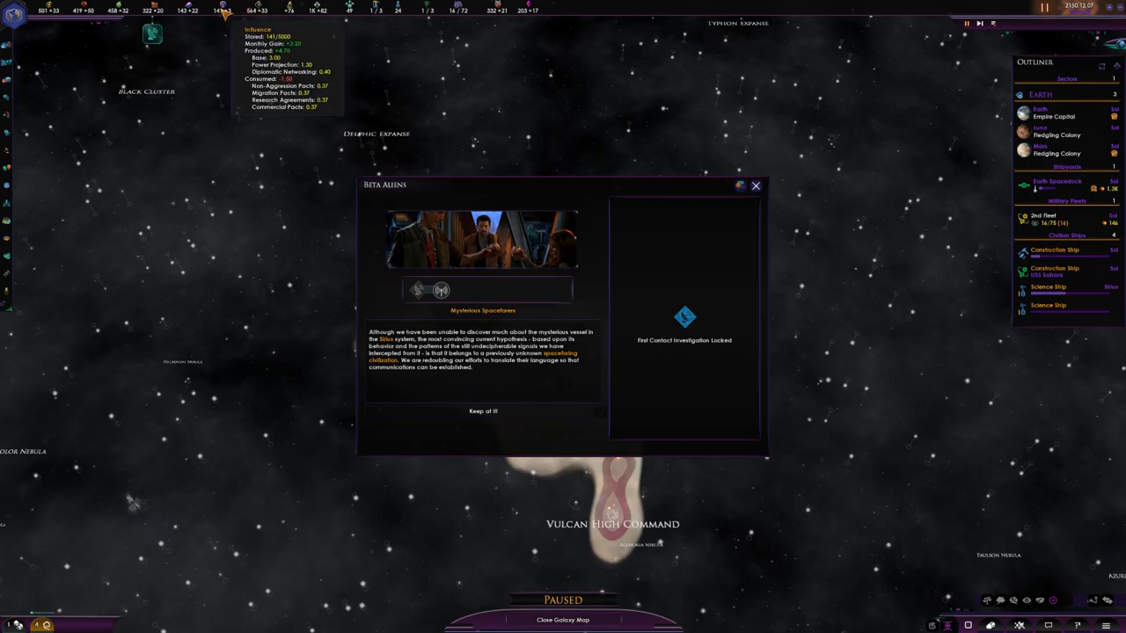
mouse_move(257, 28)
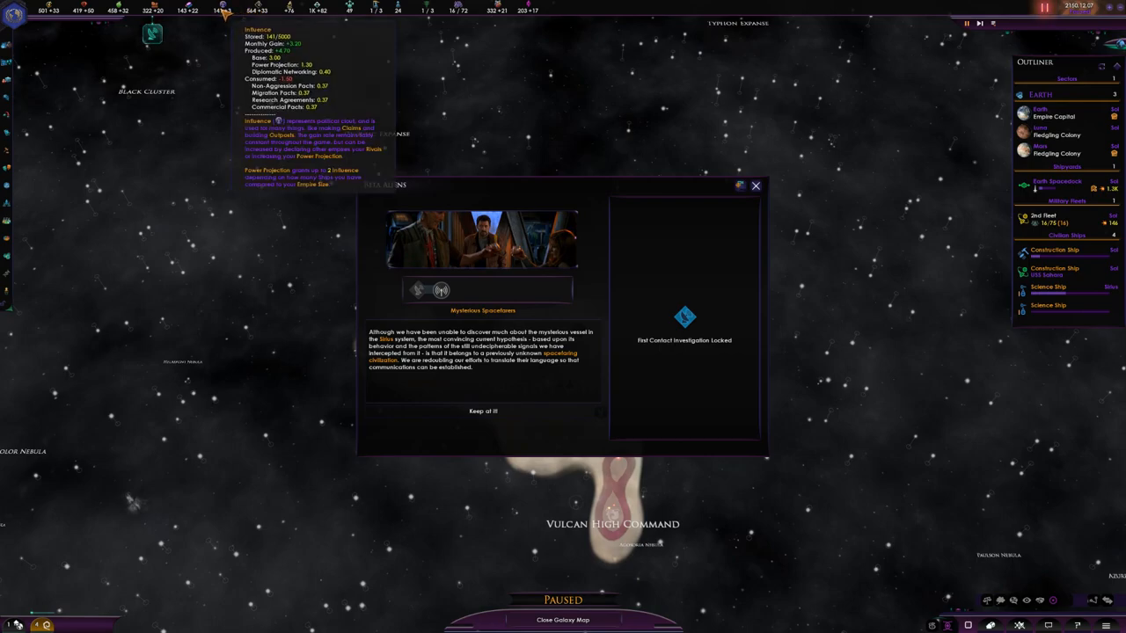
mouse_move(313, 10)
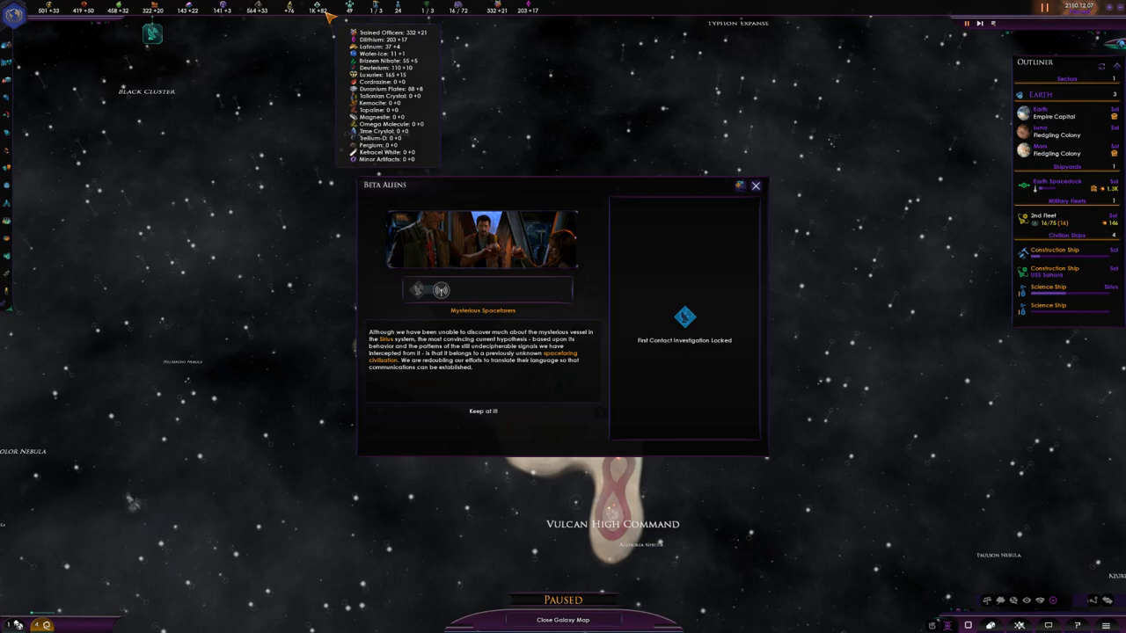
mouse_move(349, 34)
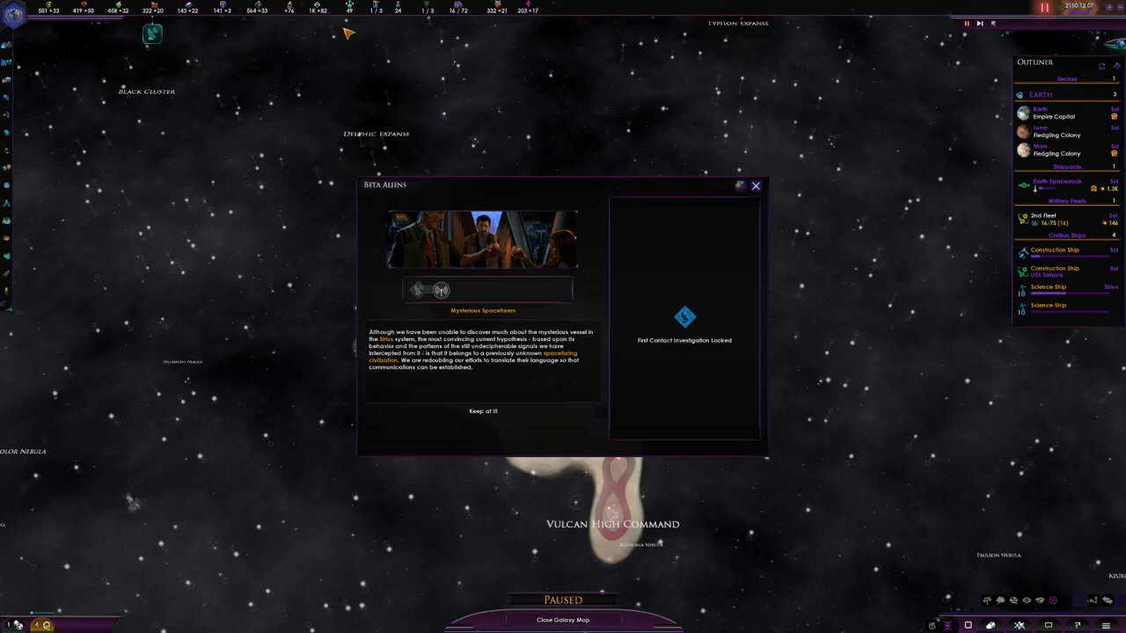
mouse_move(320, 11)
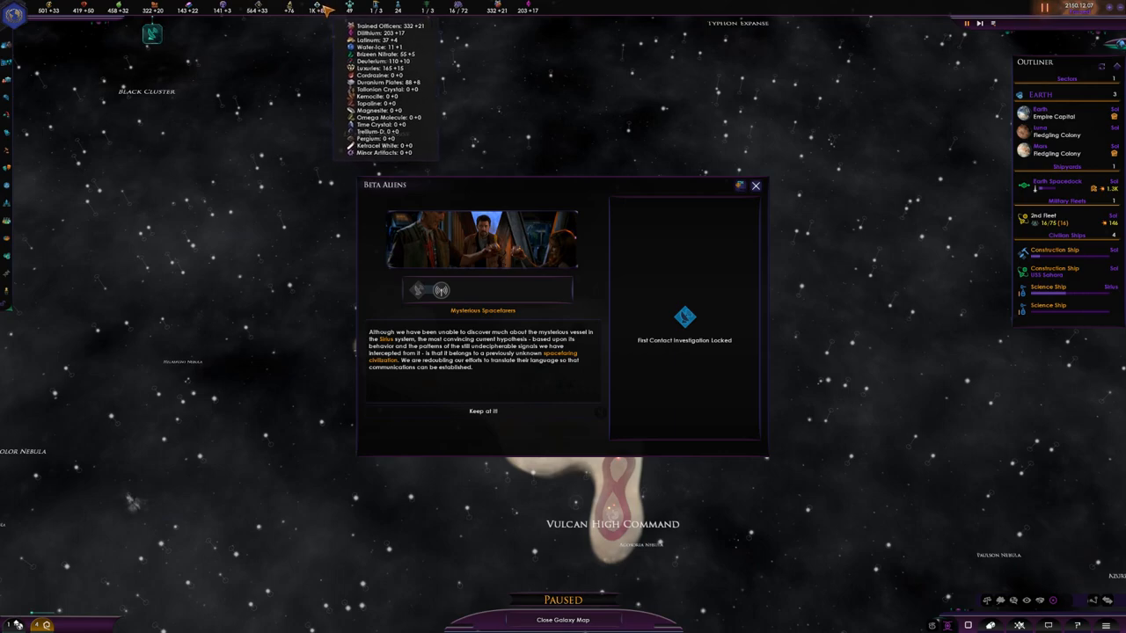
mouse_move(341, 283)
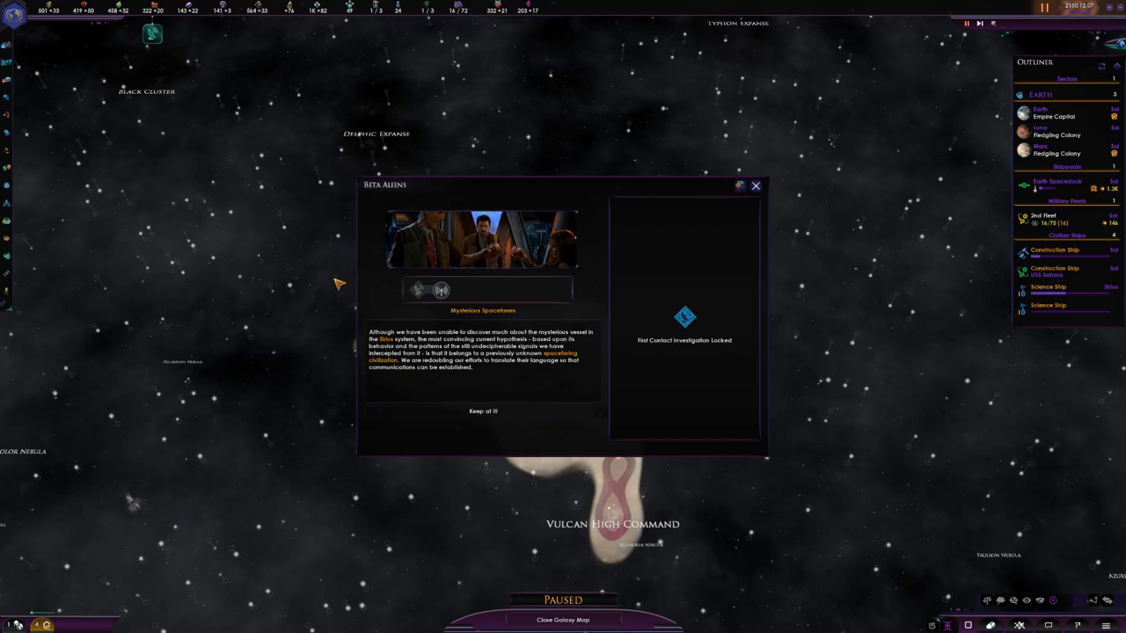
mouse_move(506, 11)
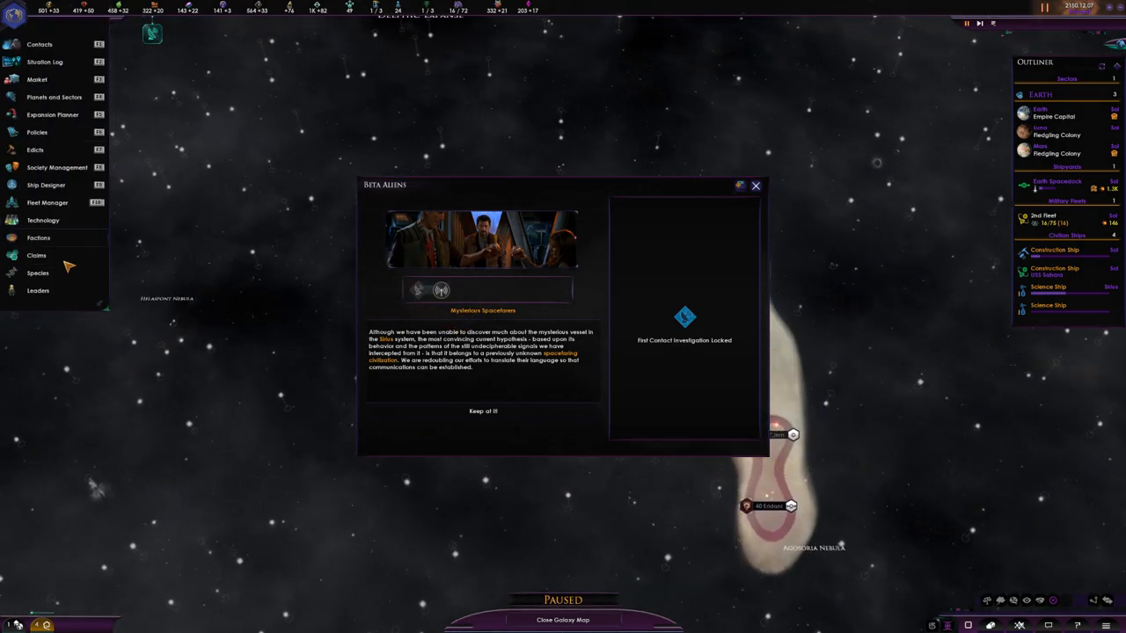
mouse_move(113, 316)
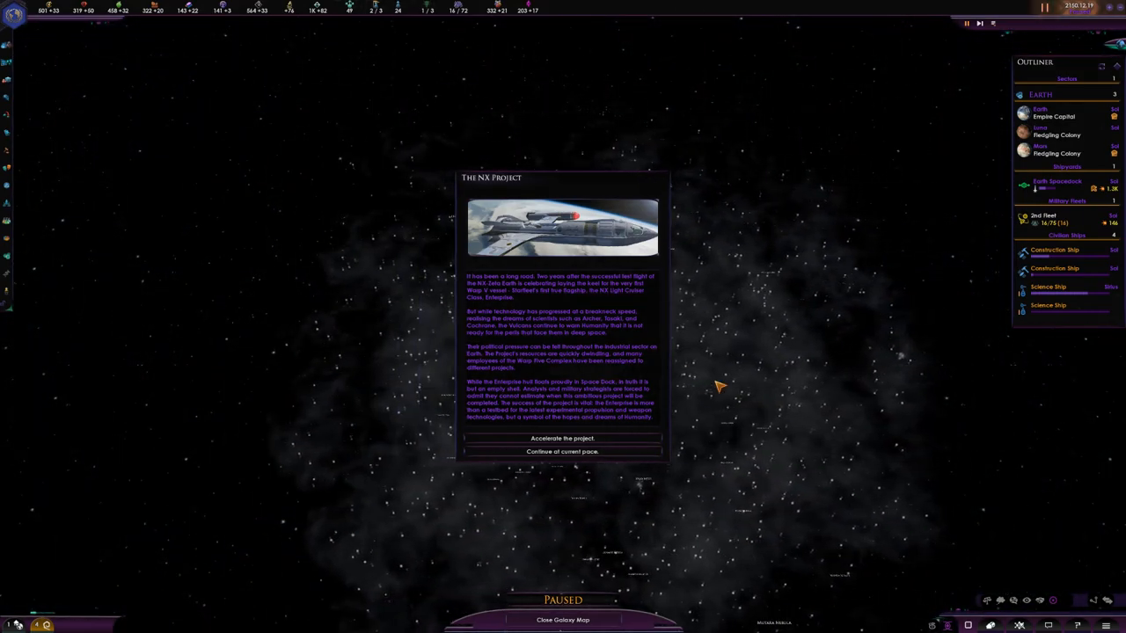
mouse_move(630, 306)
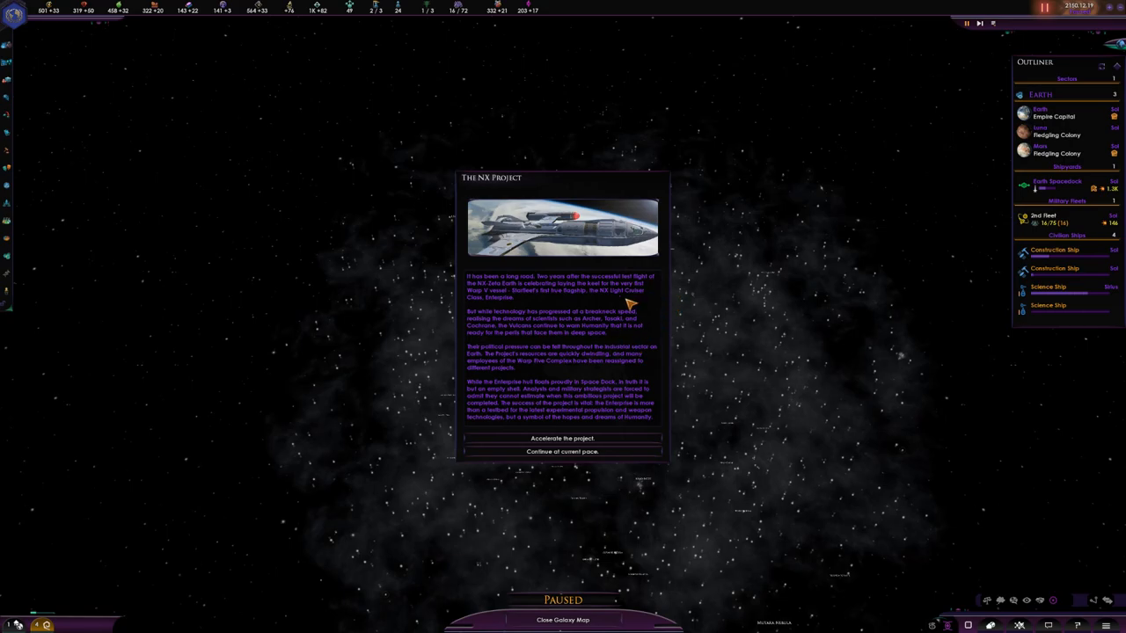
mouse_move(612, 327)
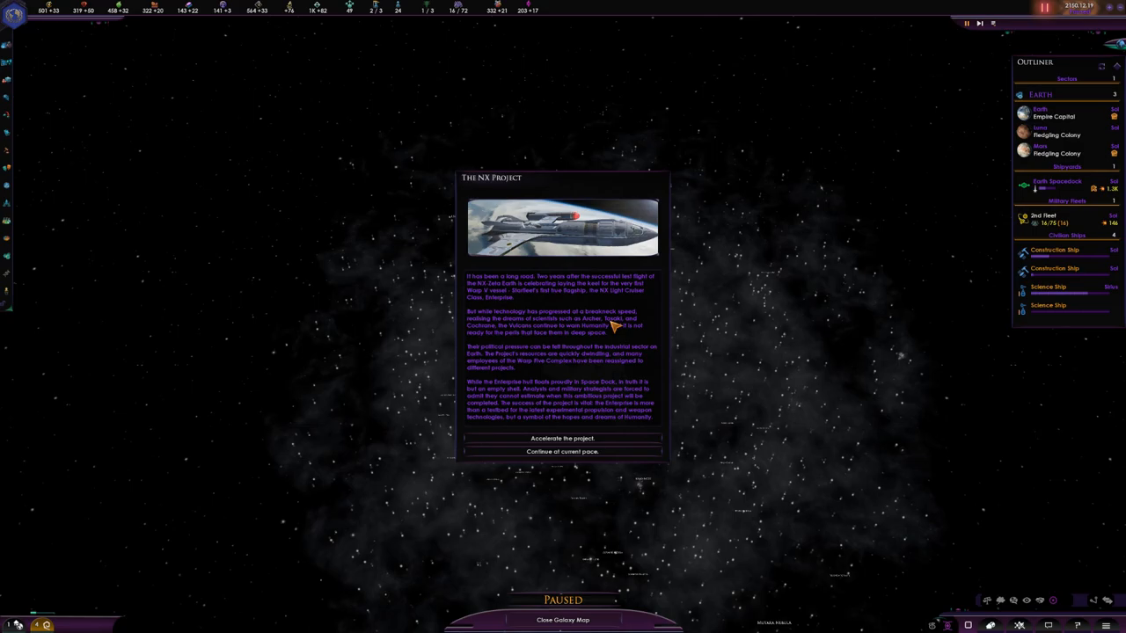
mouse_move(590, 278)
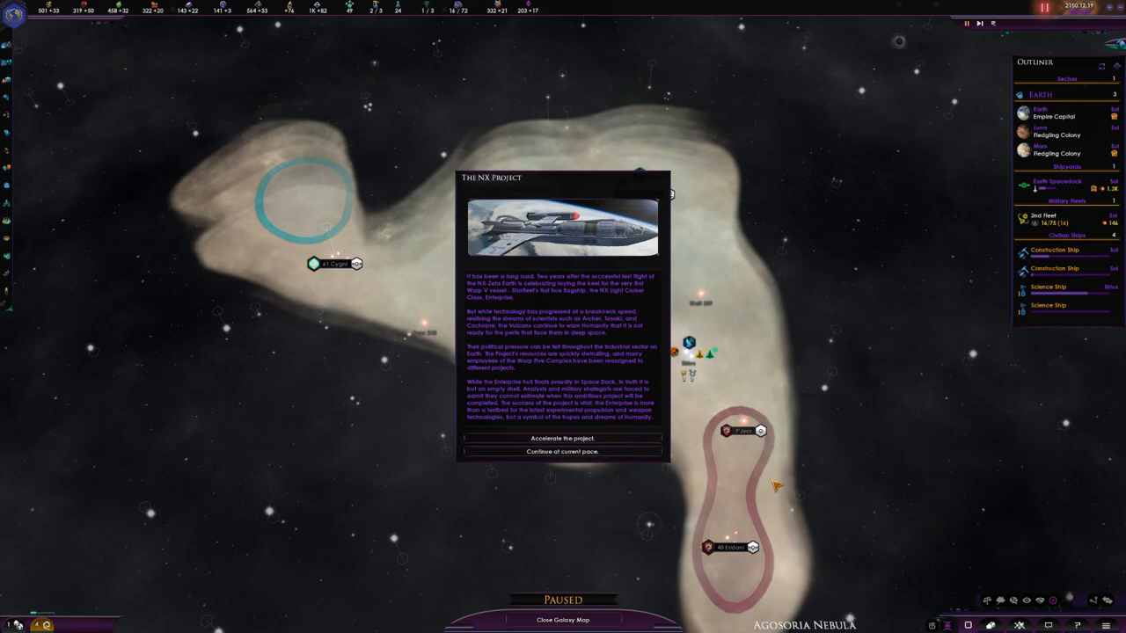
mouse_move(433, 475)
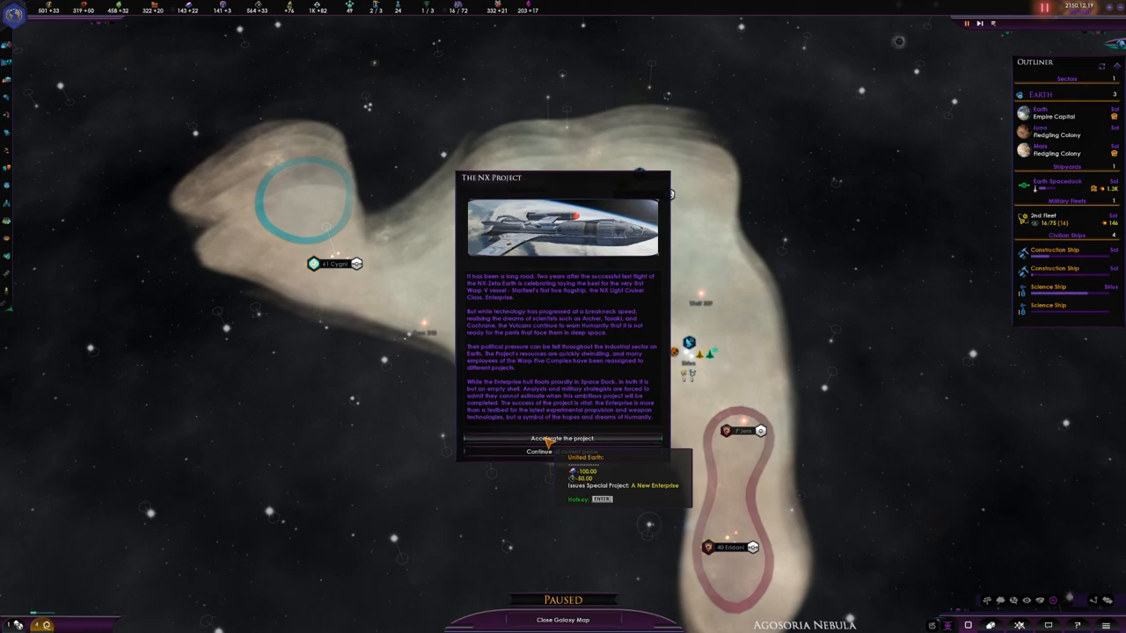
mouse_move(563, 451)
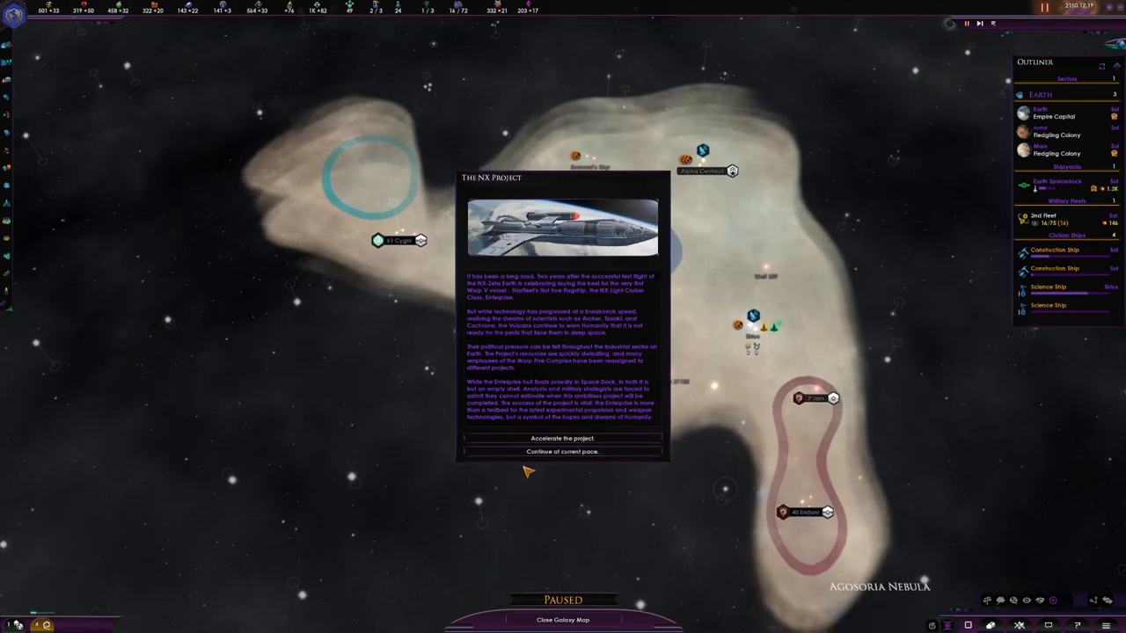
mouse_move(563, 438)
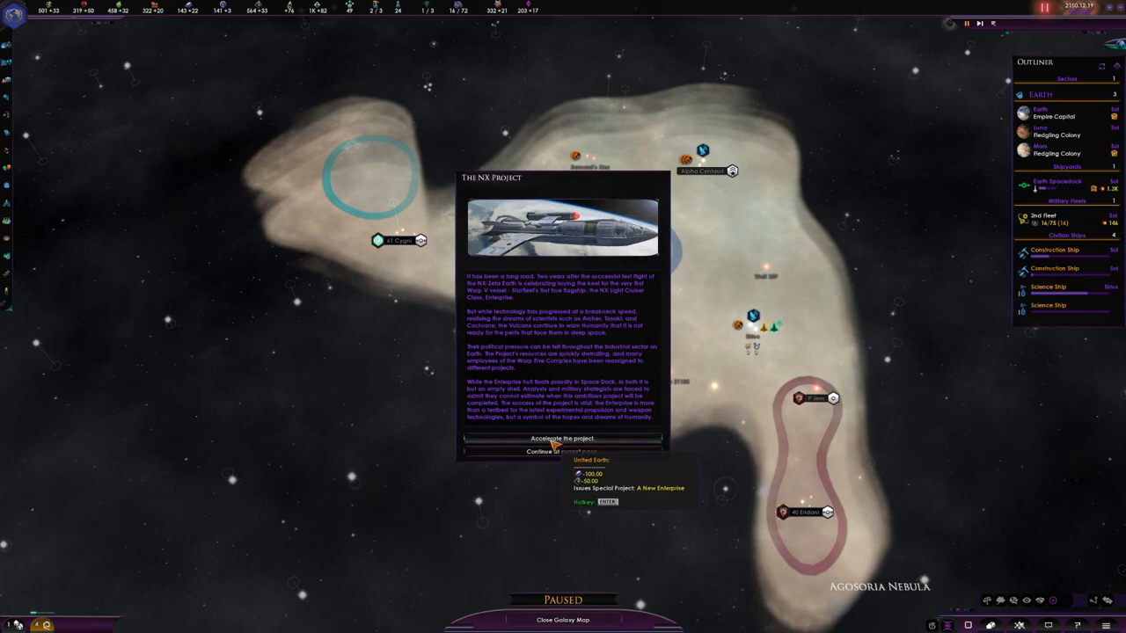
mouse_move(504, 287)
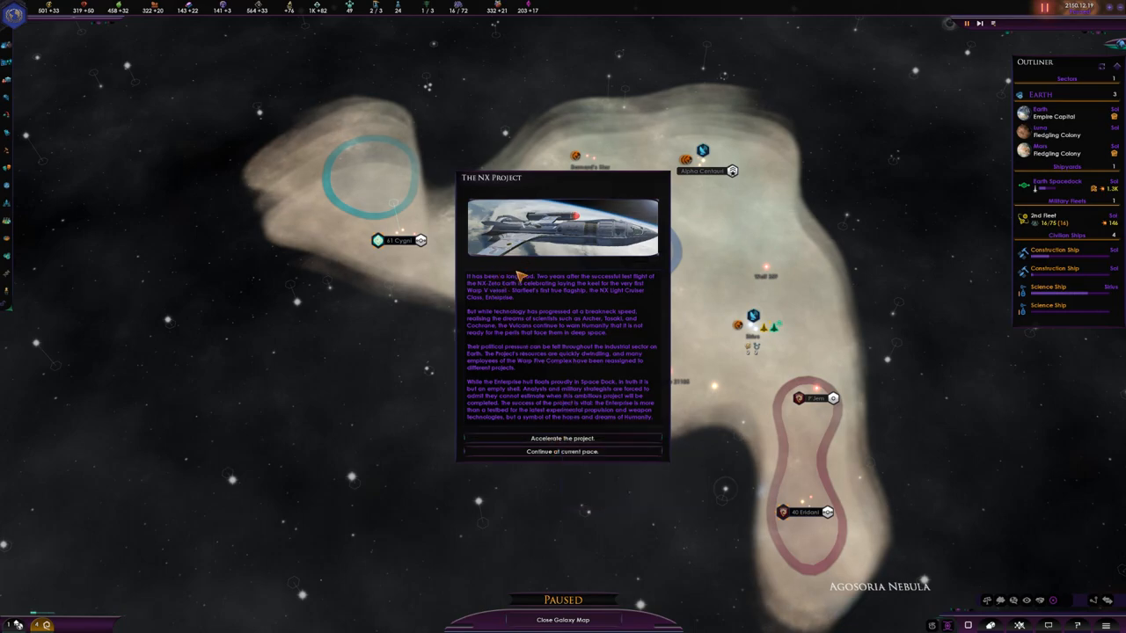
mouse_move(630, 304)
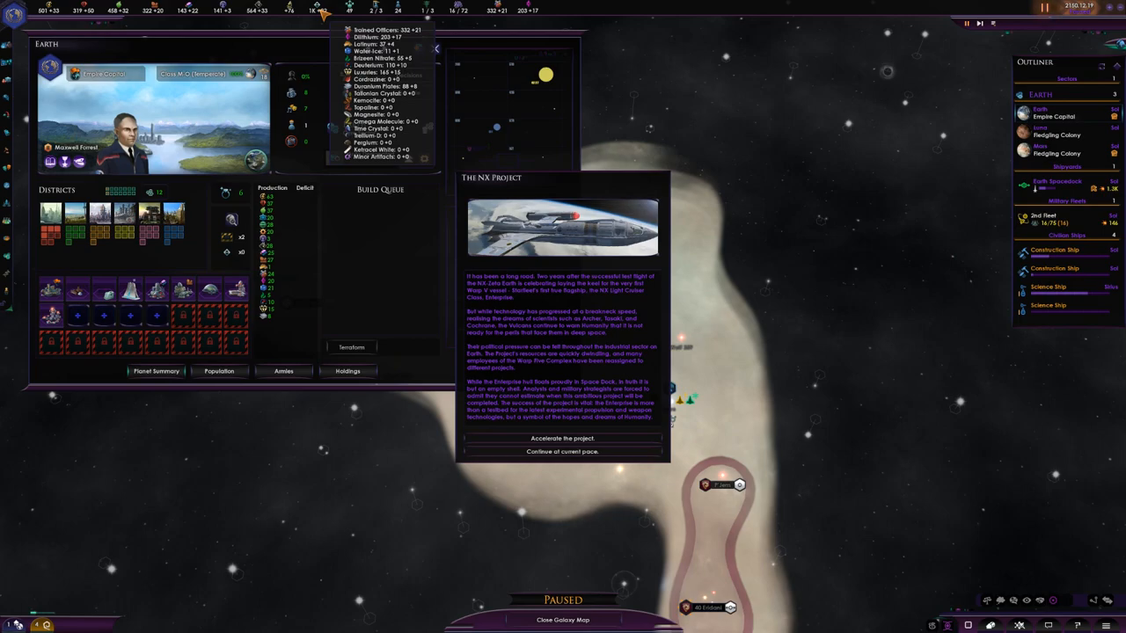
mouse_move(317, 215)
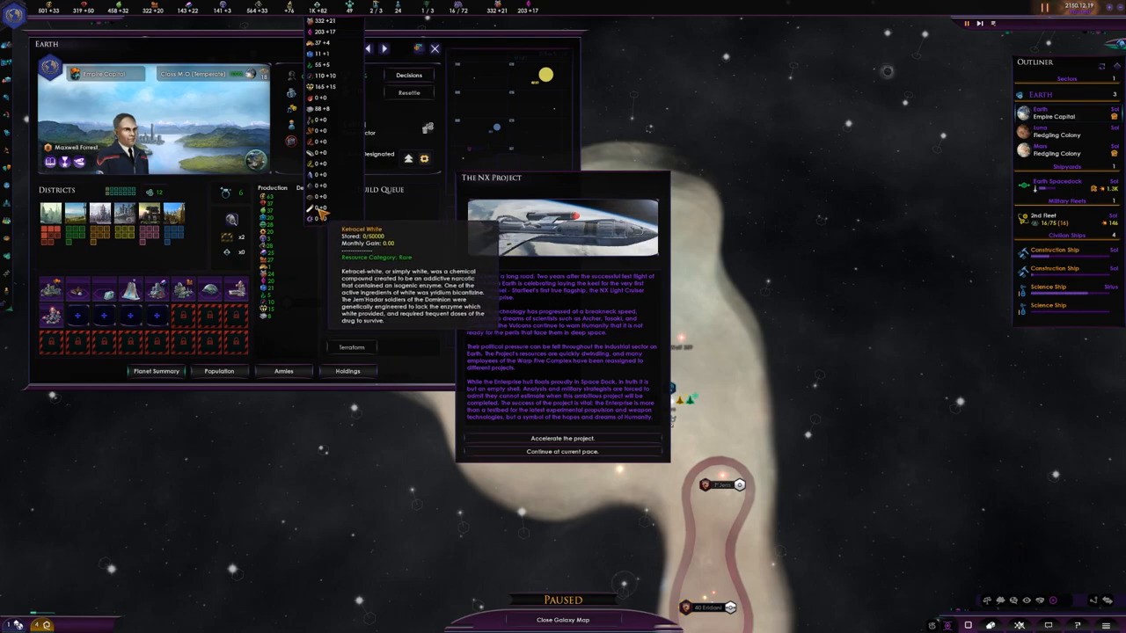
mouse_move(313, 174)
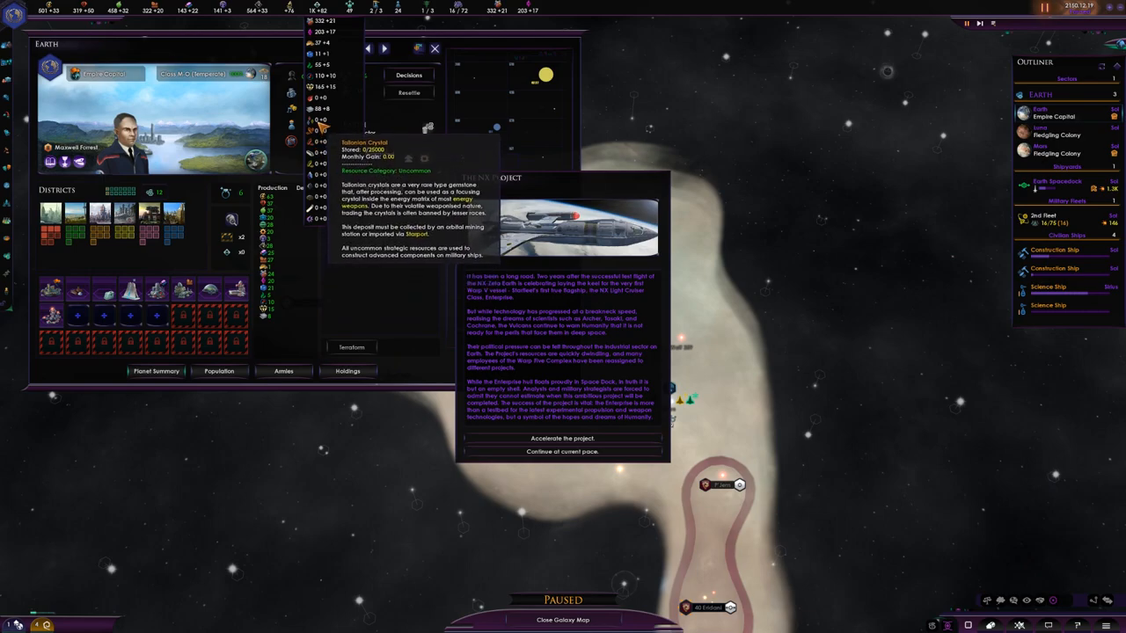
mouse_move(317, 75)
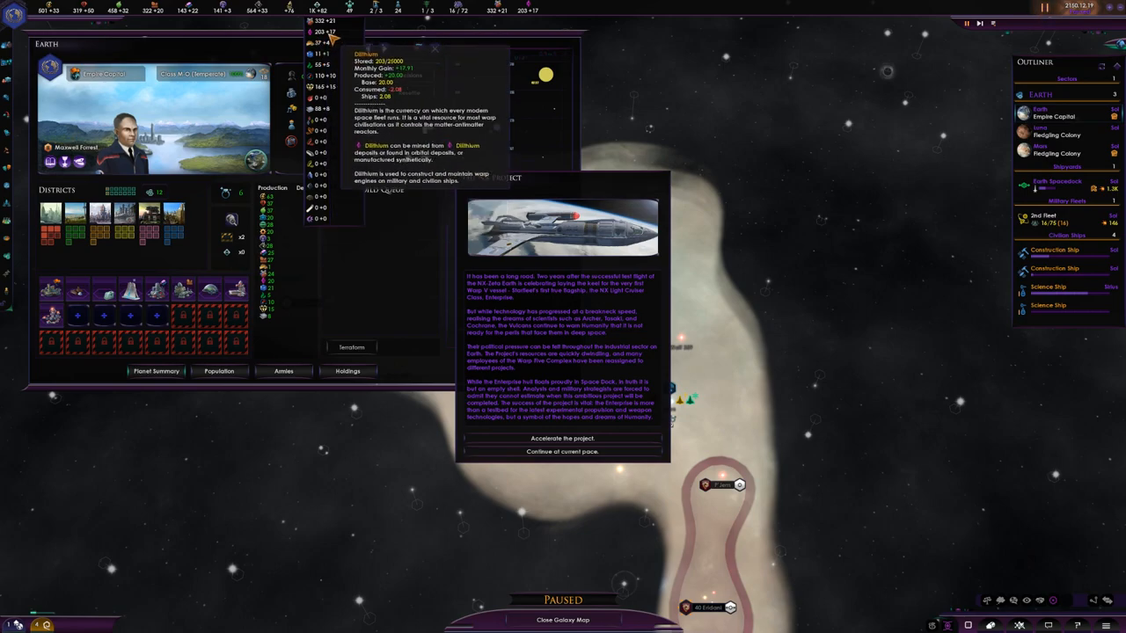
mouse_move(320, 21)
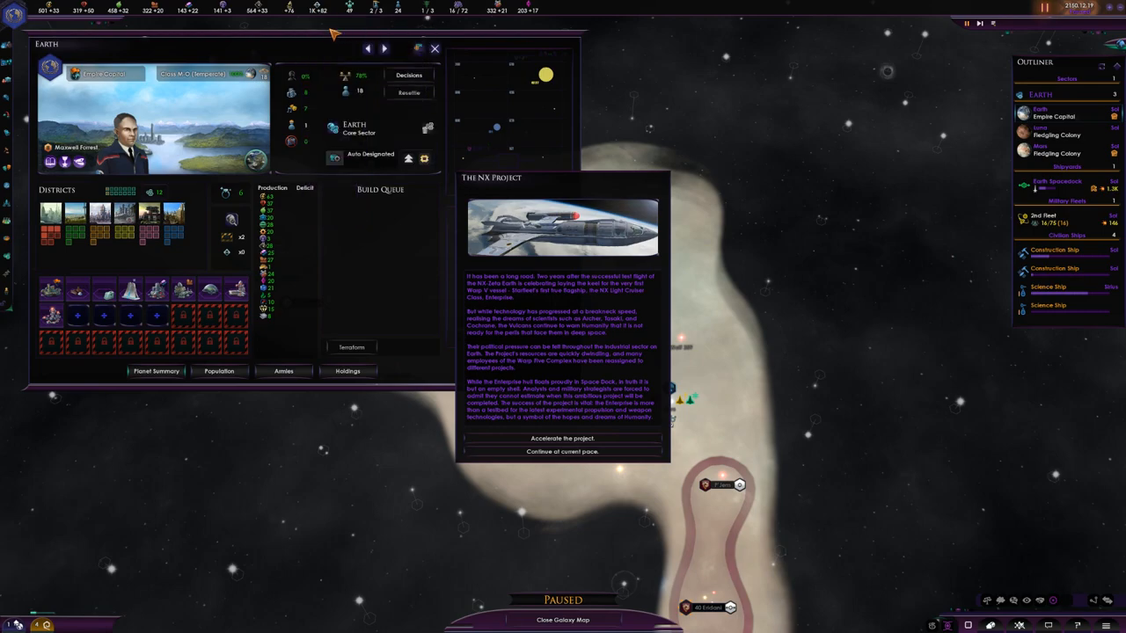
mouse_move(322, 11)
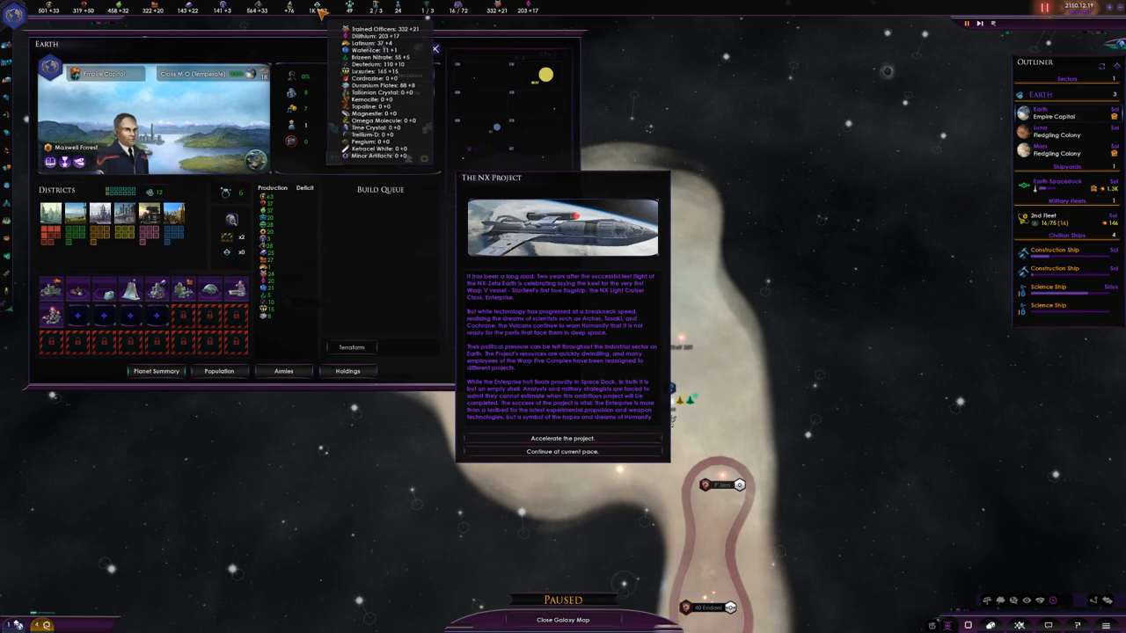
mouse_move(366, 149)
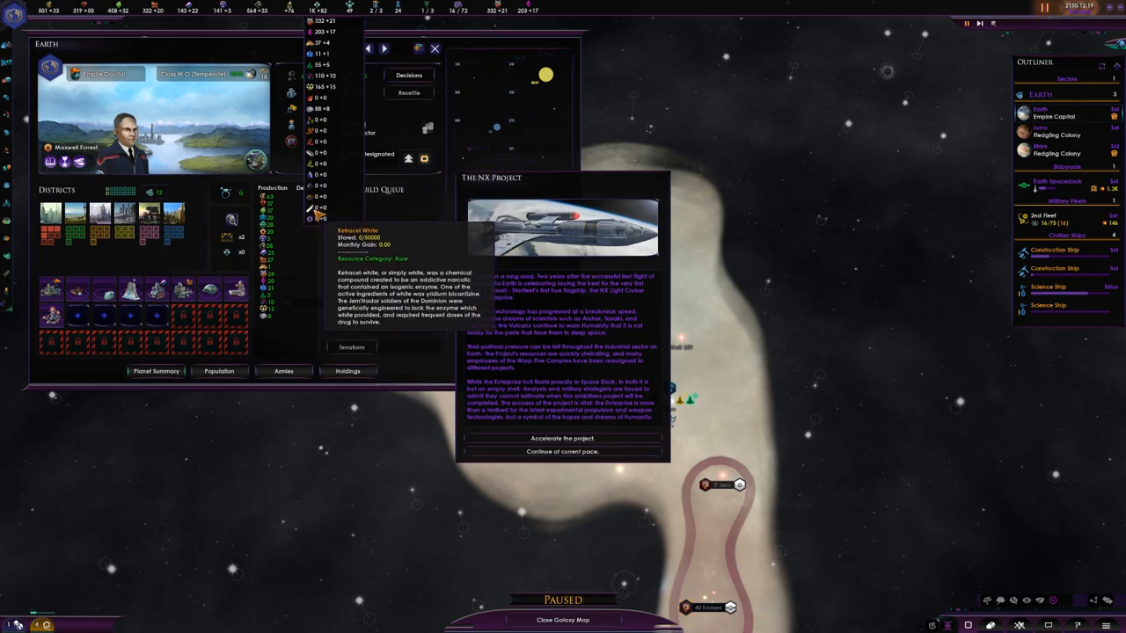
mouse_move(326, 213)
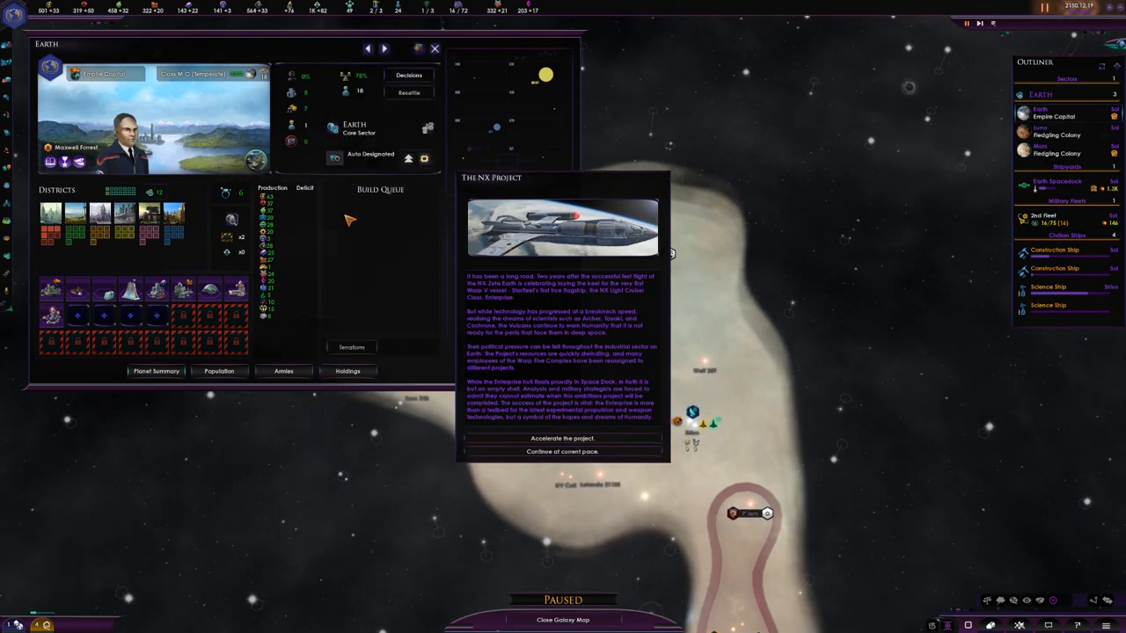
mouse_move(289, 231)
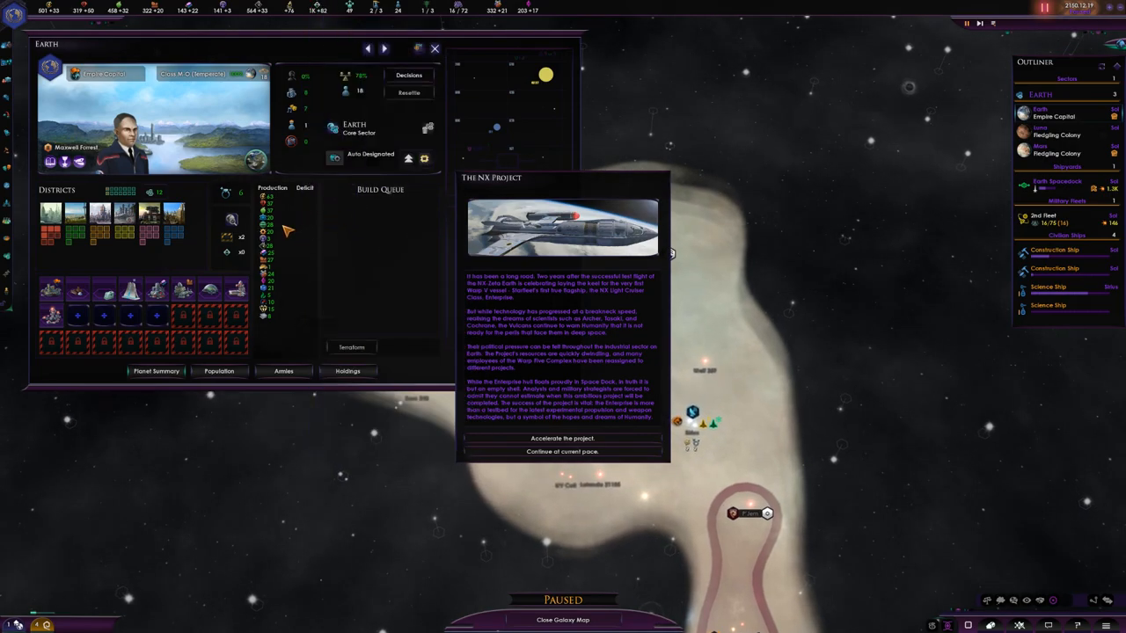
mouse_move(303, 259)
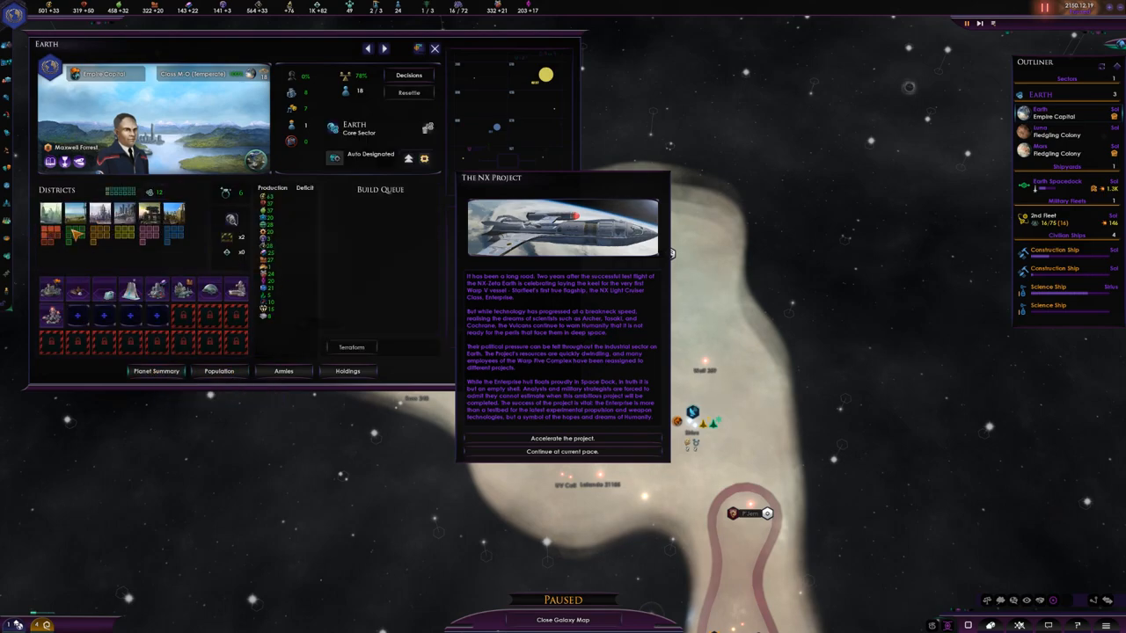
mouse_move(77, 232)
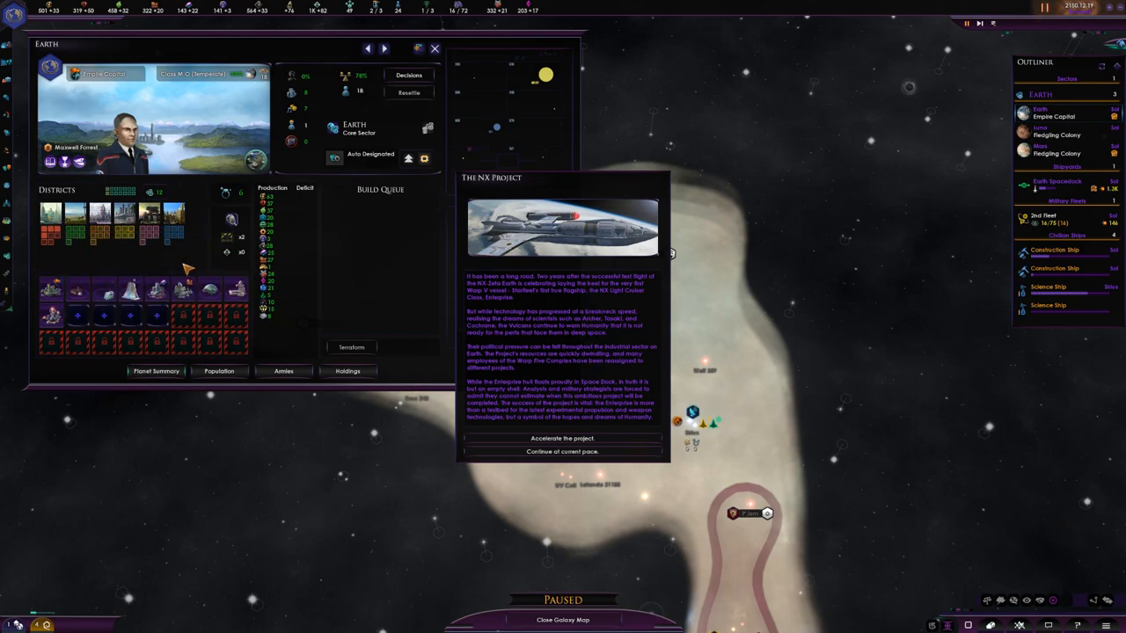
Review Earth's population, its districts and building list, then return to the population view
click(218, 369)
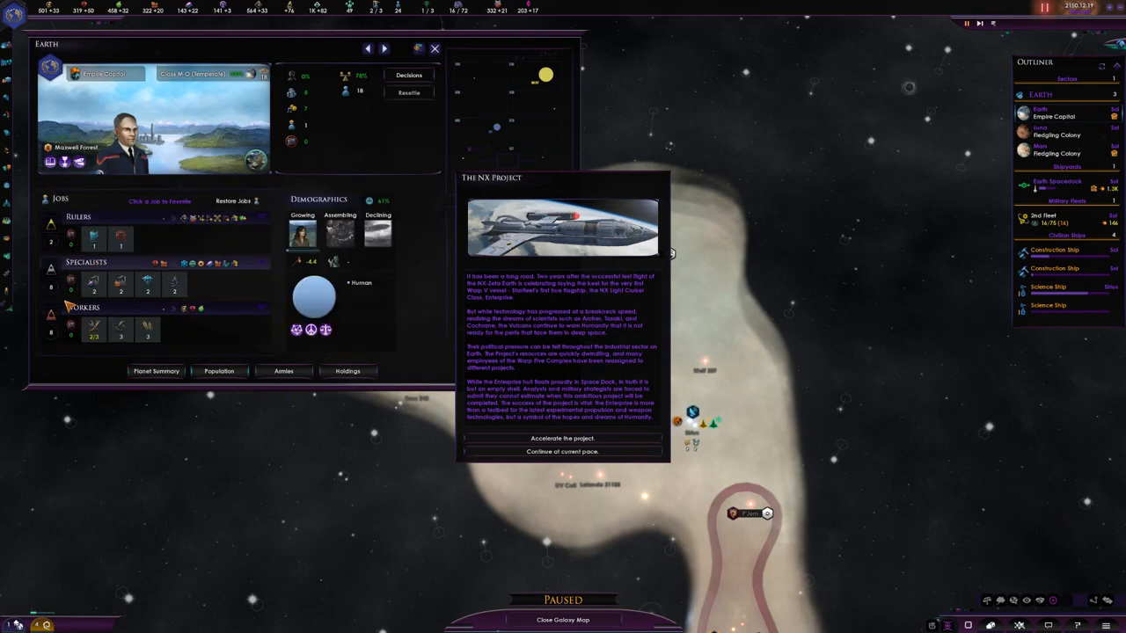
click(155, 369)
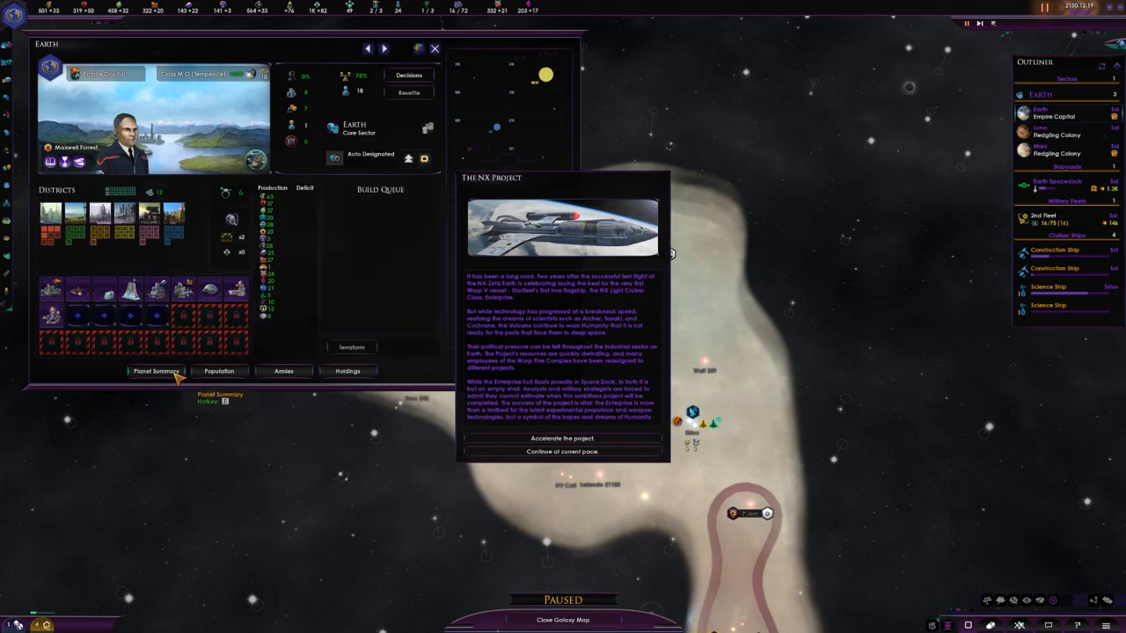
mouse_move(104, 218)
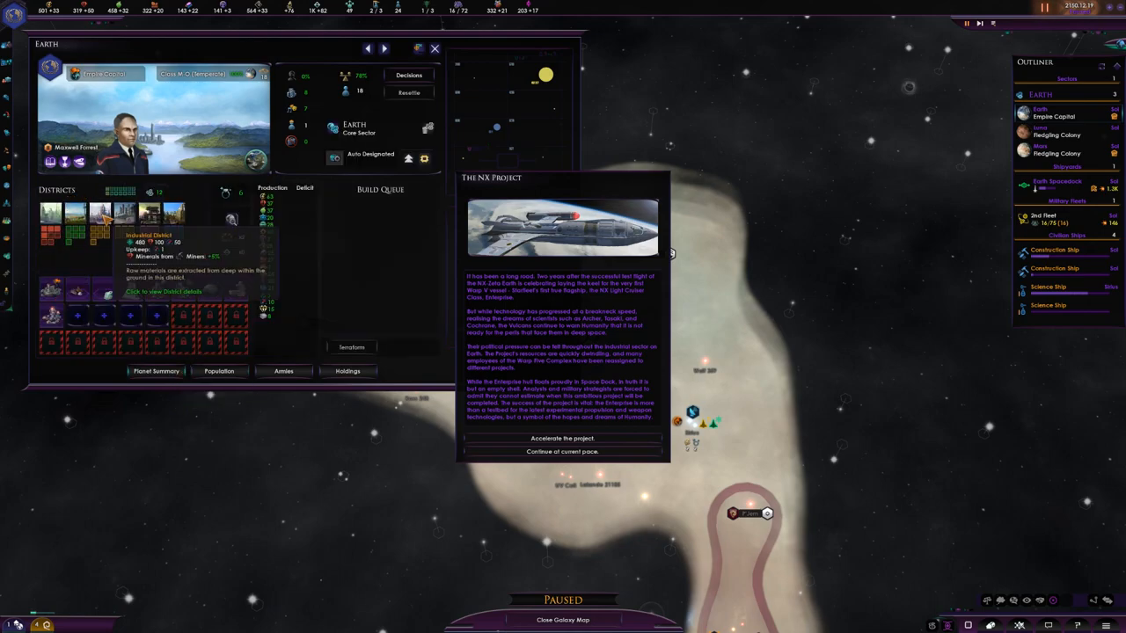
mouse_move(74, 211)
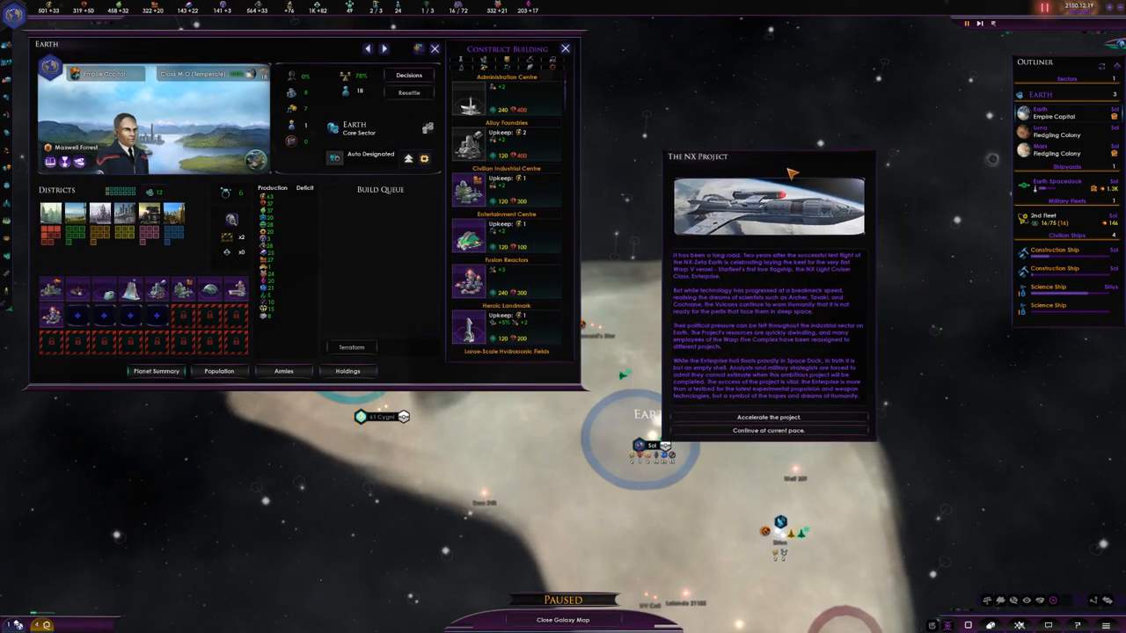
scroll(down, 3)
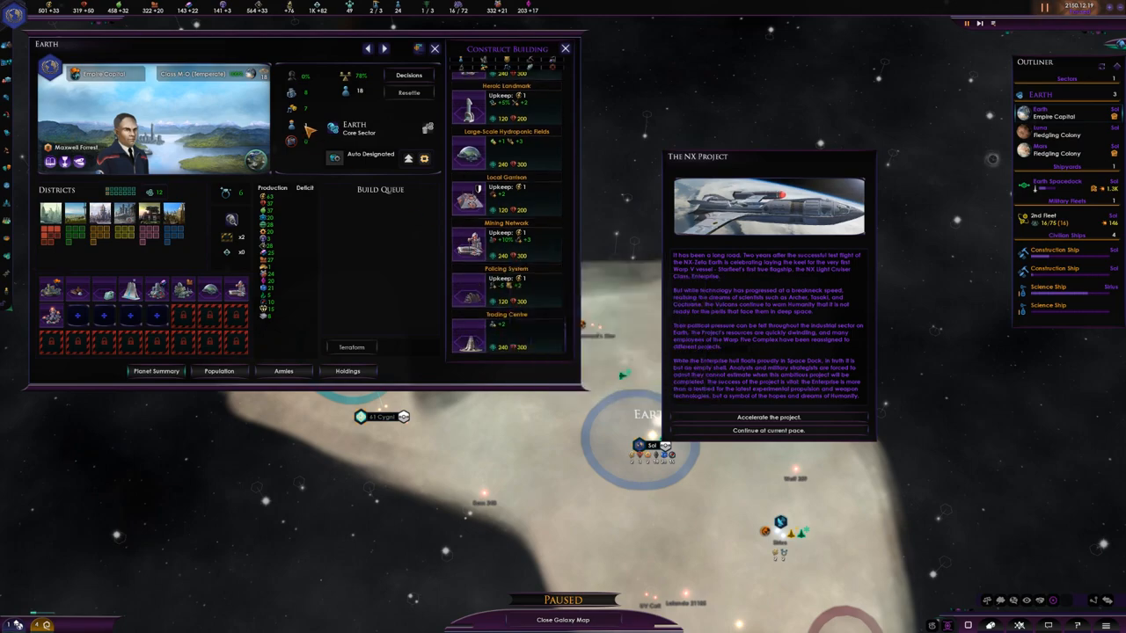
click(218, 370)
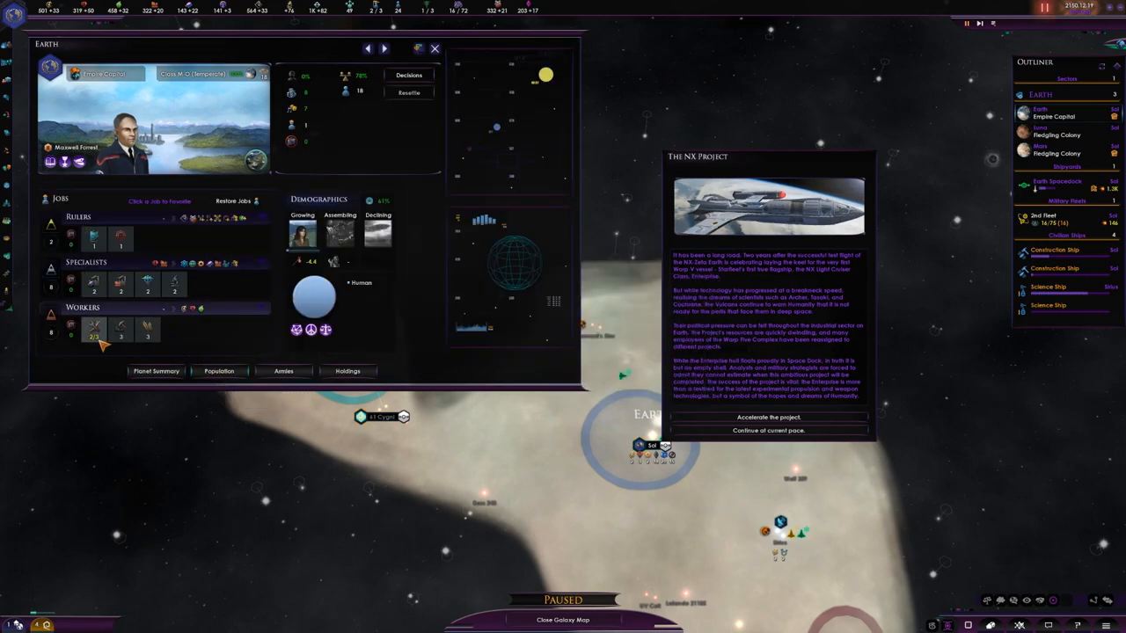
mouse_move(97, 331)
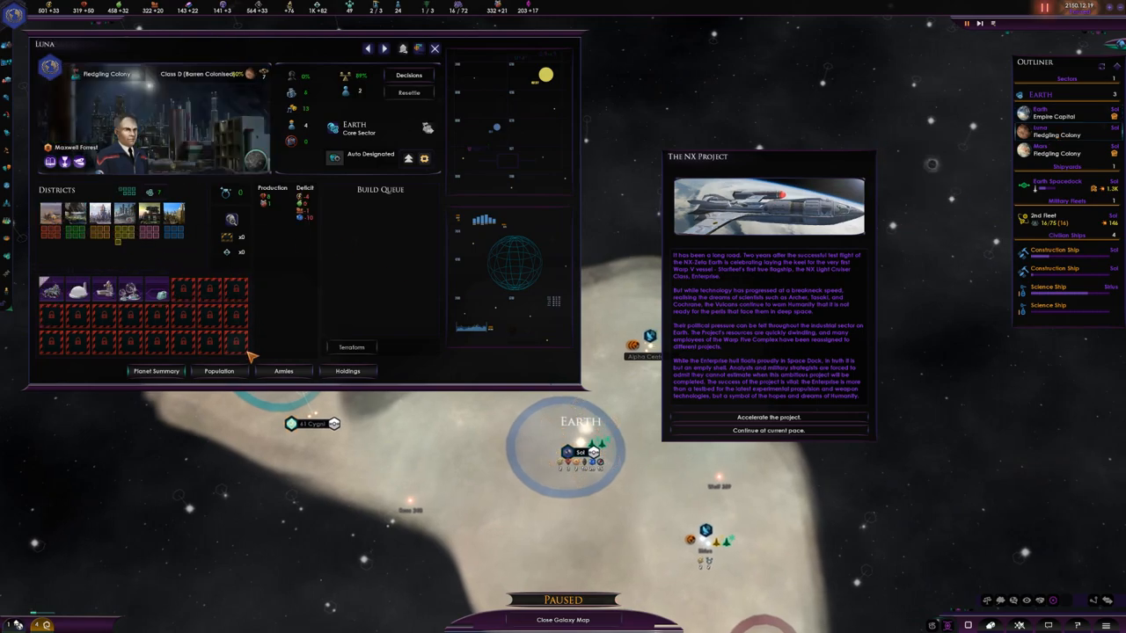
View Luna's jobs and demographics, then its districts overview
click(219, 369)
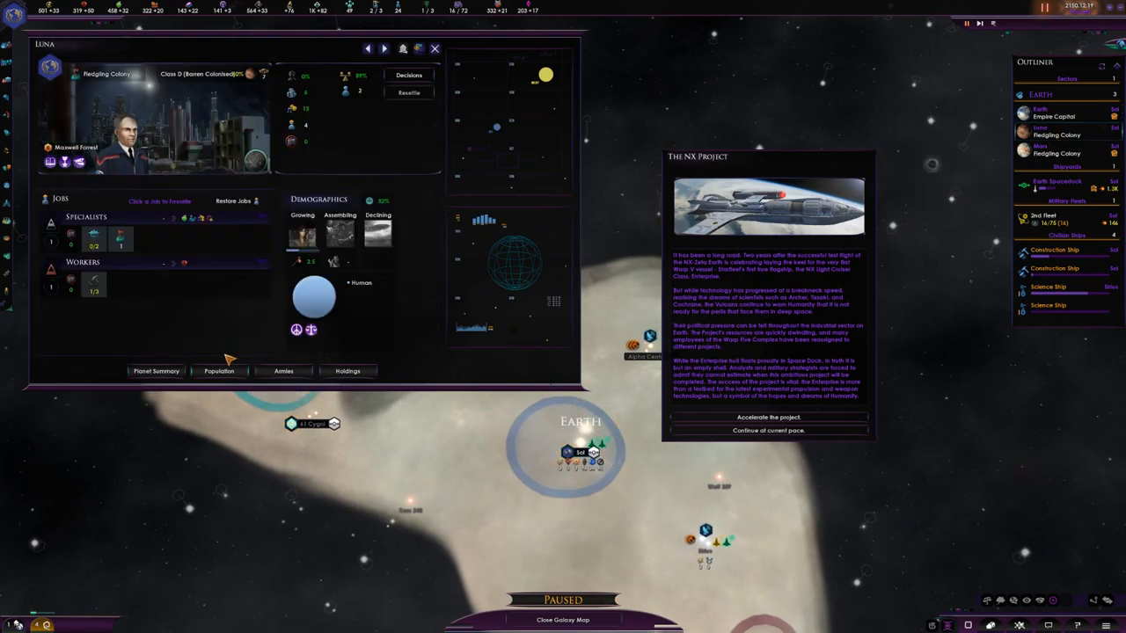
mouse_move(95, 236)
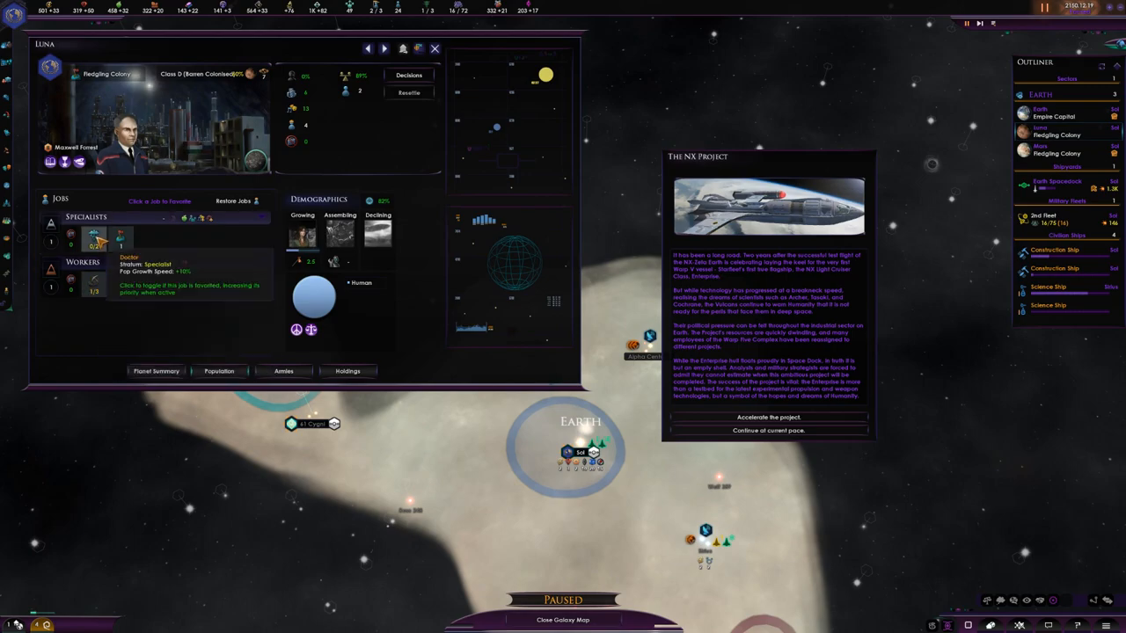
click(155, 370)
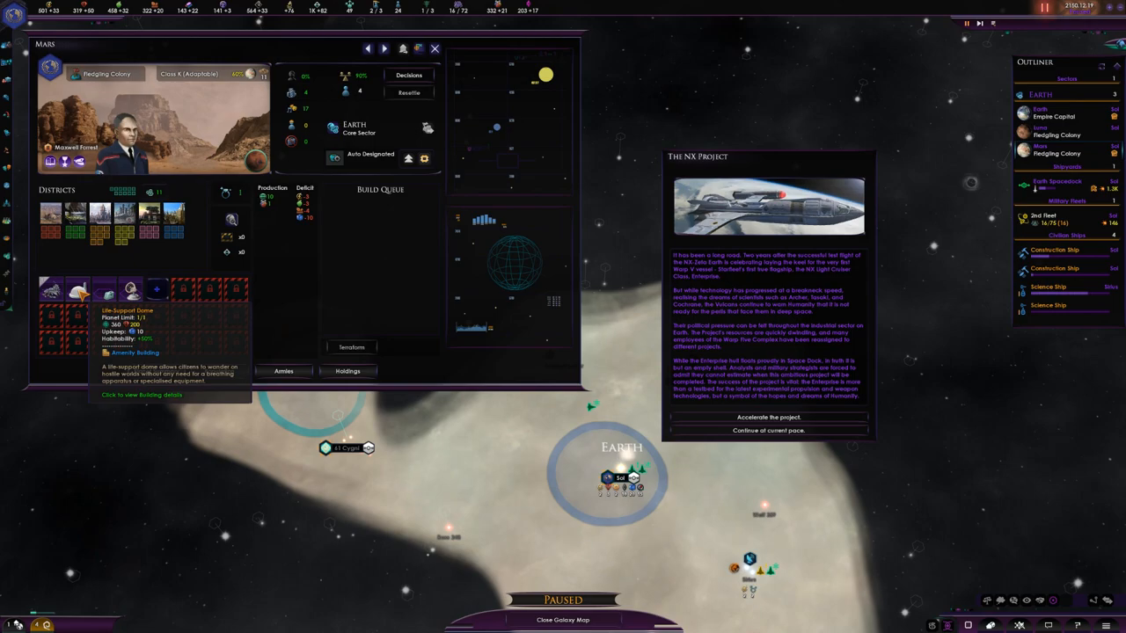
mouse_move(250, 74)
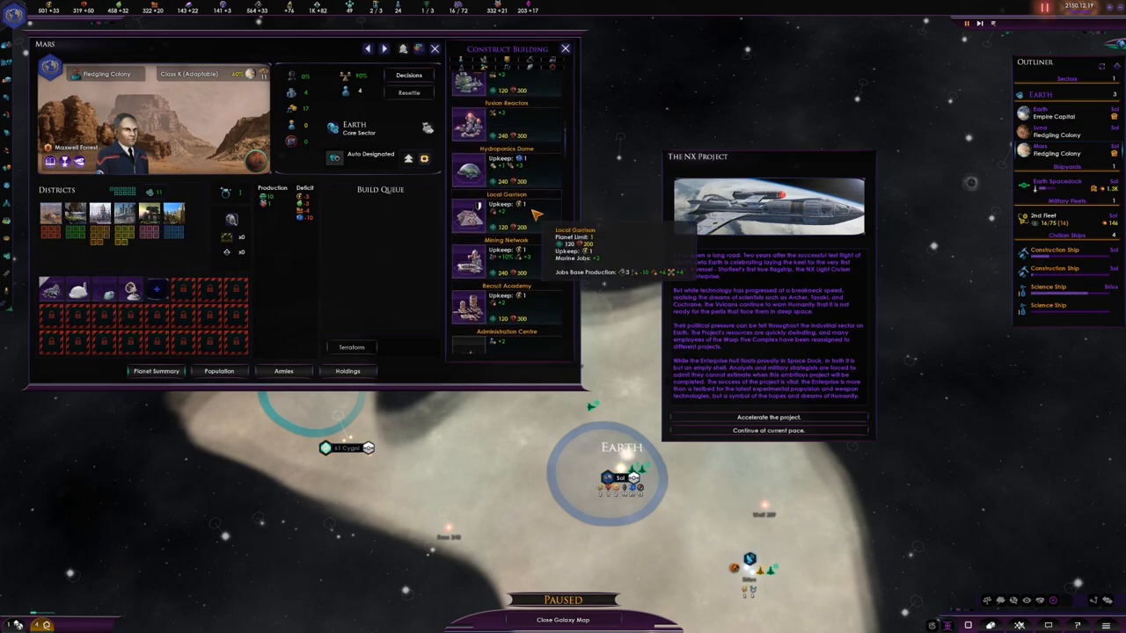
Queue a Fusion Reactor on Mars and close its planet window
scroll(up, 3)
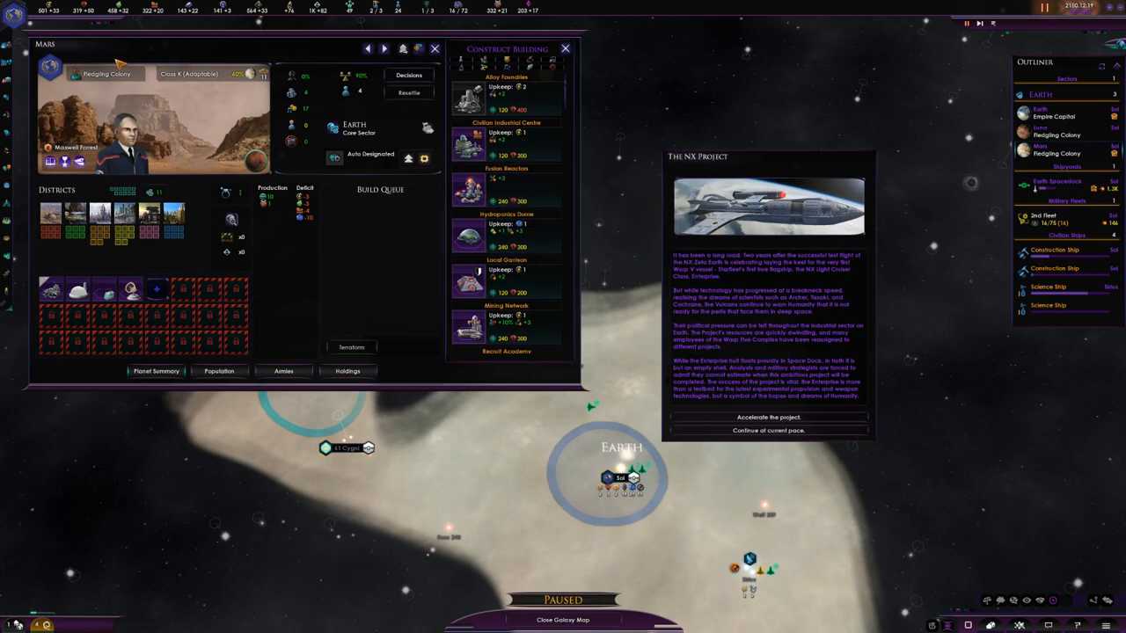
mouse_move(531, 185)
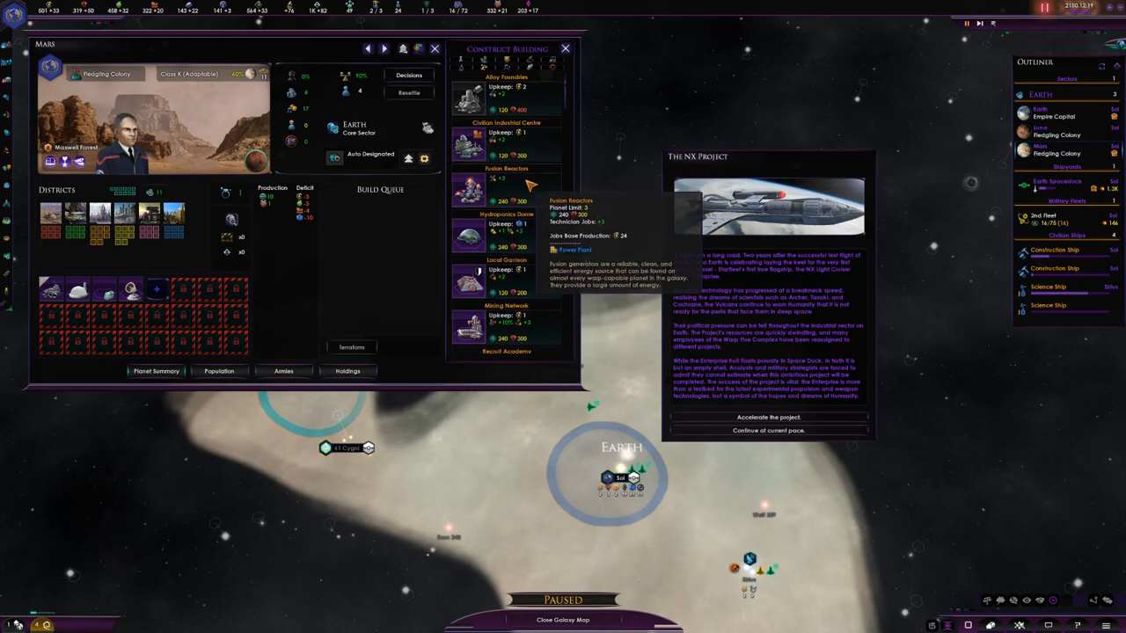
mouse_move(535, 329)
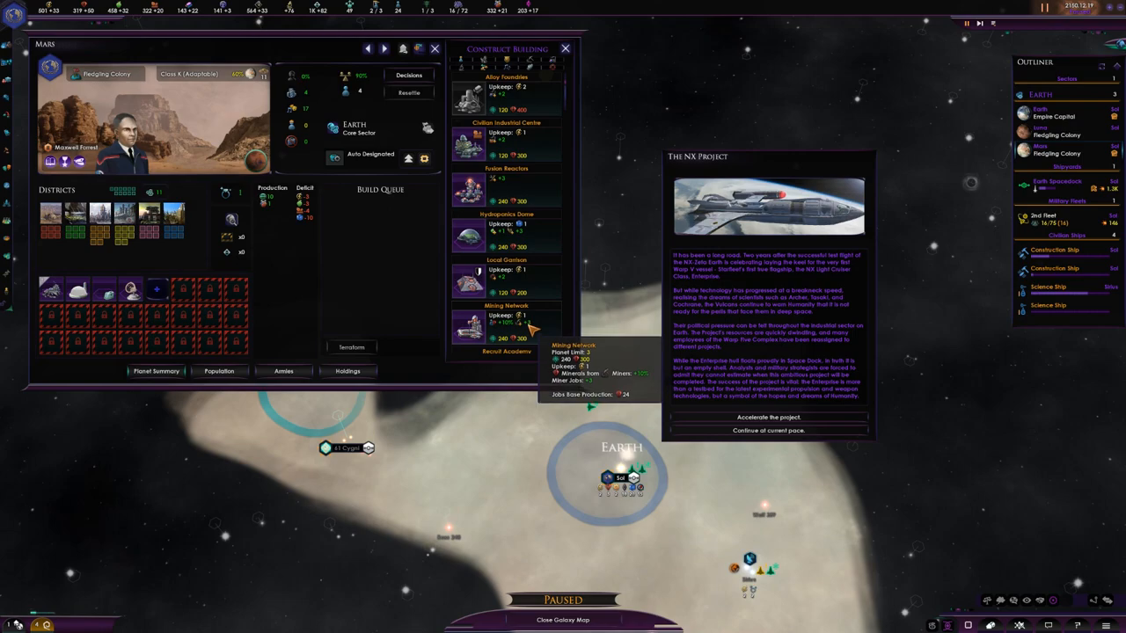
mouse_move(527, 232)
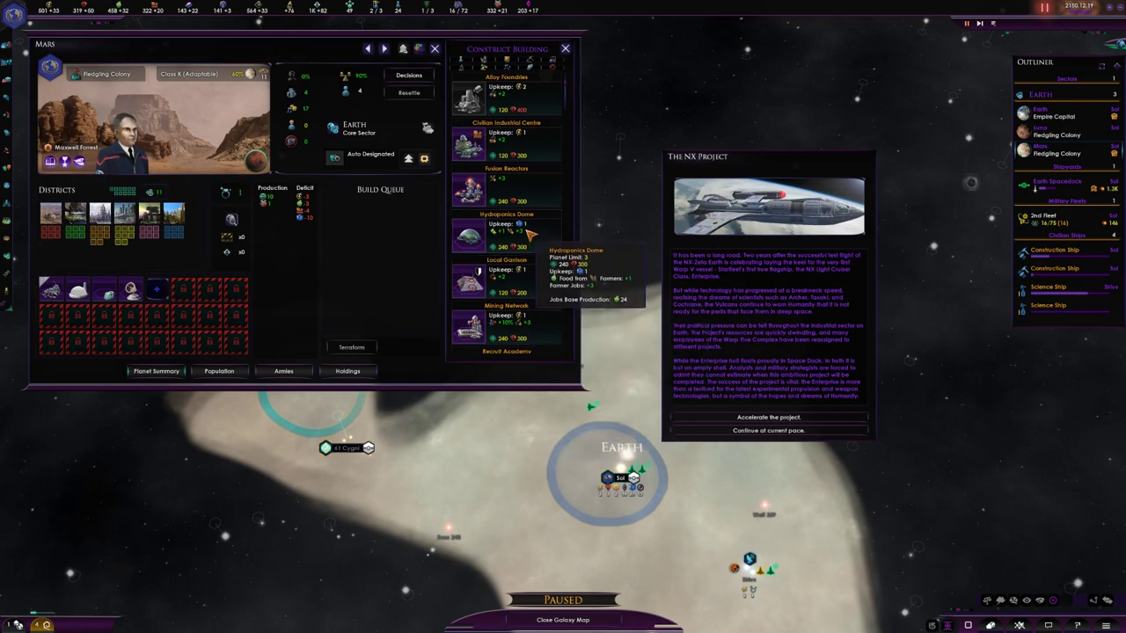
mouse_move(535, 190)
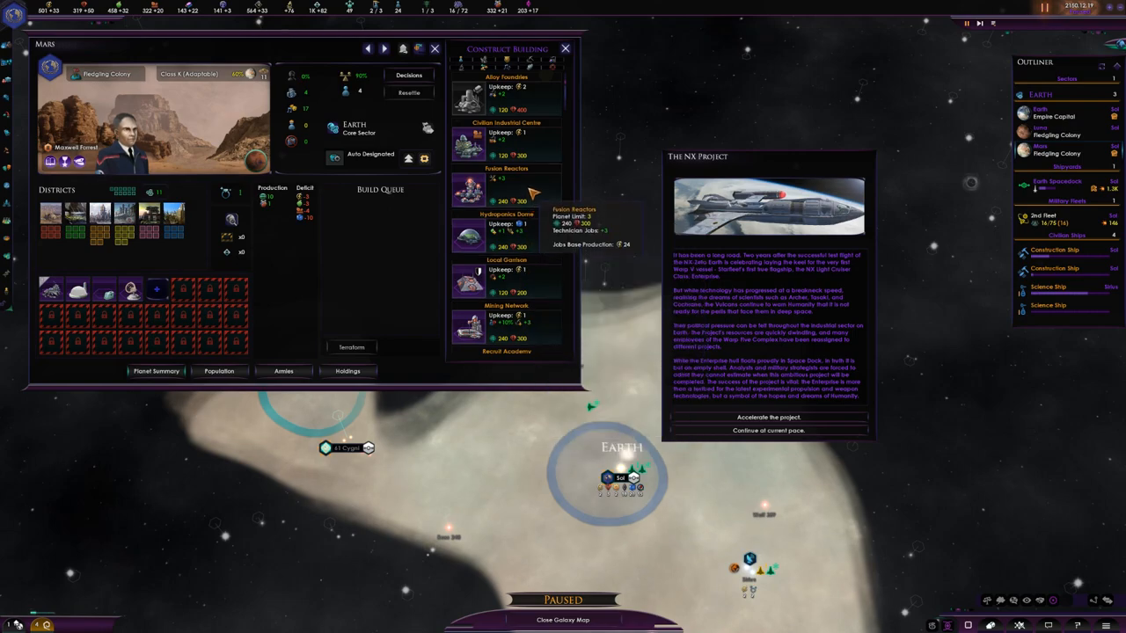
mouse_move(531, 192)
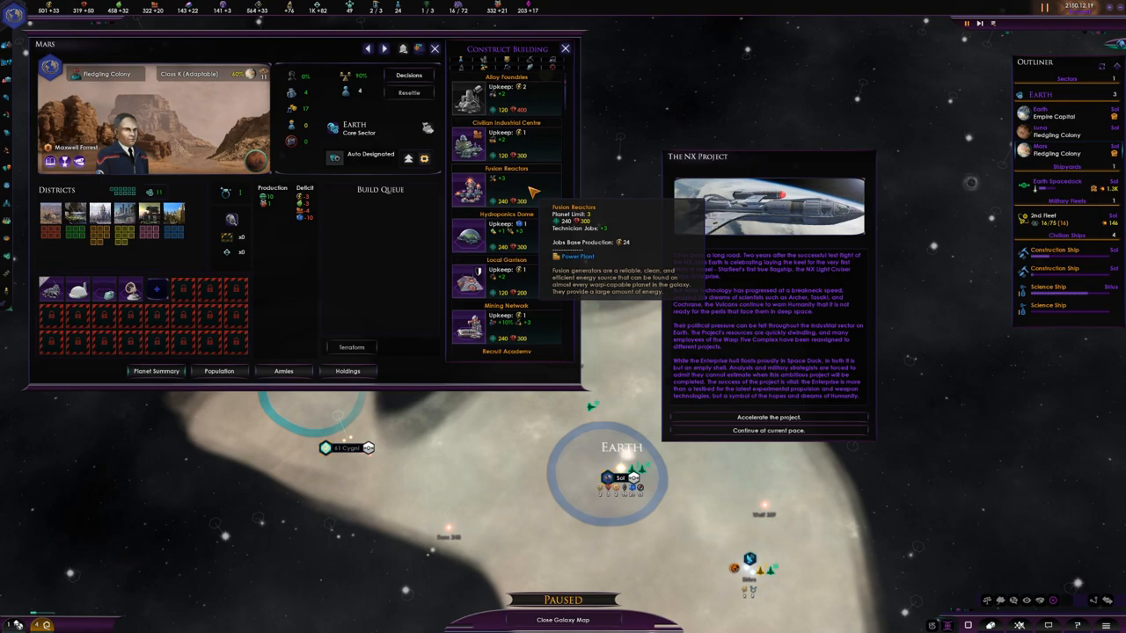
click(468, 187)
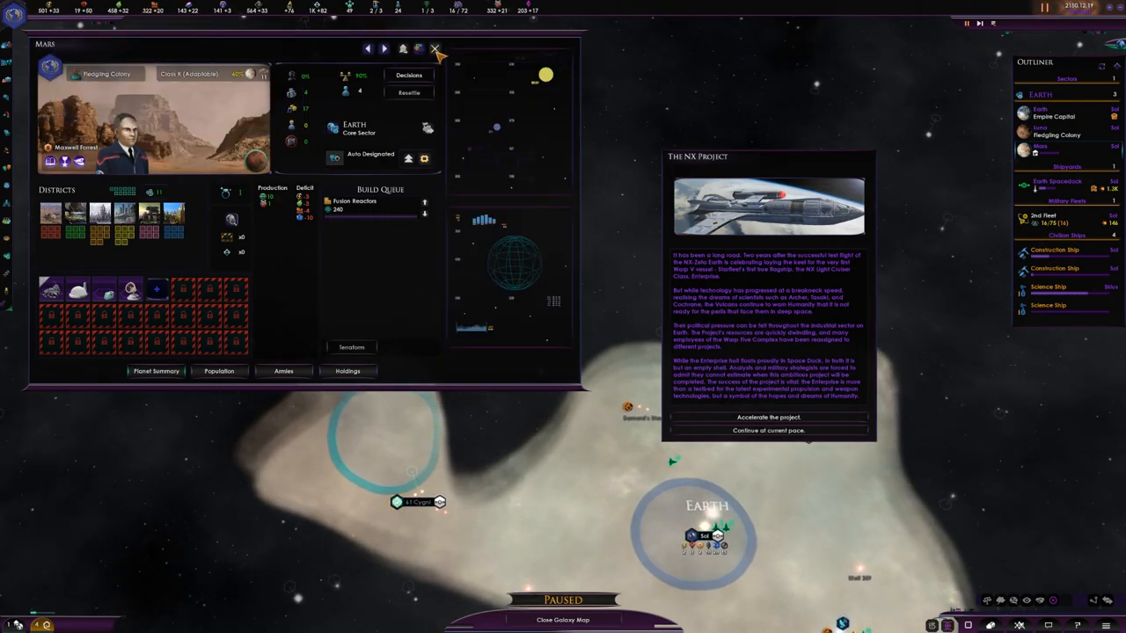
click(436, 50)
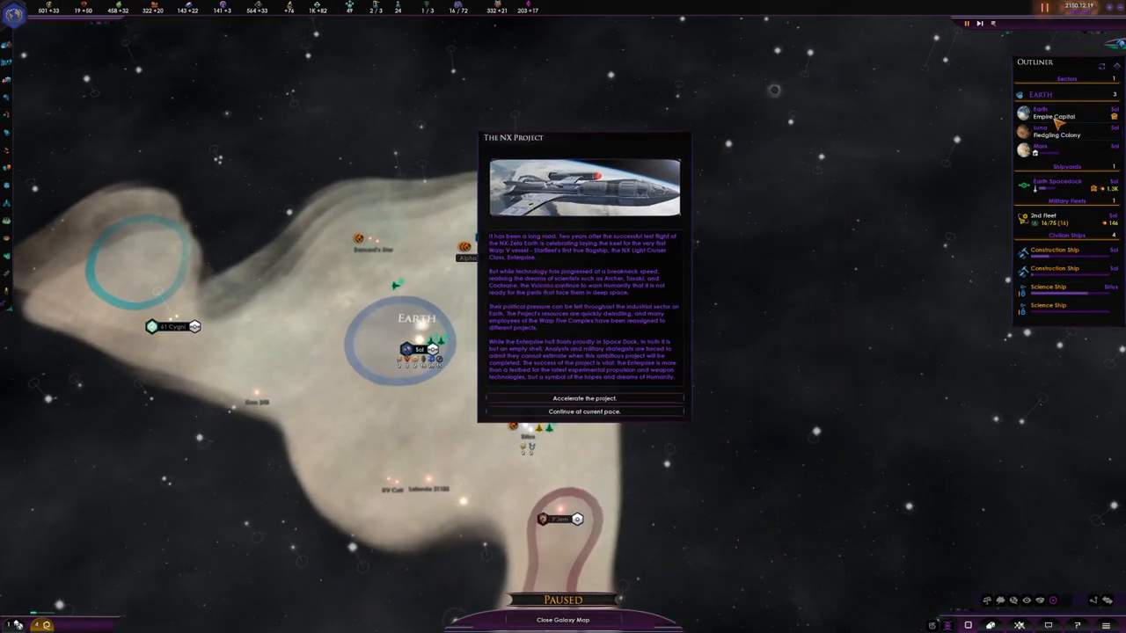
Read The NX Project event and view A New Enterprise in the situation log
click(1040, 116)
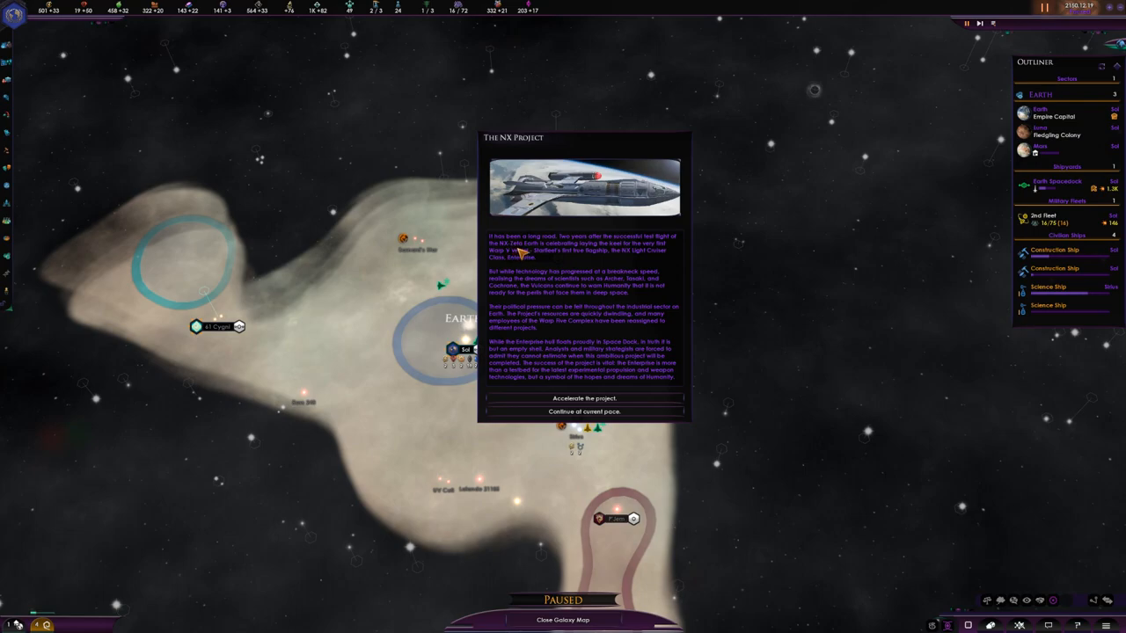
mouse_move(535, 253)
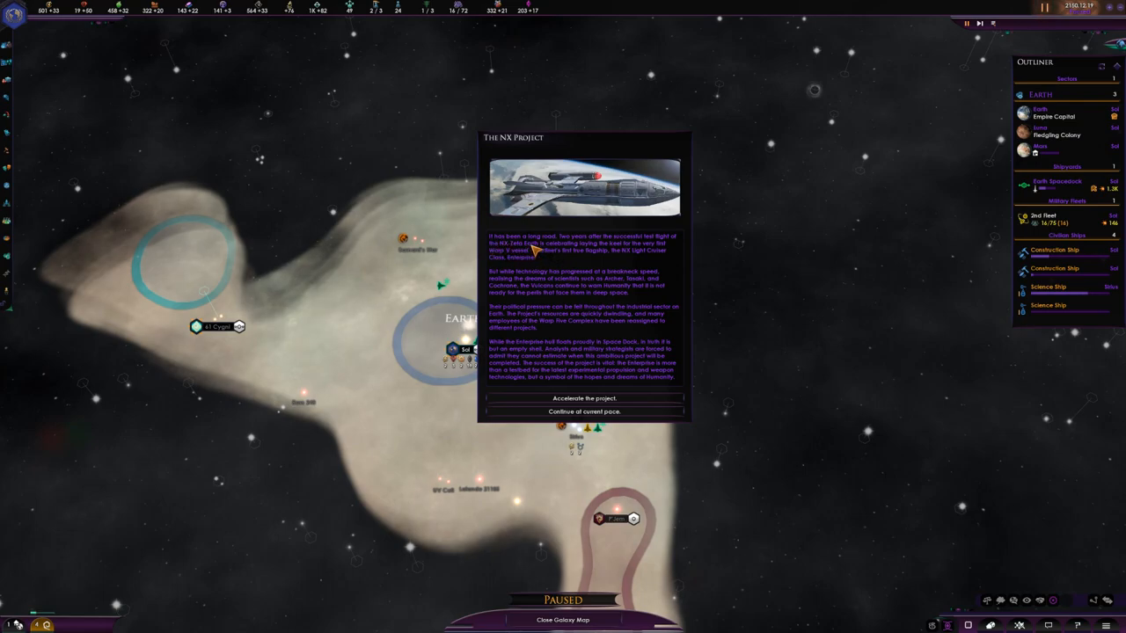
mouse_move(570, 260)
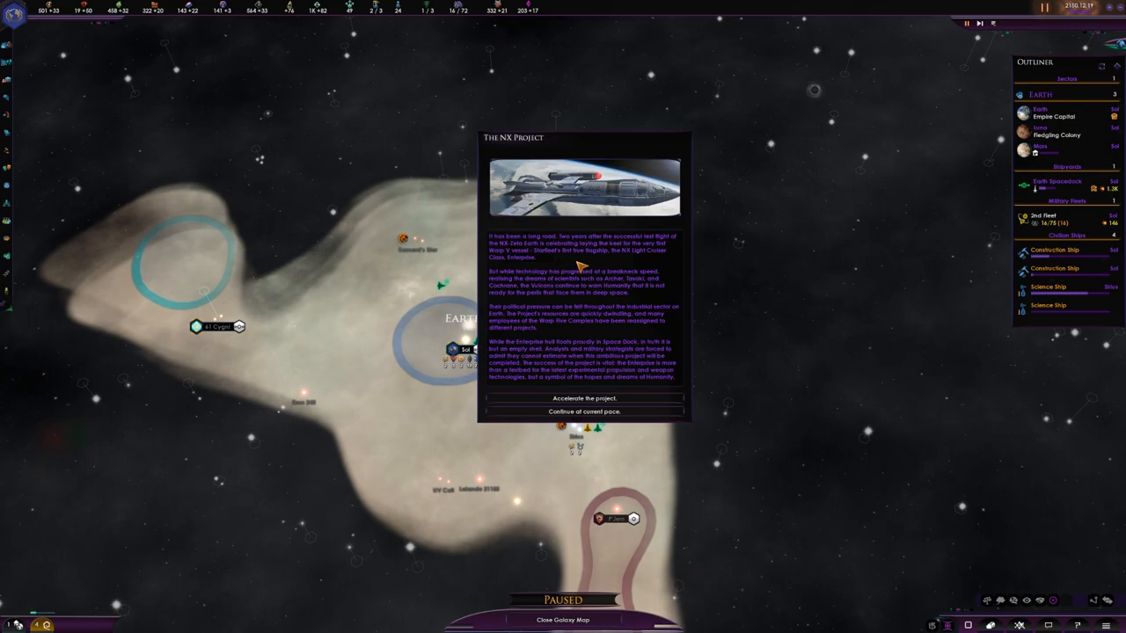
mouse_move(525, 274)
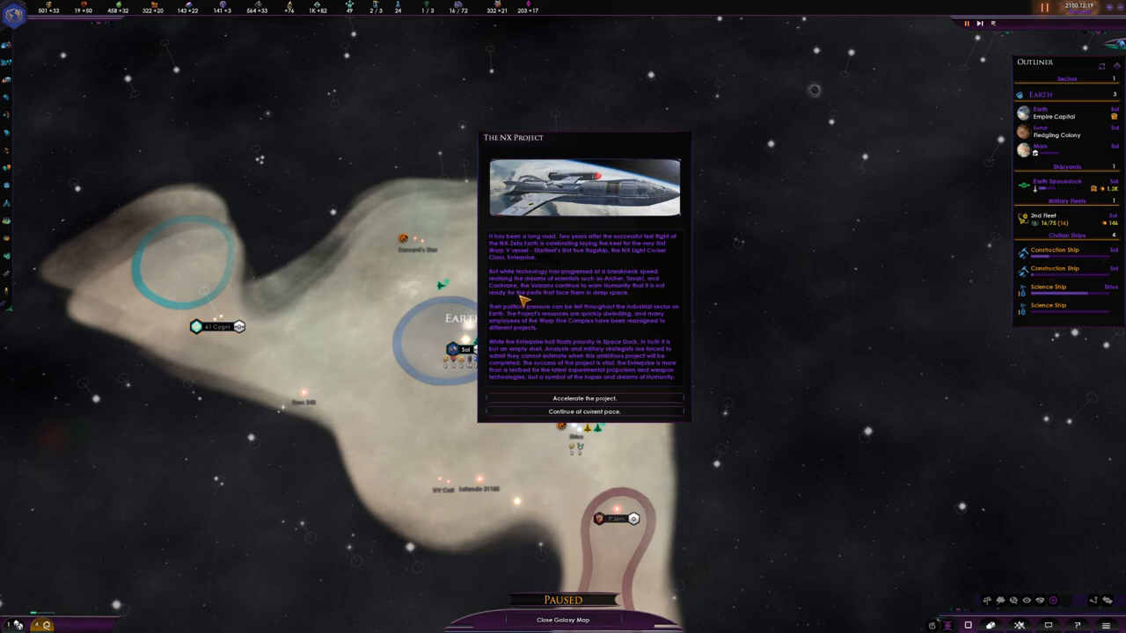
mouse_move(521, 290)
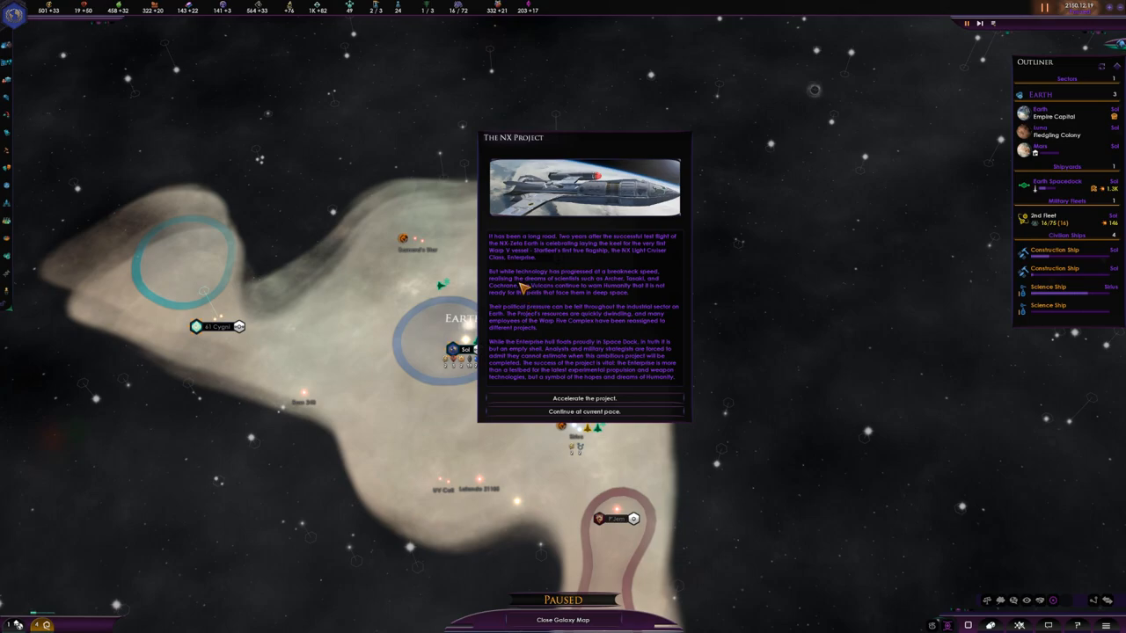
mouse_move(616, 287)
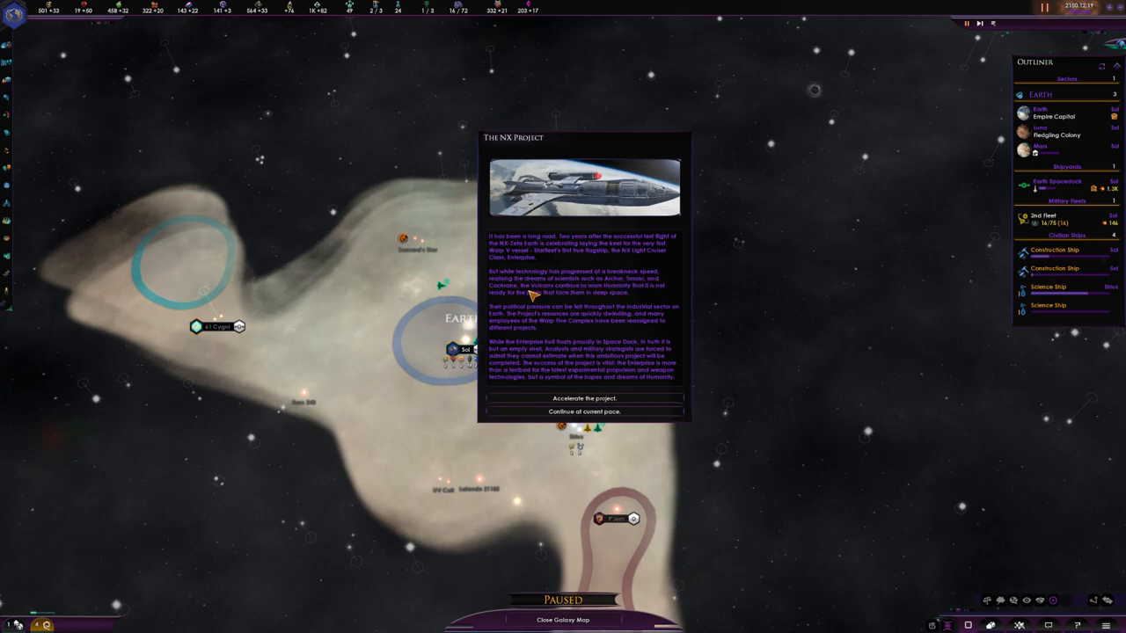
mouse_move(580, 285)
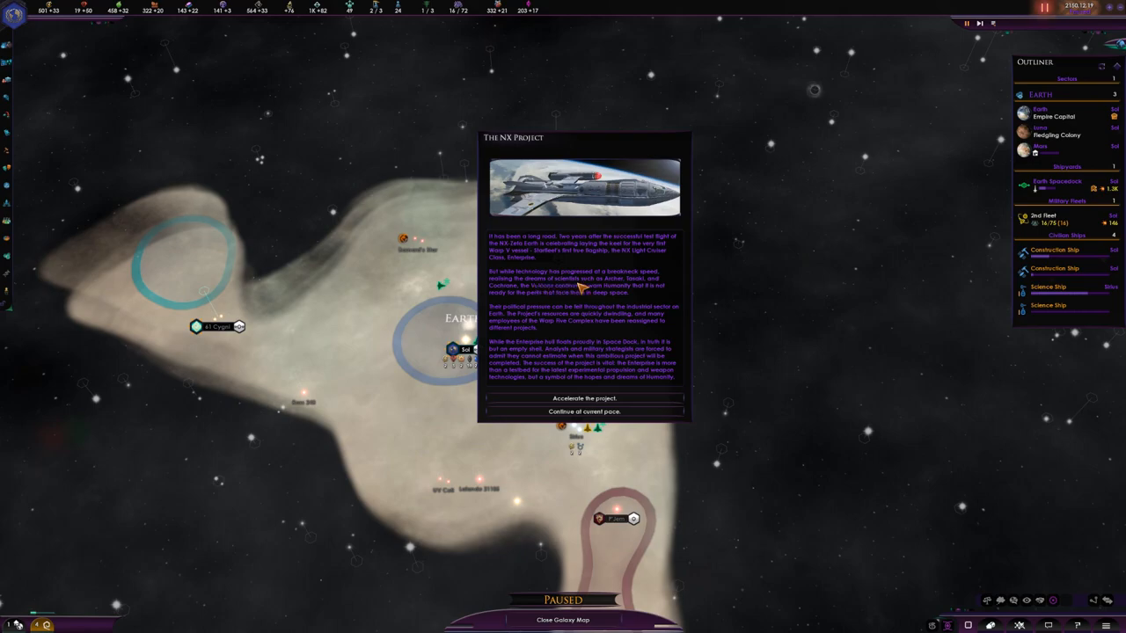
mouse_move(528, 296)
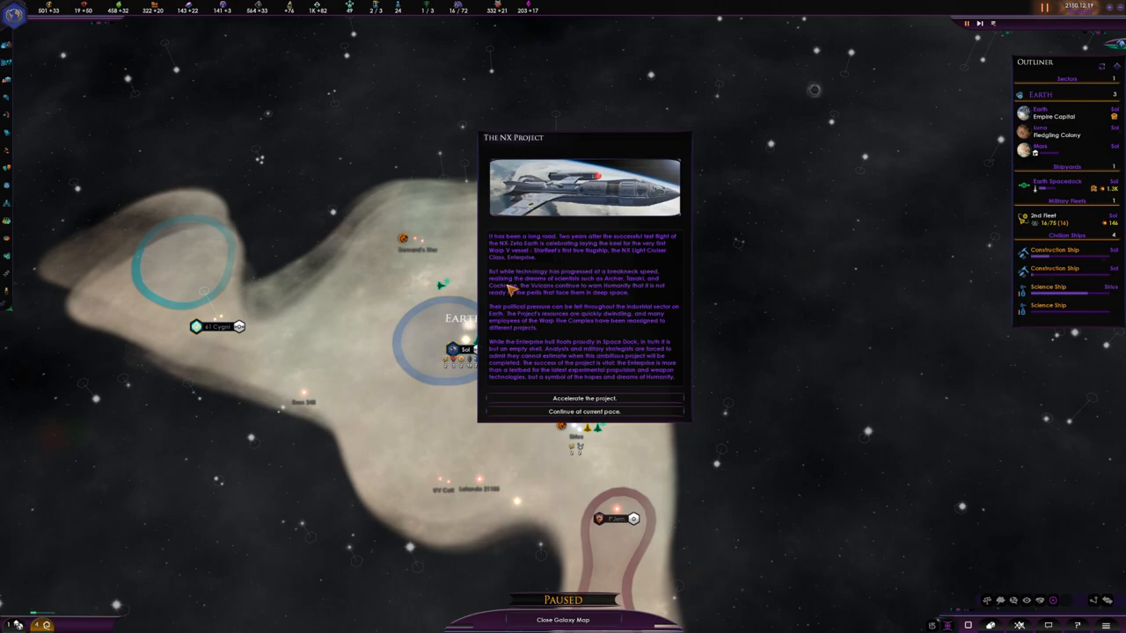
mouse_move(602, 303)
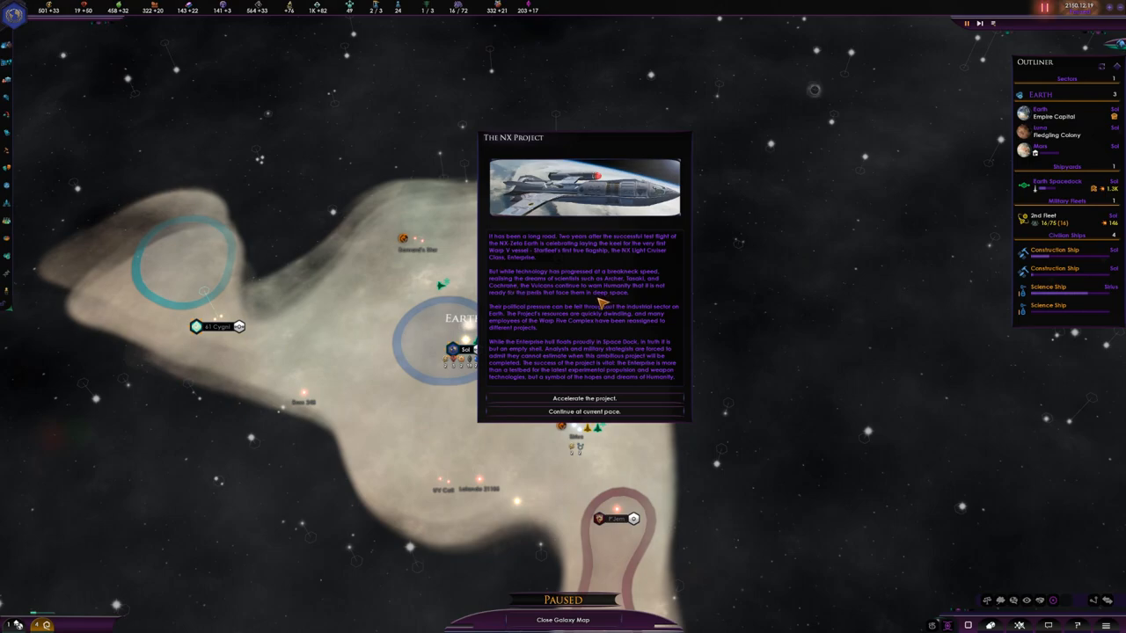
mouse_move(602, 299)
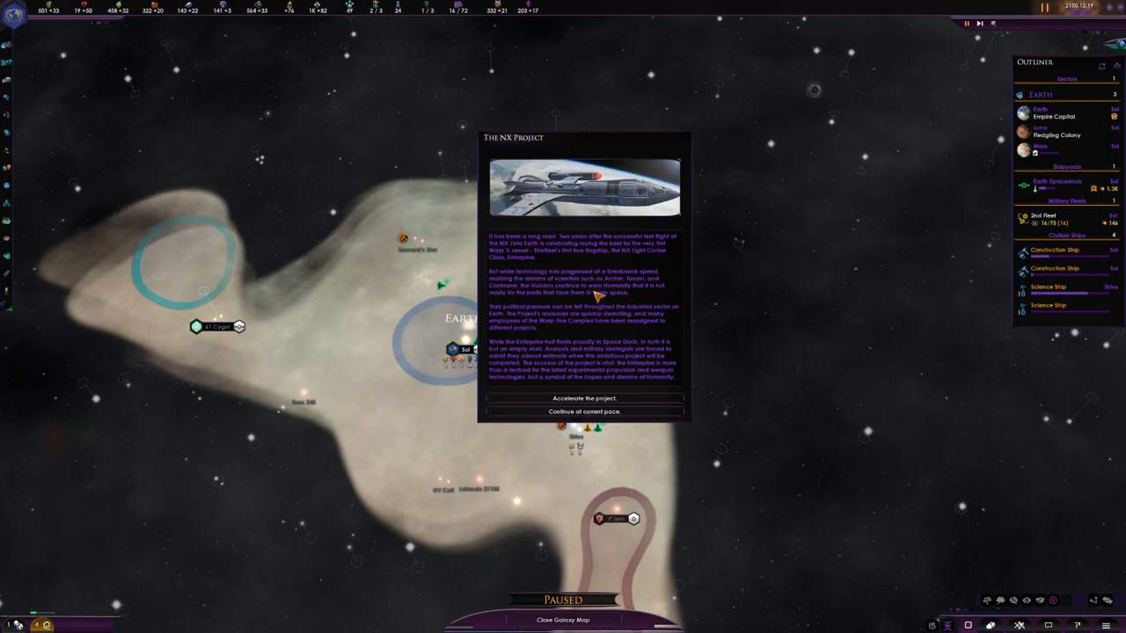
mouse_move(570, 298)
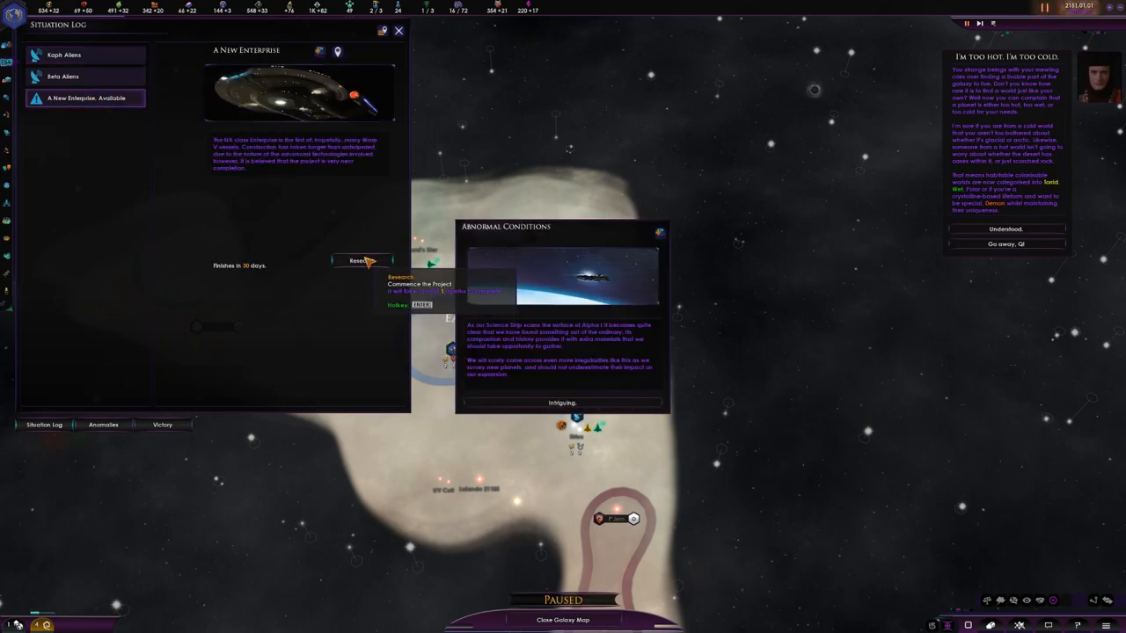
Close the situation log, acknowledge Abnormal Conditions as Intriguing, and answer the I'm too hot, I'm too cold event
click(362, 261)
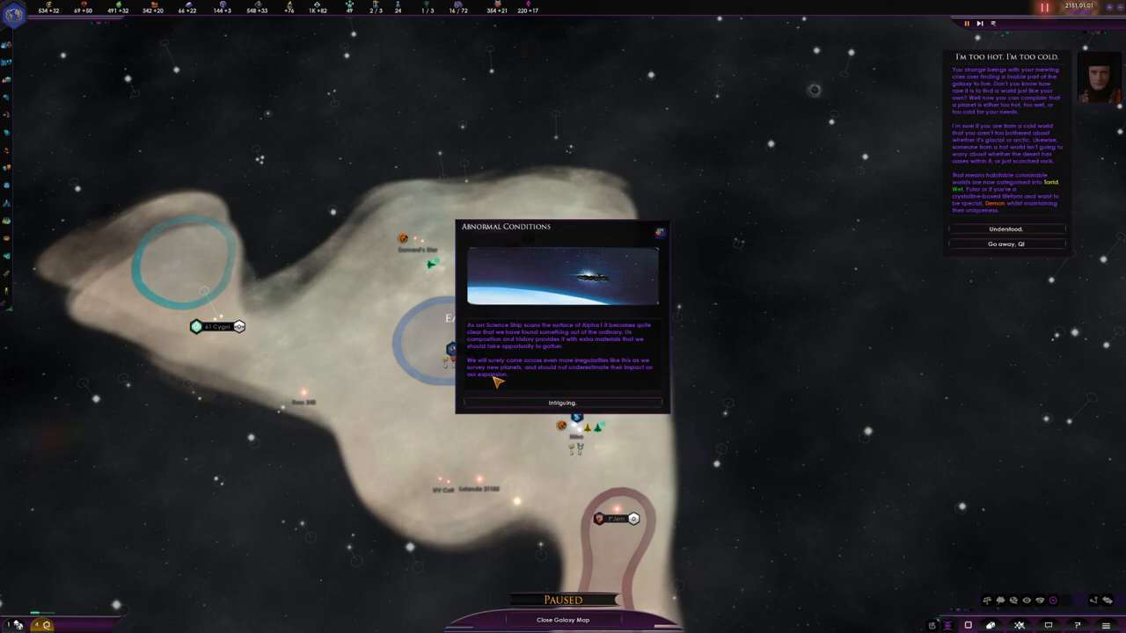
click(561, 403)
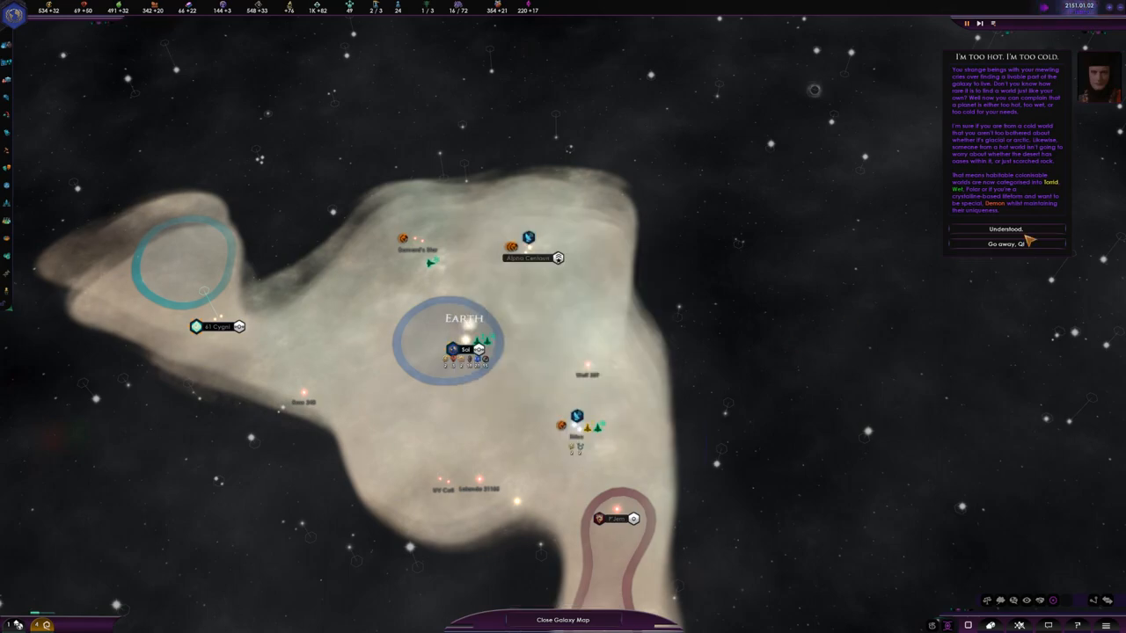
mouse_move(1011, 243)
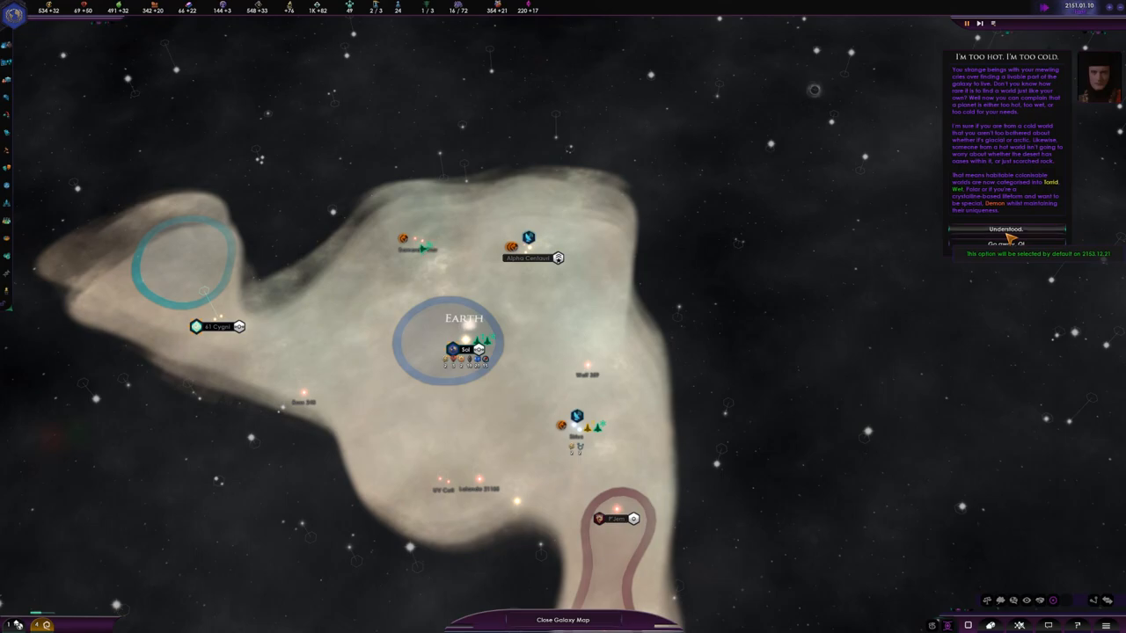
click(1006, 229)
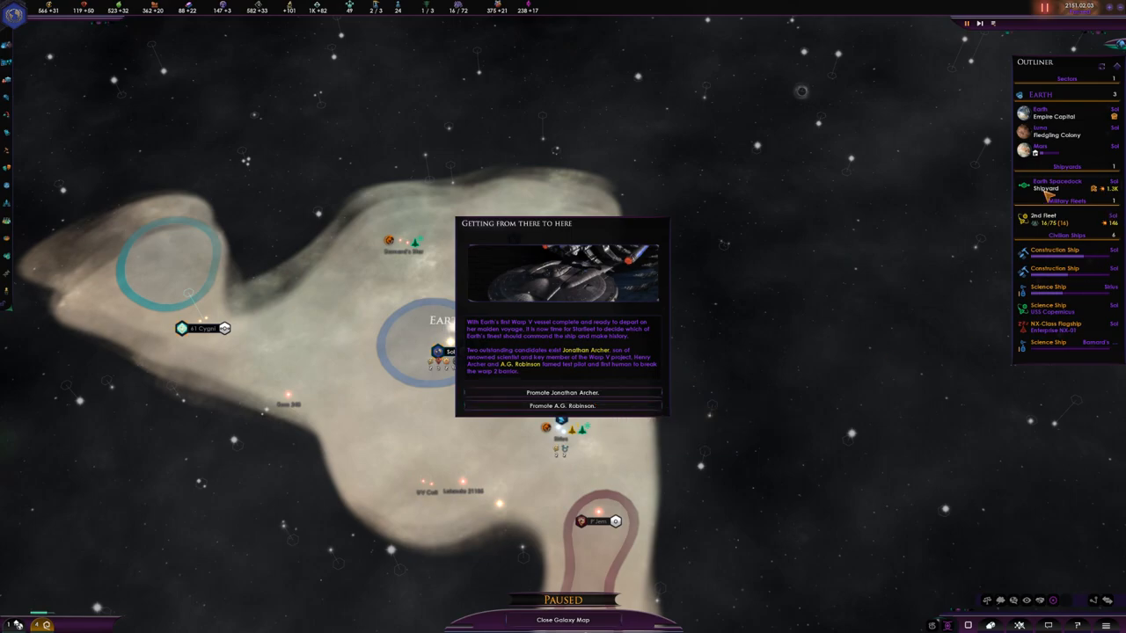
mouse_move(737, 348)
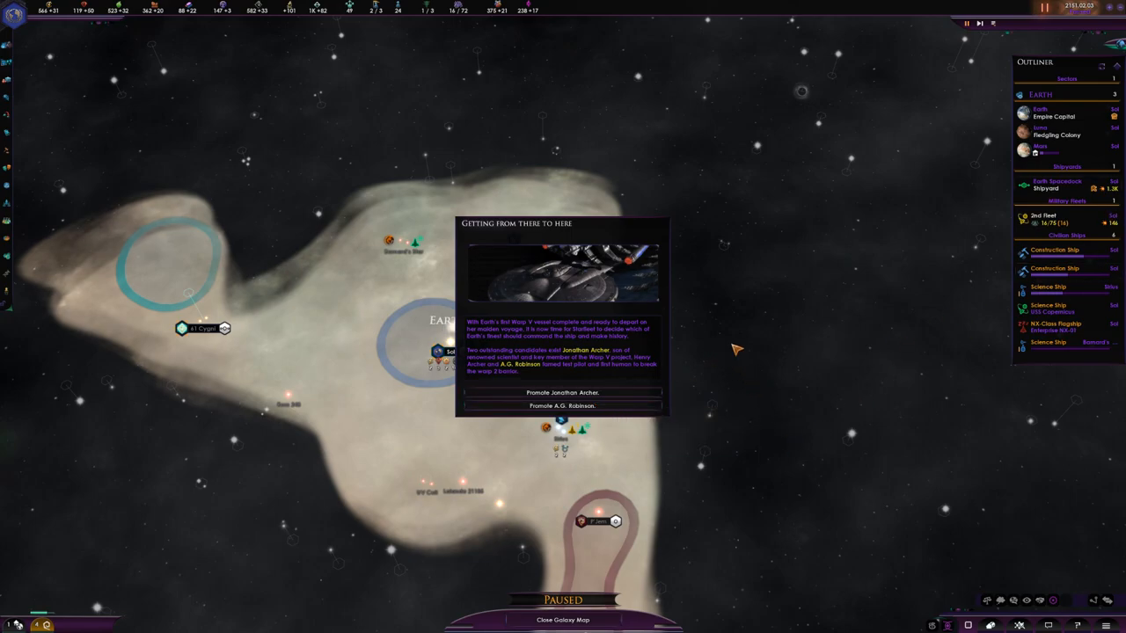
mouse_move(526, 282)
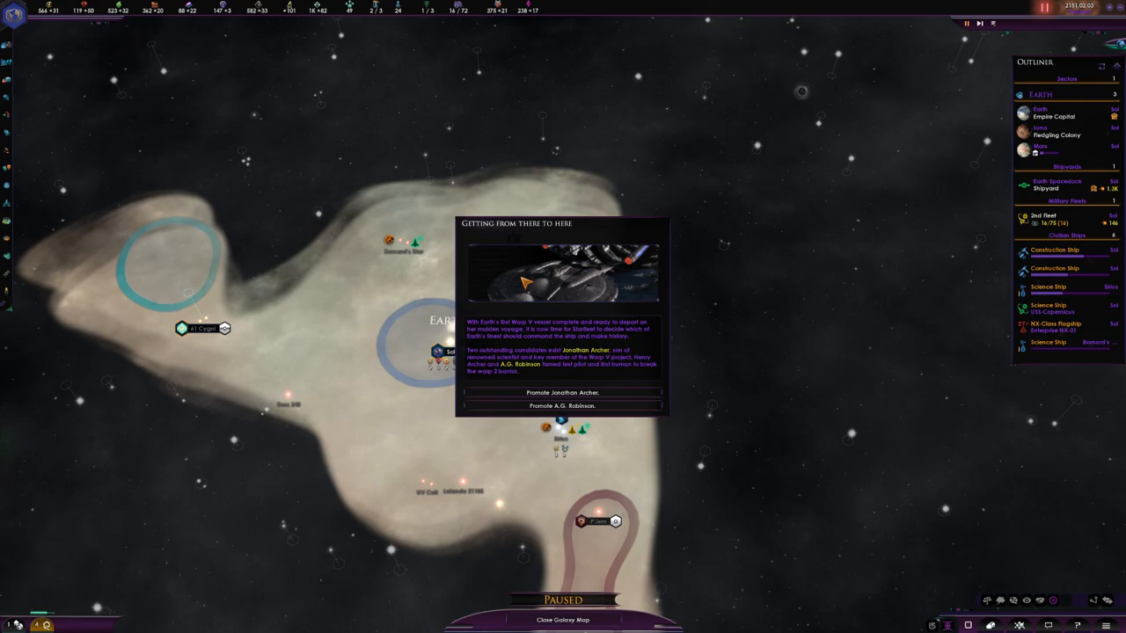
mouse_move(581, 195)
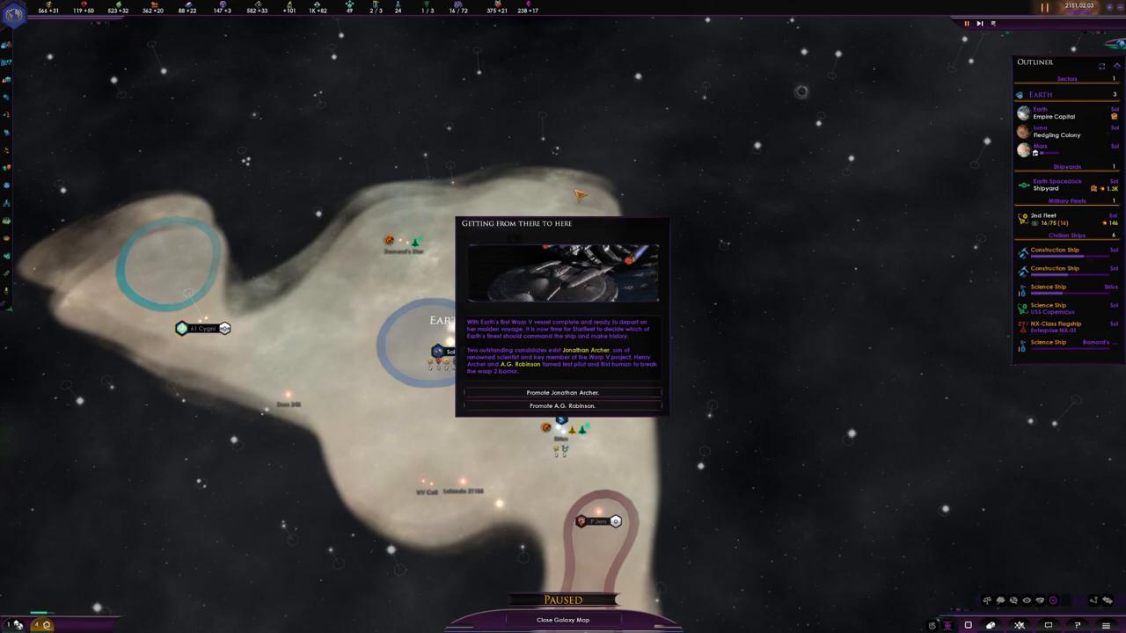
mouse_move(419, 440)
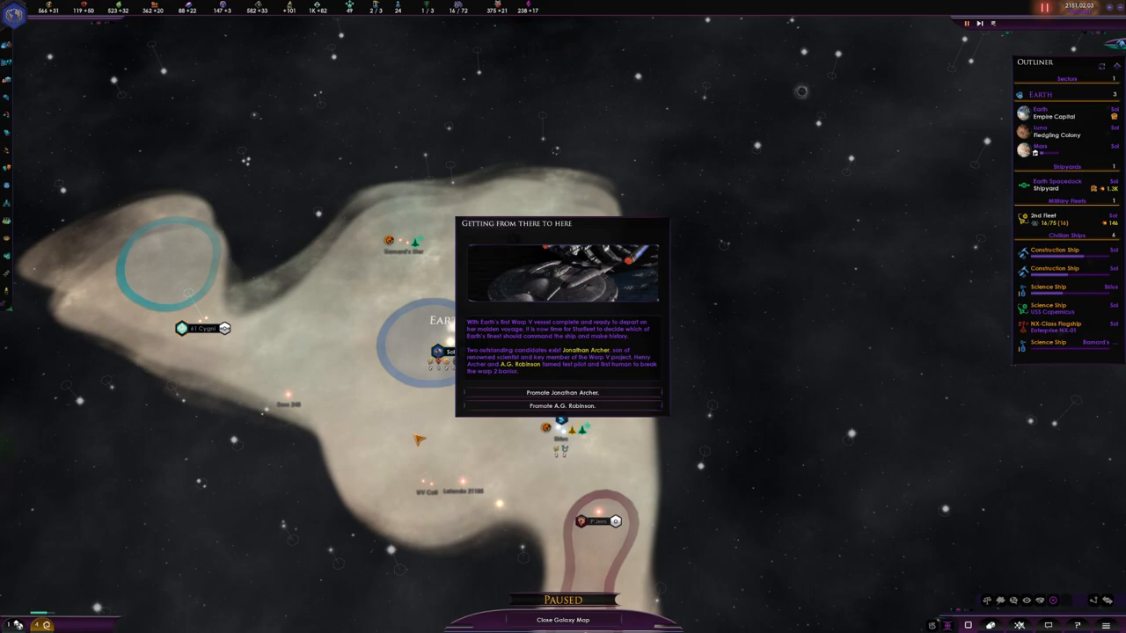
mouse_move(574, 431)
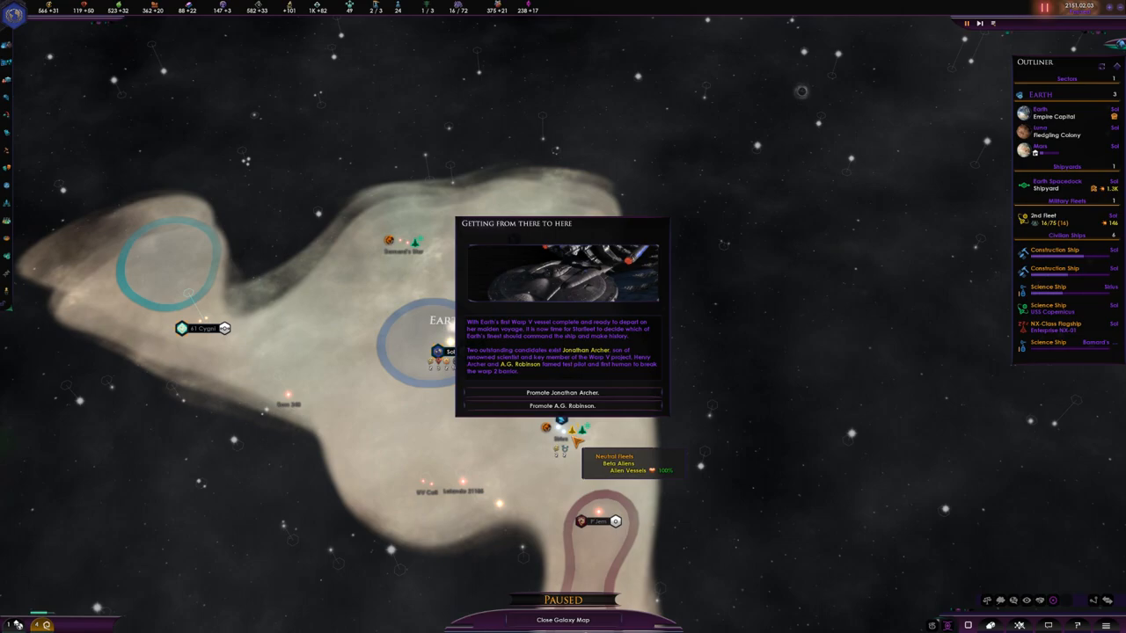
mouse_move(590, 232)
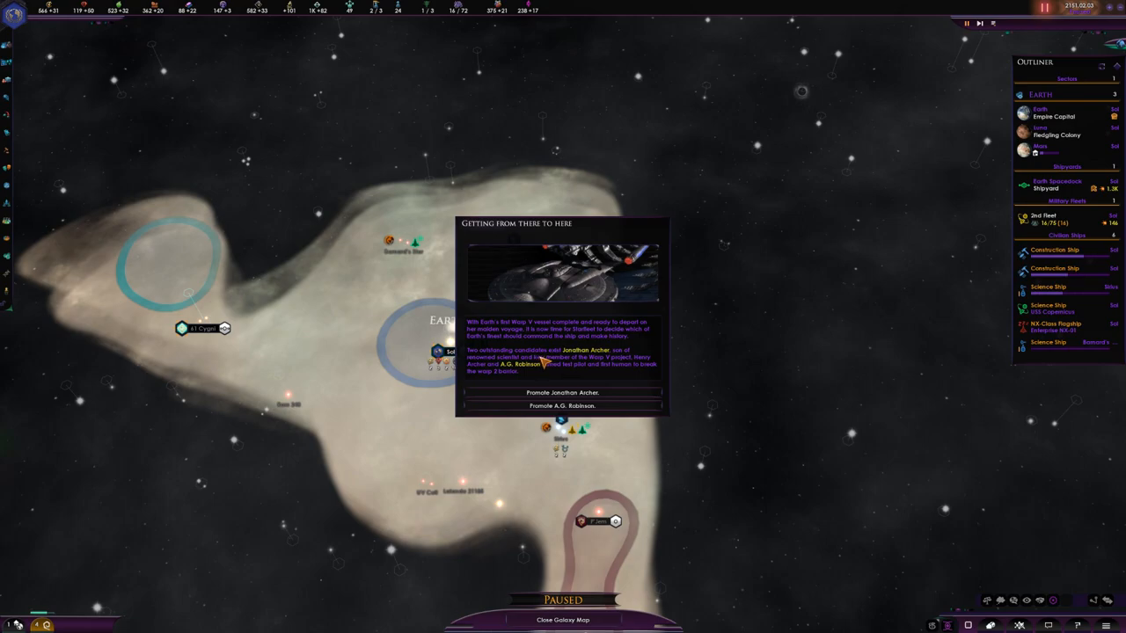
mouse_move(532, 331)
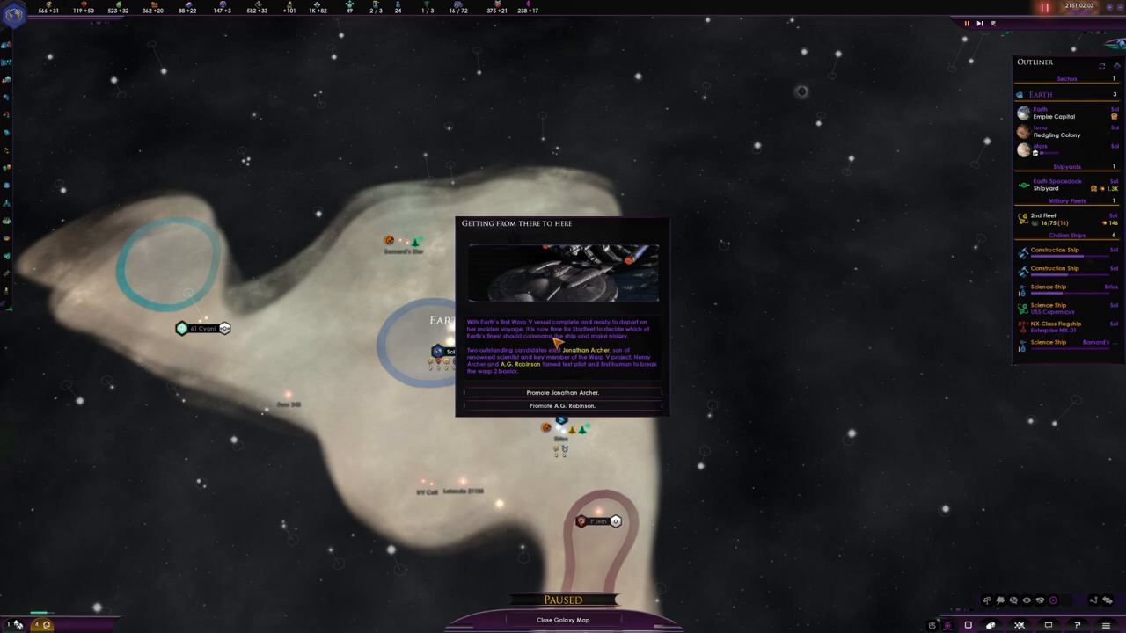
mouse_move(612, 352)
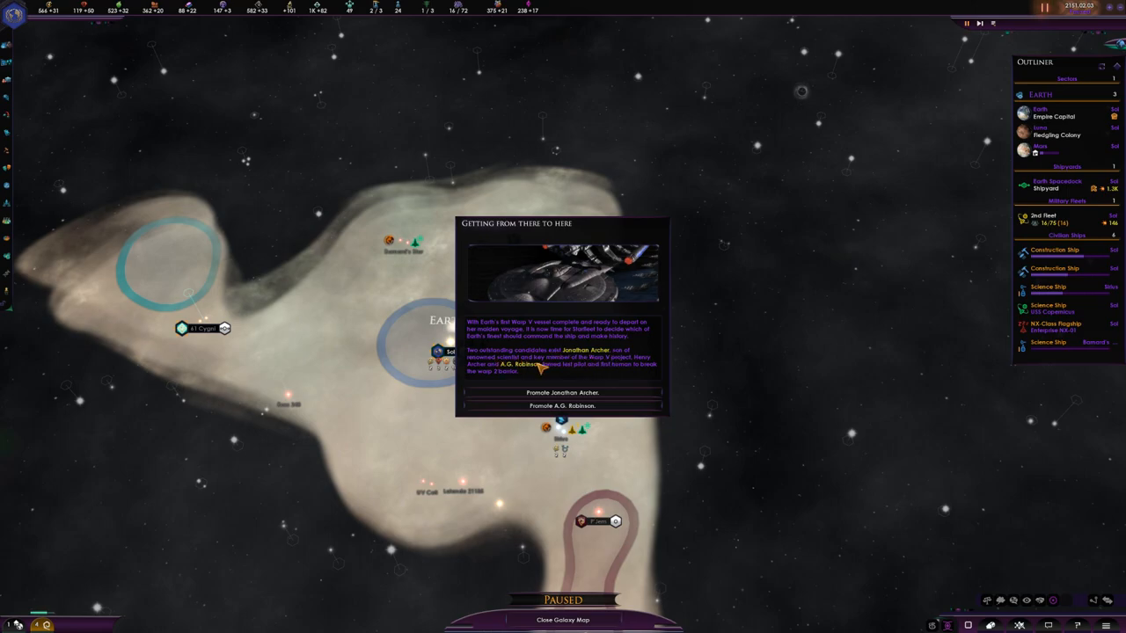
mouse_move(633, 369)
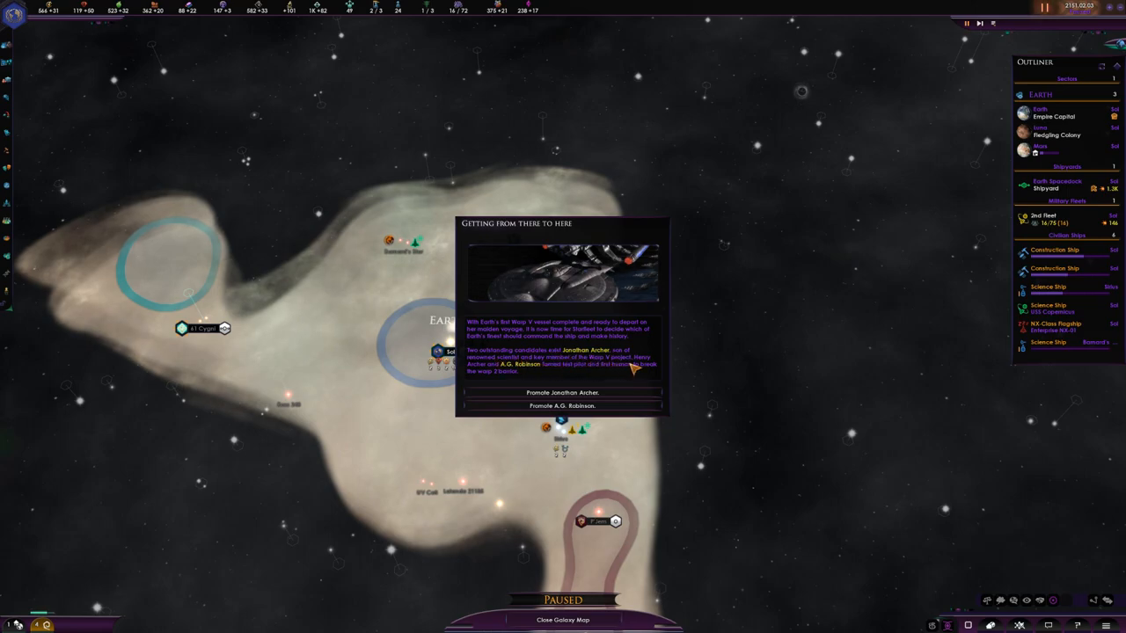
mouse_move(510, 373)
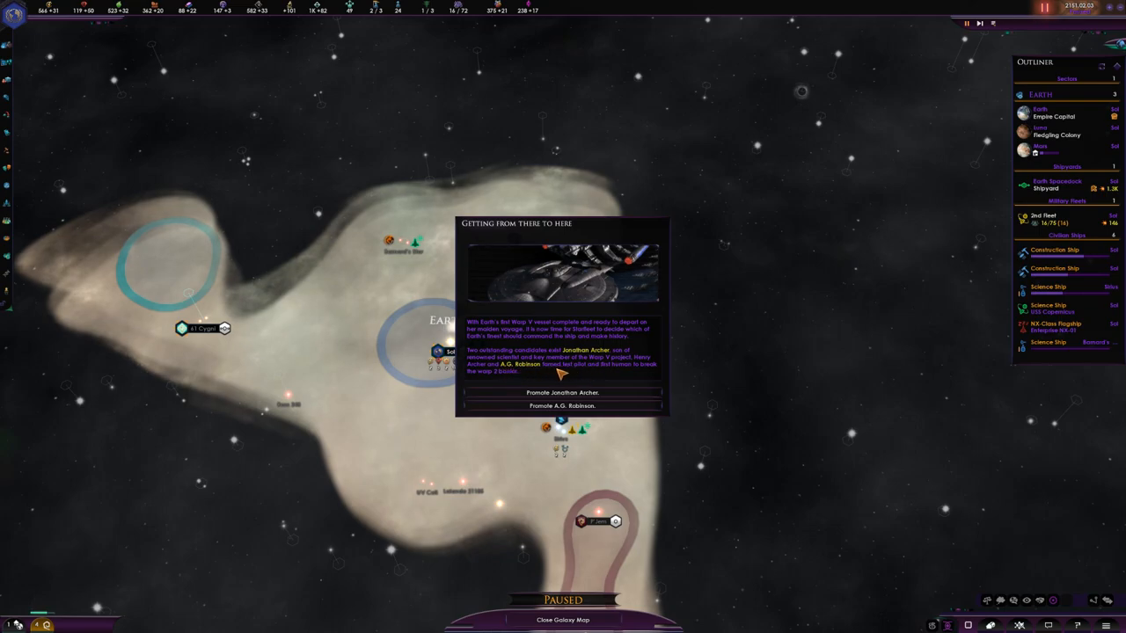
mouse_move(619, 373)
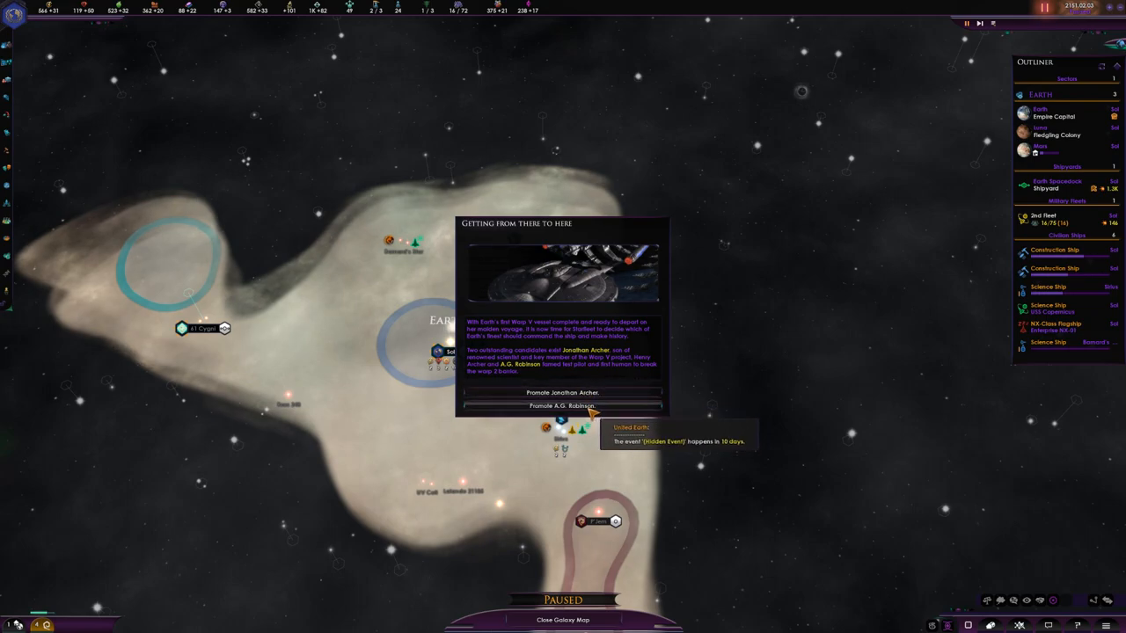
Promote the second officer option in the Getting From There to Here event
click(563, 405)
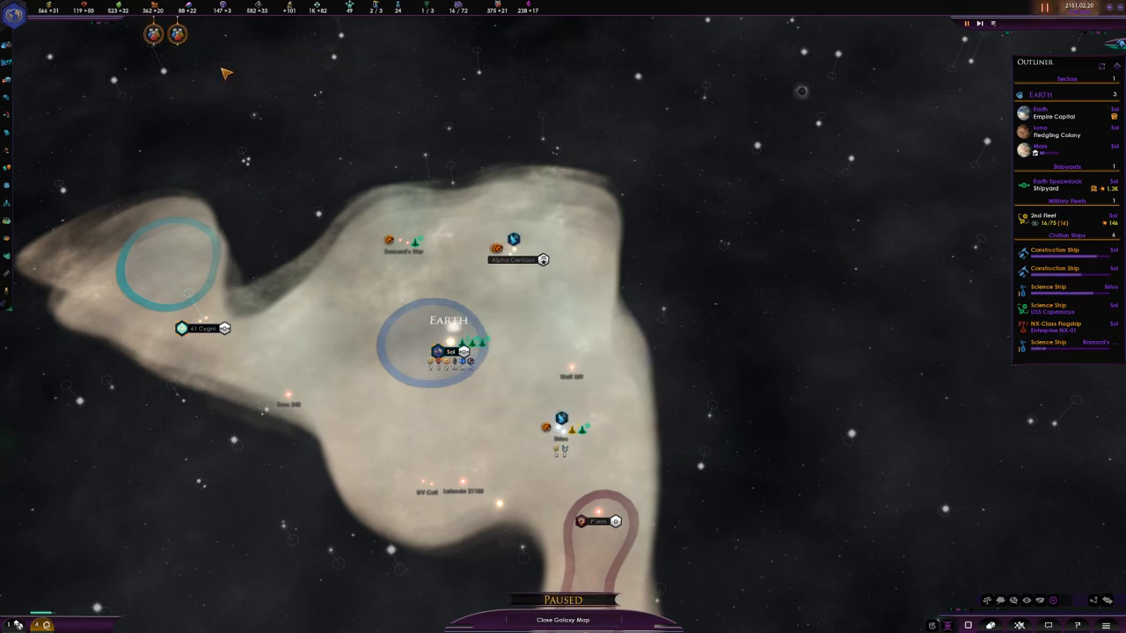
Browse the admiral recruits available to command the 2nd Fleet
click(464, 352)
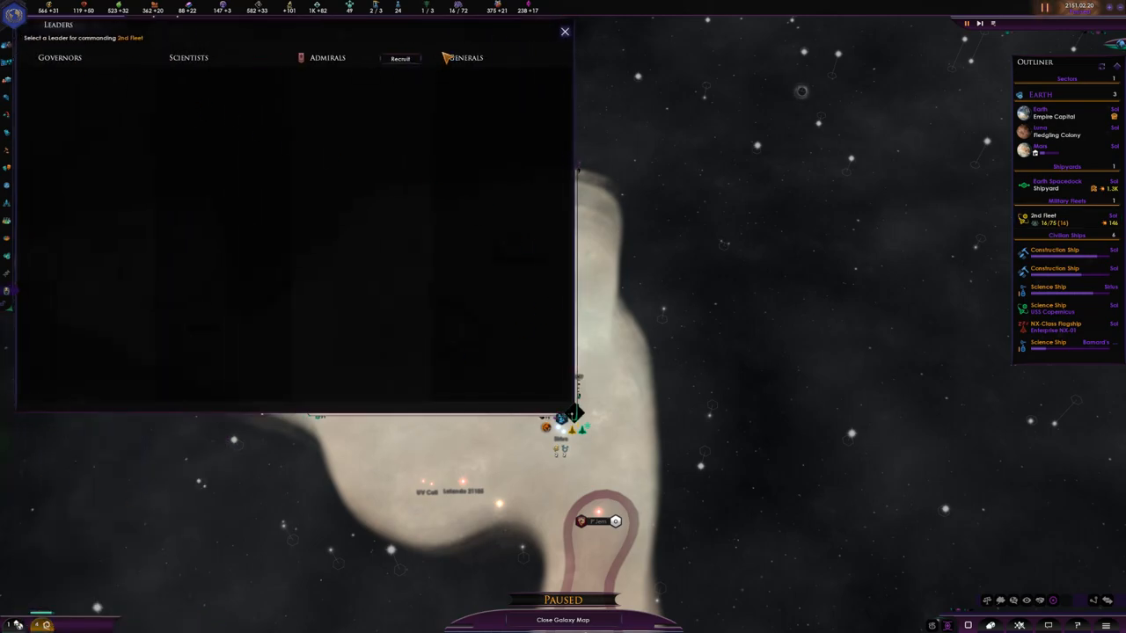
click(401, 58)
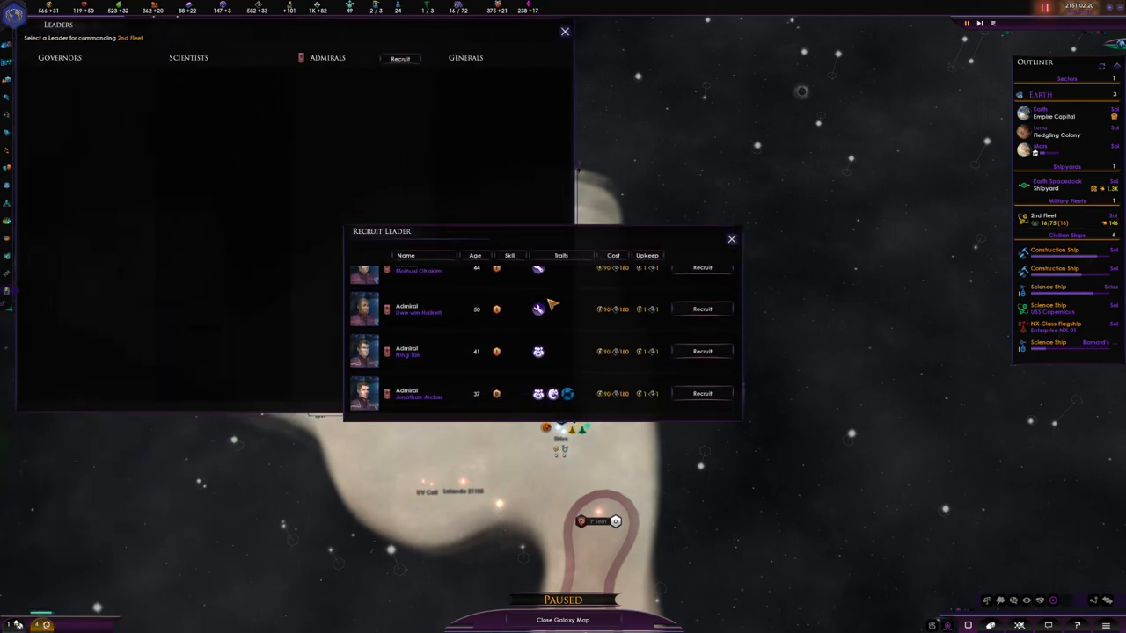
mouse_move(398, 368)
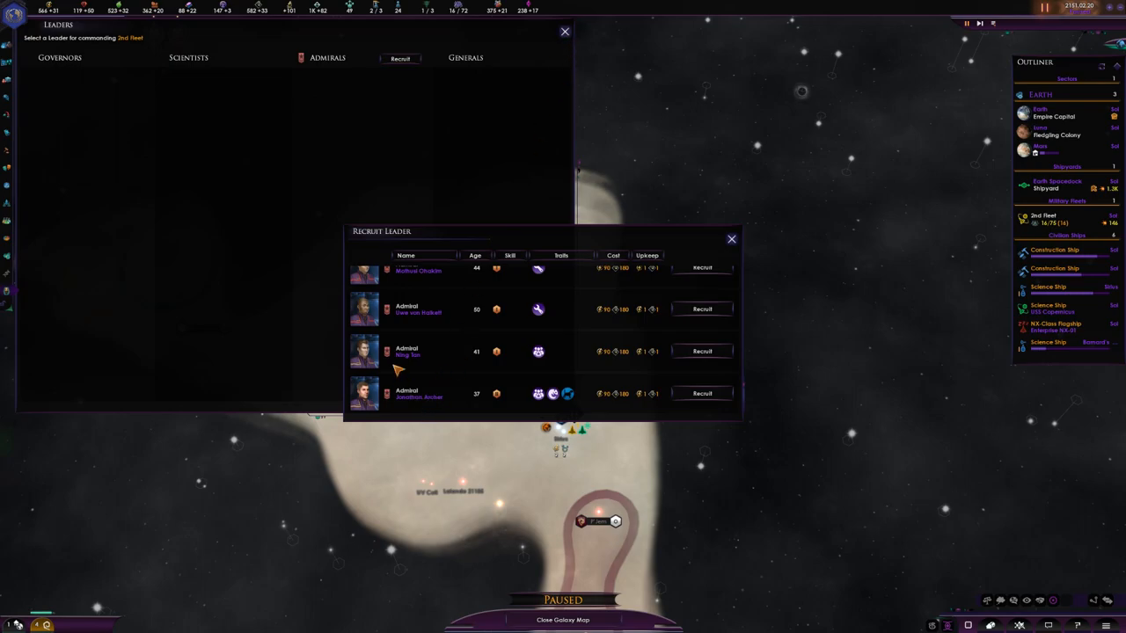
scroll(up, 3)
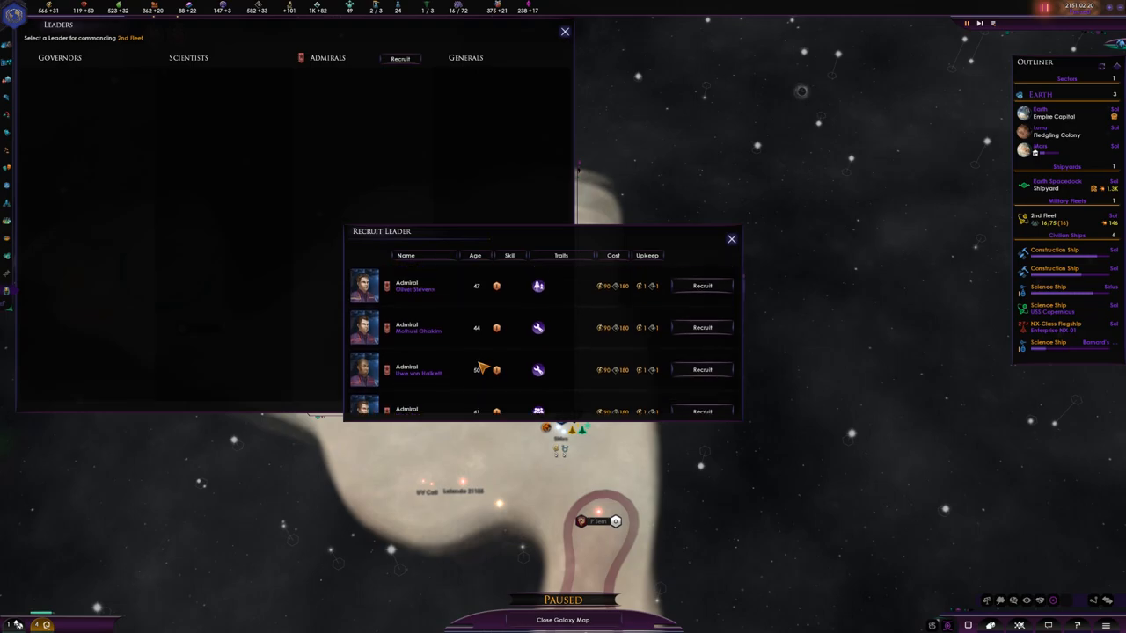
scroll(down, 3)
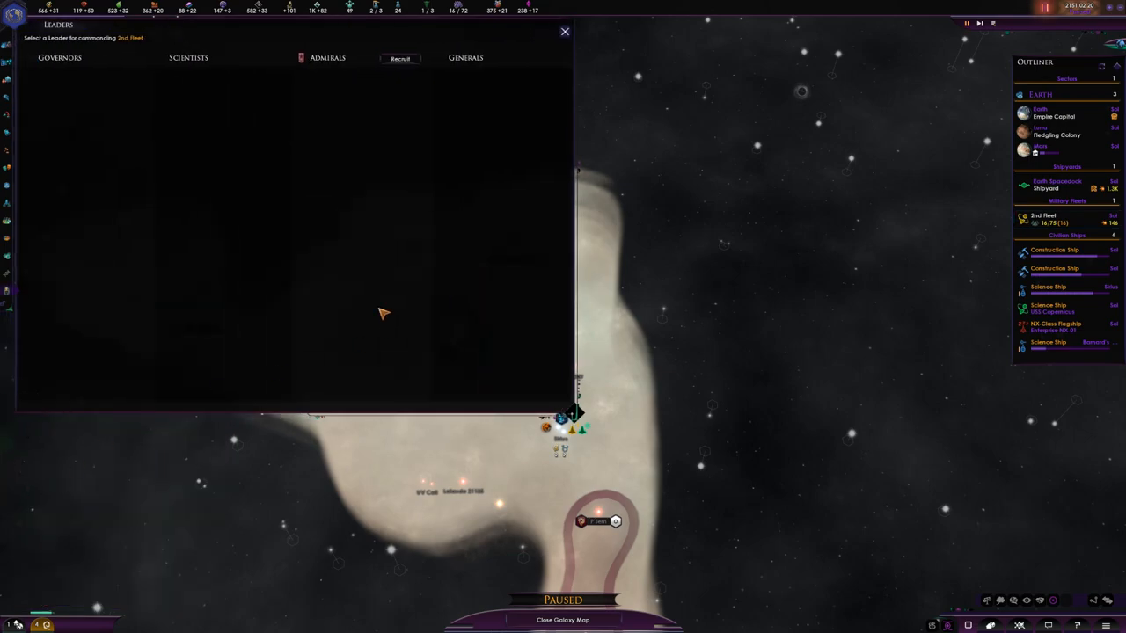
click(399, 58)
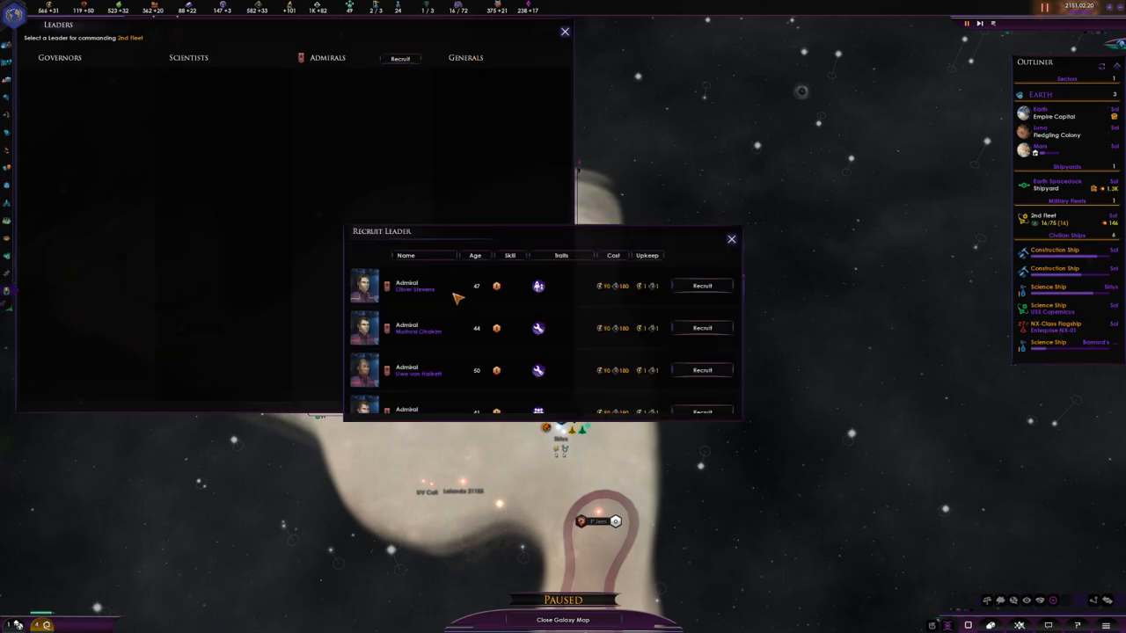
scroll(down, 3)
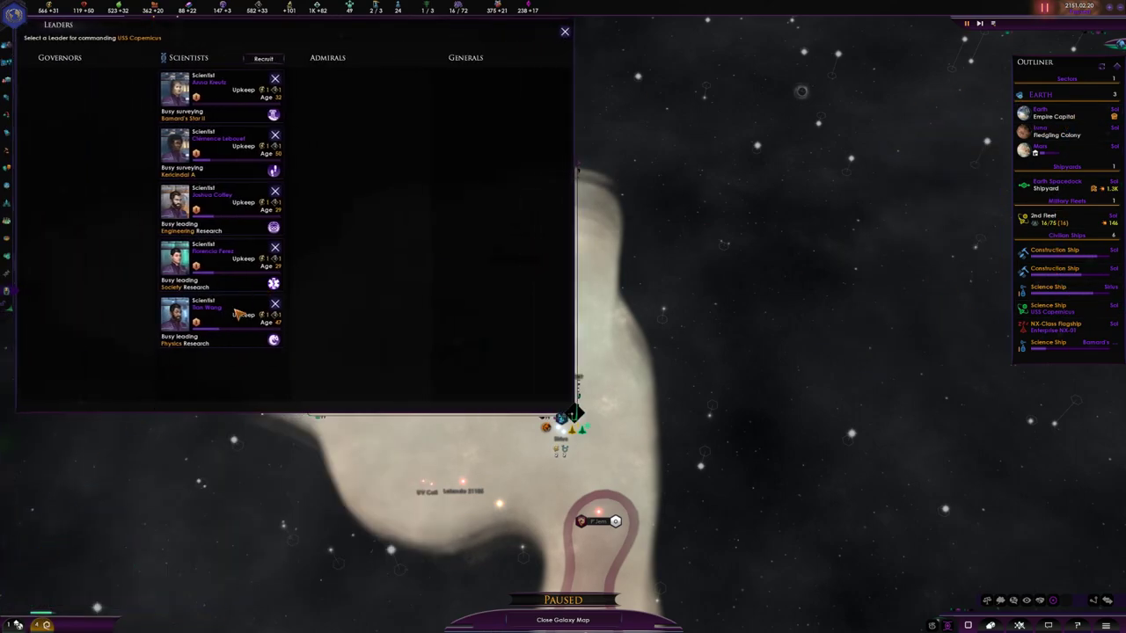
Recruit the last listed scientist, A.G. Robinson, to command the Enterprise NX-01
click(563, 32)
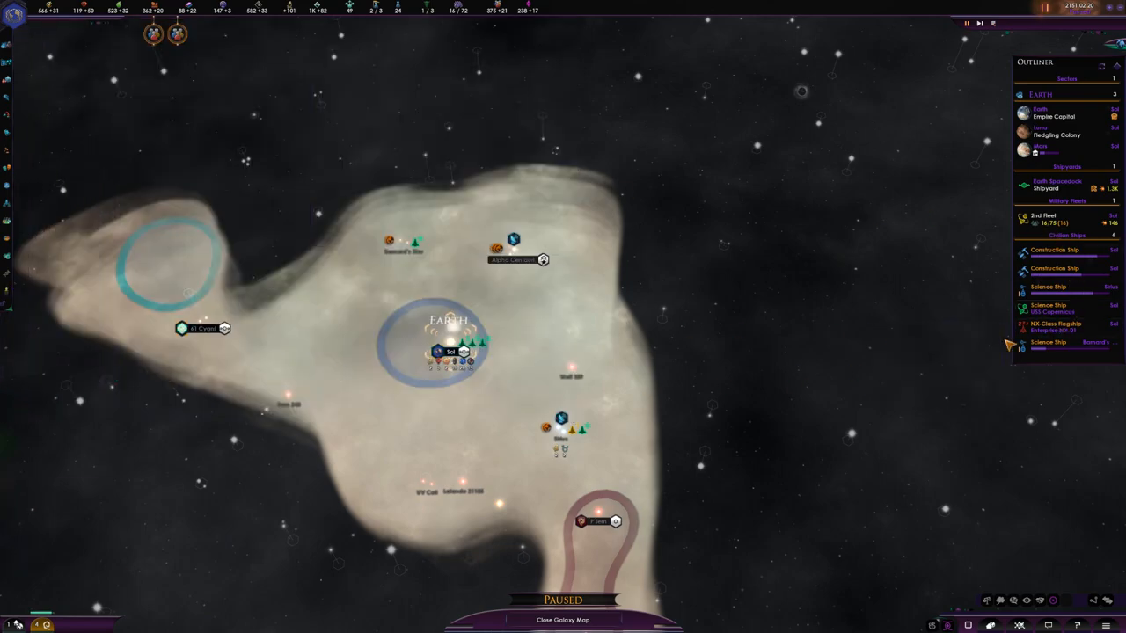
click(1053, 325)
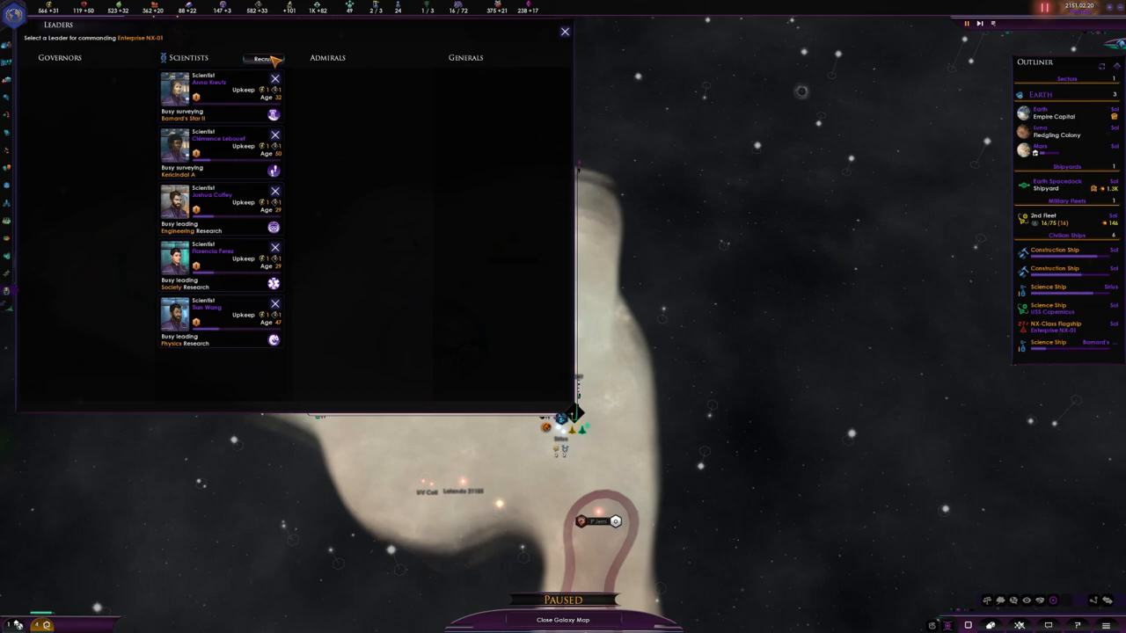
click(264, 58)
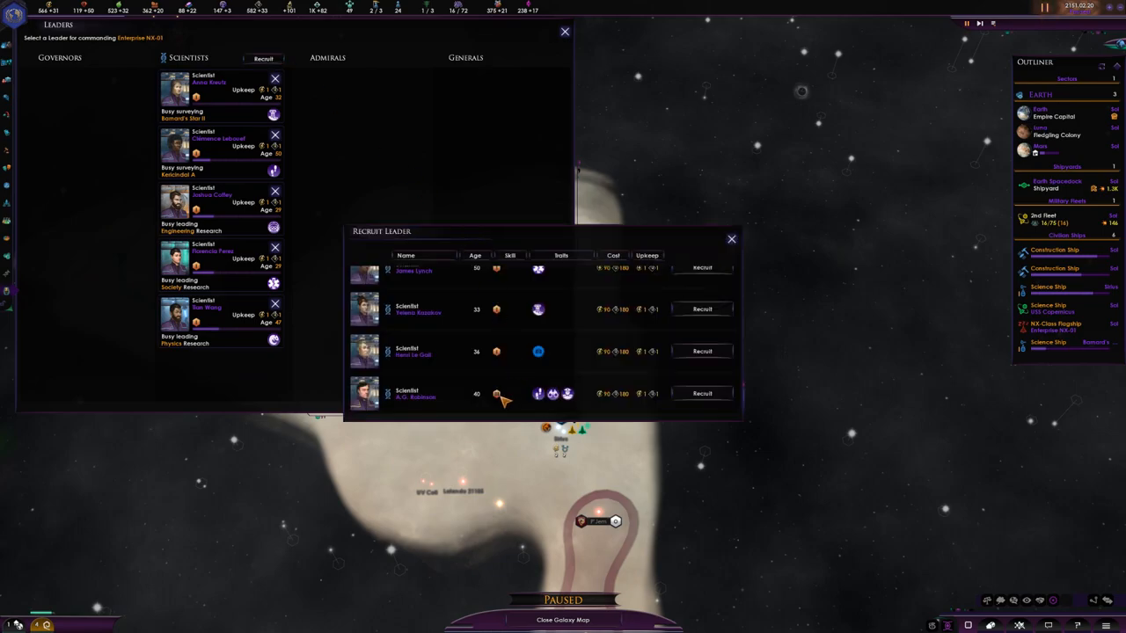
mouse_move(489, 398)
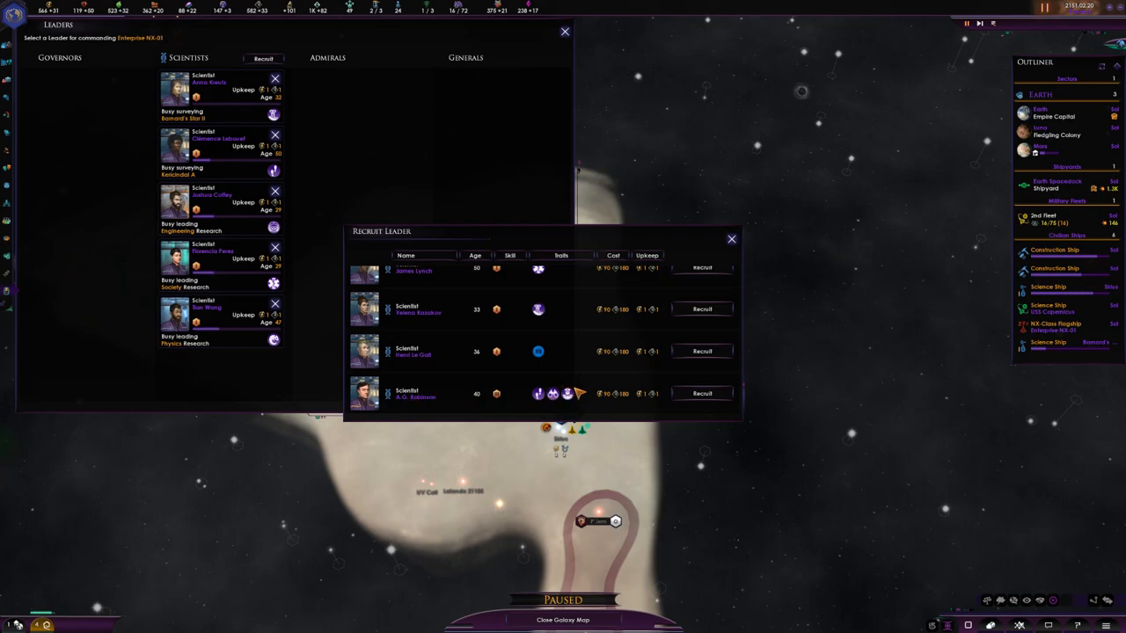
mouse_move(343, 401)
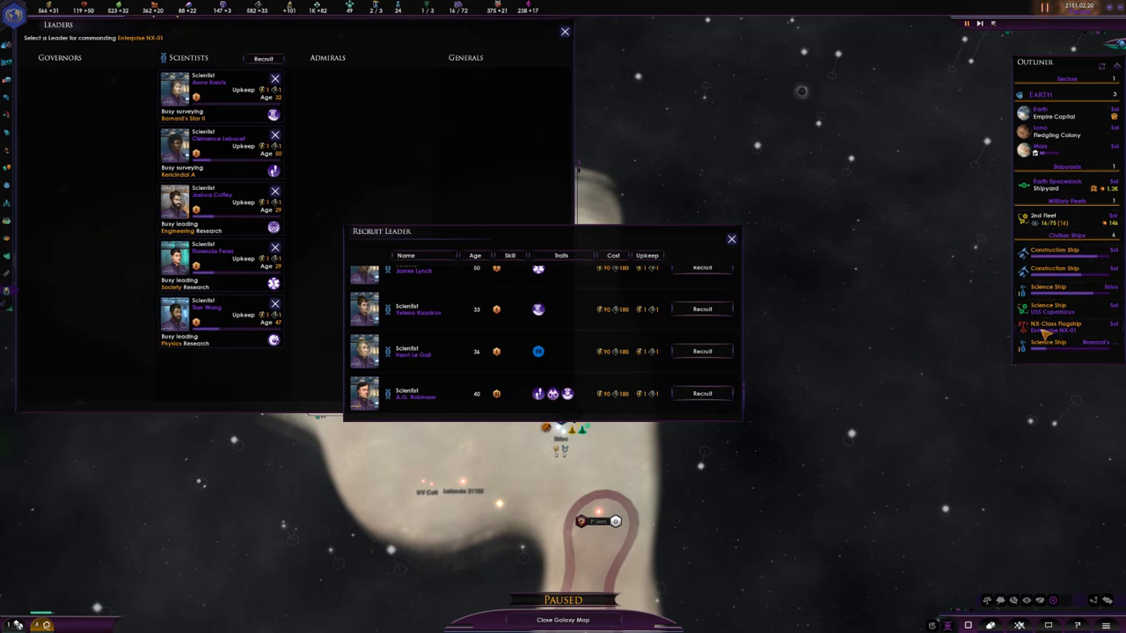
mouse_move(989, 324)
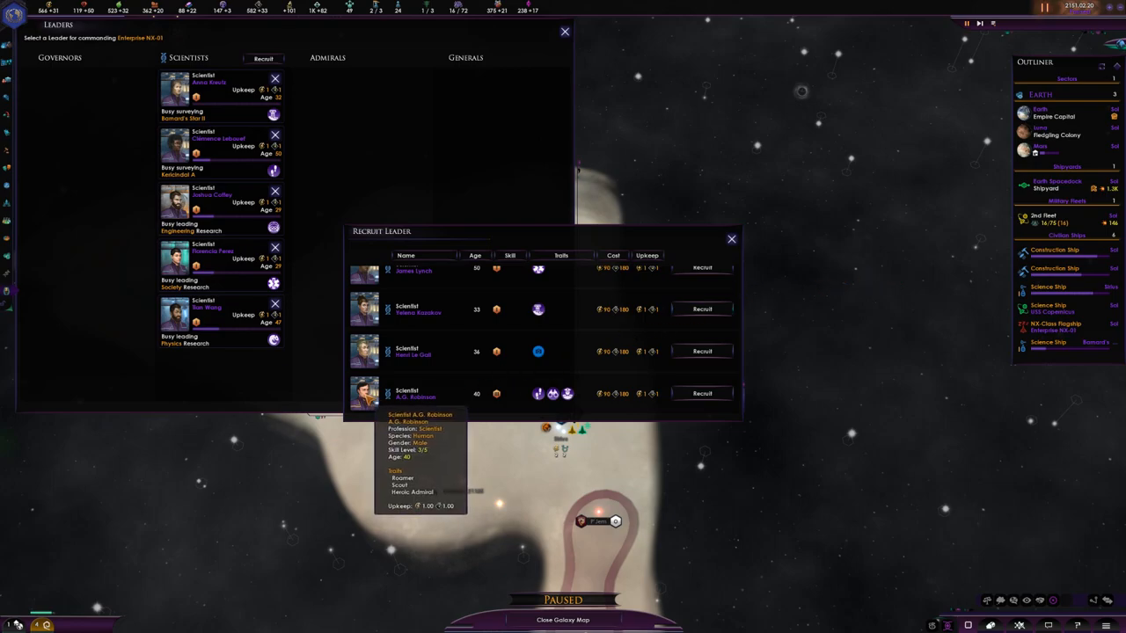
mouse_move(588, 396)
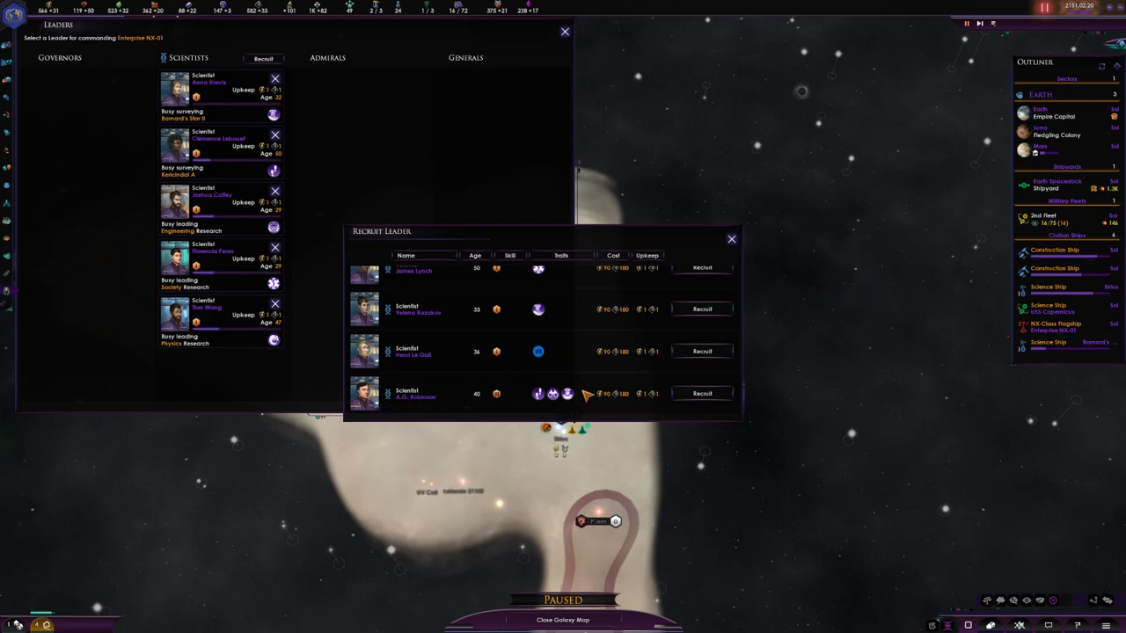
mouse_move(553, 394)
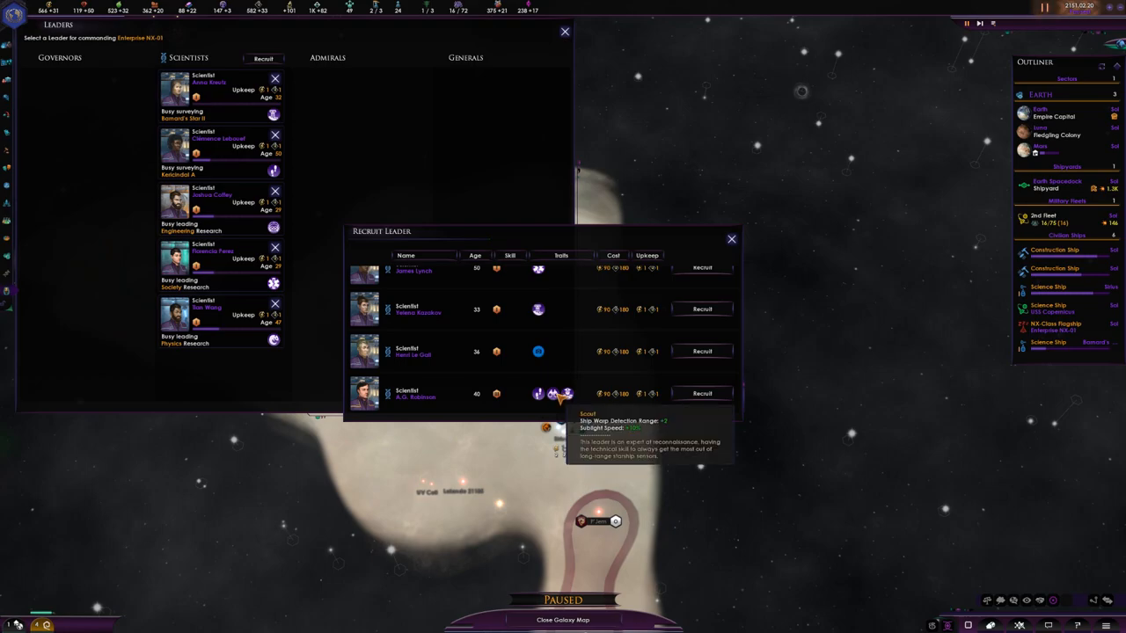
mouse_move(568, 394)
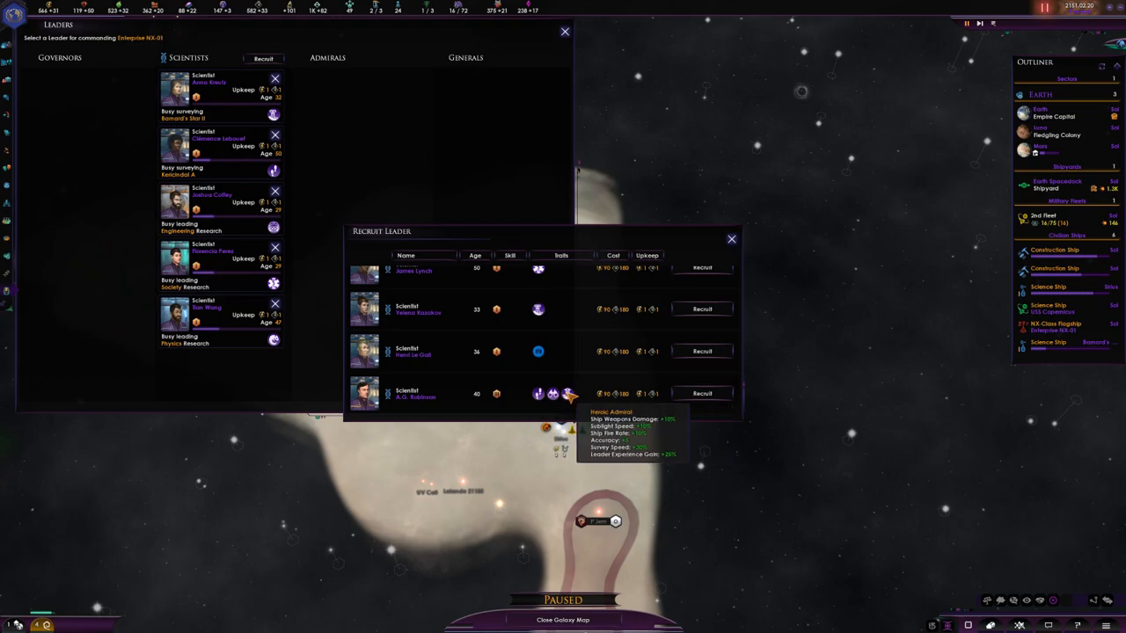
mouse_move(702, 394)
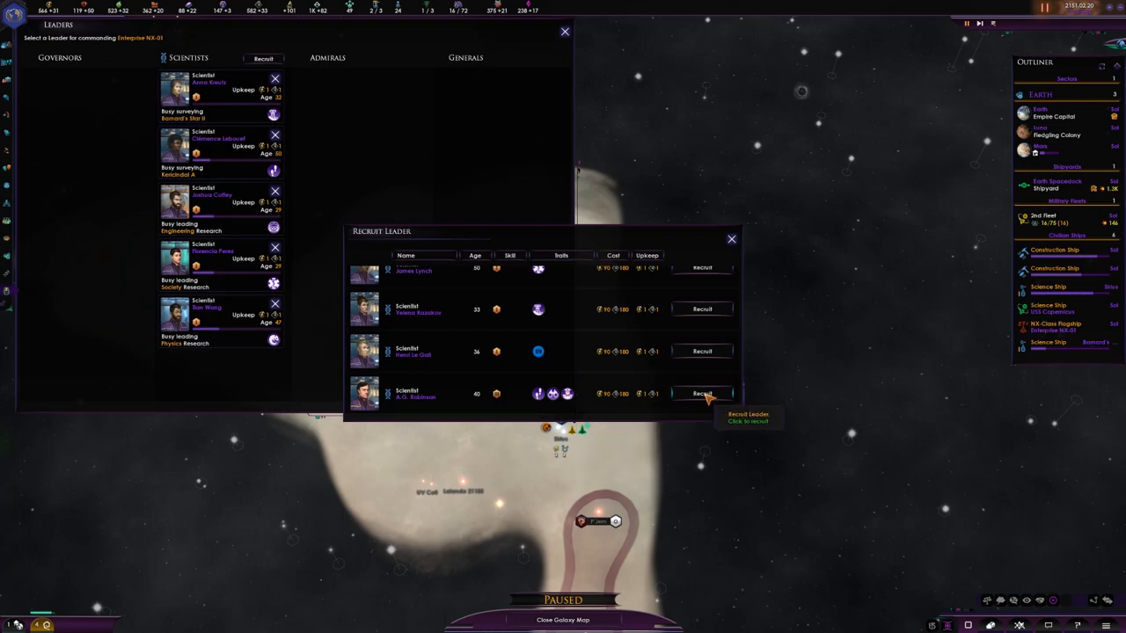
click(701, 394)
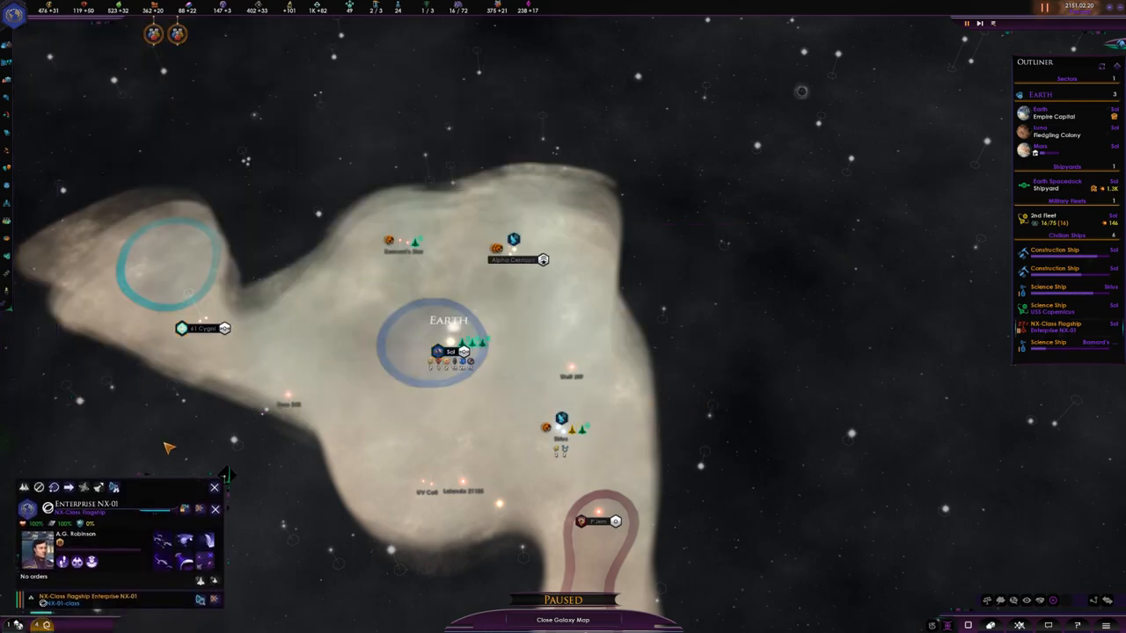
mouse_move(451, 352)
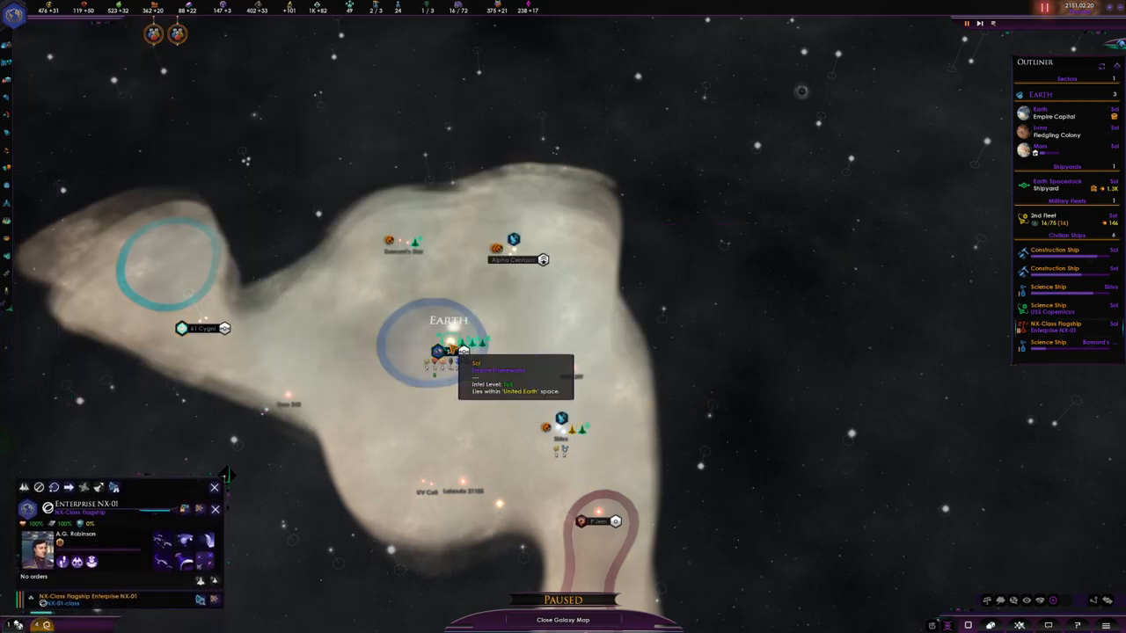
double_click(449, 343)
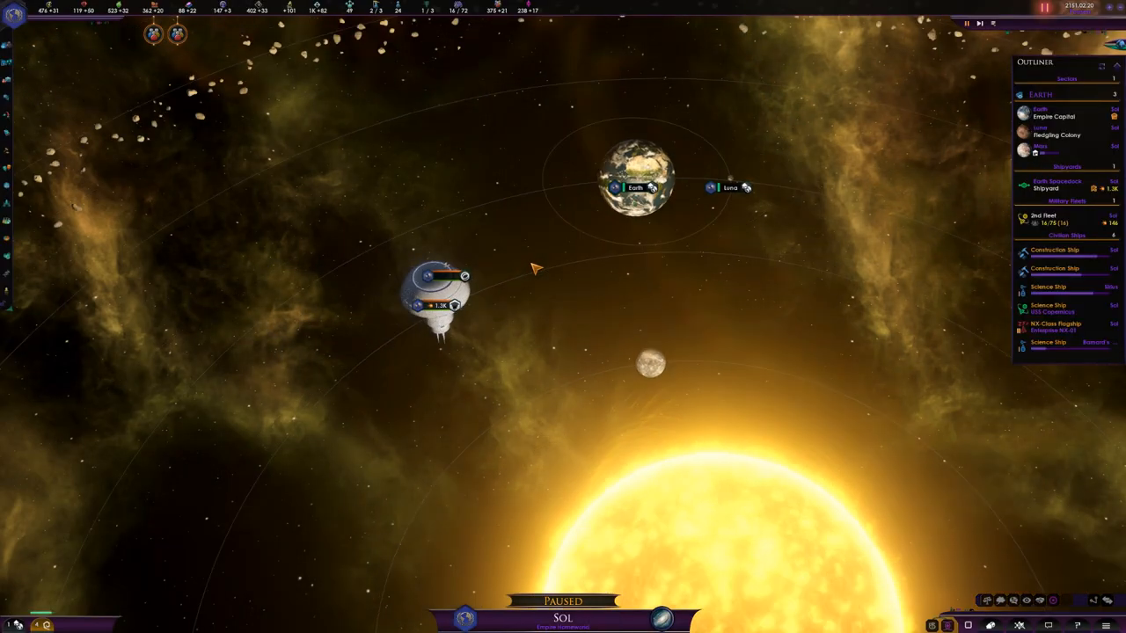
scroll(down, 3)
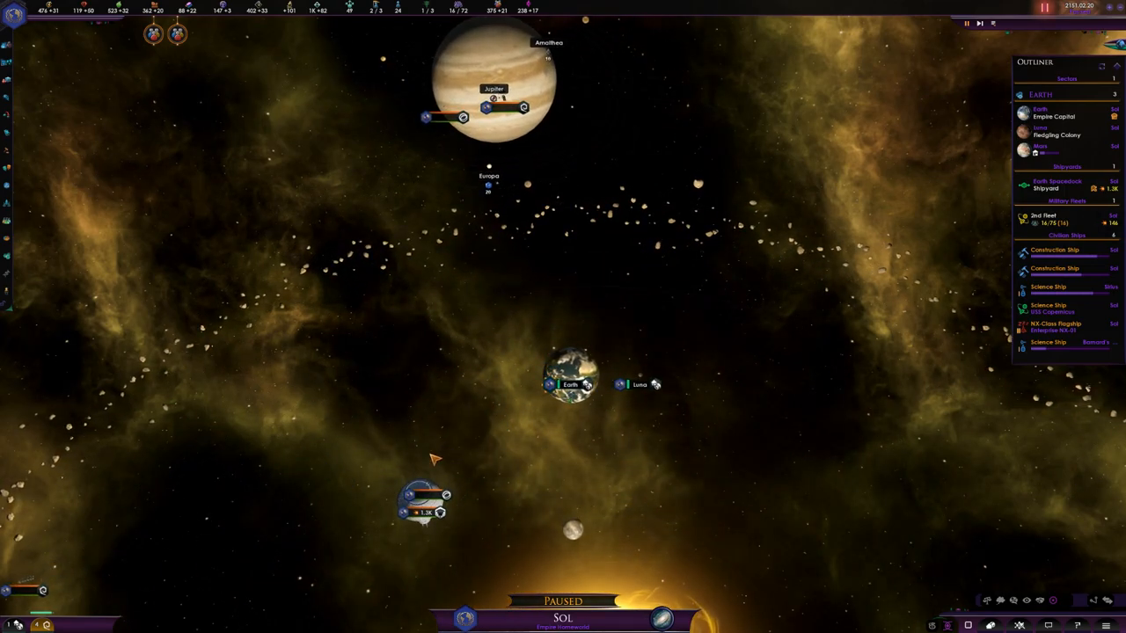
mouse_move(524, 244)
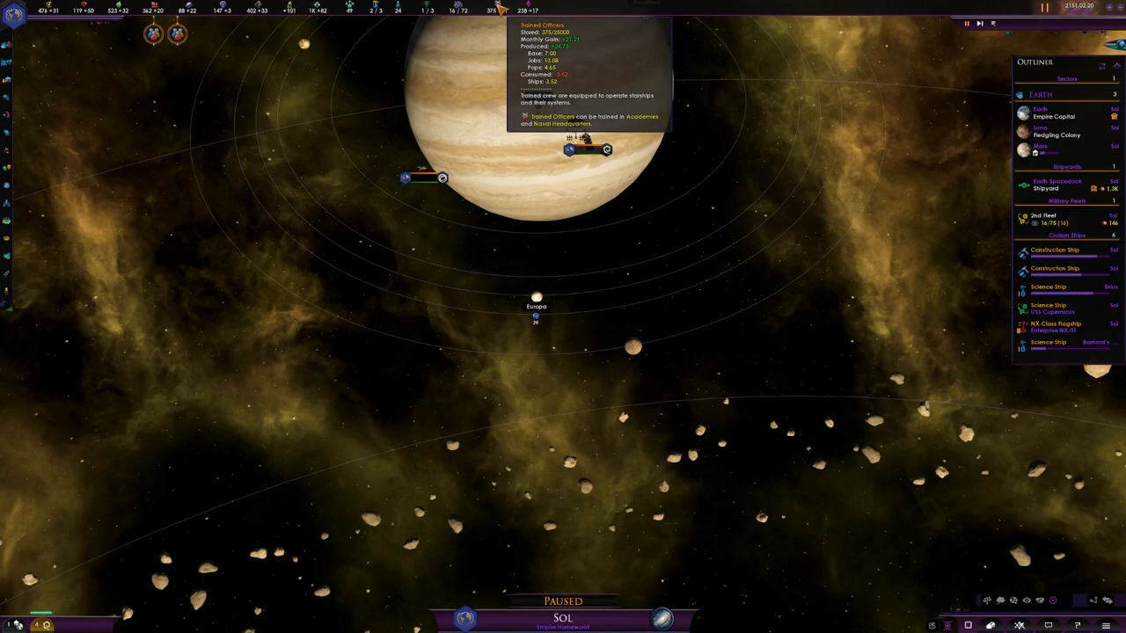
mouse_move(537, 88)
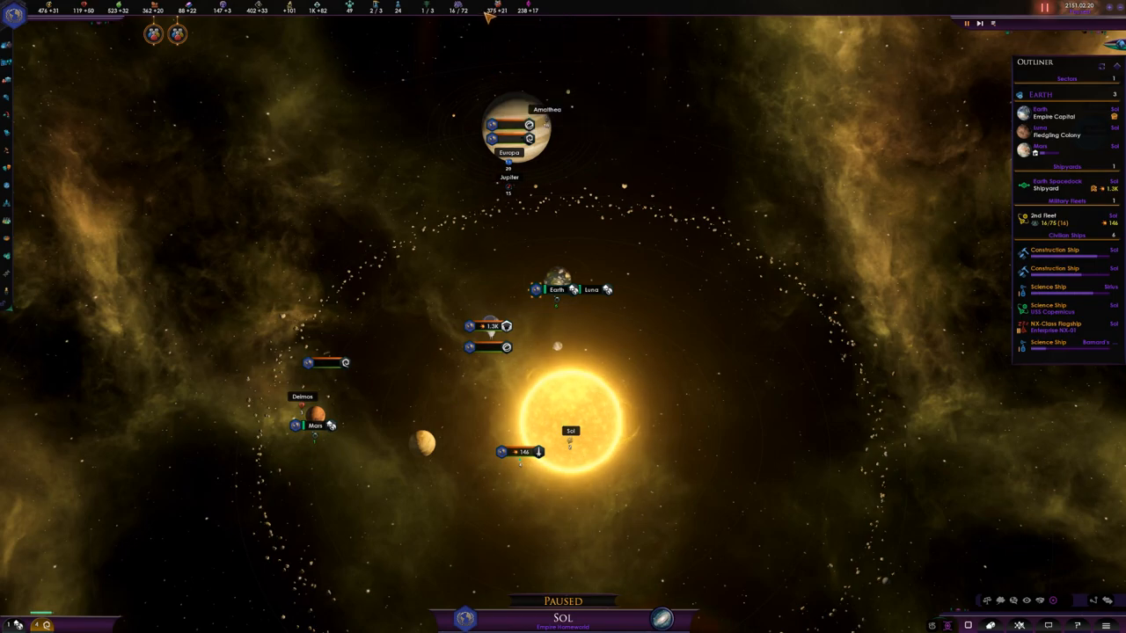
mouse_move(363, 350)
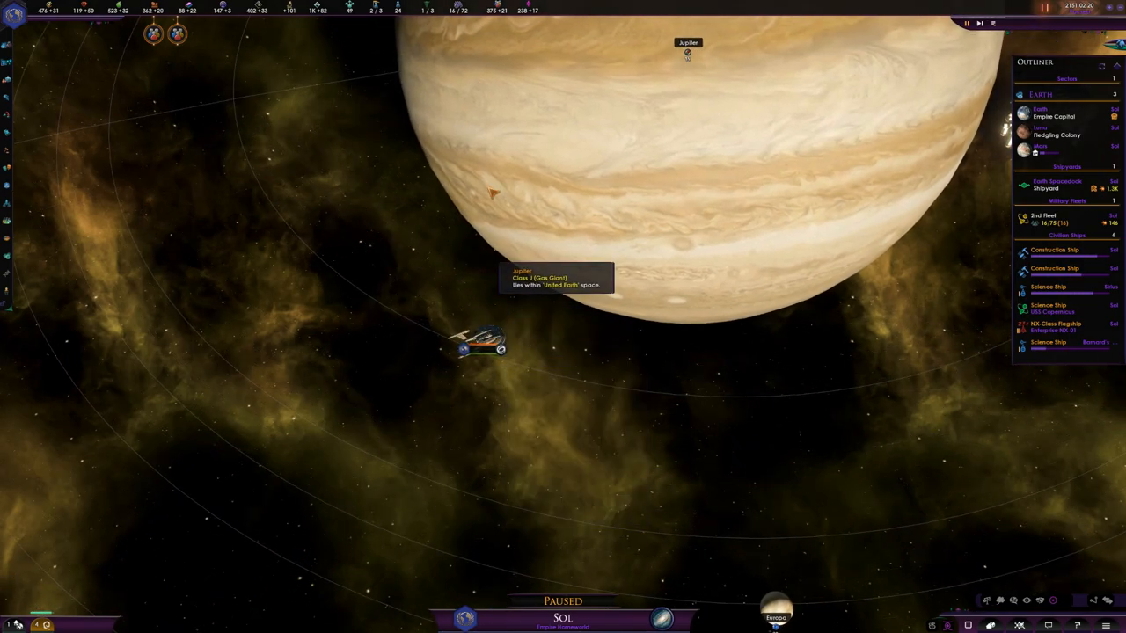
mouse_move(502, 10)
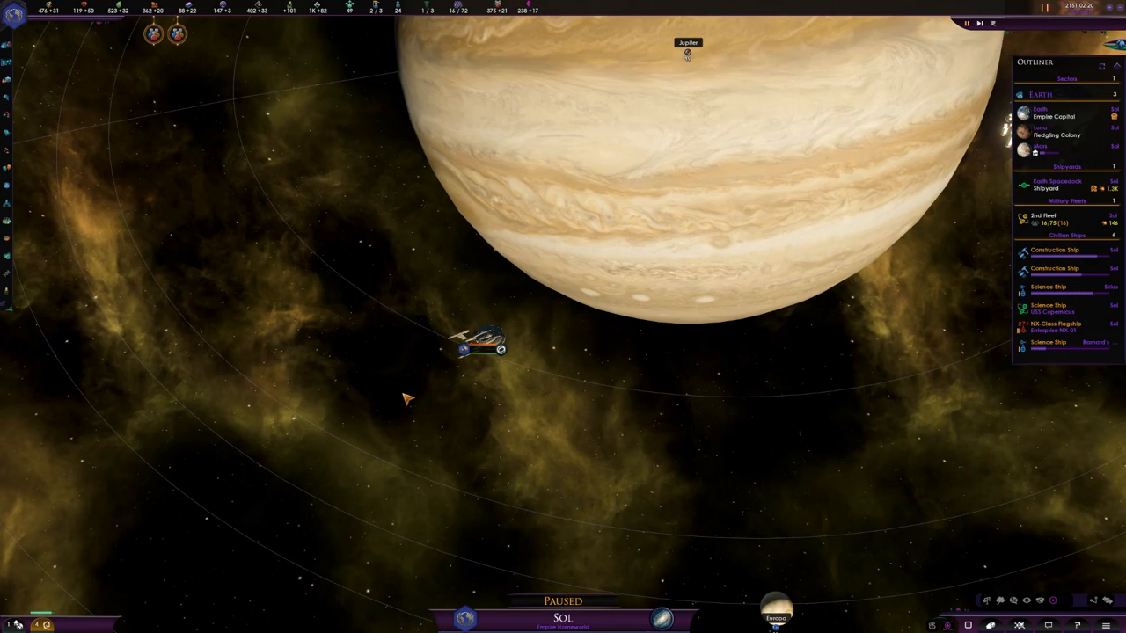
click(479, 343)
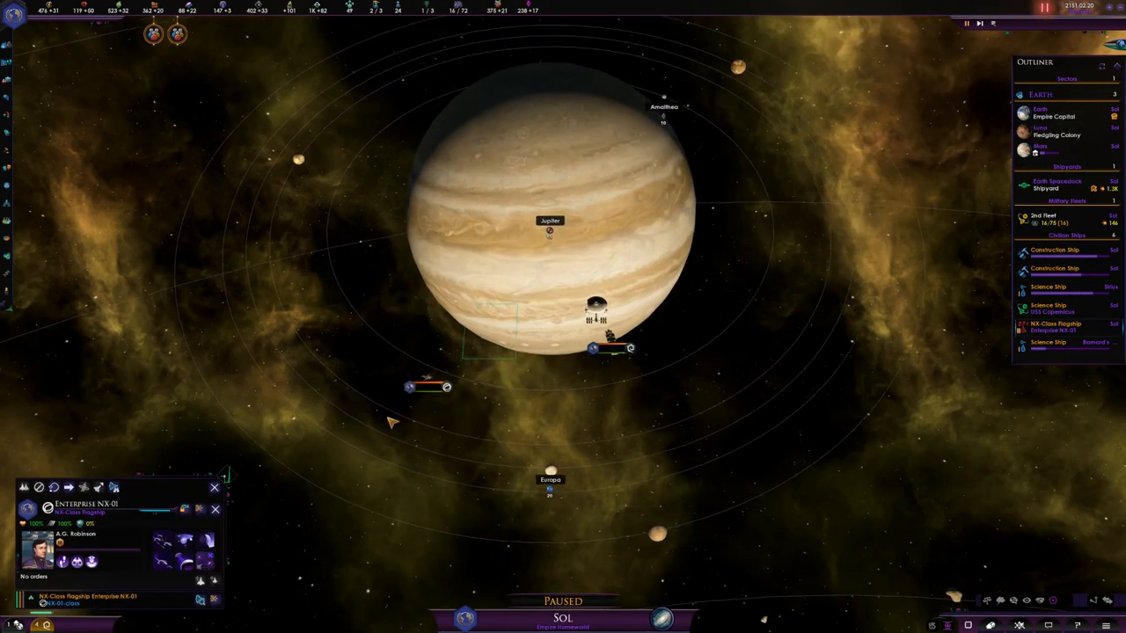
scroll(up, 3)
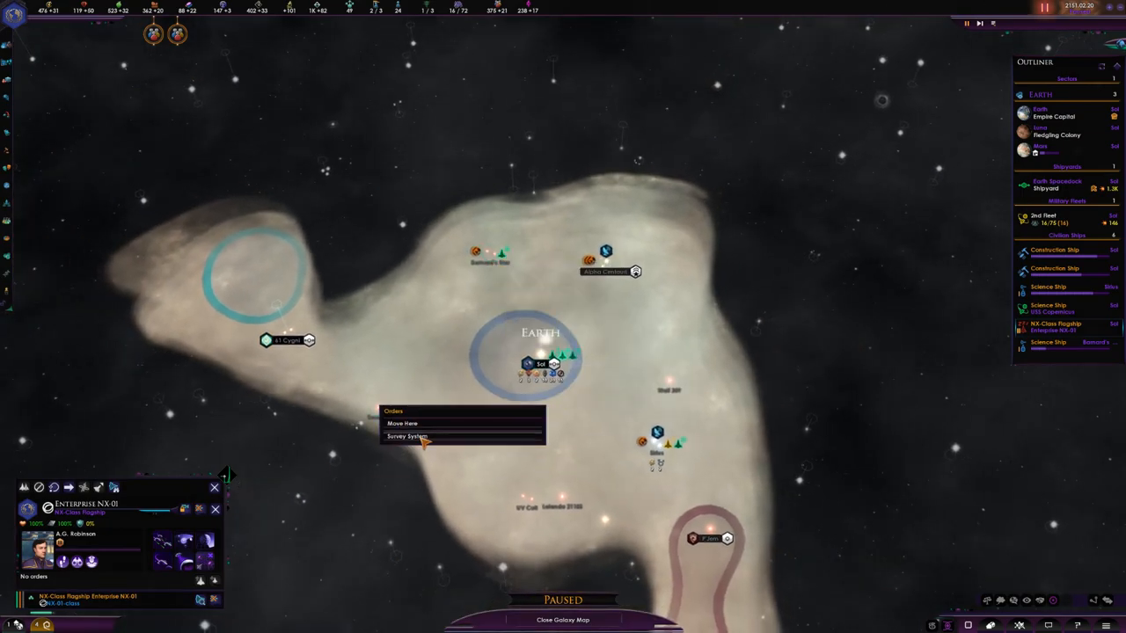
Order the Enterprise NX-01 to survey the nearby system
click(408, 437)
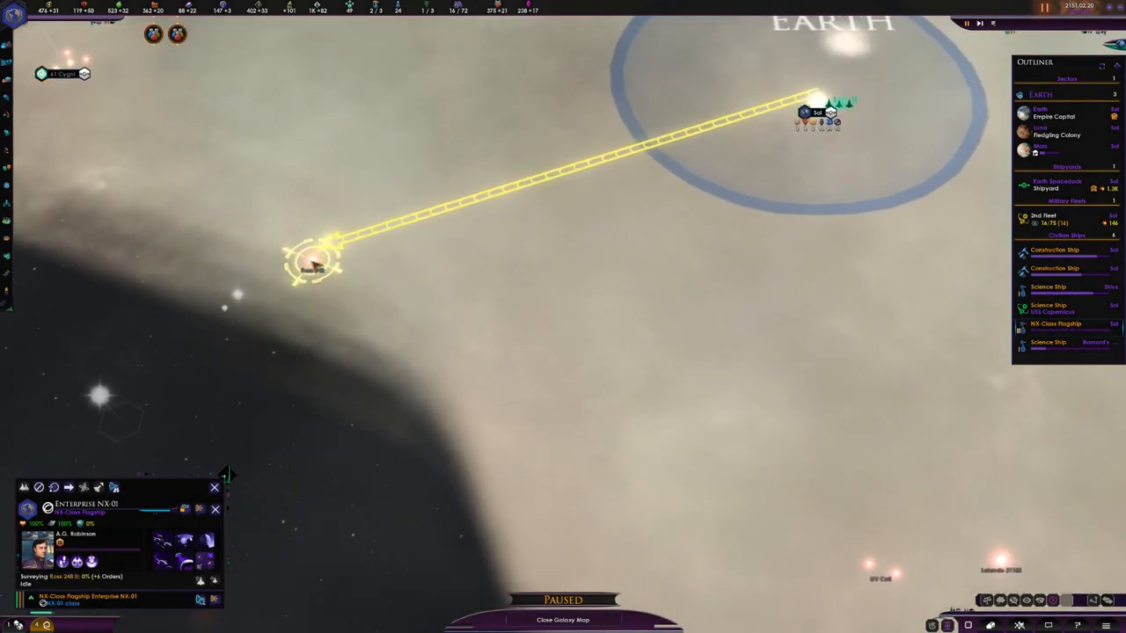
right_click(314, 261)
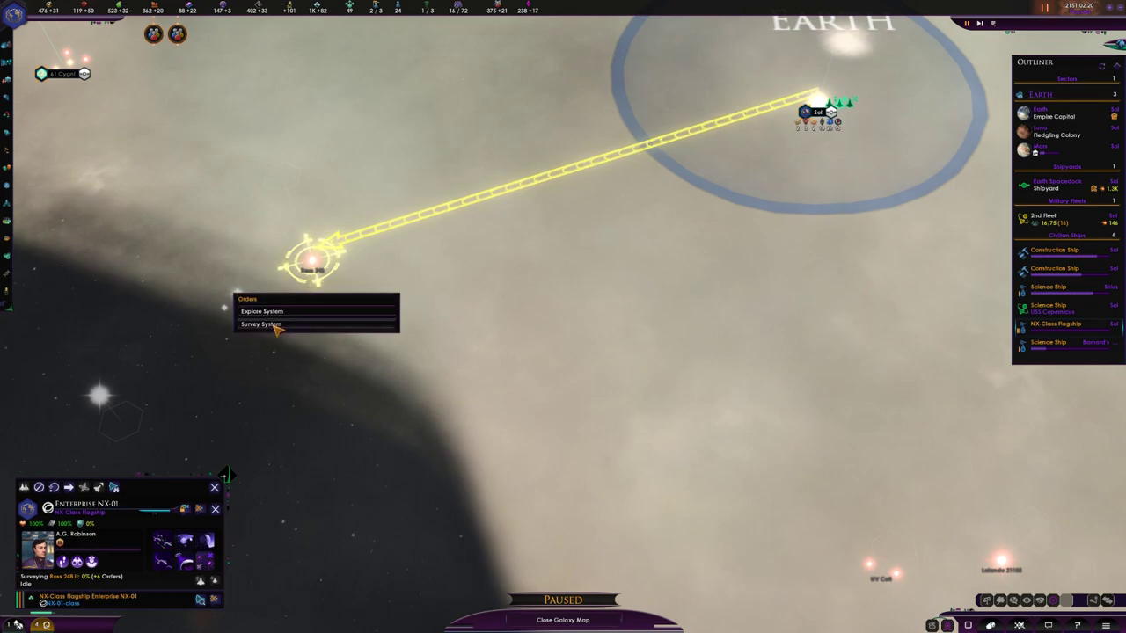
click(260, 324)
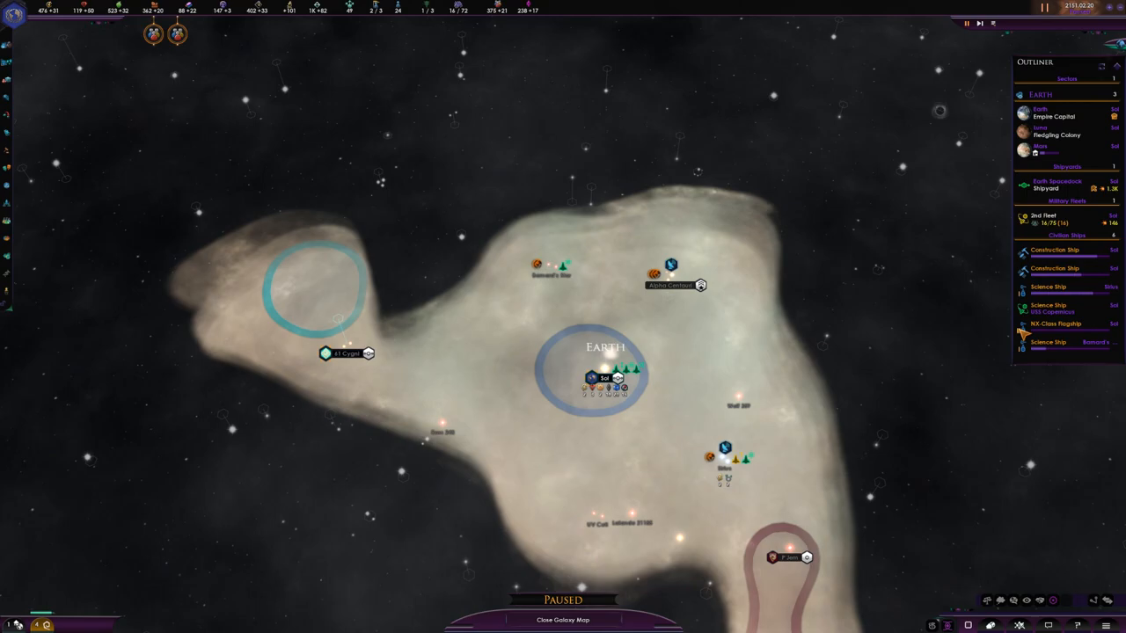
Recruit a scientist to lead the second science ship
click(1052, 310)
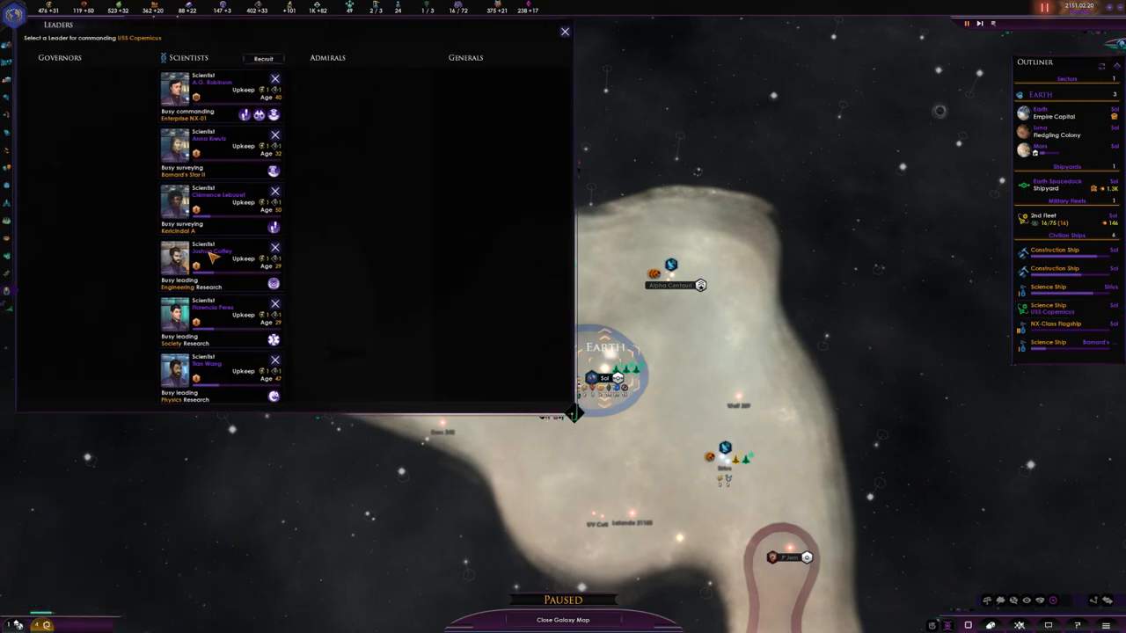
click(264, 58)
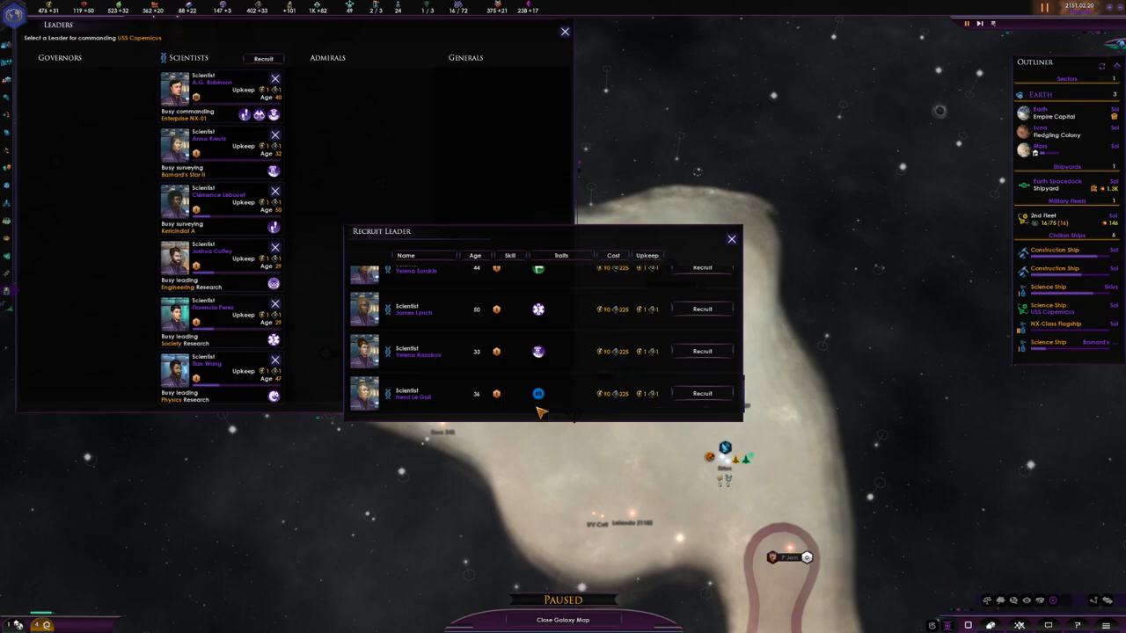
click(702, 267)
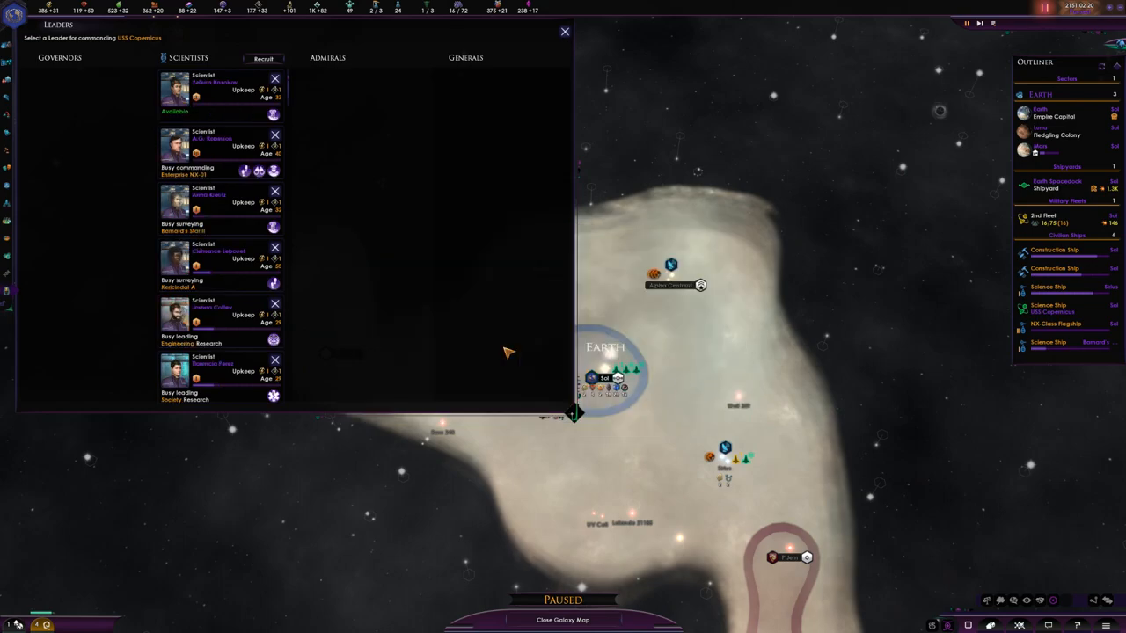
click(563, 32)
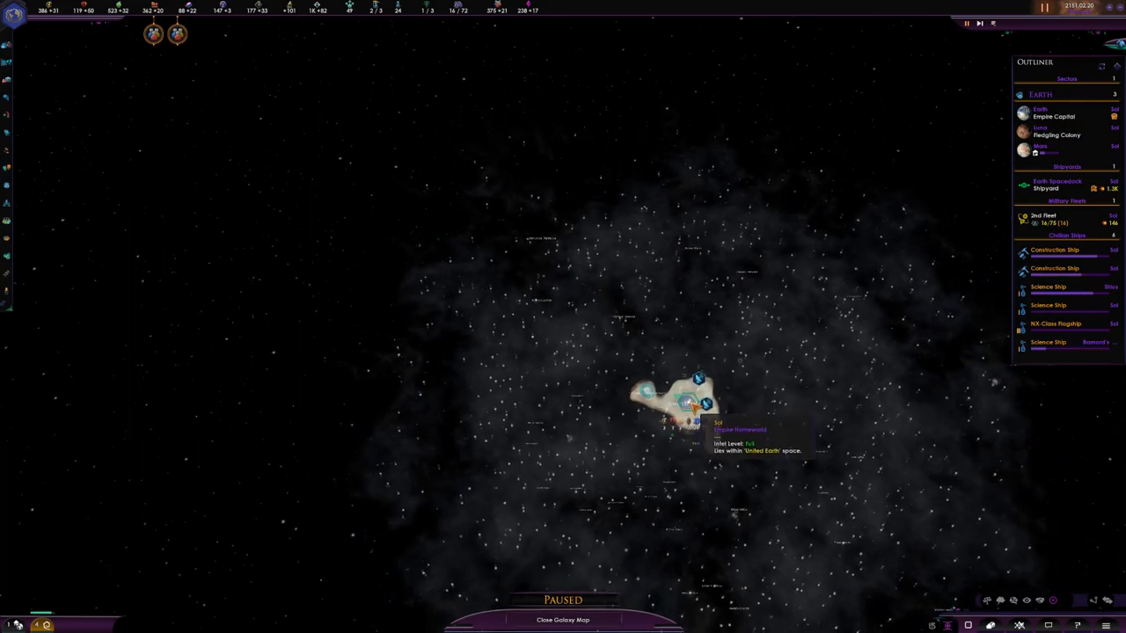
mouse_move(686, 404)
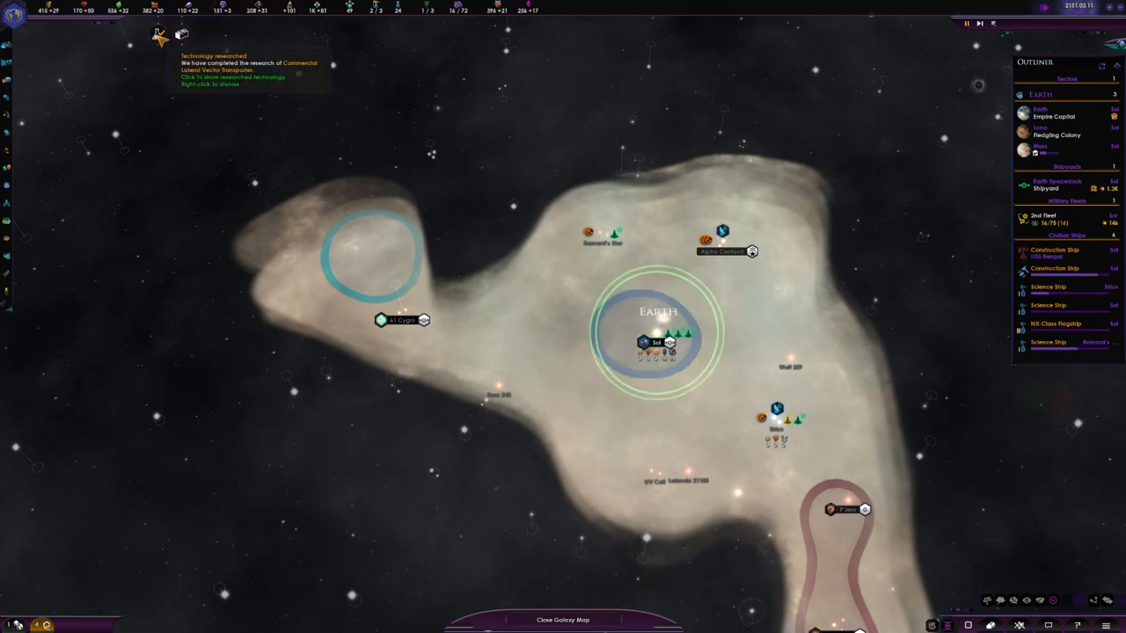
Choose the next physics research project from the technology screen
click(233, 78)
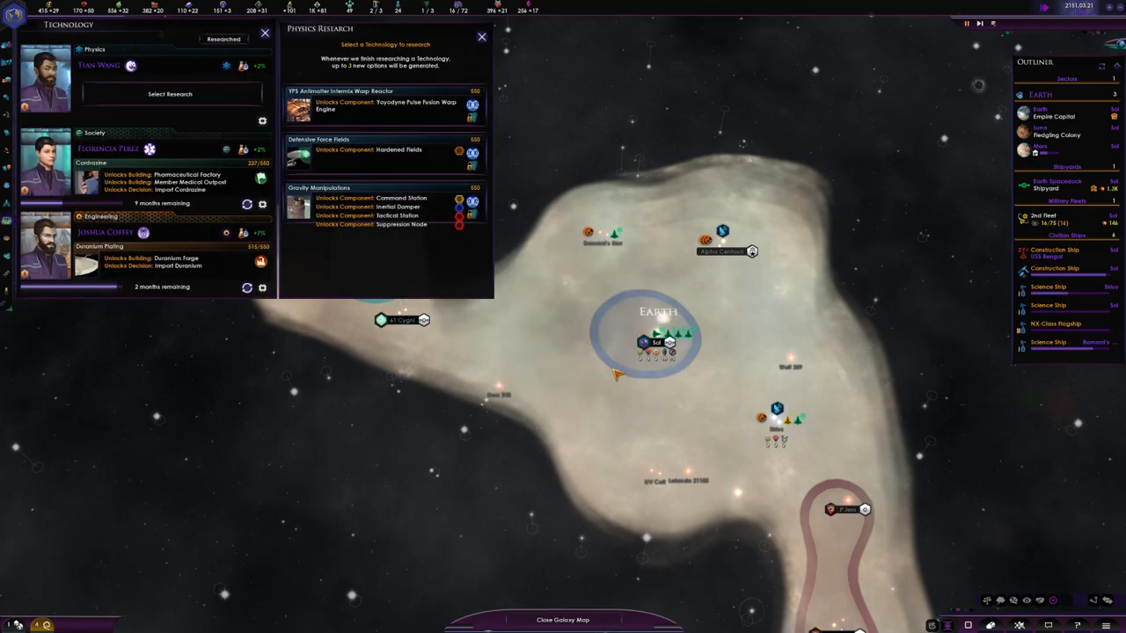
mouse_move(387, 104)
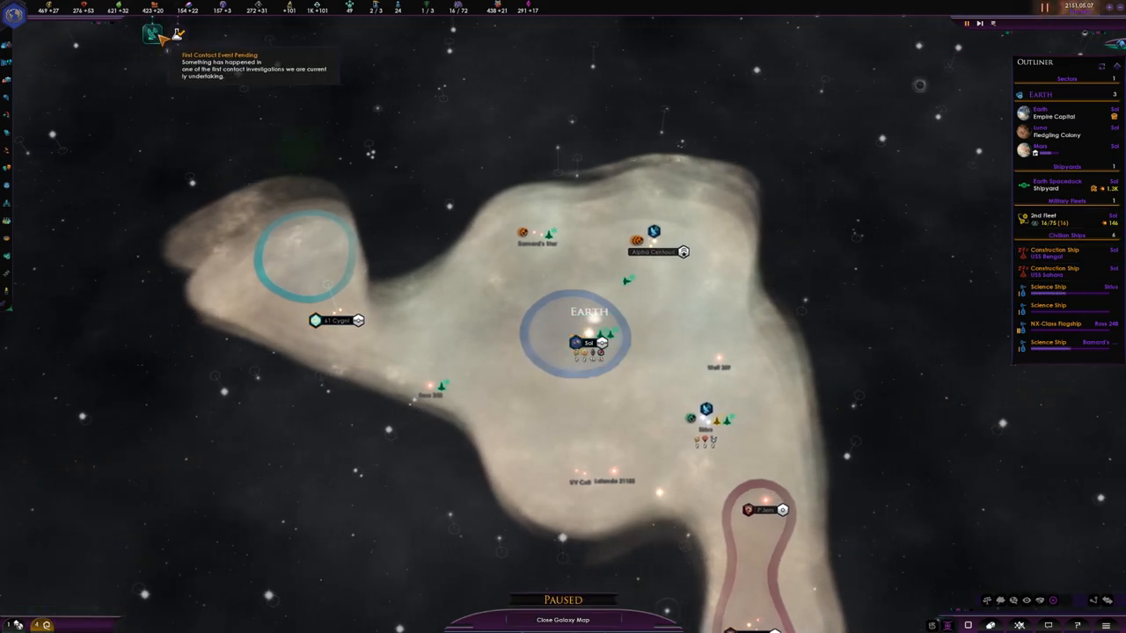
Start the first-contact investigation of the Kaph Aliens and return to the map
click(151, 35)
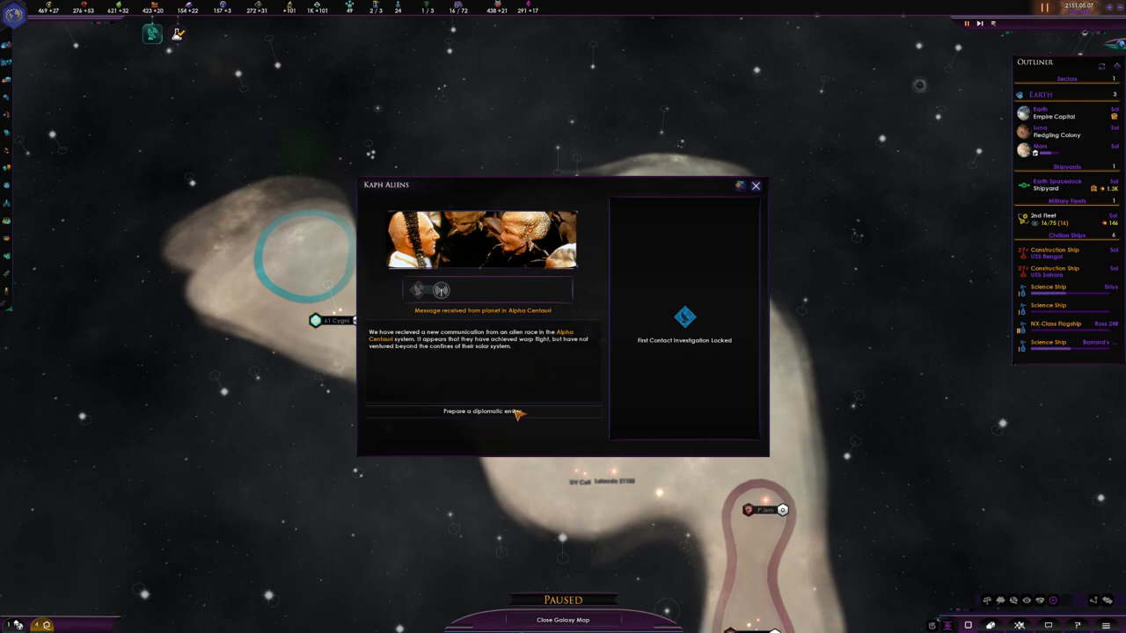
mouse_move(513, 413)
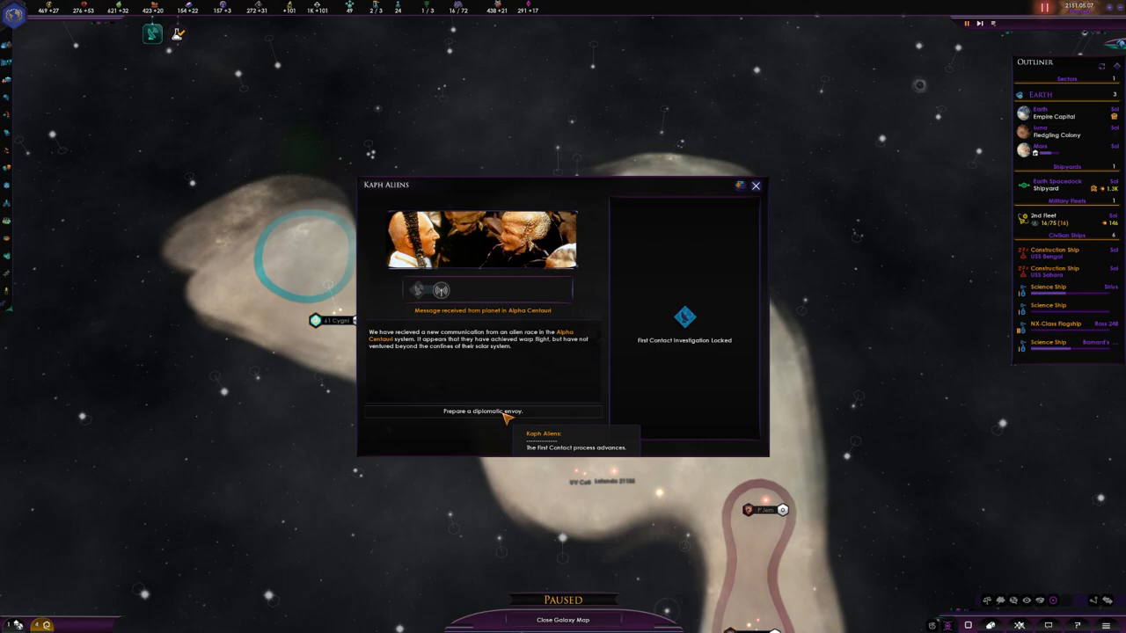
click(482, 412)
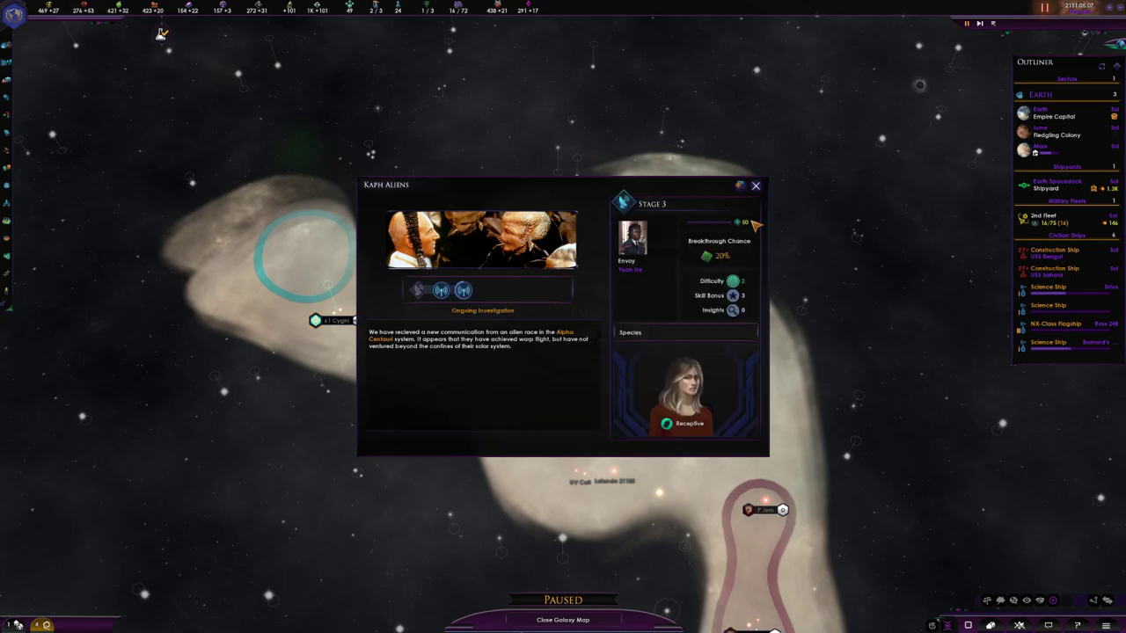
click(755, 187)
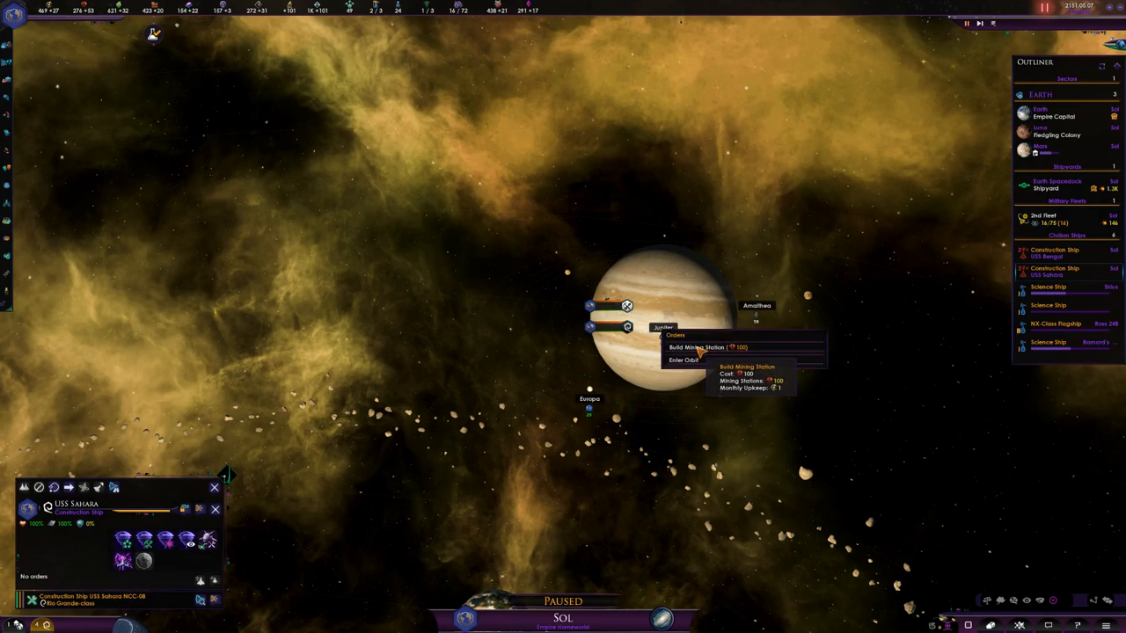
Have the construction ship build a mining station at Jupiter
click(697, 347)
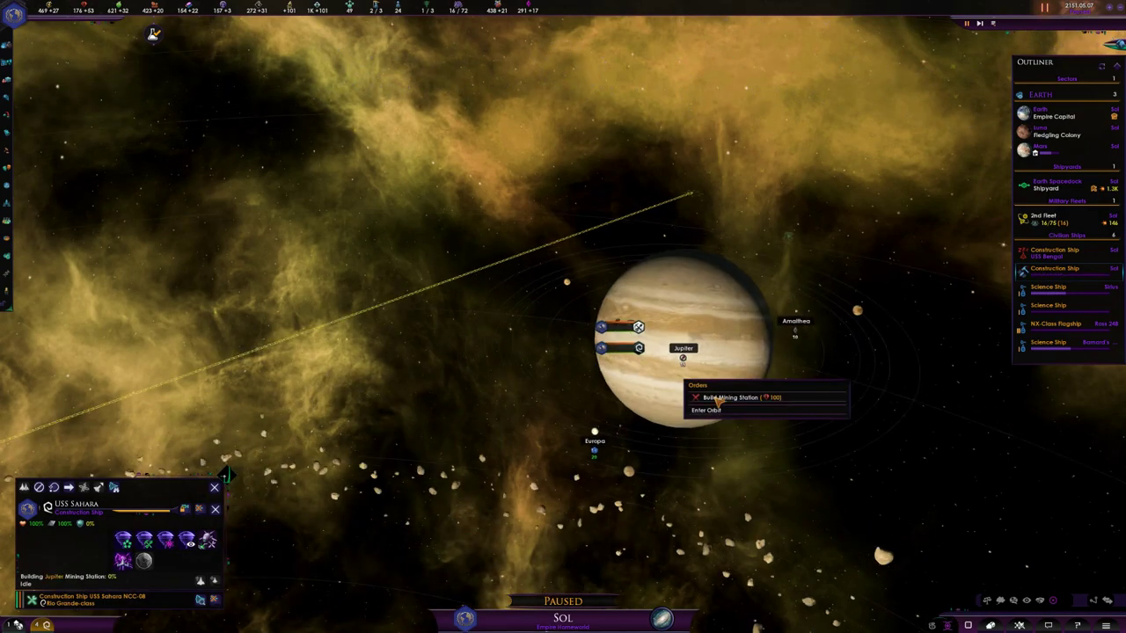
scroll(down, 3)
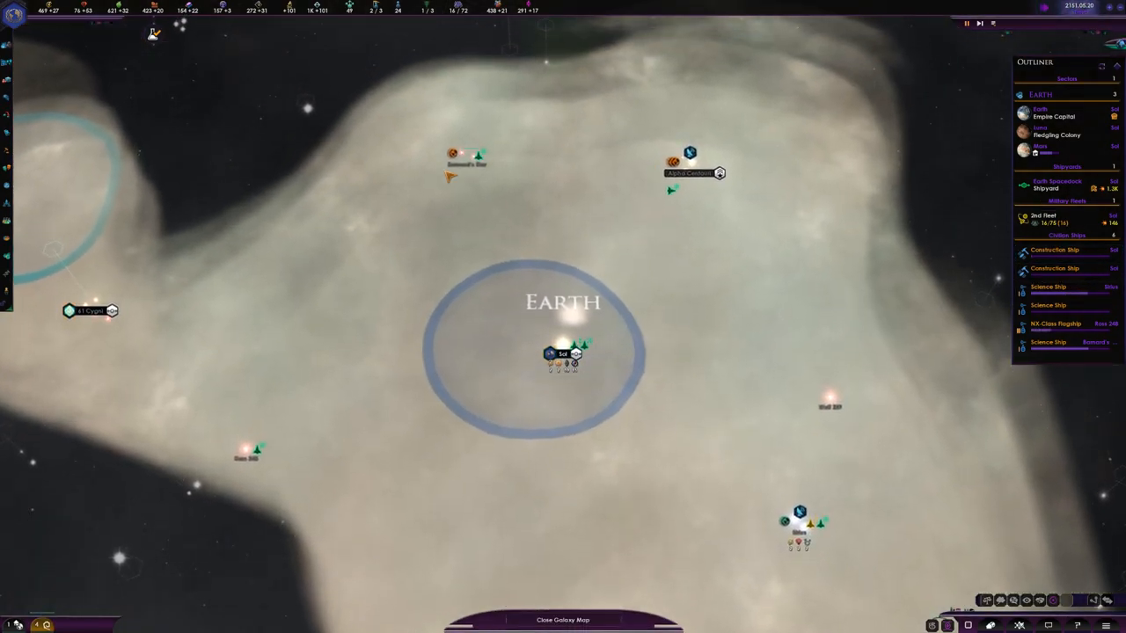
Pick a new engineering research project and view the Beta Aliens first-contact report
scroll(down, 3)
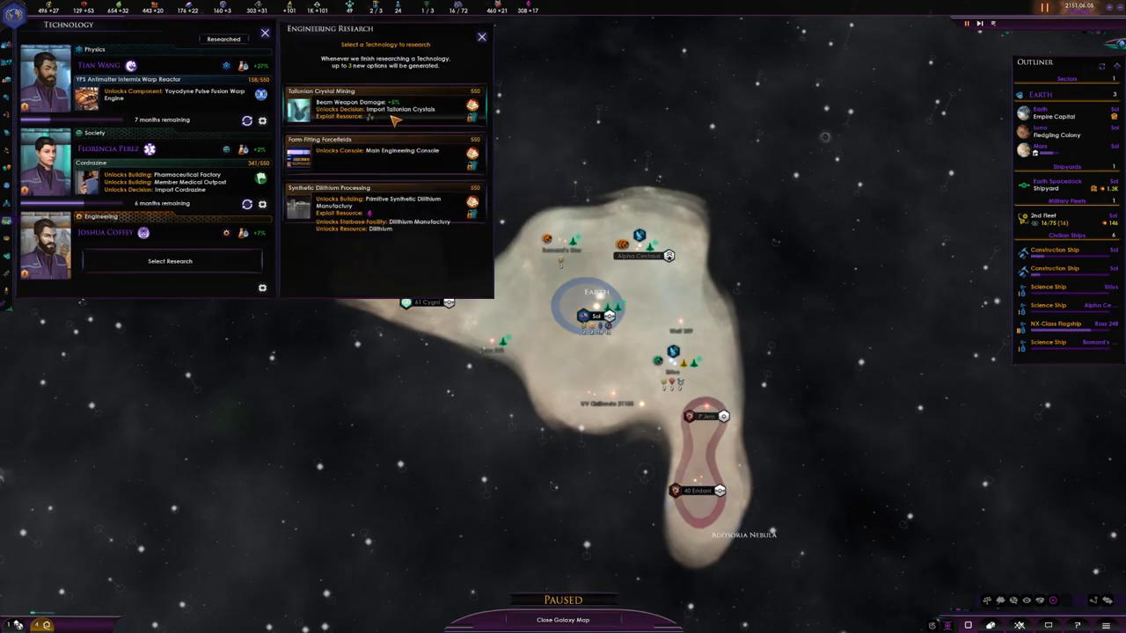
click(384, 106)
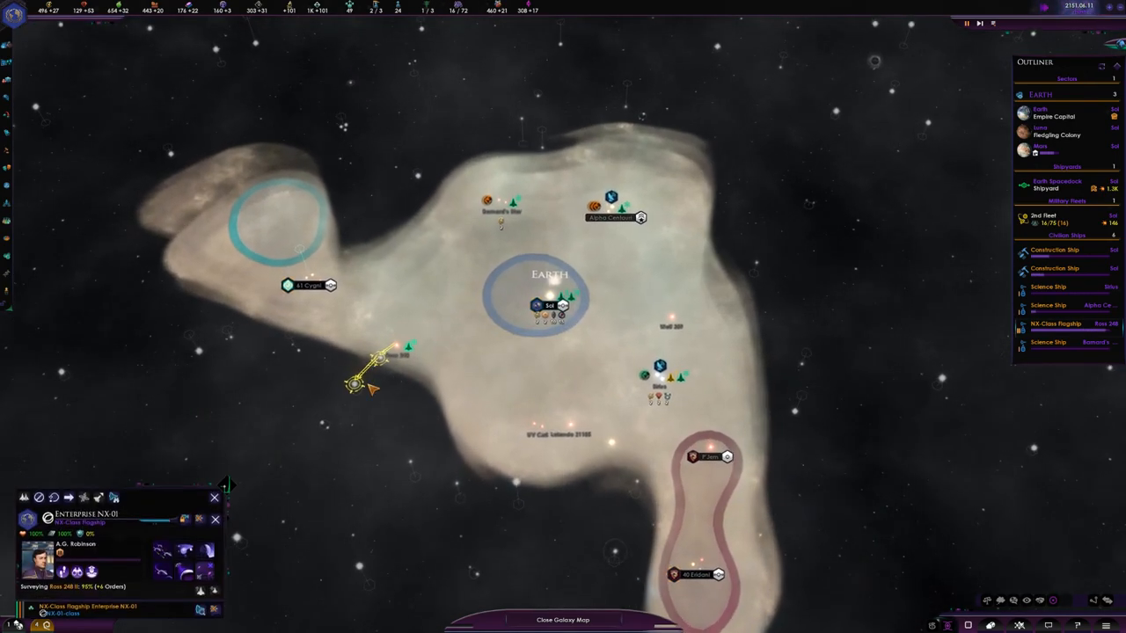
click(215, 496)
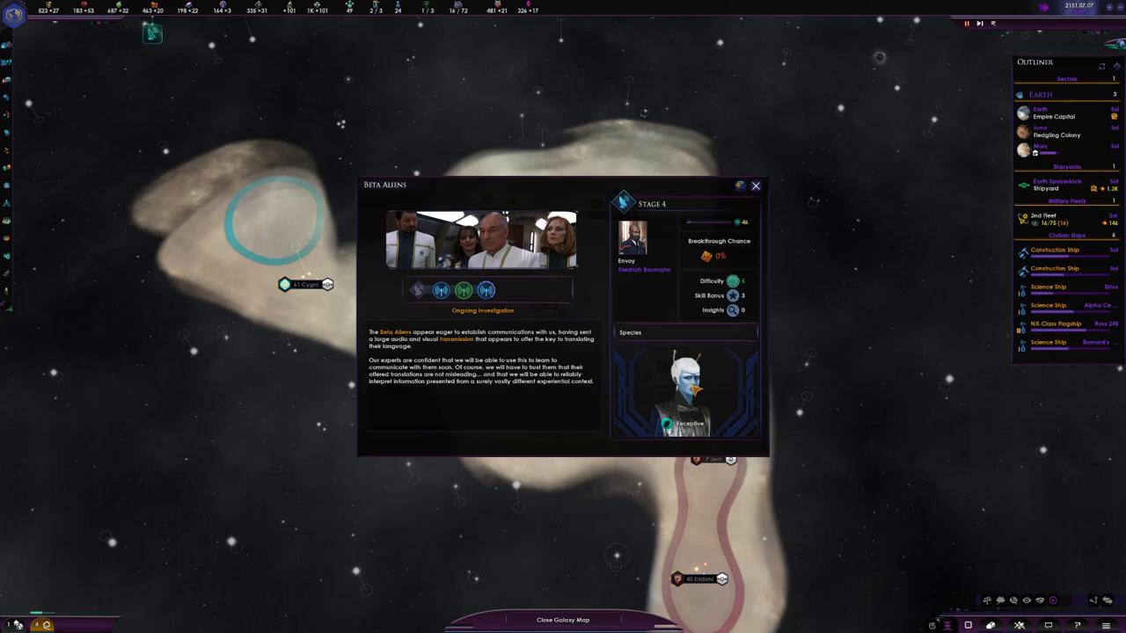
Close the contact report and enter the Ross 248 star system
click(755, 187)
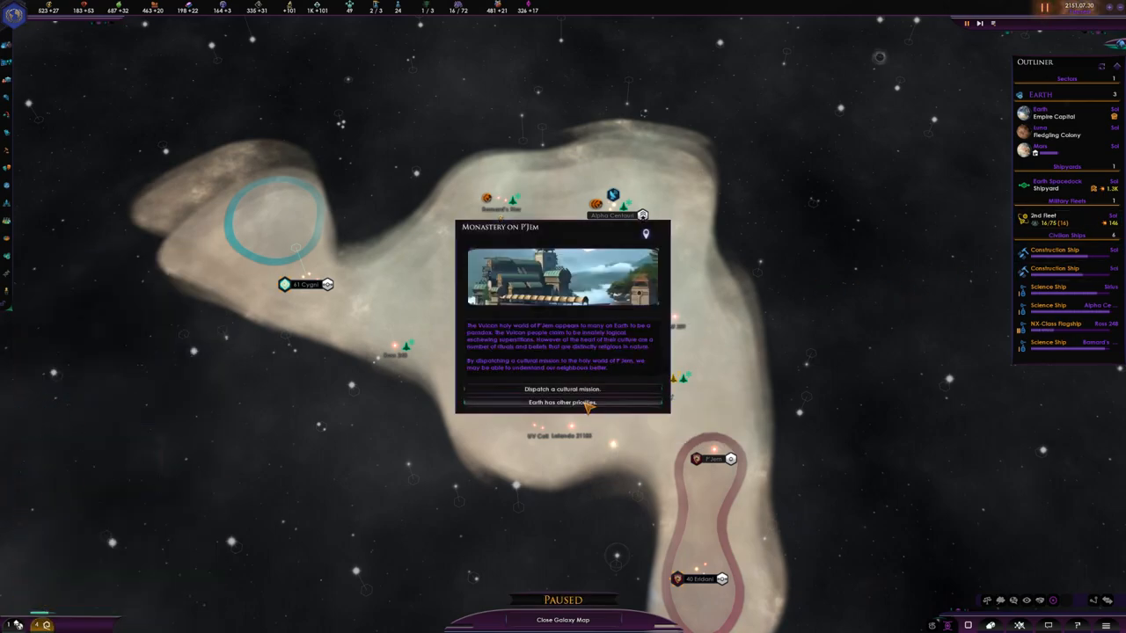
mouse_move(539, 228)
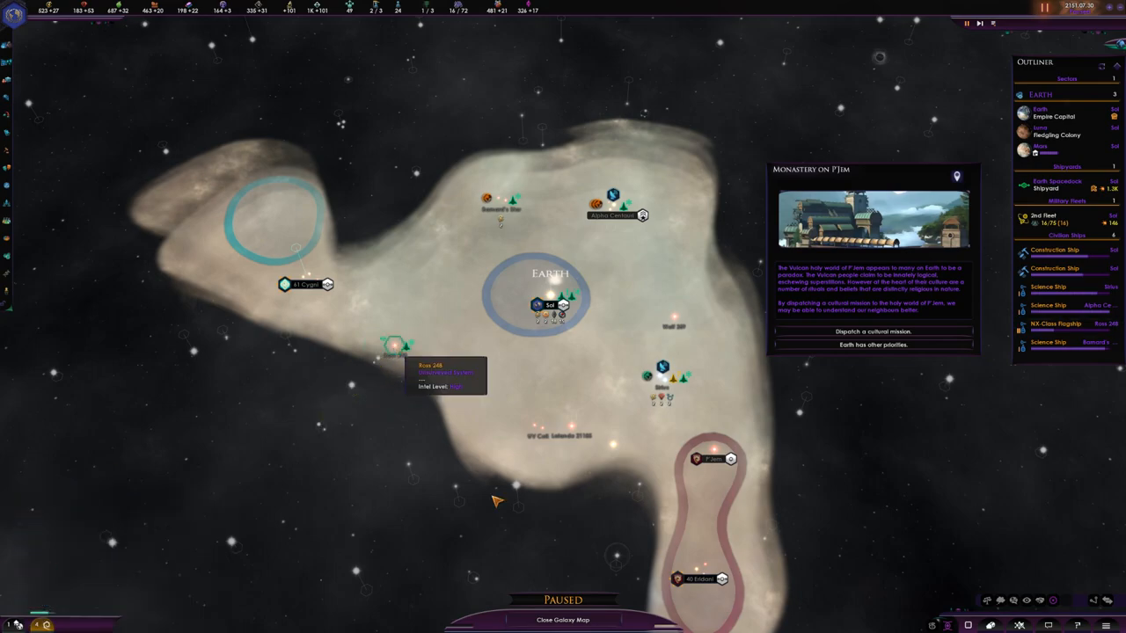
double_click(394, 343)
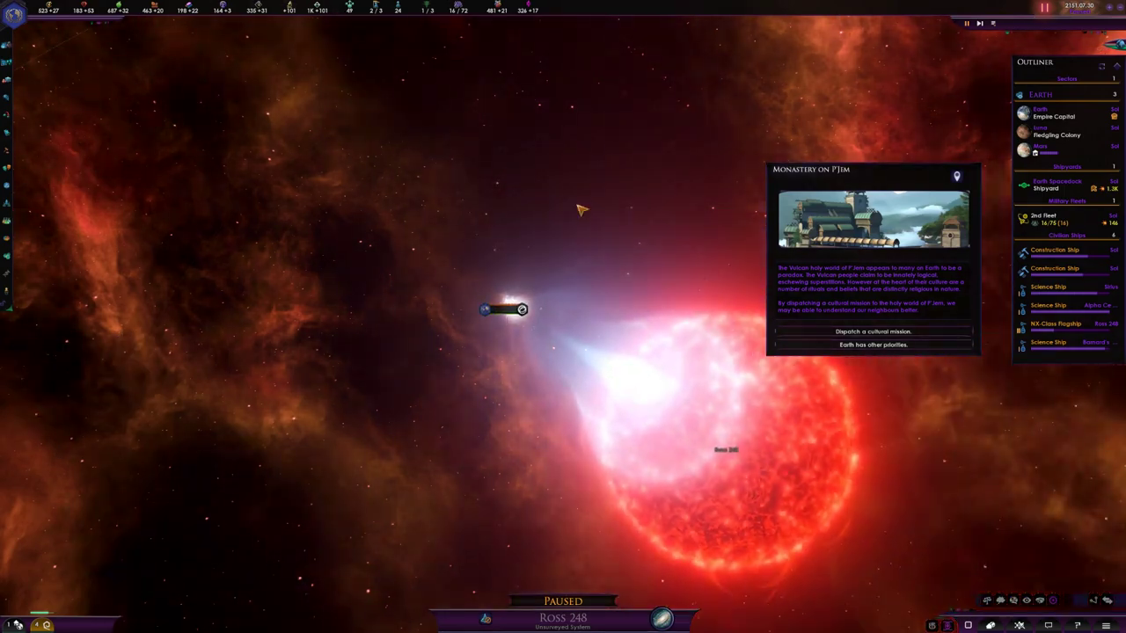
Review the Enterprise NX-01 ship details and close them
click(507, 310)
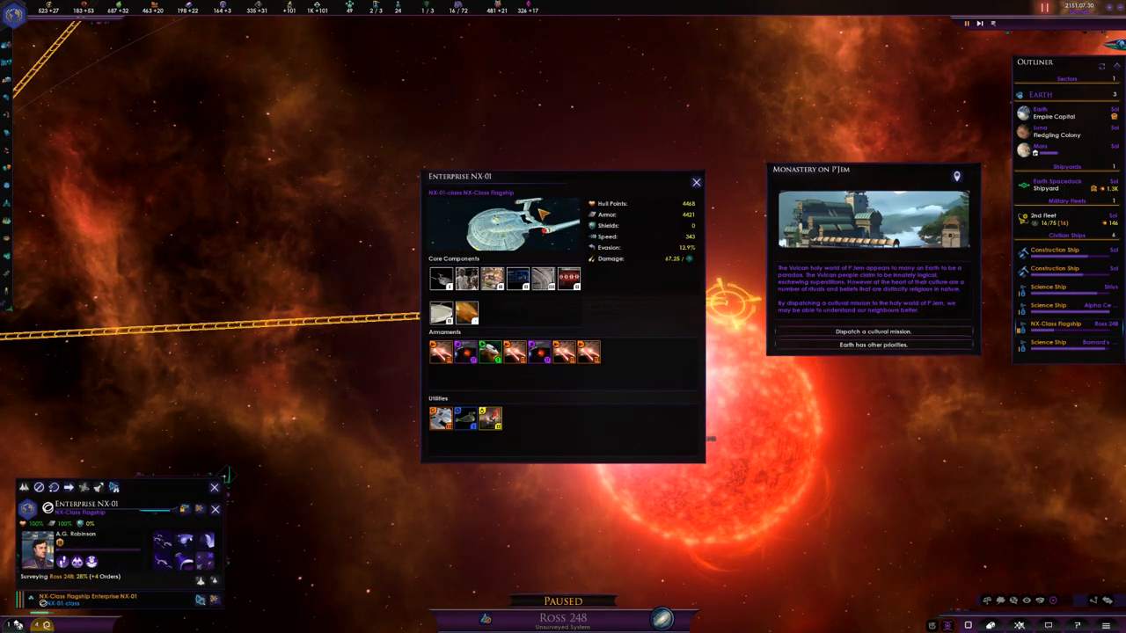
mouse_move(491, 352)
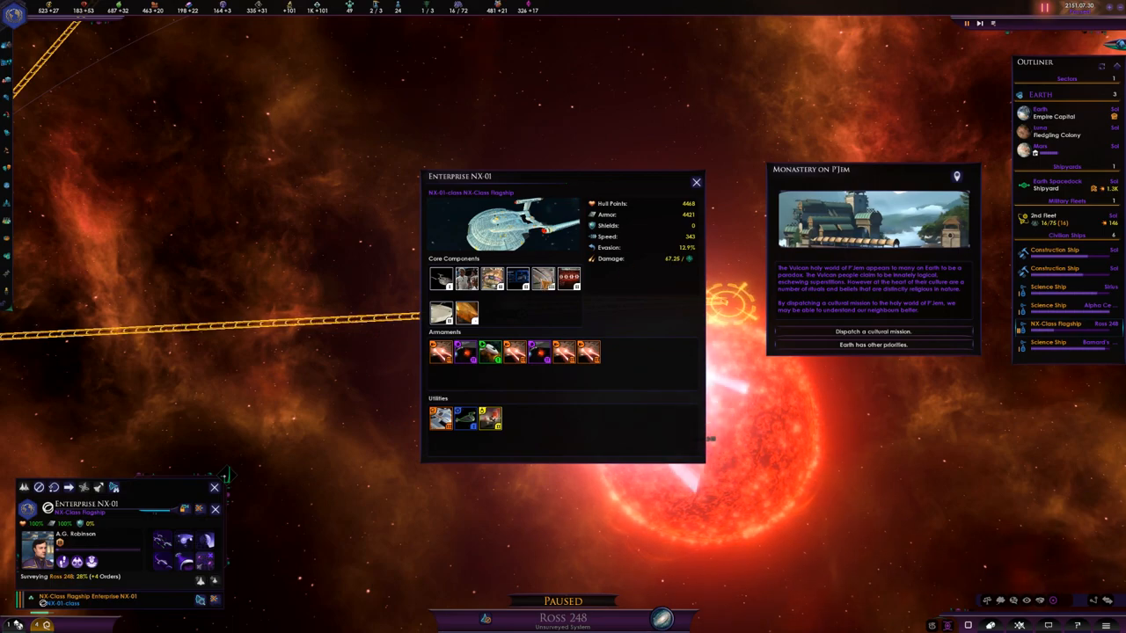
mouse_move(608, 246)
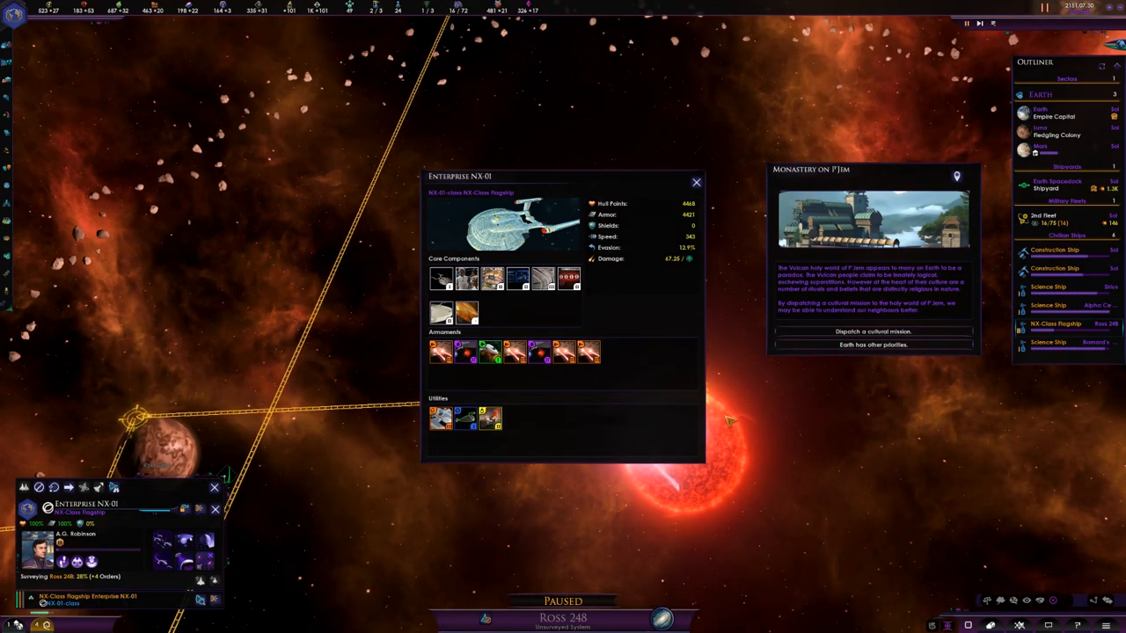
mouse_move(491, 352)
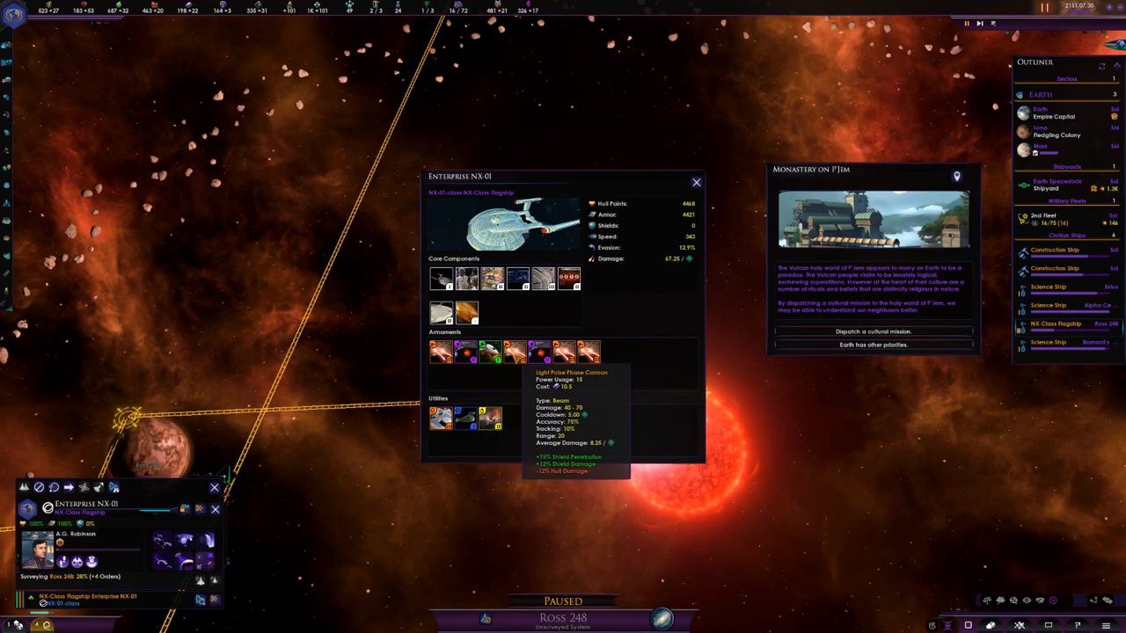
mouse_move(539, 352)
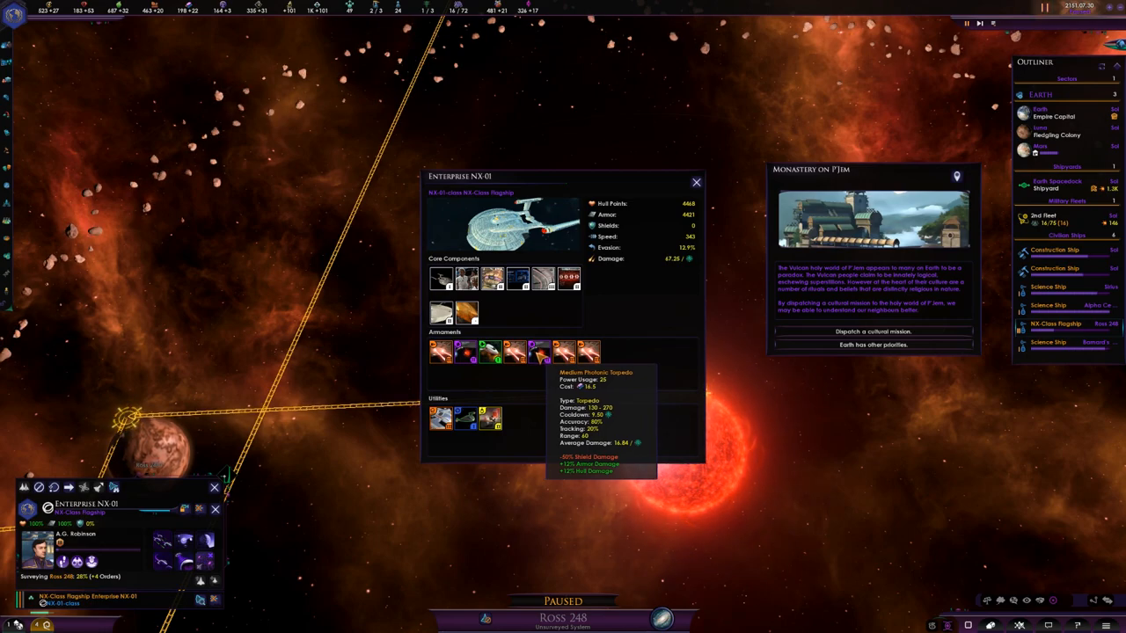
mouse_move(601, 202)
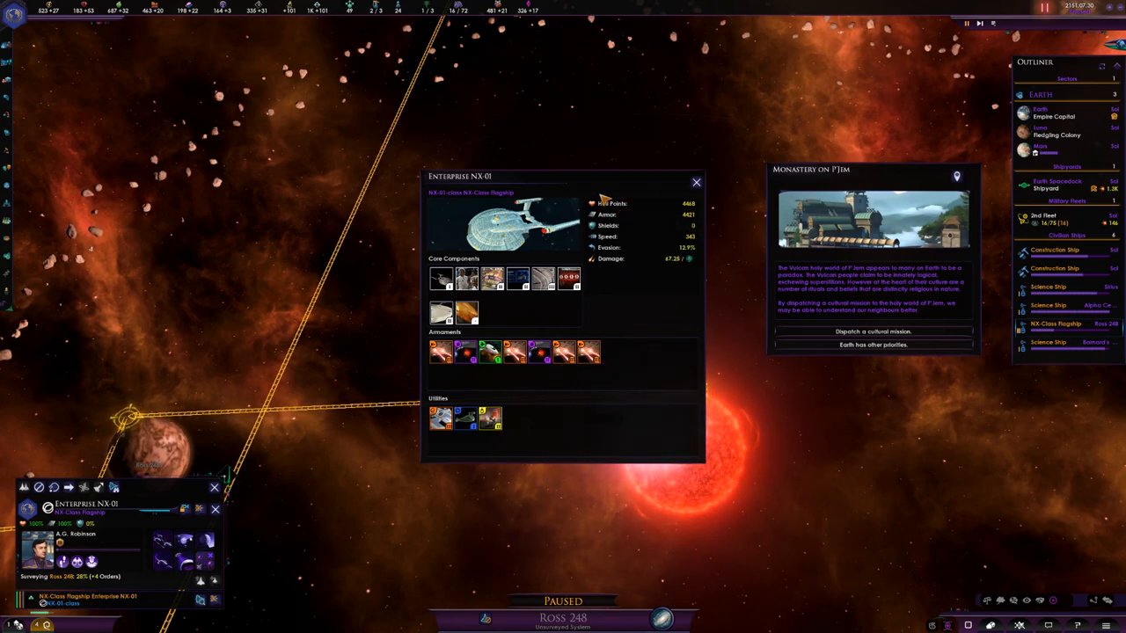
mouse_move(442, 313)
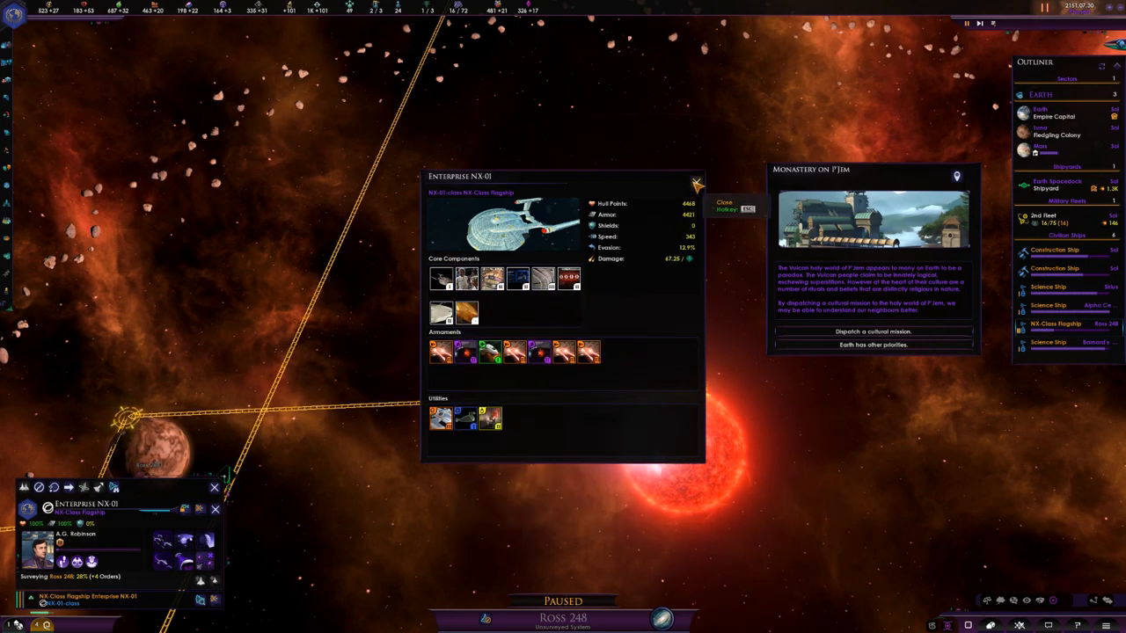
click(696, 176)
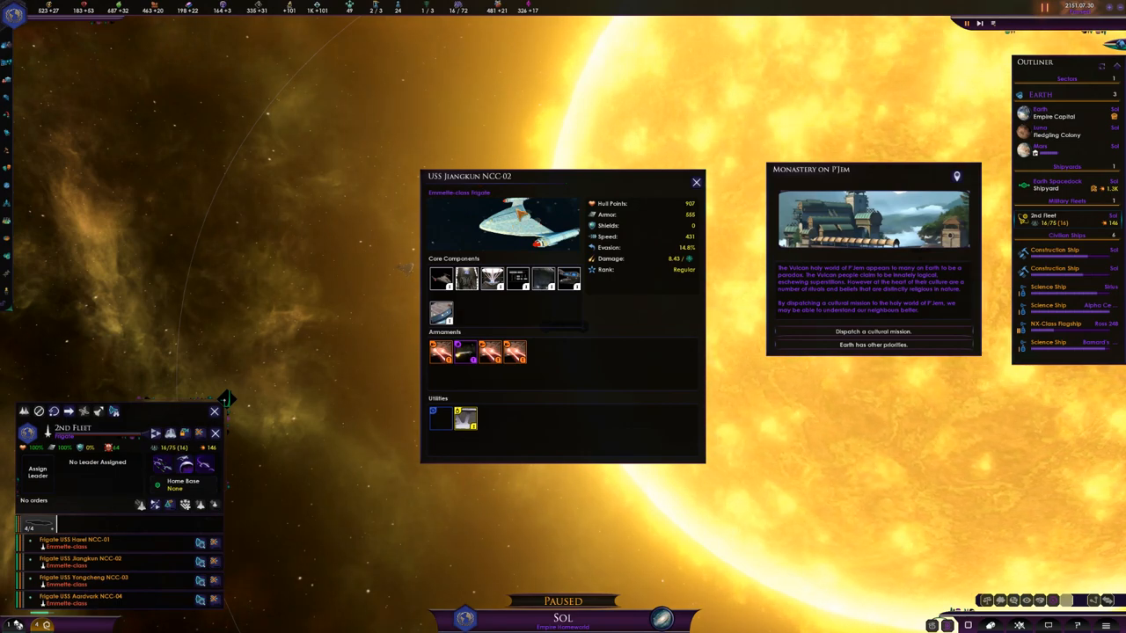
mouse_move(516, 352)
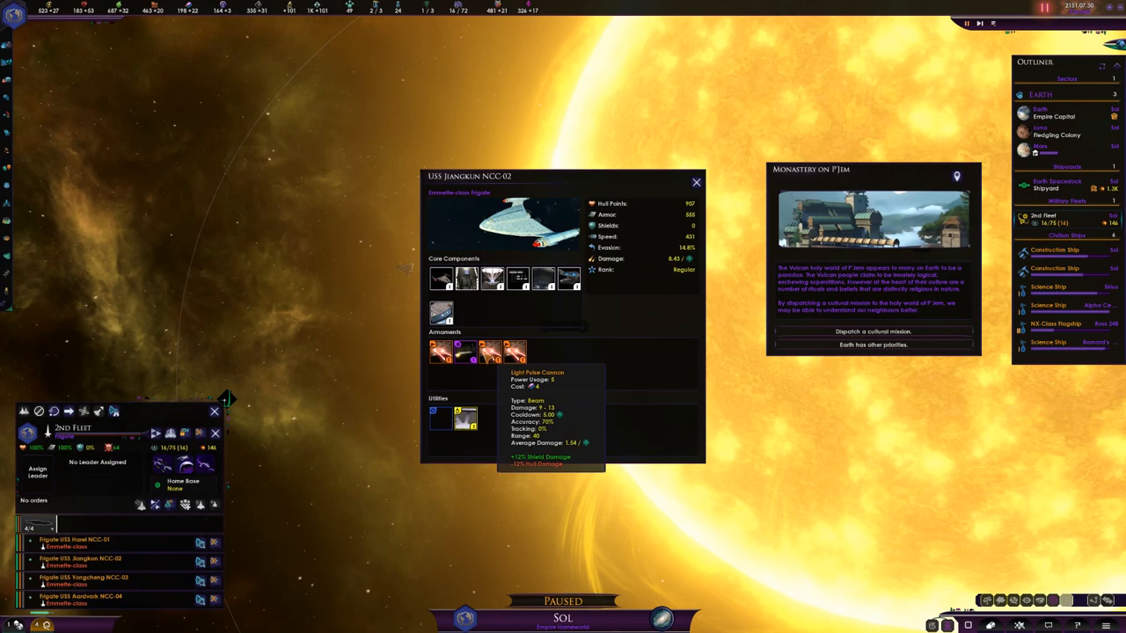
mouse_move(466, 352)
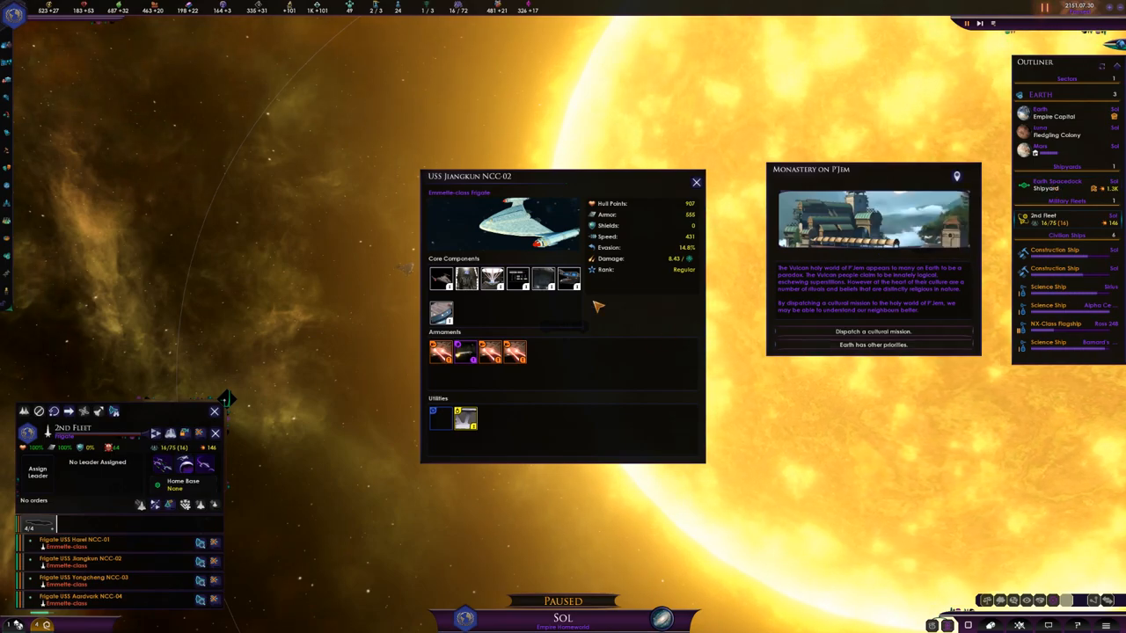
Close the USS Jiangkun frigate's details window
click(697, 181)
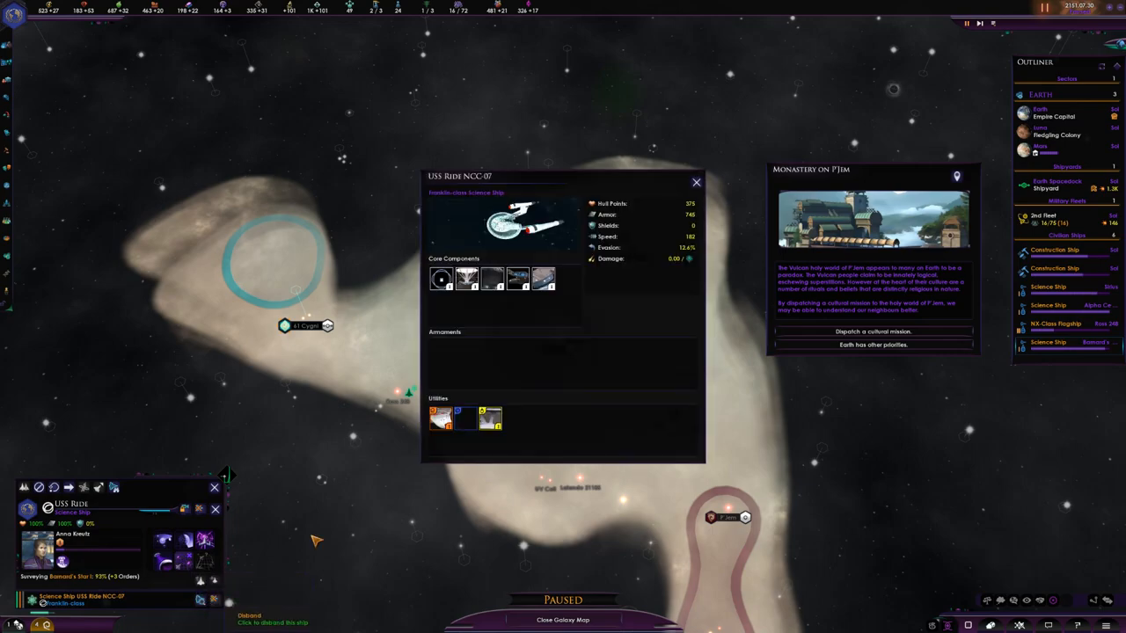
mouse_move(466, 386)
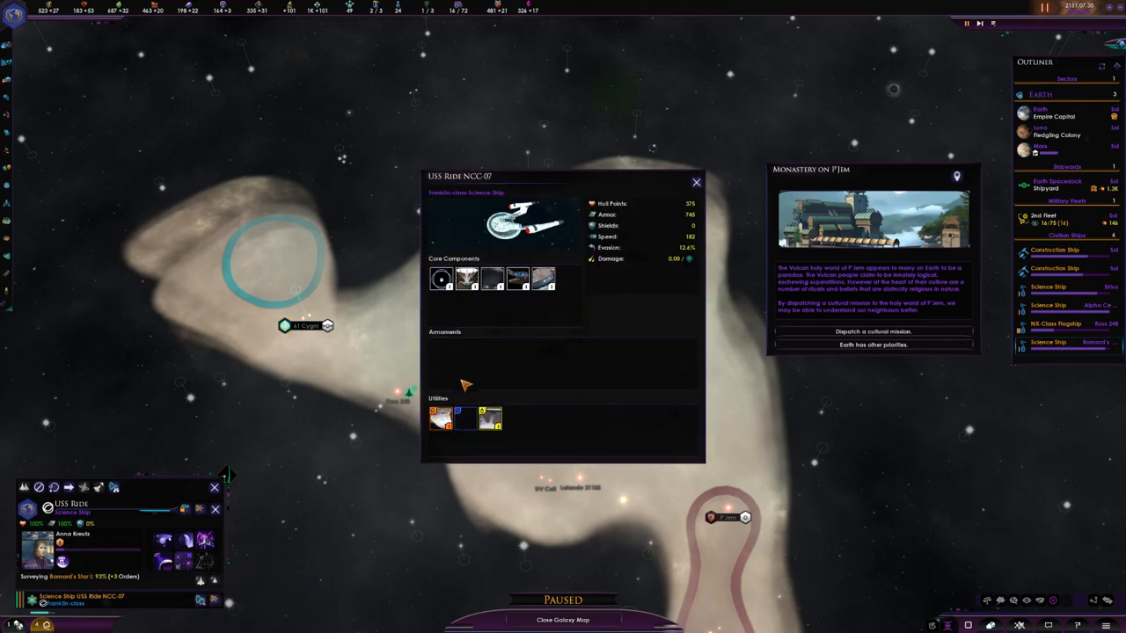
mouse_move(479, 232)
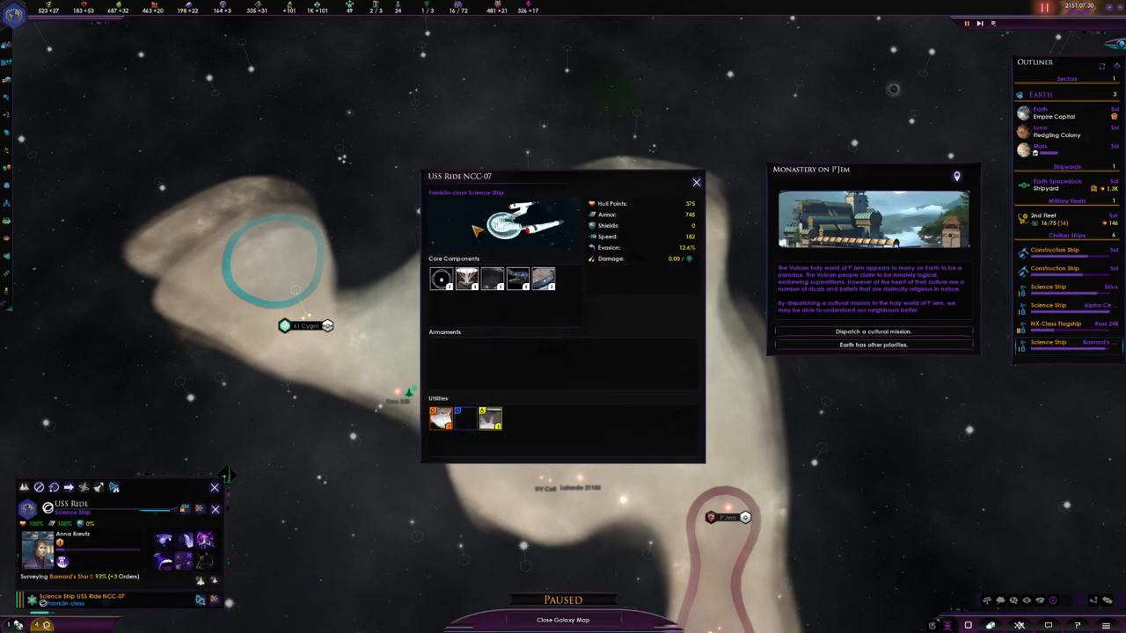
mouse_move(697, 185)
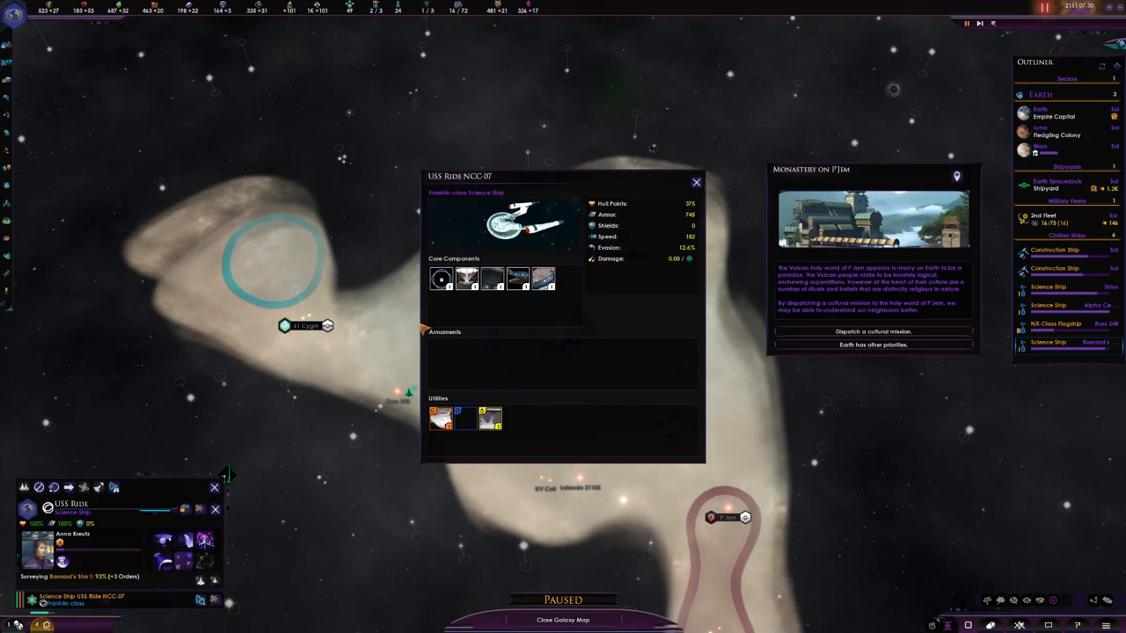
mouse_move(697, 181)
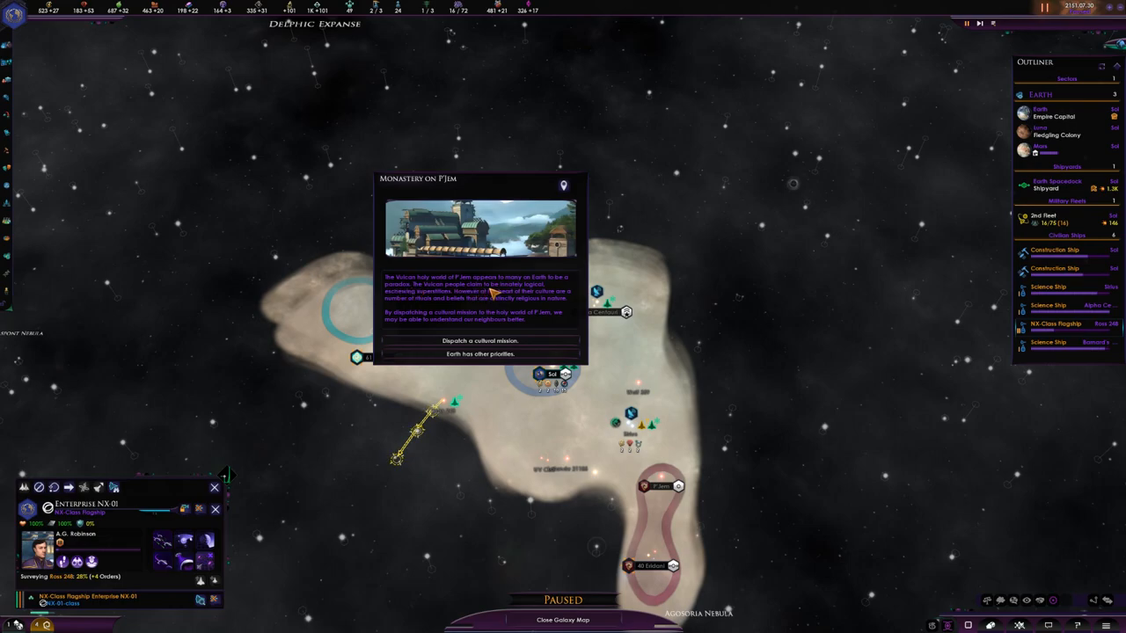
mouse_move(403, 303)
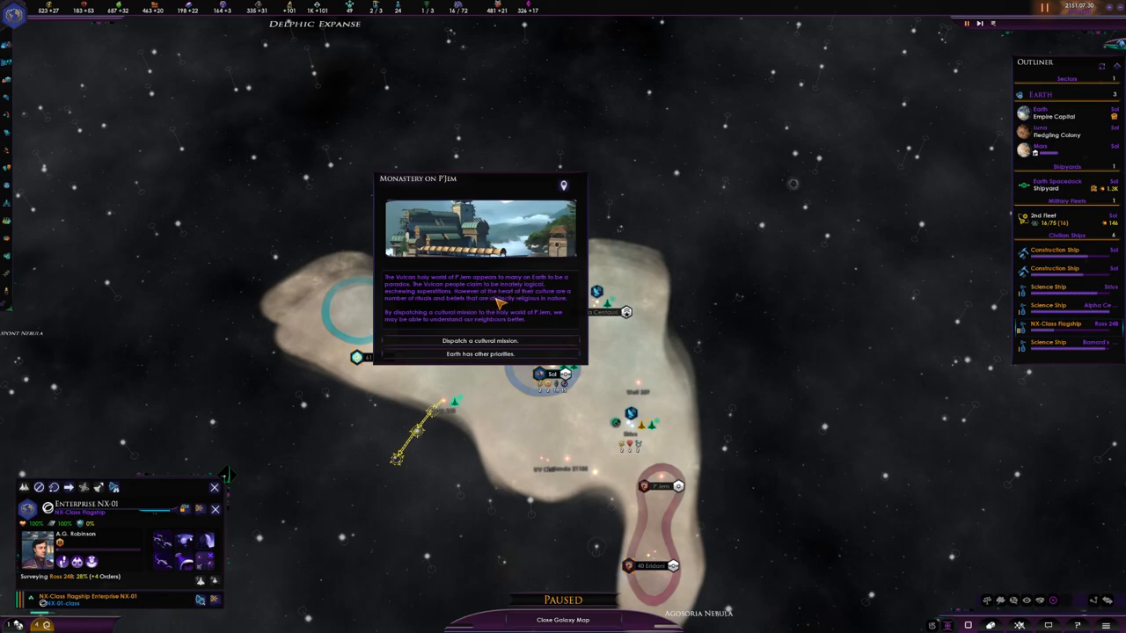
mouse_move(425, 310)
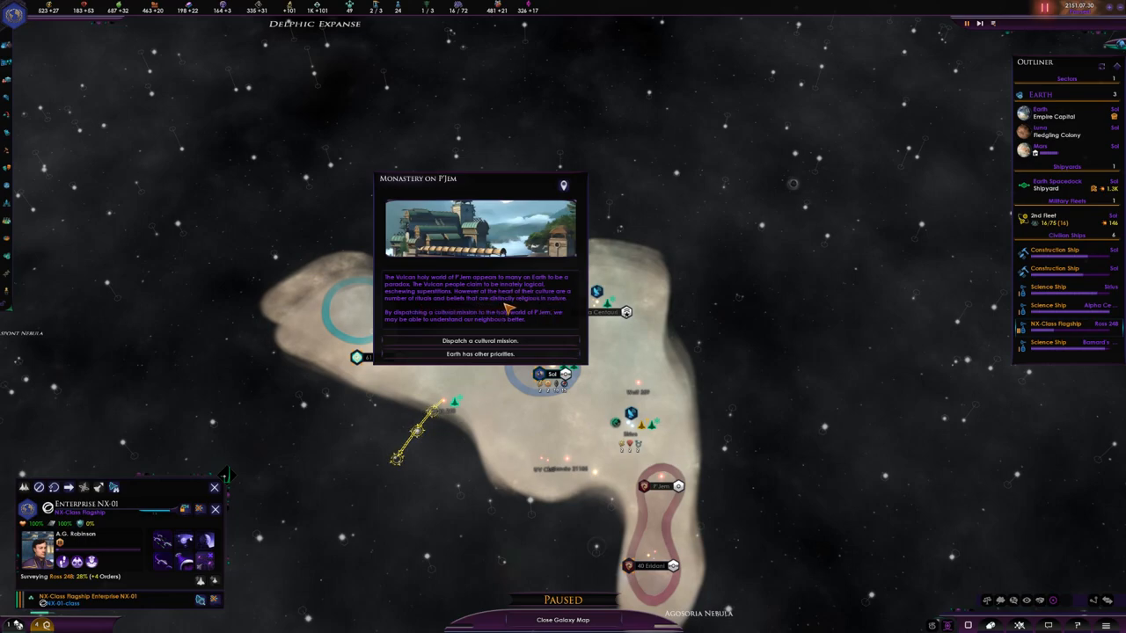
mouse_move(422, 321)
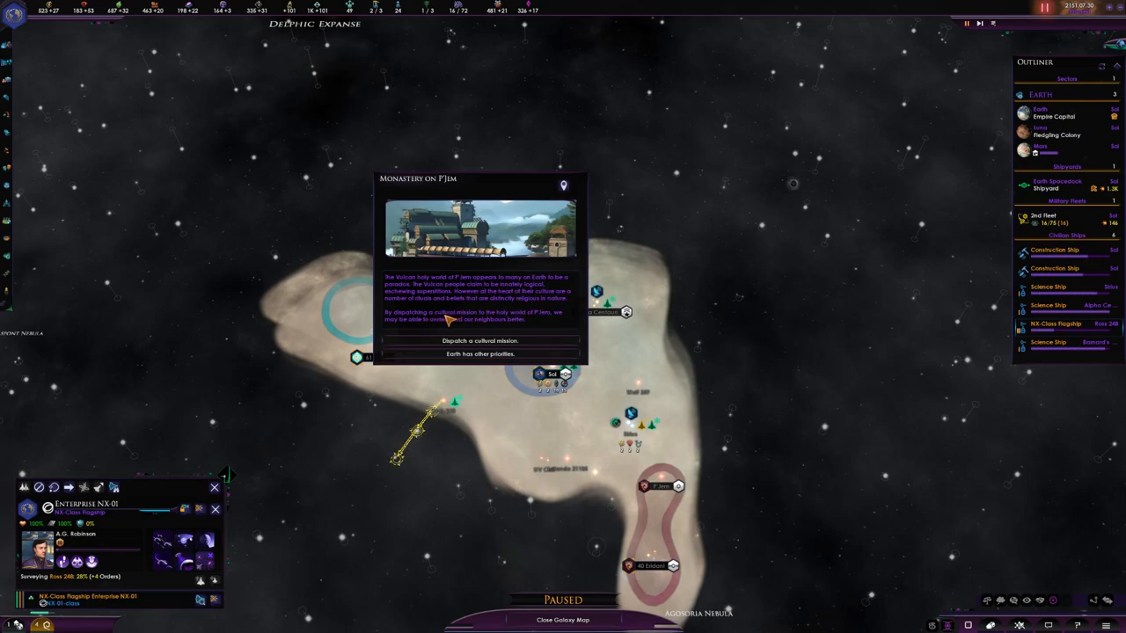
mouse_move(401, 314)
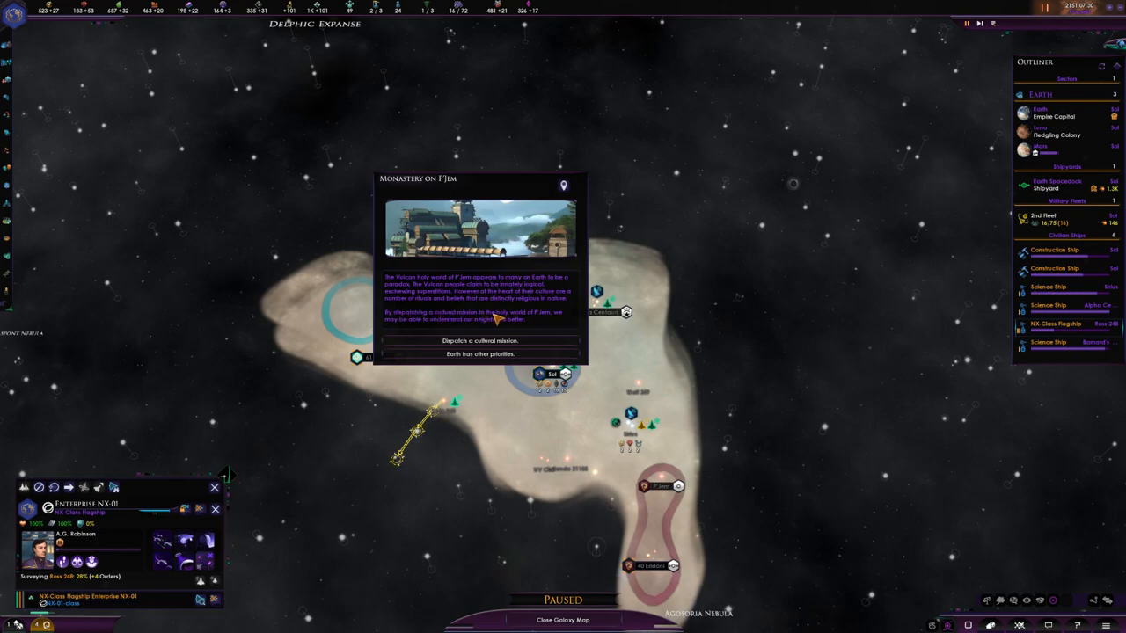
mouse_move(414, 331)
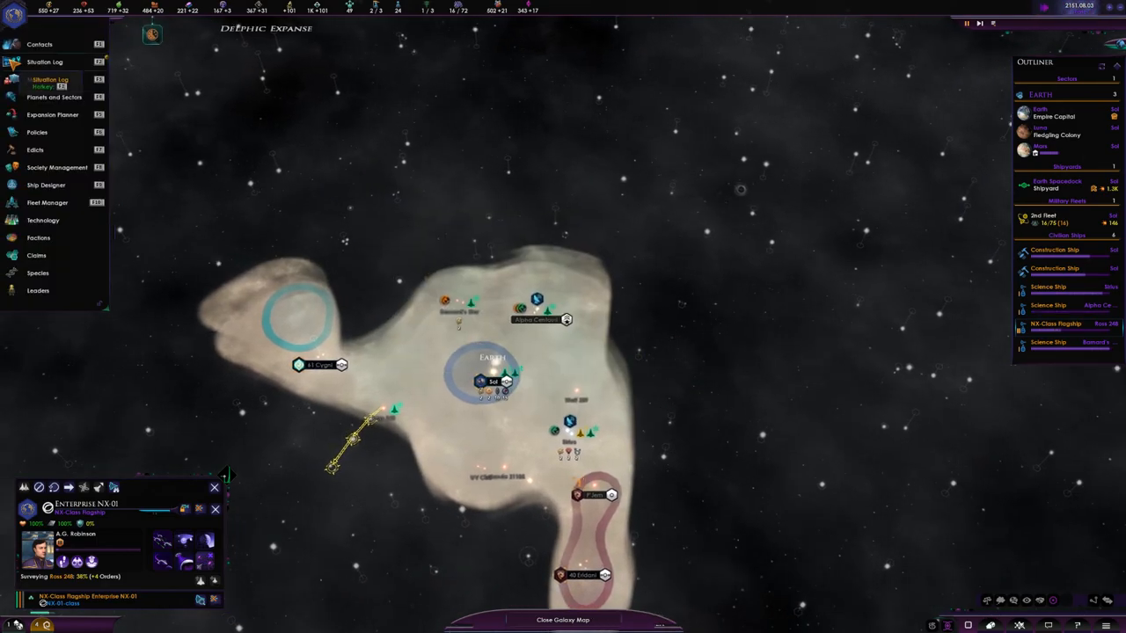
Locate the Vulcan project via the Situation Log and send the Enterprise NX-01 to research projects in the Vulcan system
click(46, 62)
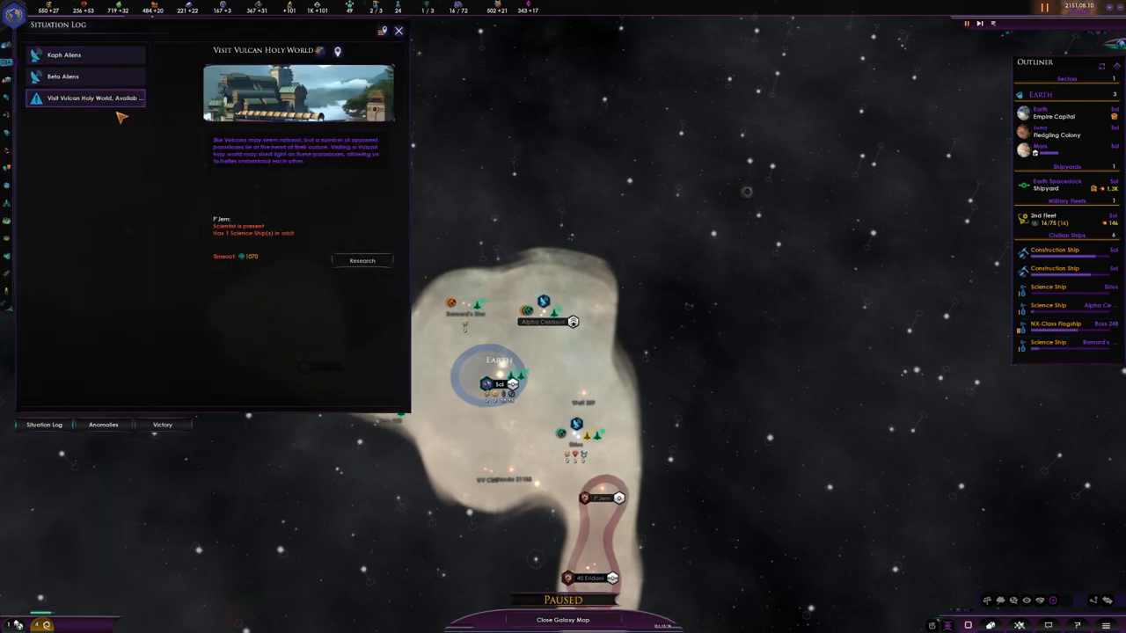
click(397, 32)
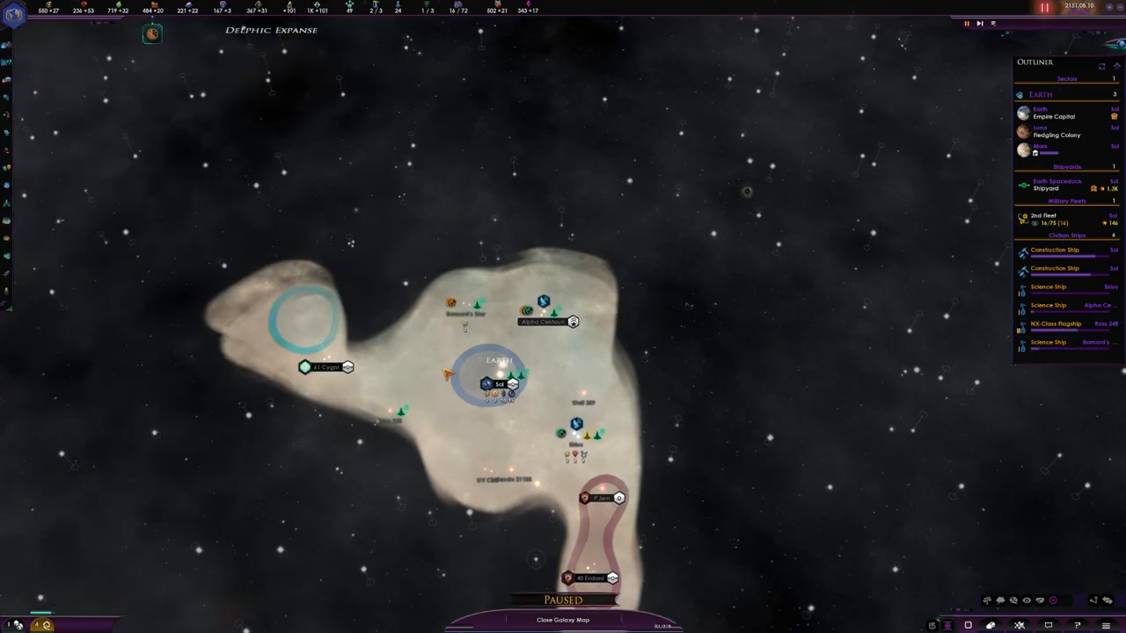
click(1054, 323)
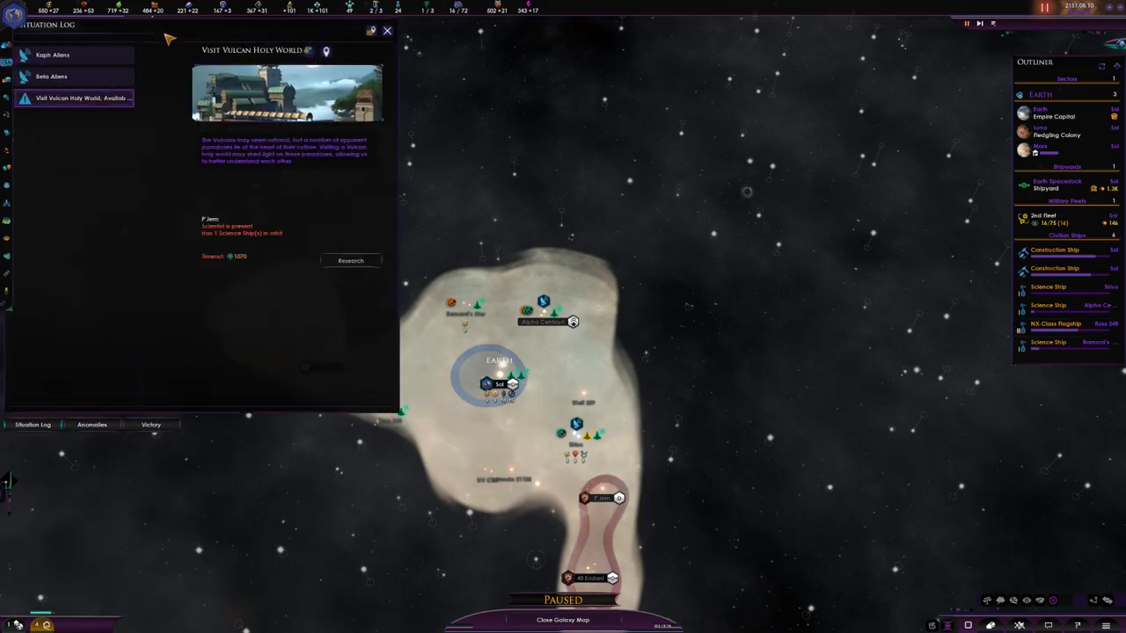
click(388, 32)
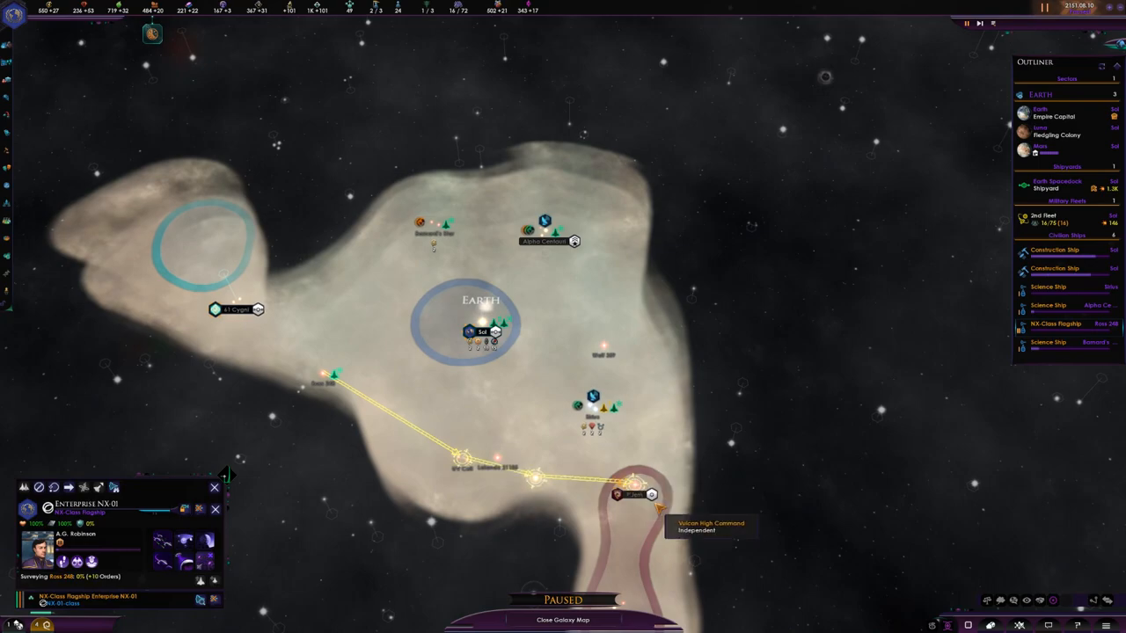
mouse_move(356, 412)
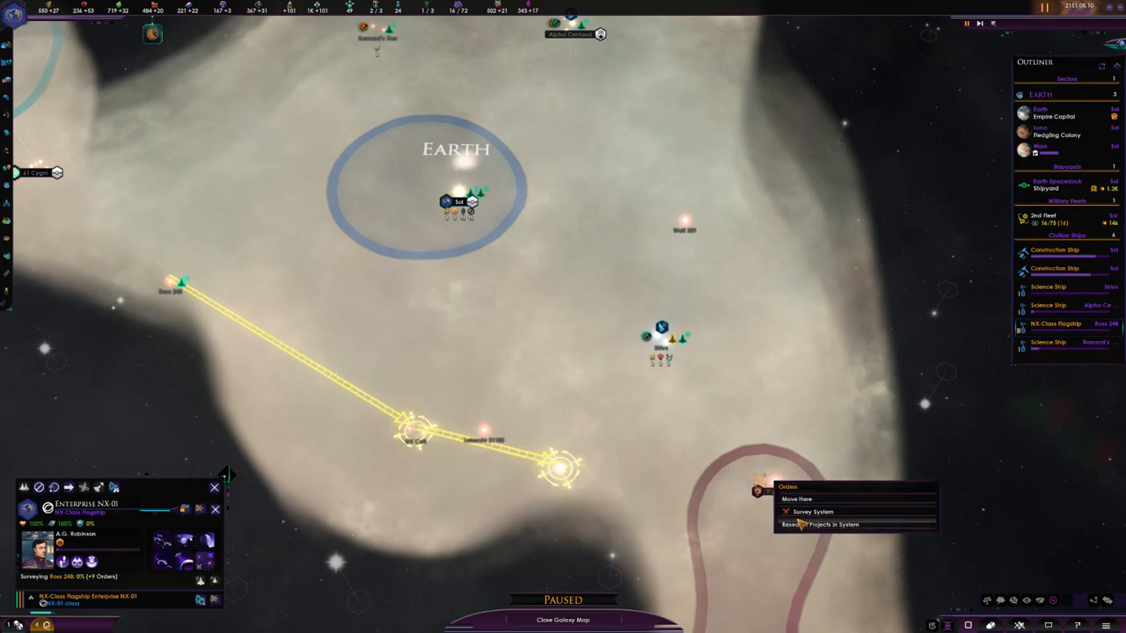
click(795, 500)
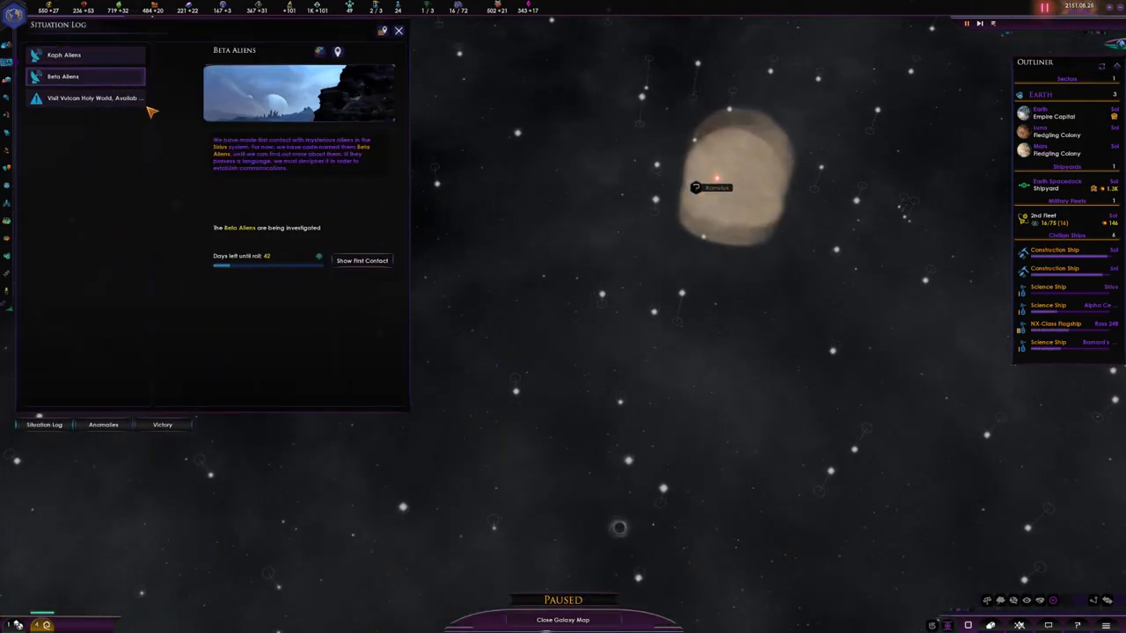
Select the construction ships USS Bengal and USS Sahara and order them to a destination on the map
click(398, 32)
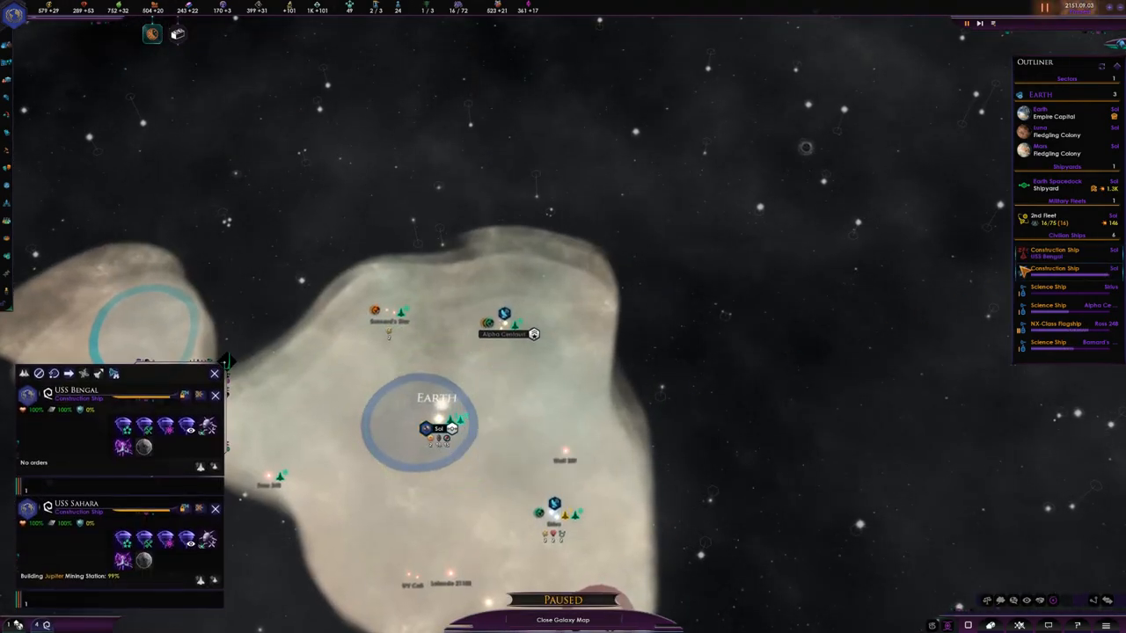
right_click(437, 429)
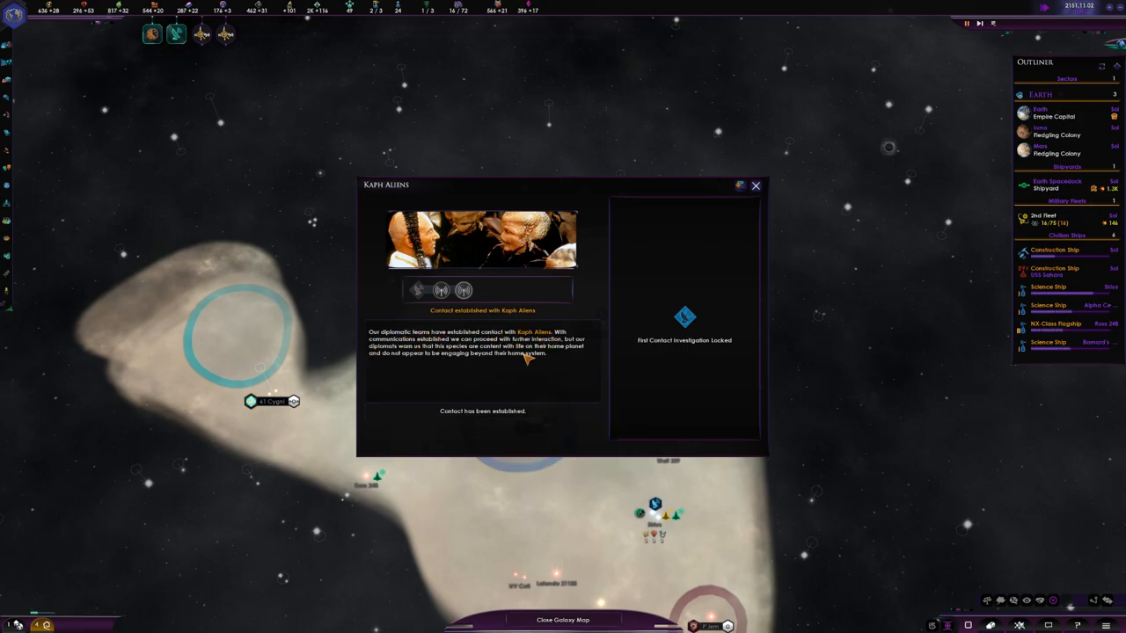
mouse_move(482, 411)
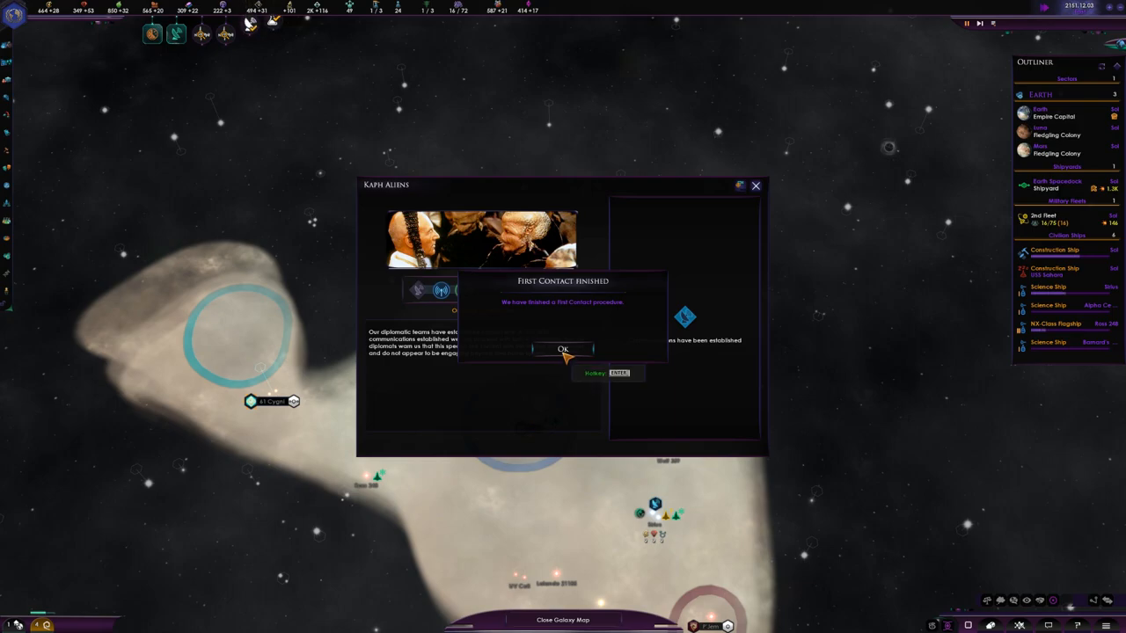
Acknowledge the First Contact Finished popup for the Kaph Aliens
click(563, 348)
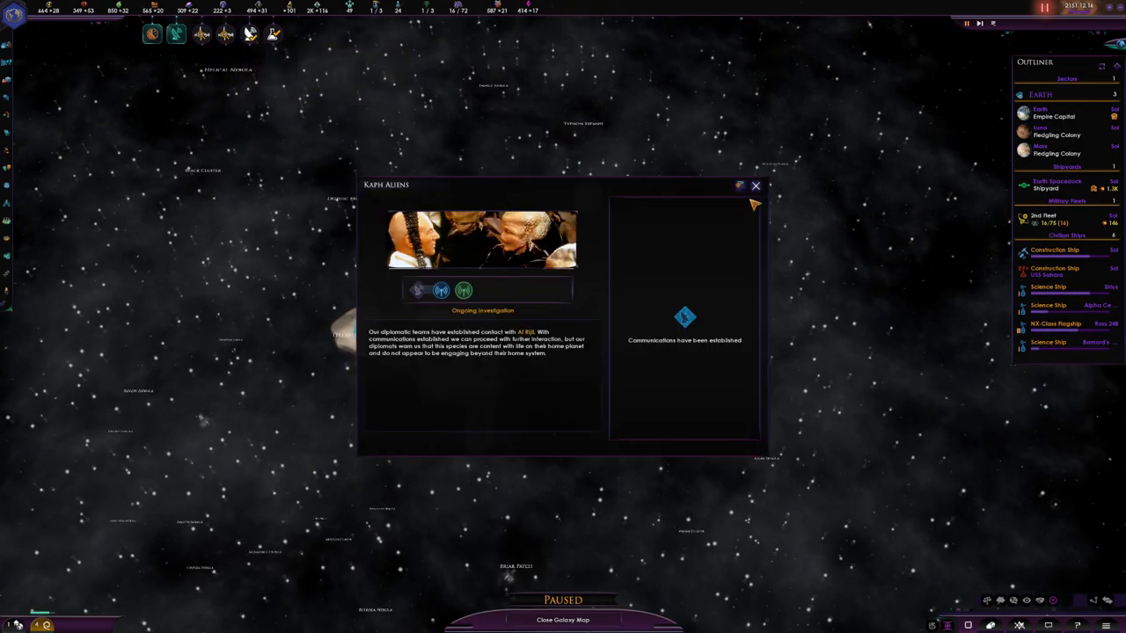
Bring up the three available society research options on the technology screen
click(755, 186)
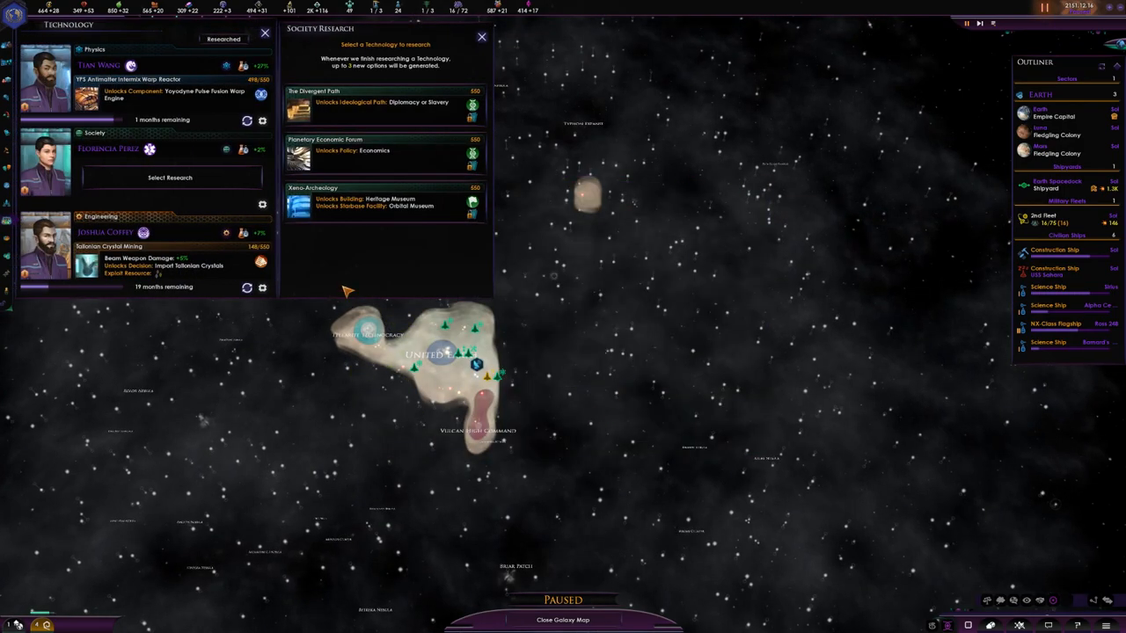
mouse_move(419, 105)
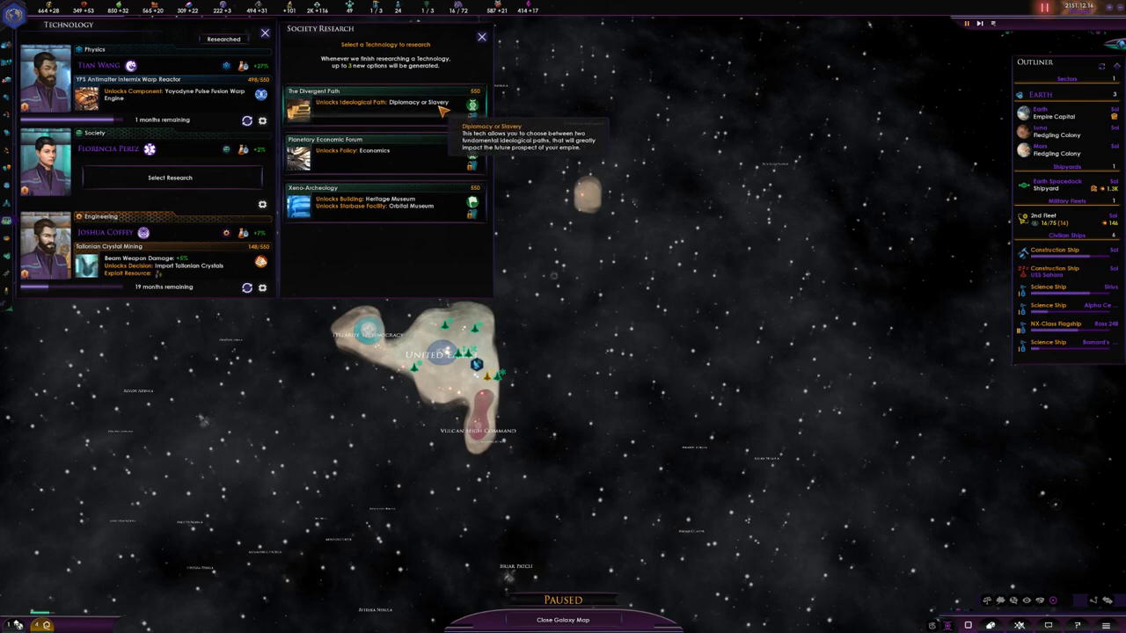
mouse_move(419, 202)
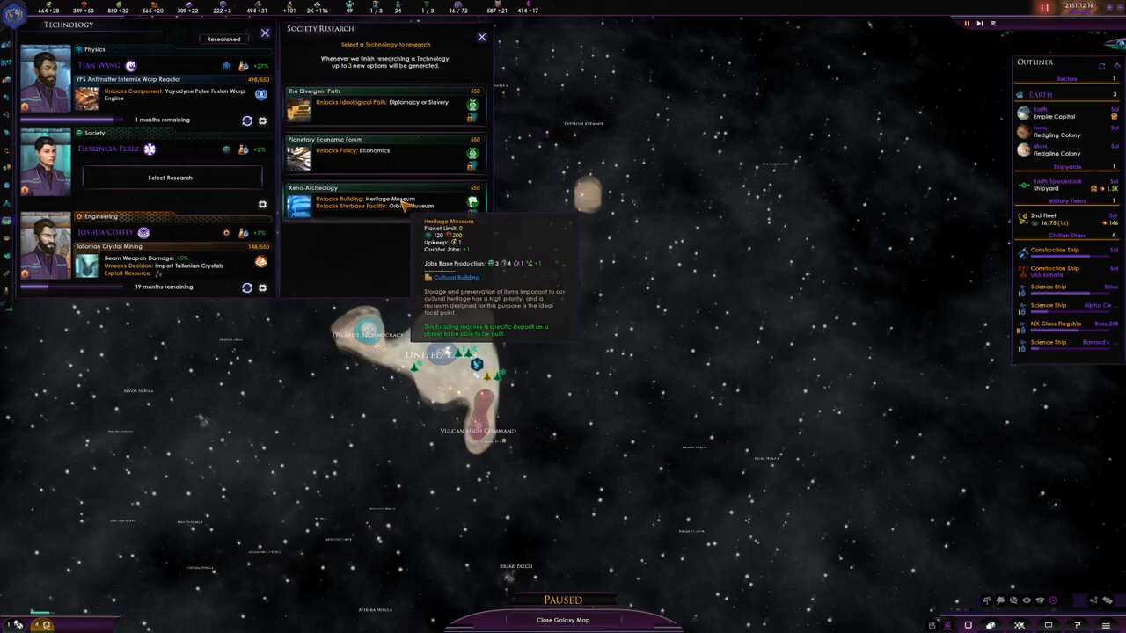
mouse_move(404, 114)
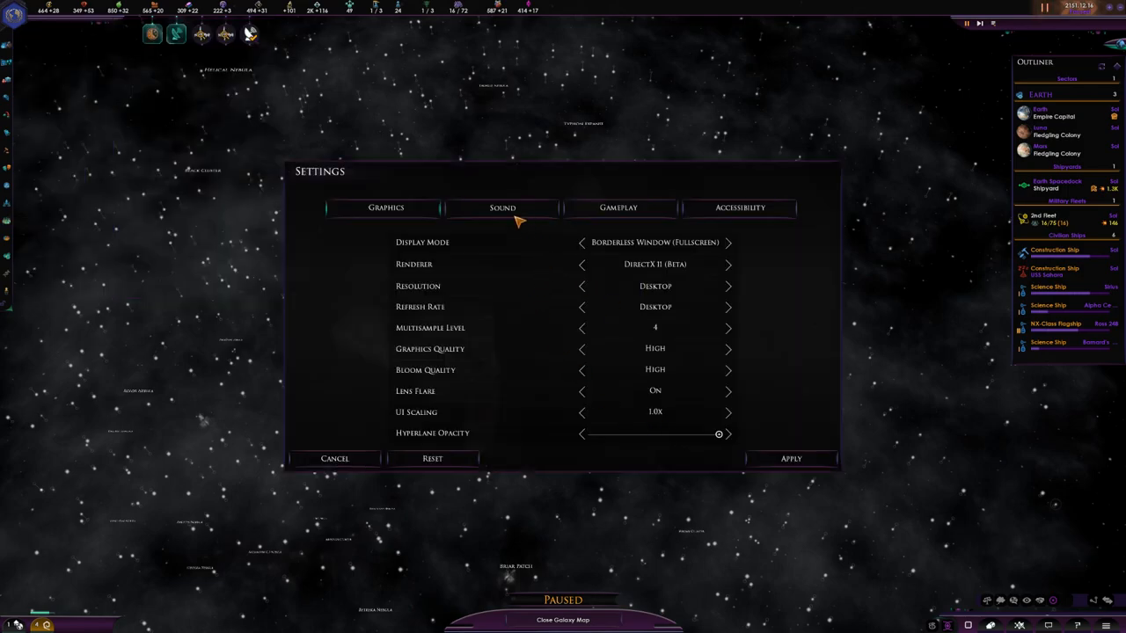
Raise the master volume slightly in the Sound settings and resume the game
click(503, 207)
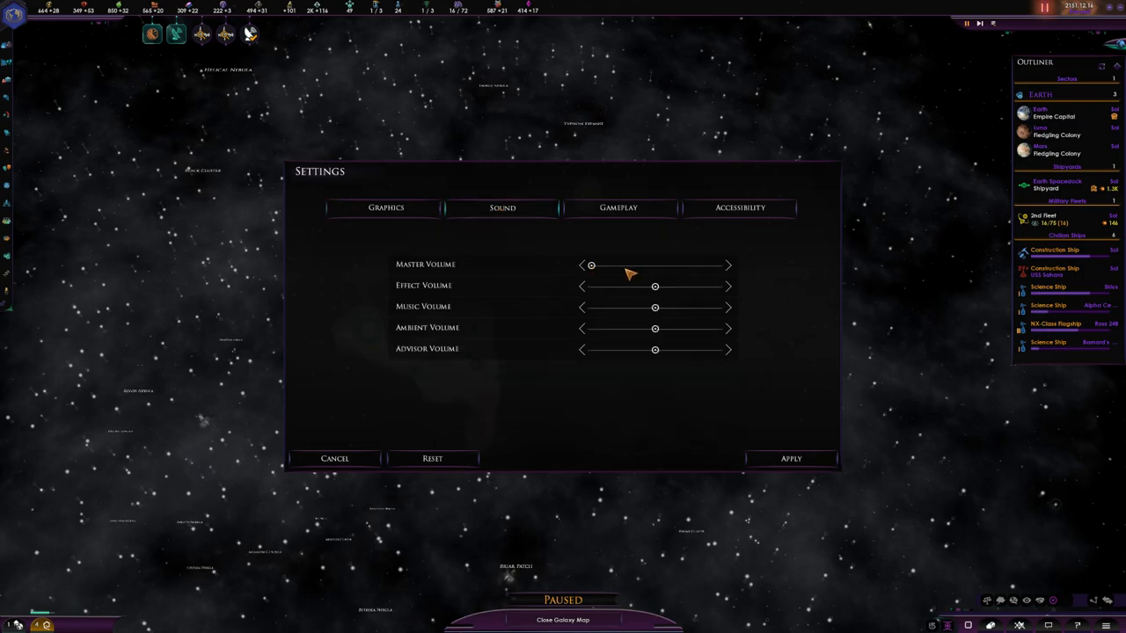
drag(592, 264, 609, 264)
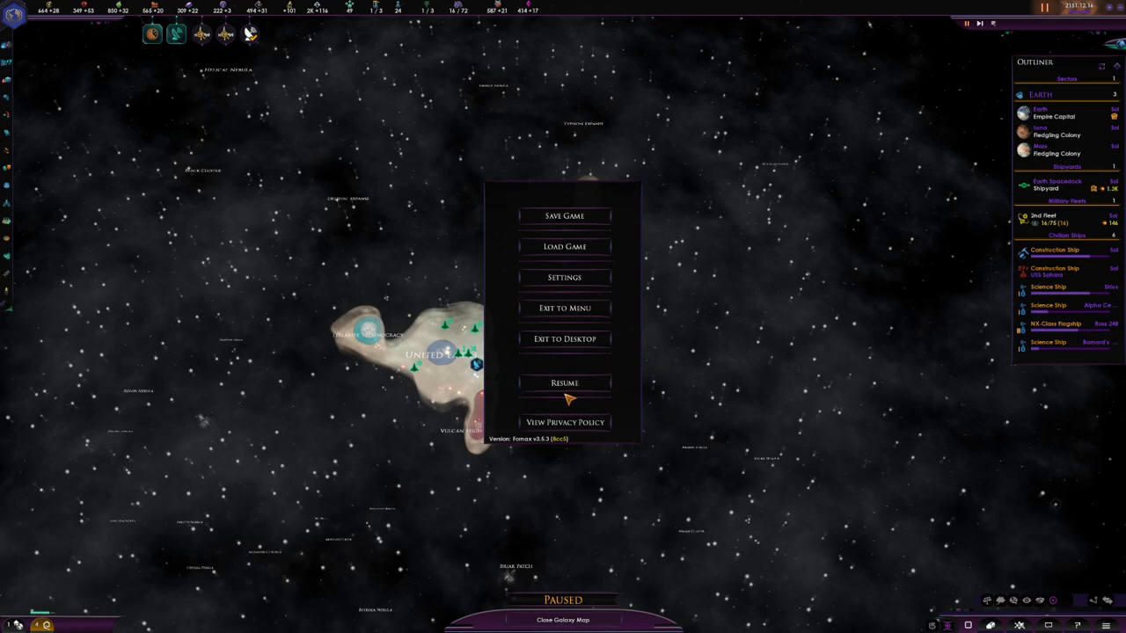
click(563, 383)
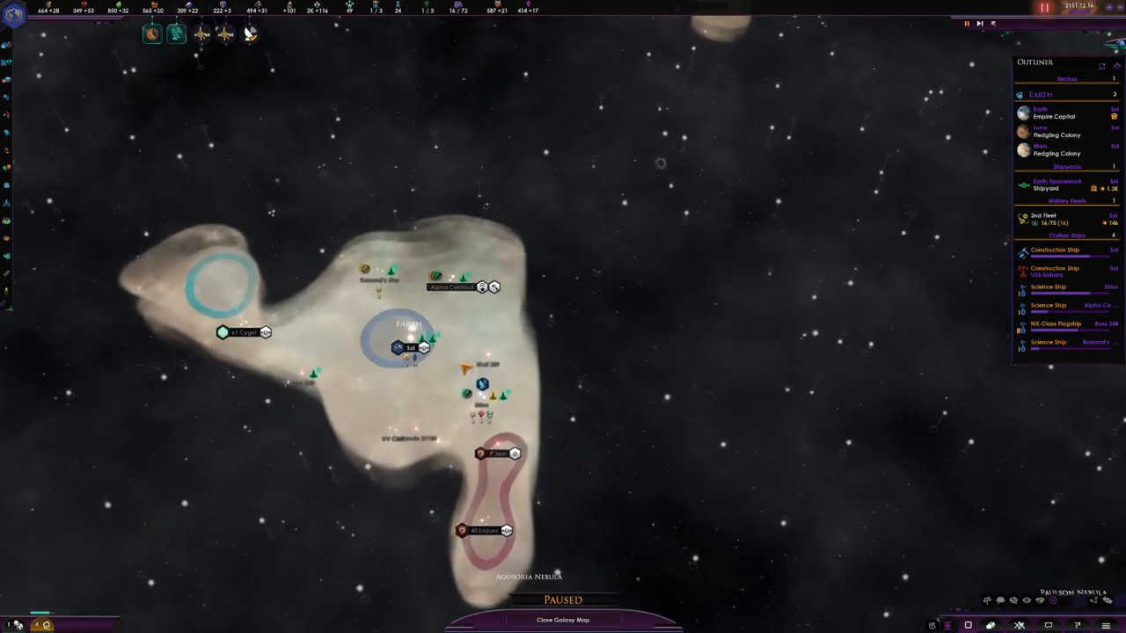
Send the USS Sahara toward Alpha Centauri and inspect the pre-warp planet Al Rijil
click(1056, 267)
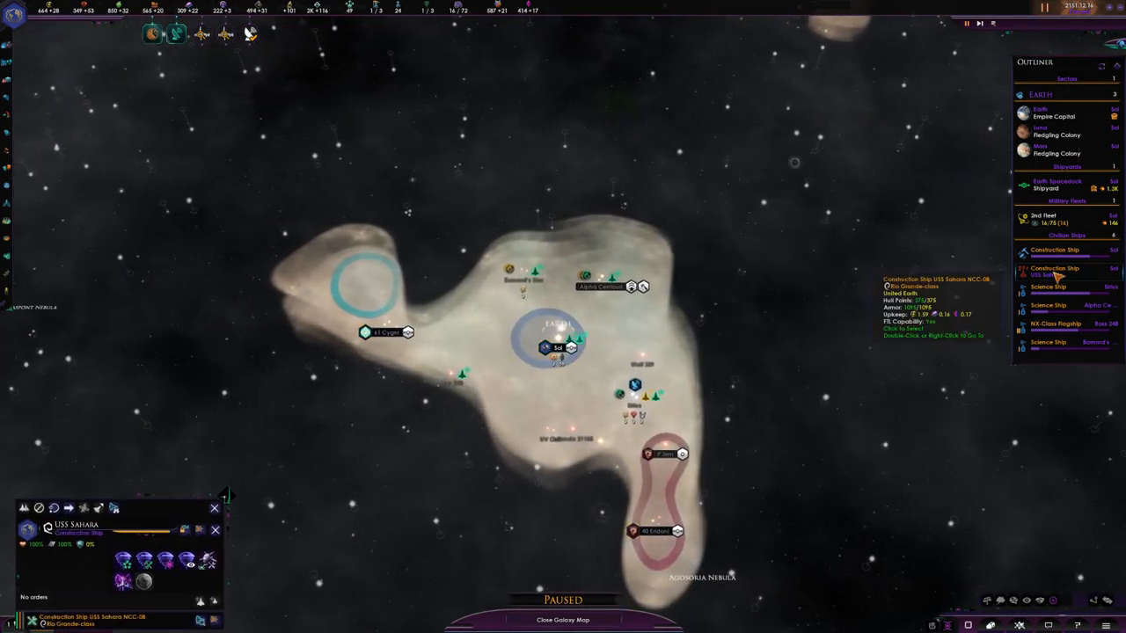
right_click(556, 327)
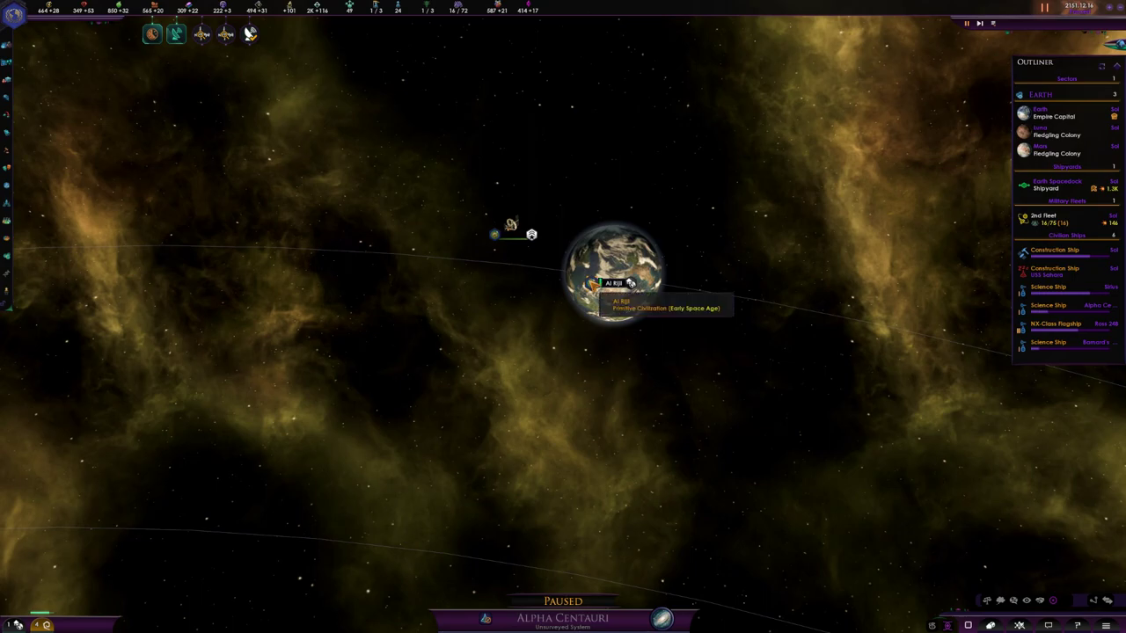
click(613, 282)
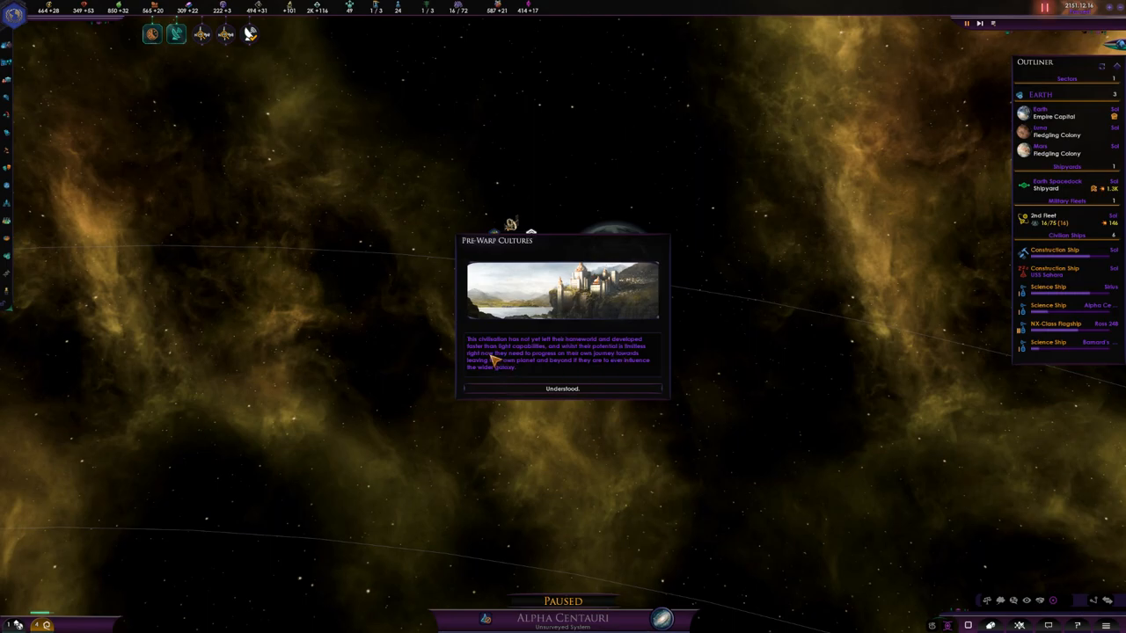
mouse_move(566, 360)
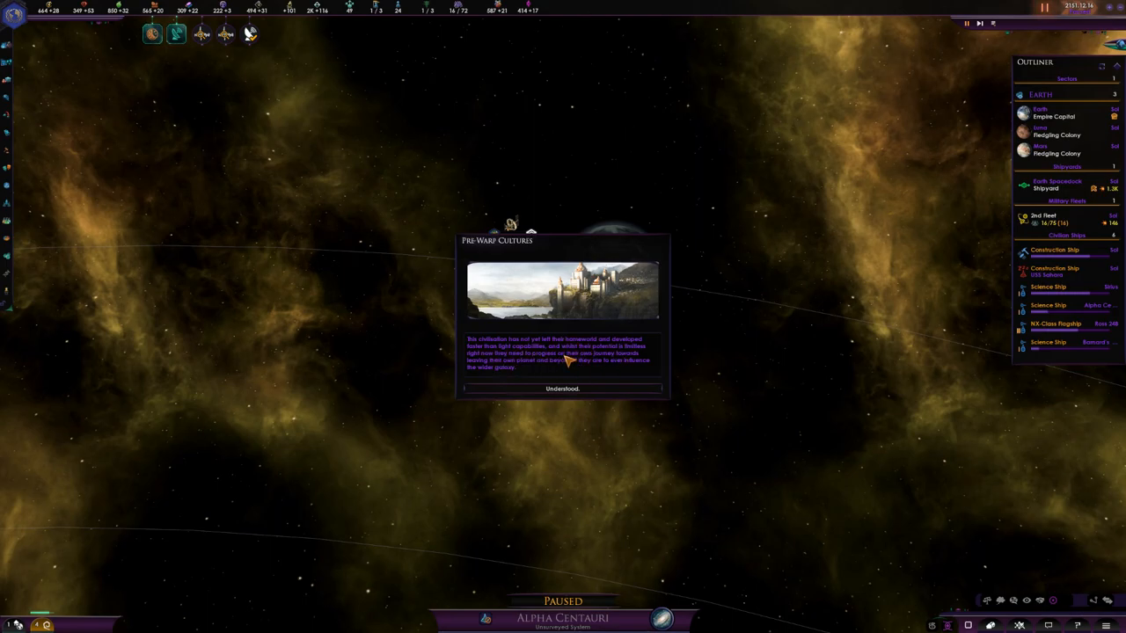
mouse_move(514, 363)
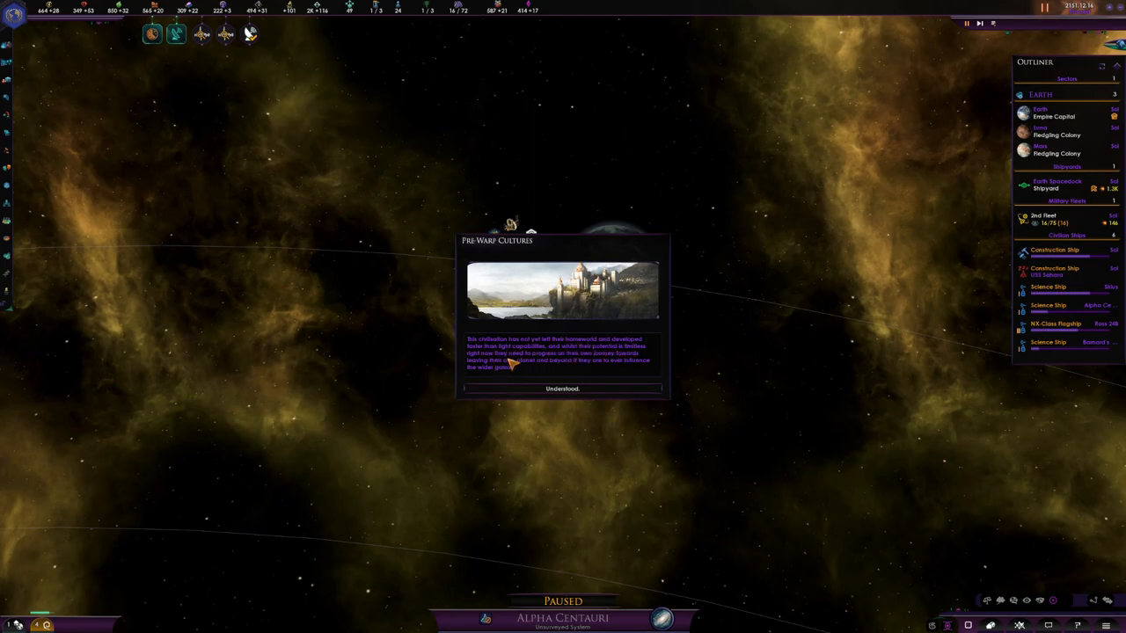
mouse_move(528, 359)
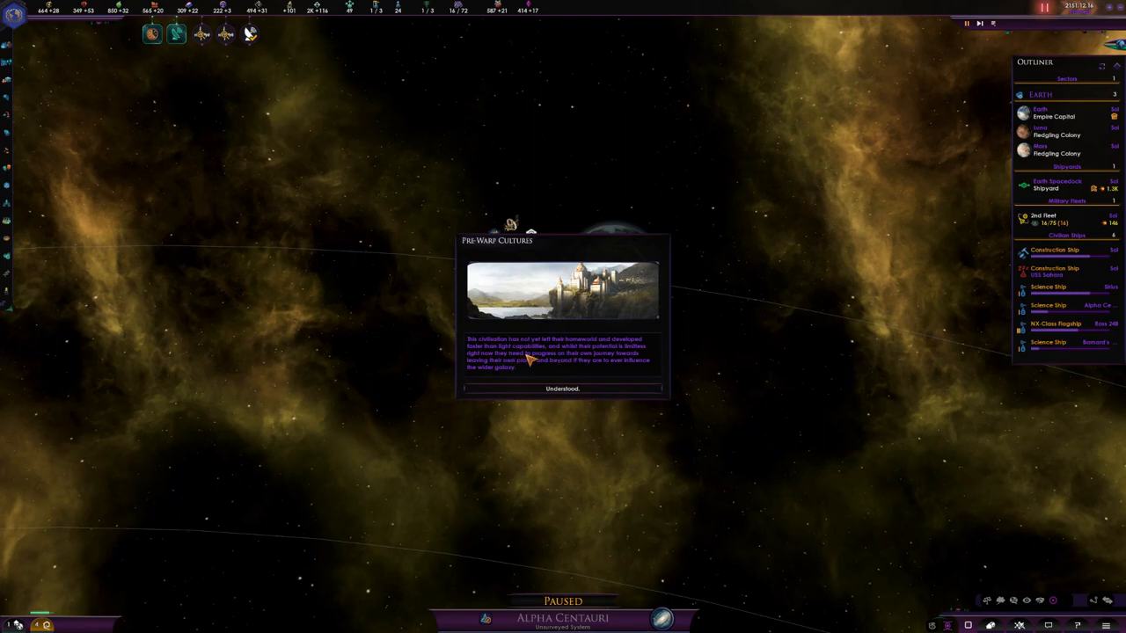
mouse_move(594, 359)
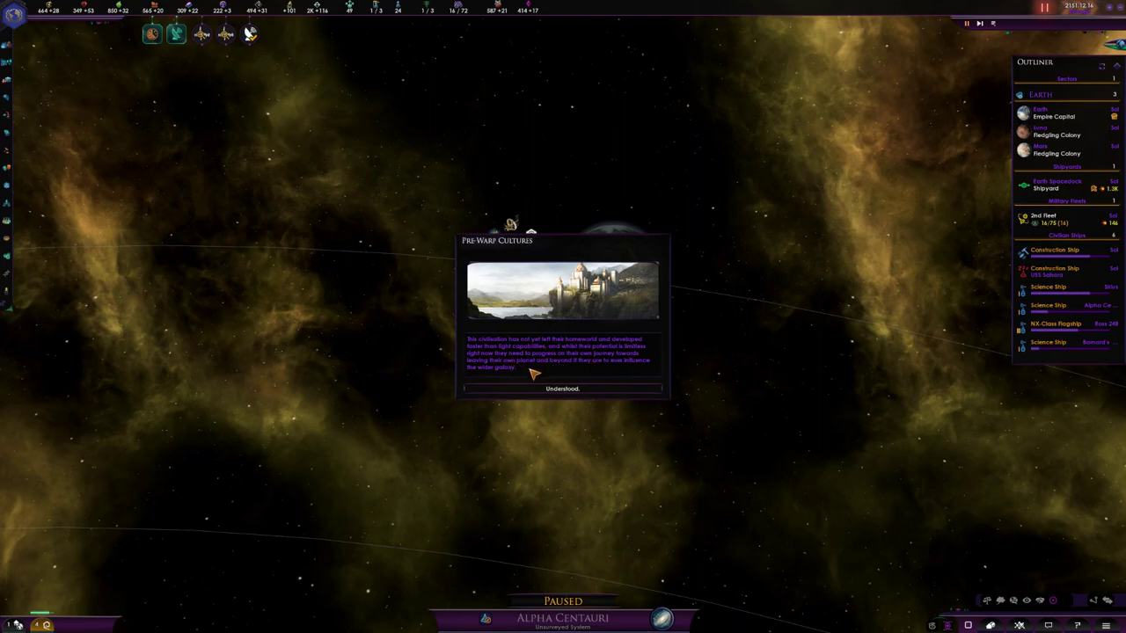
mouse_move(599, 373)
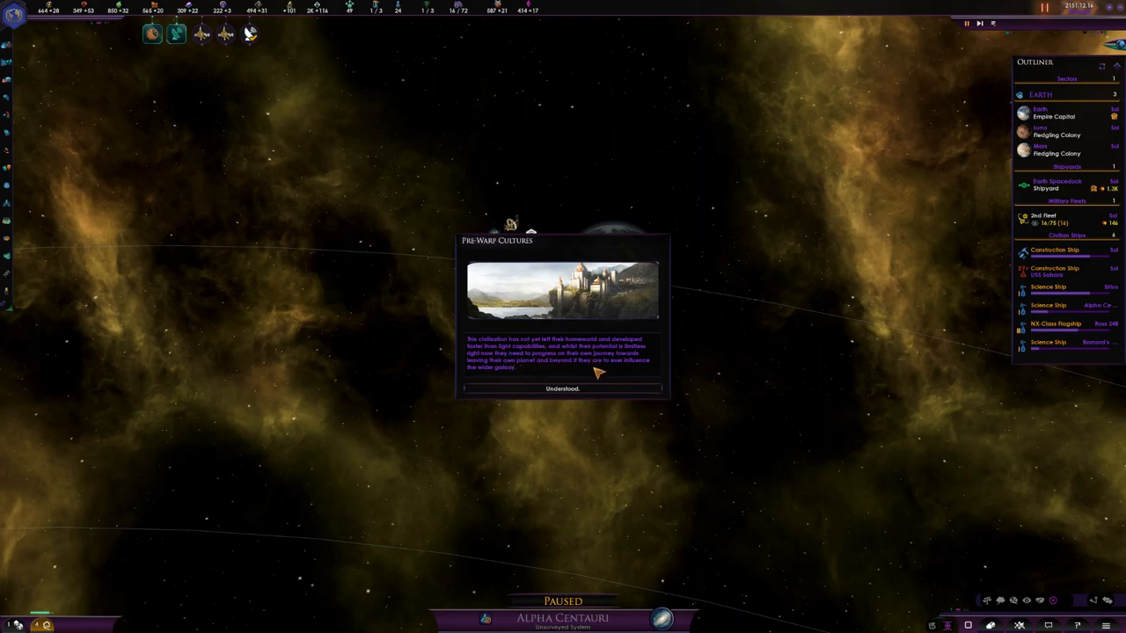
Dismiss the Pre-Warp Cultures notice and briefly view the Al Rijil planet panel
click(563, 389)
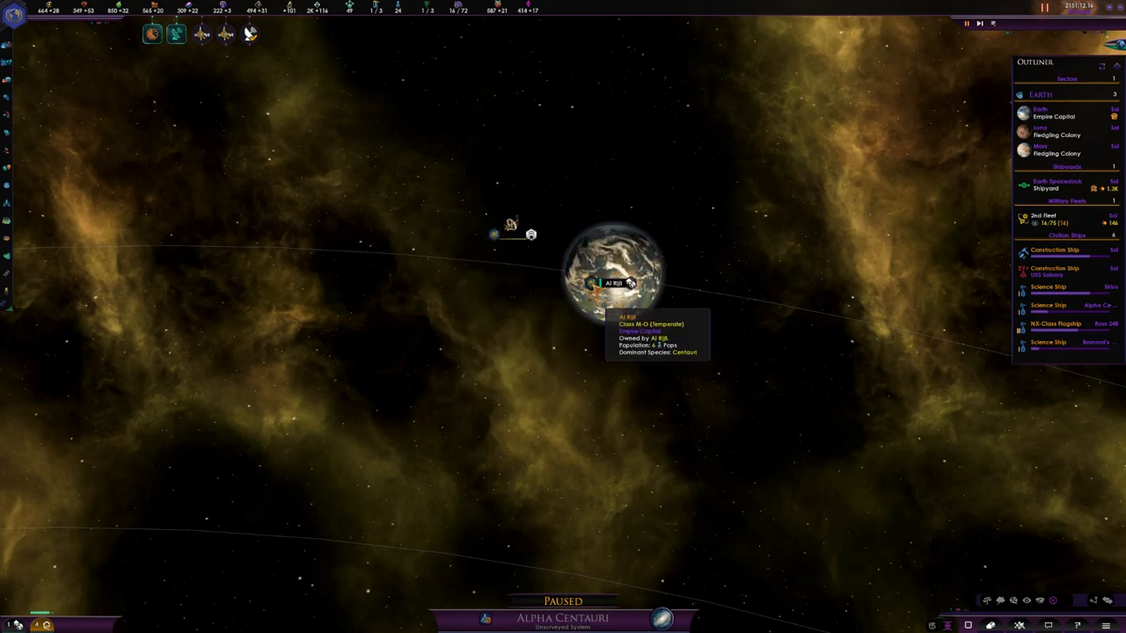
click(612, 272)
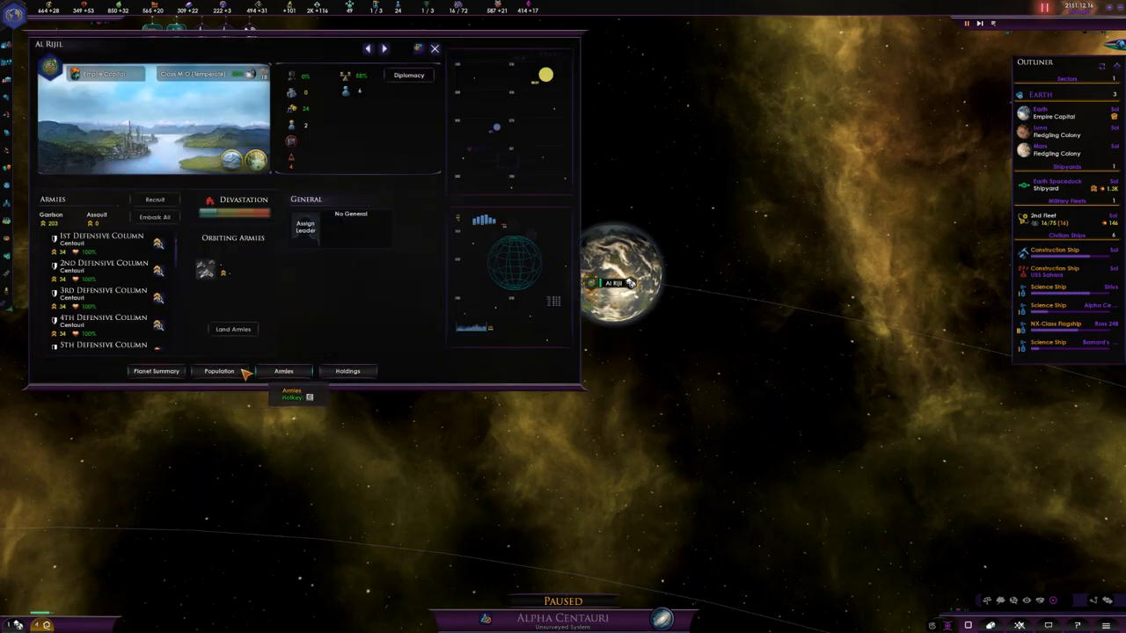
click(157, 370)
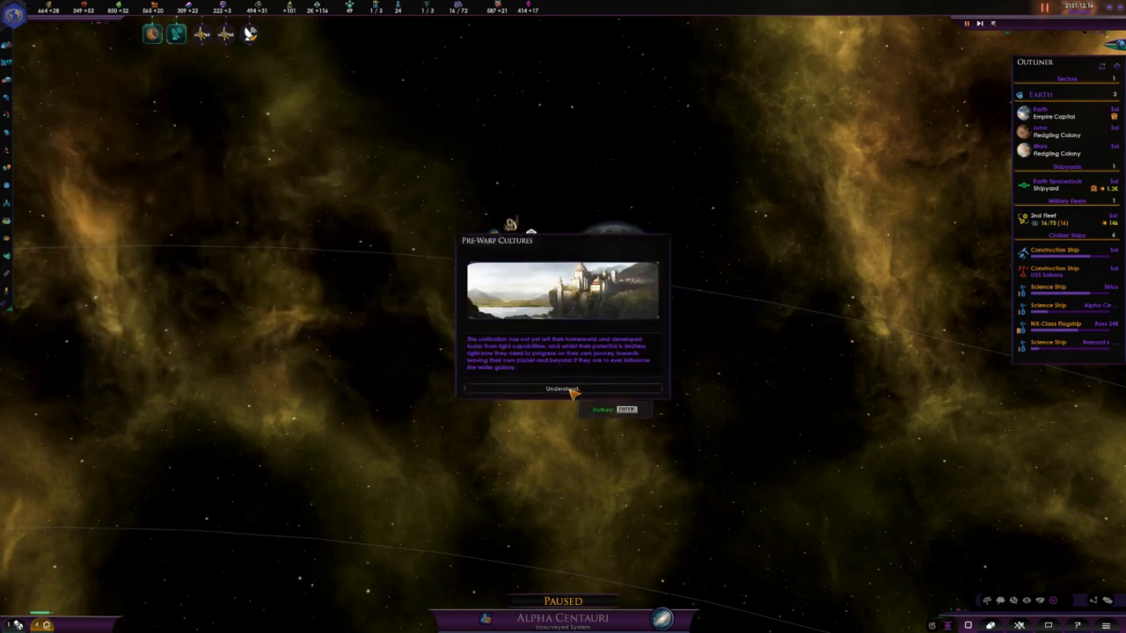
Review the Contacts window, checking a Federation Founders empire, then close it back to Alpha Centauri
click(563, 388)
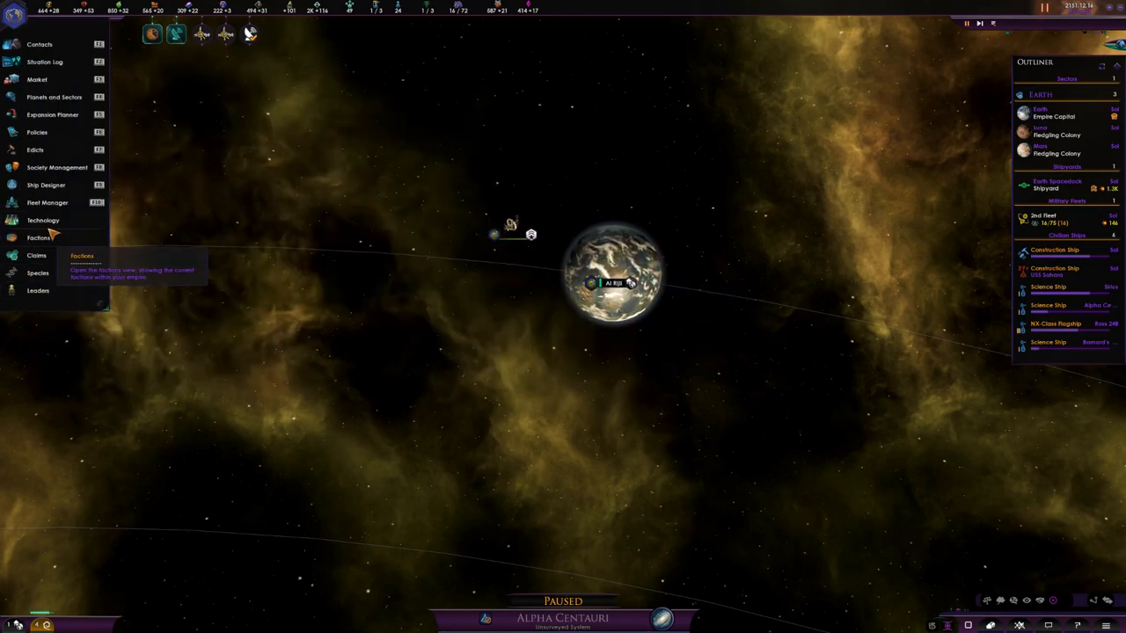
click(38, 44)
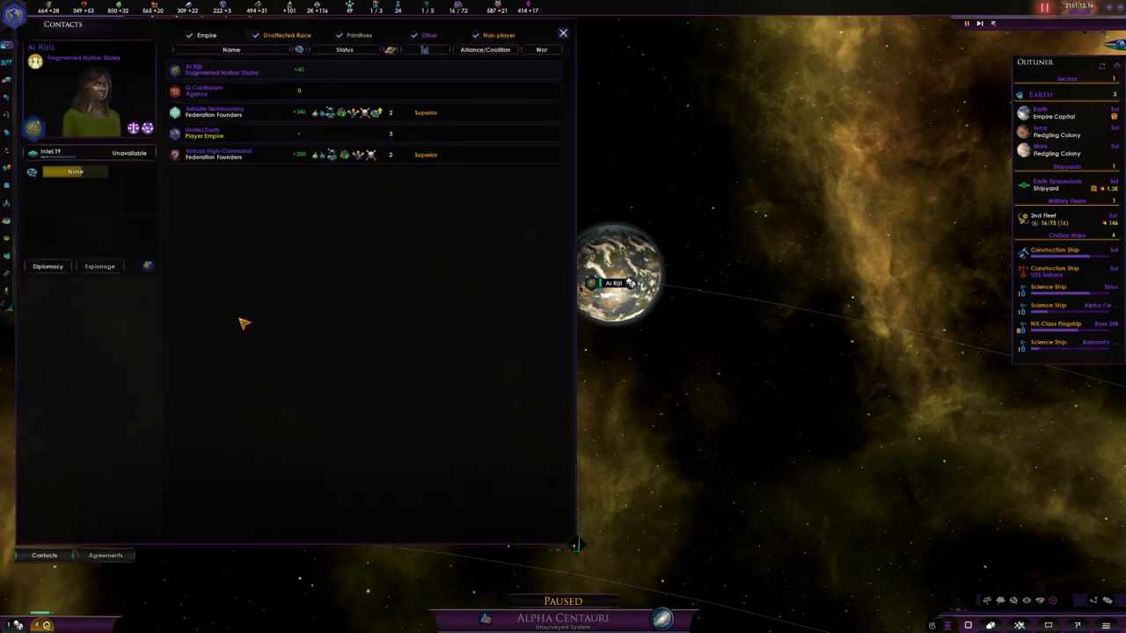
mouse_move(220, 116)
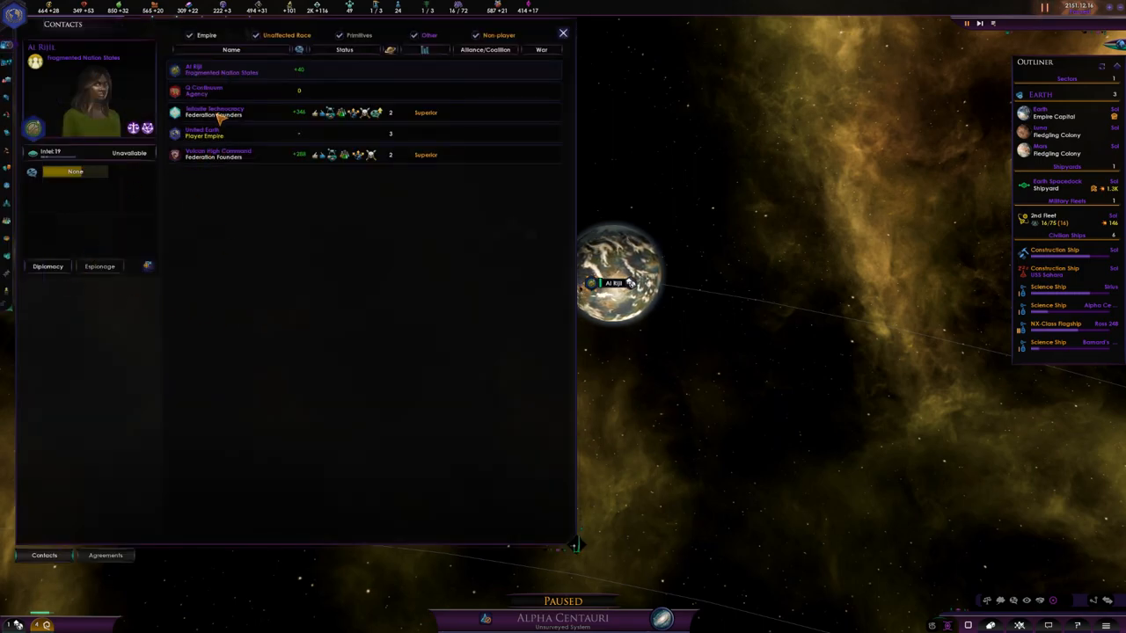
mouse_move(215, 222)
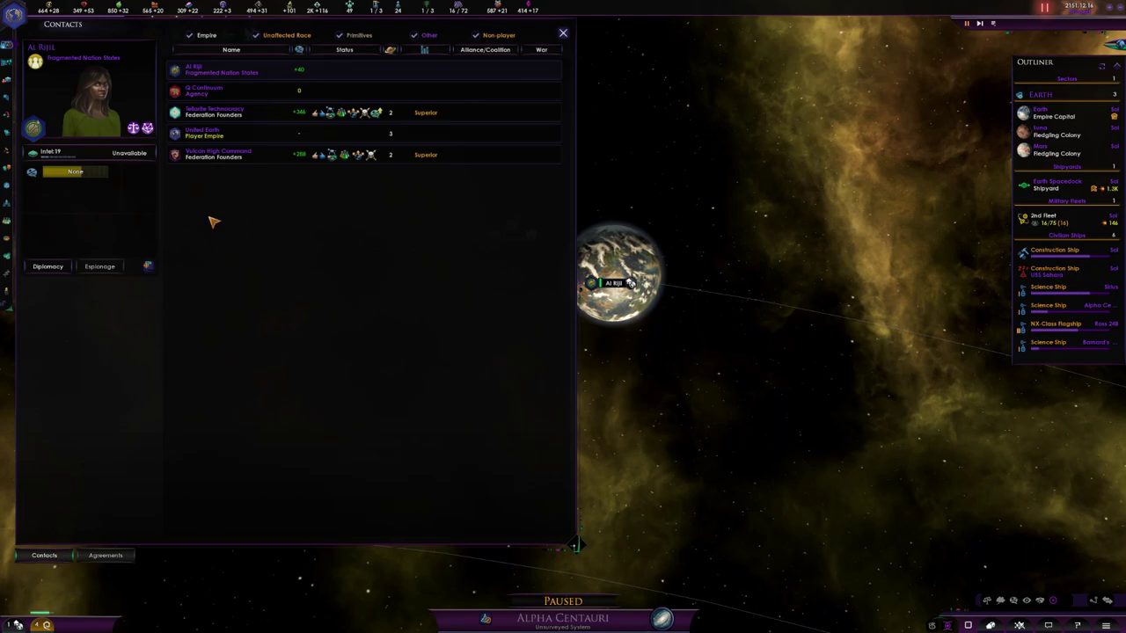
click(214, 112)
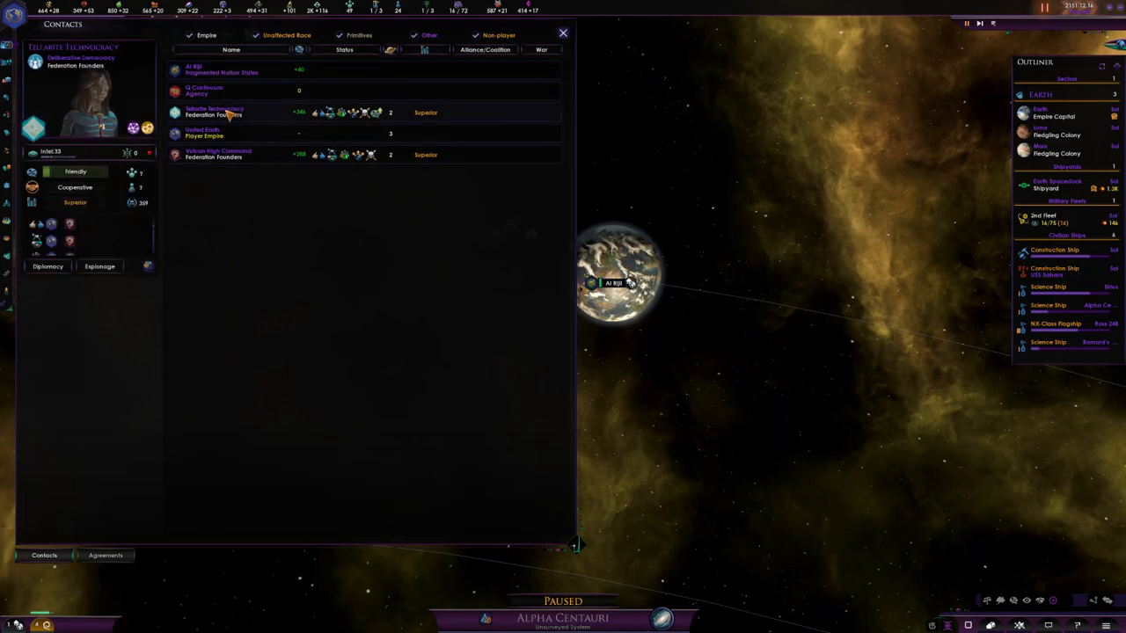
click(220, 70)
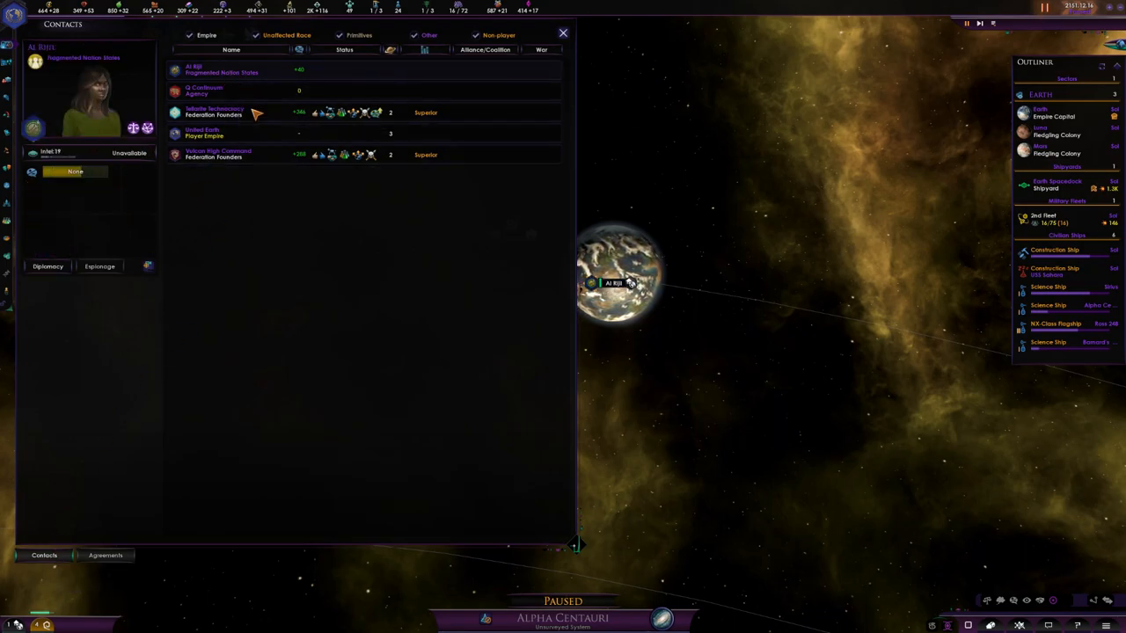
mouse_move(98, 101)
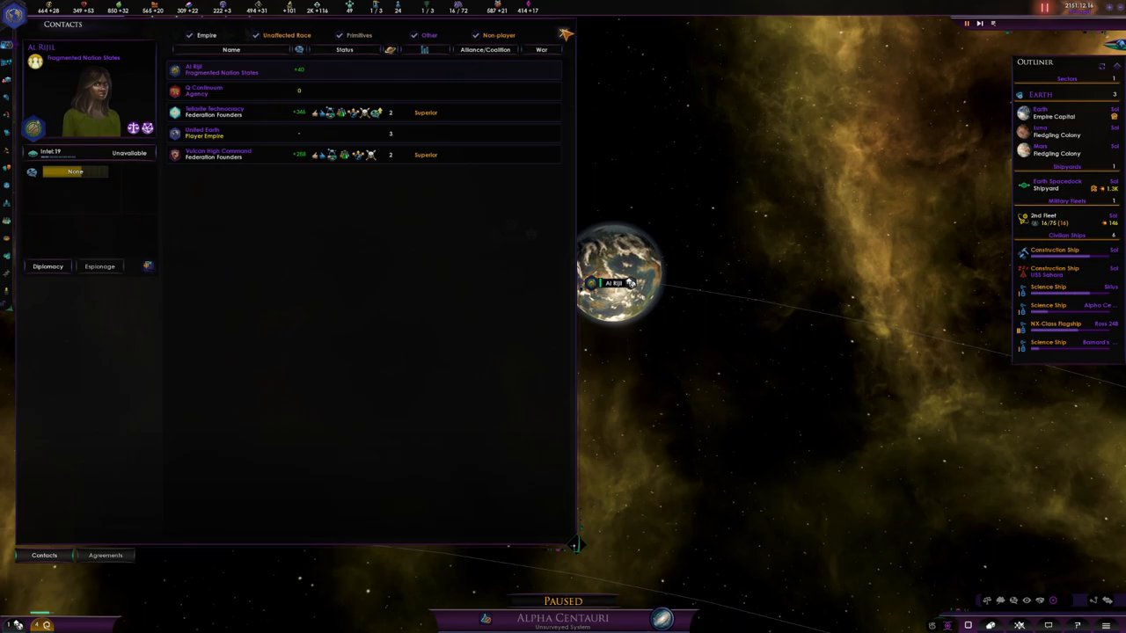
click(566, 34)
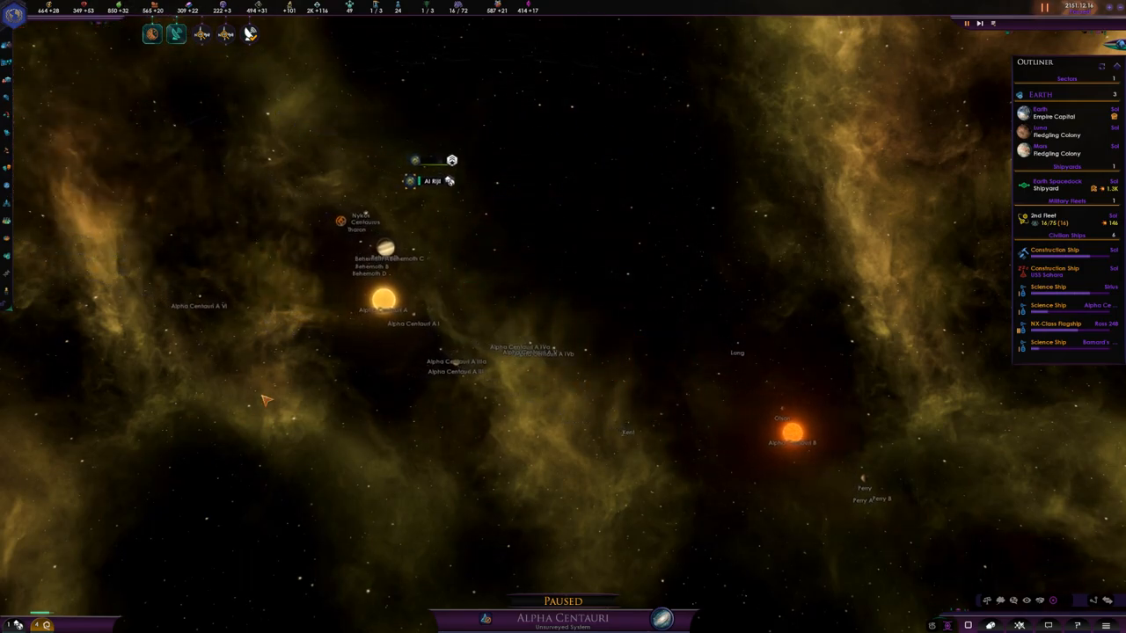
mouse_move(528, 299)
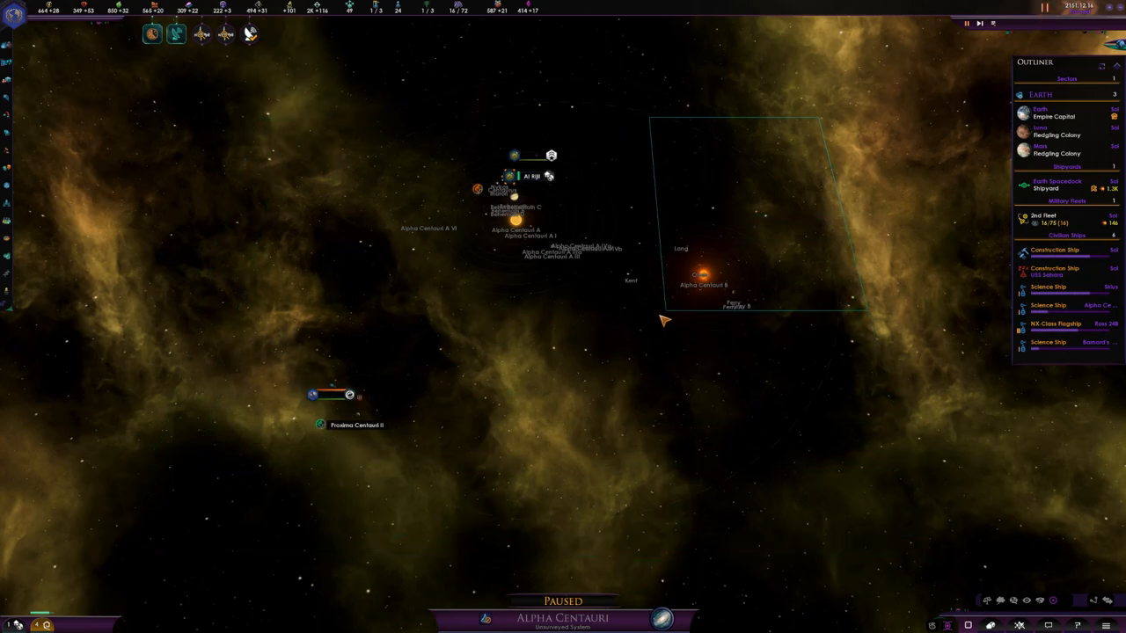
Box-select the ships around the orange star in the Alpha Centauri system
drag(666, 320, 314, 510)
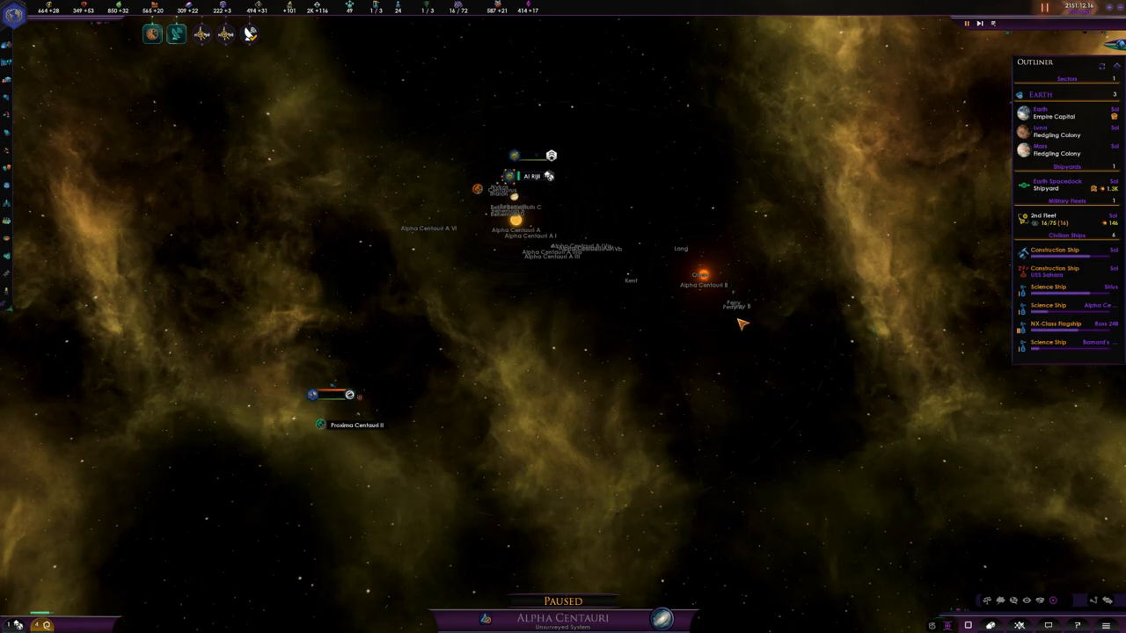
mouse_move(648, 296)
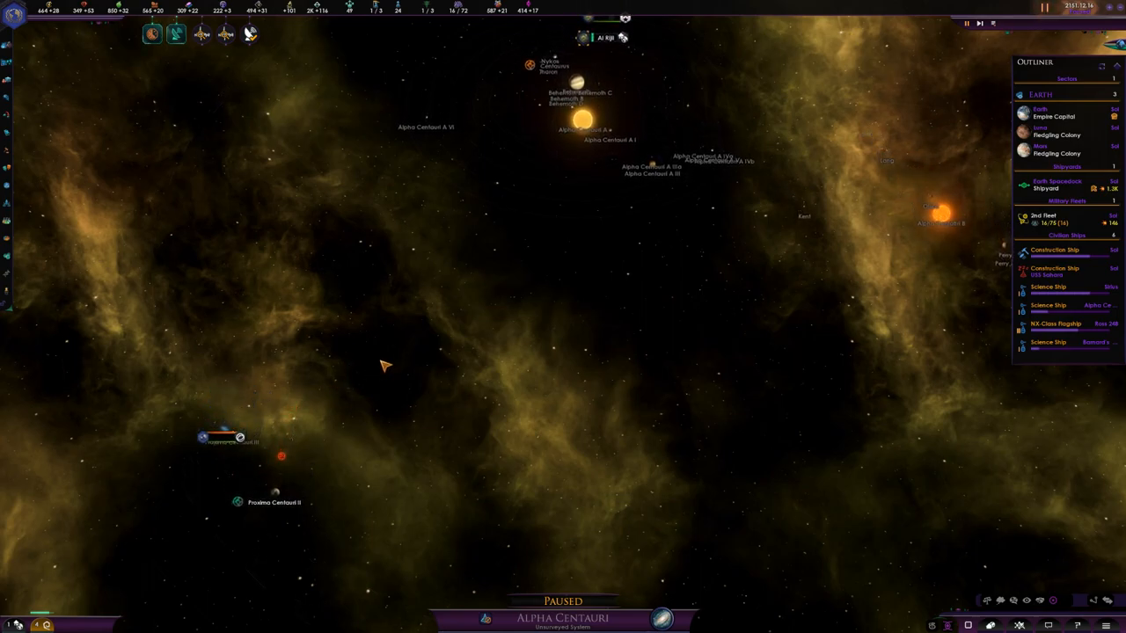
mouse_move(785, 228)
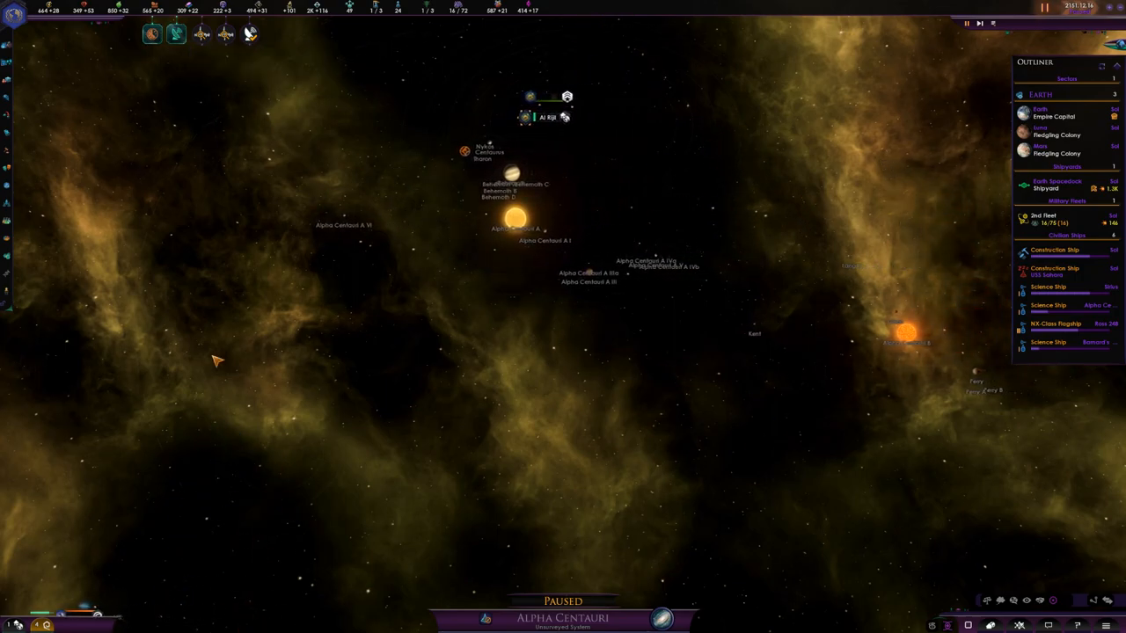
mouse_move(599, 478)
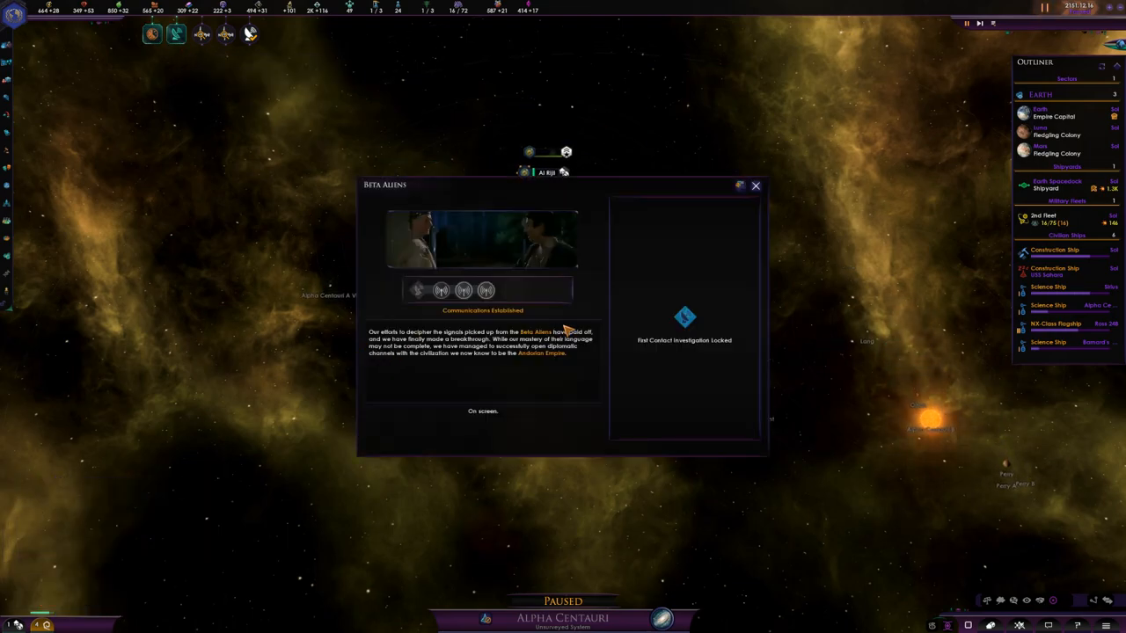
Dismiss the Beta Aliens Communications Established report
click(482, 411)
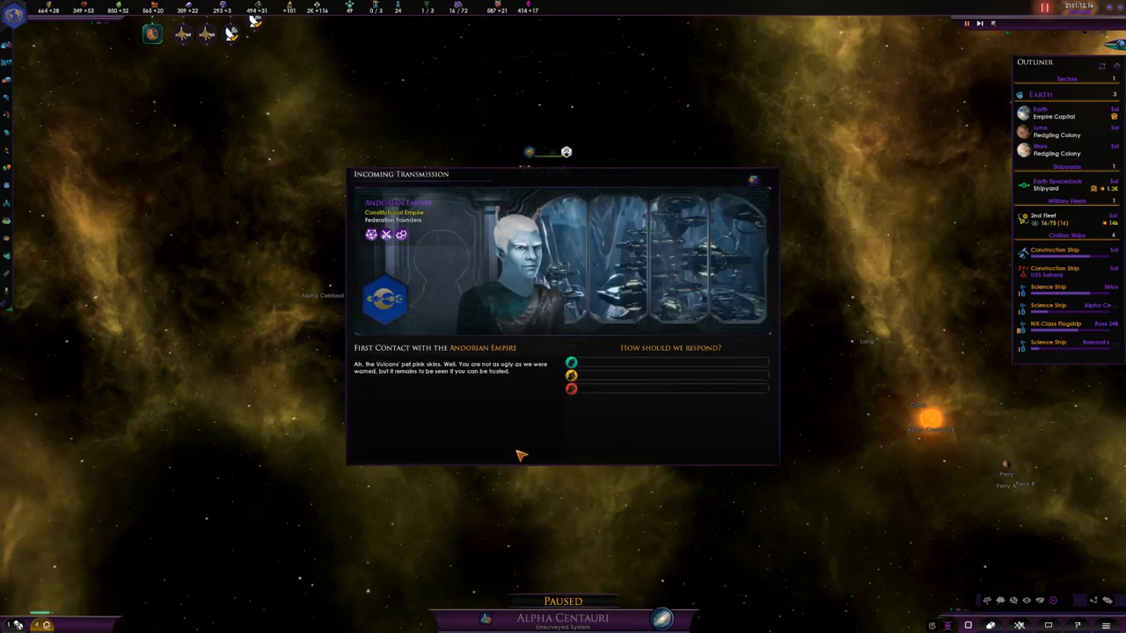
mouse_move(669, 362)
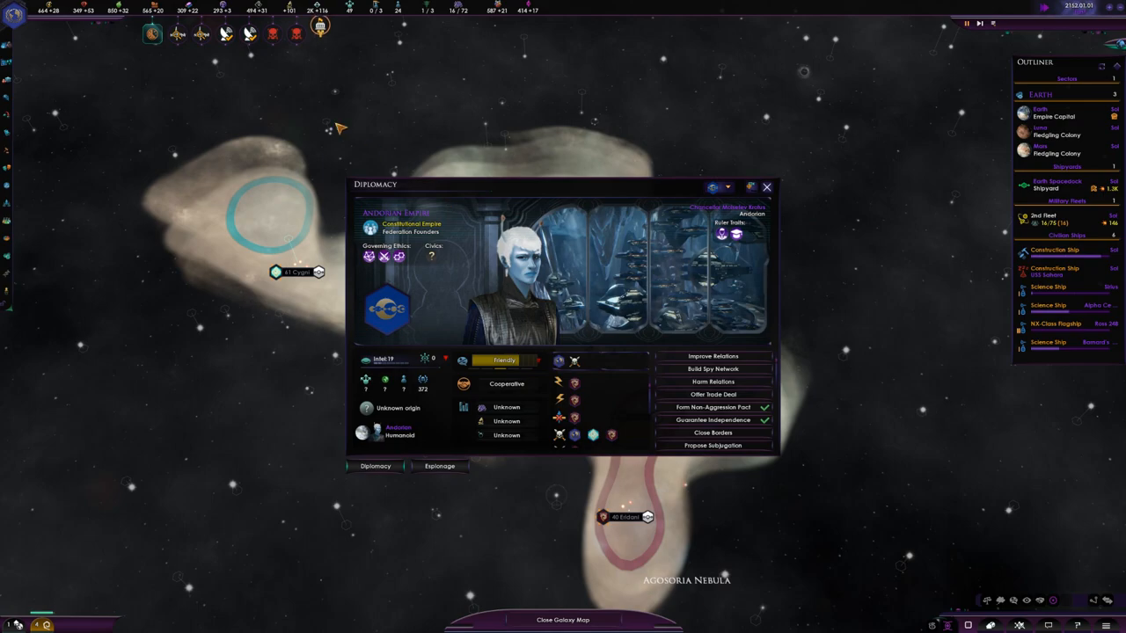
Pause the game and review the Andorian Empire first-contact diplomacy screen
key(space)
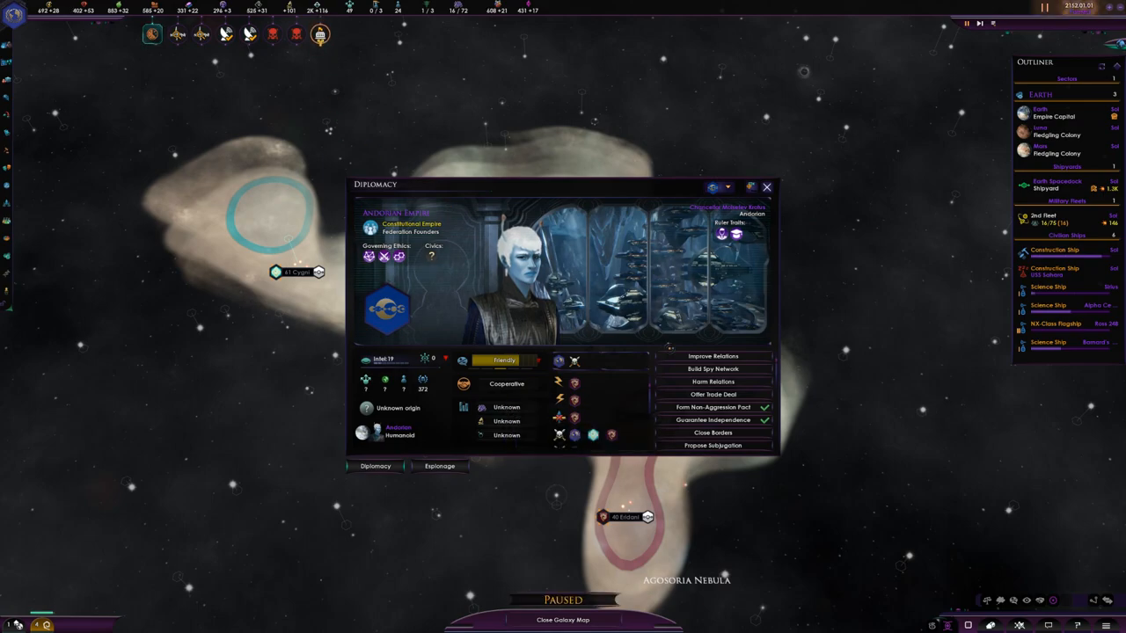
mouse_move(774, 190)
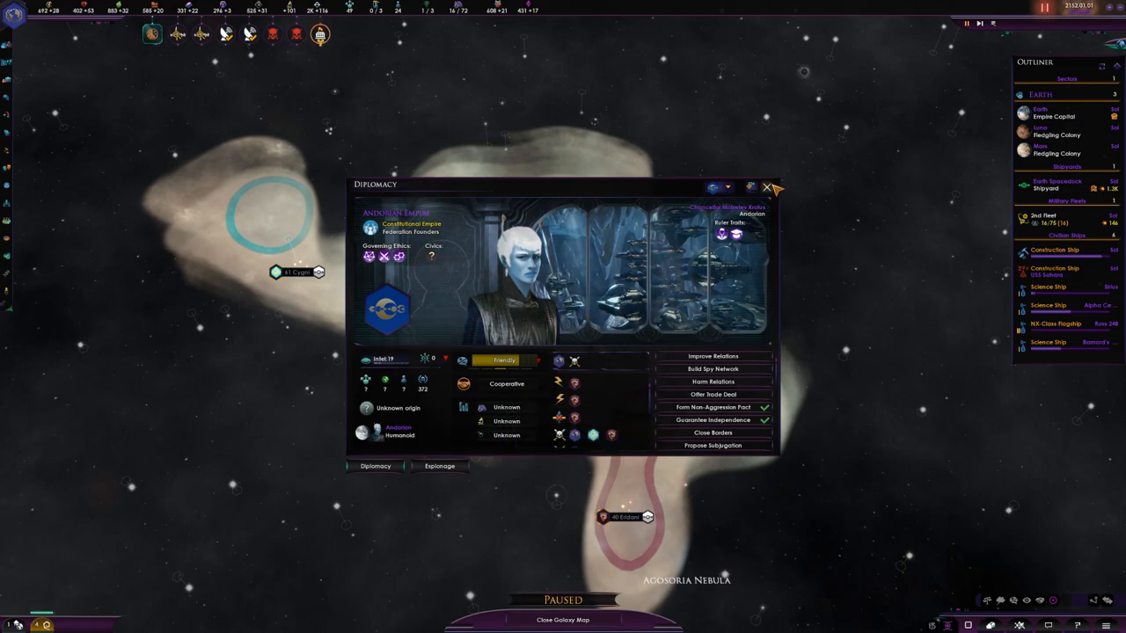
click(768, 187)
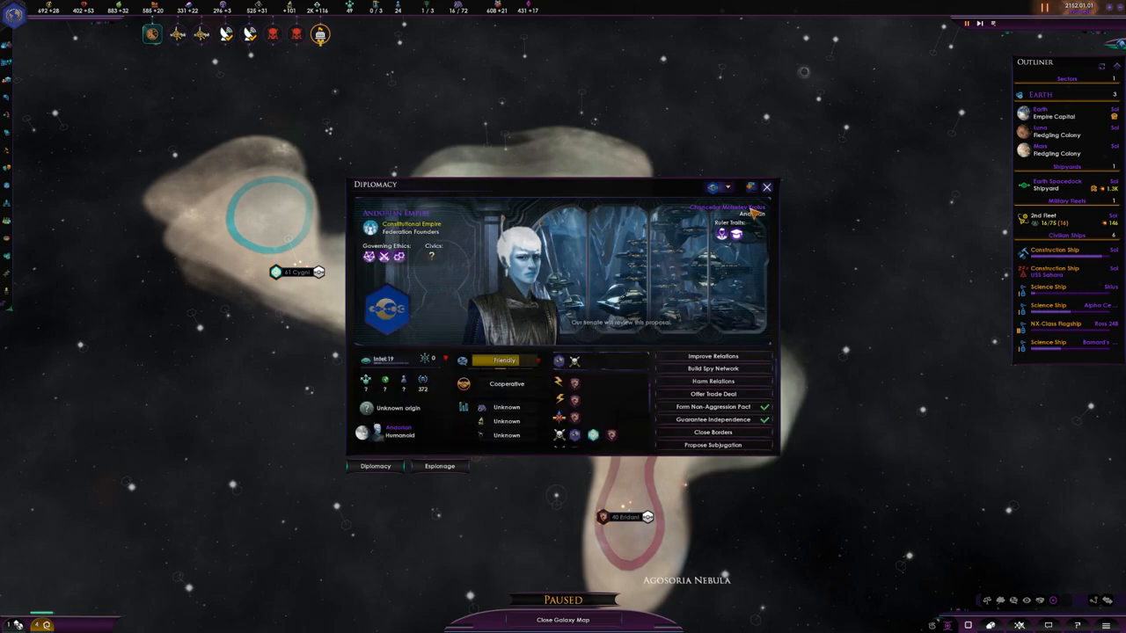
click(767, 186)
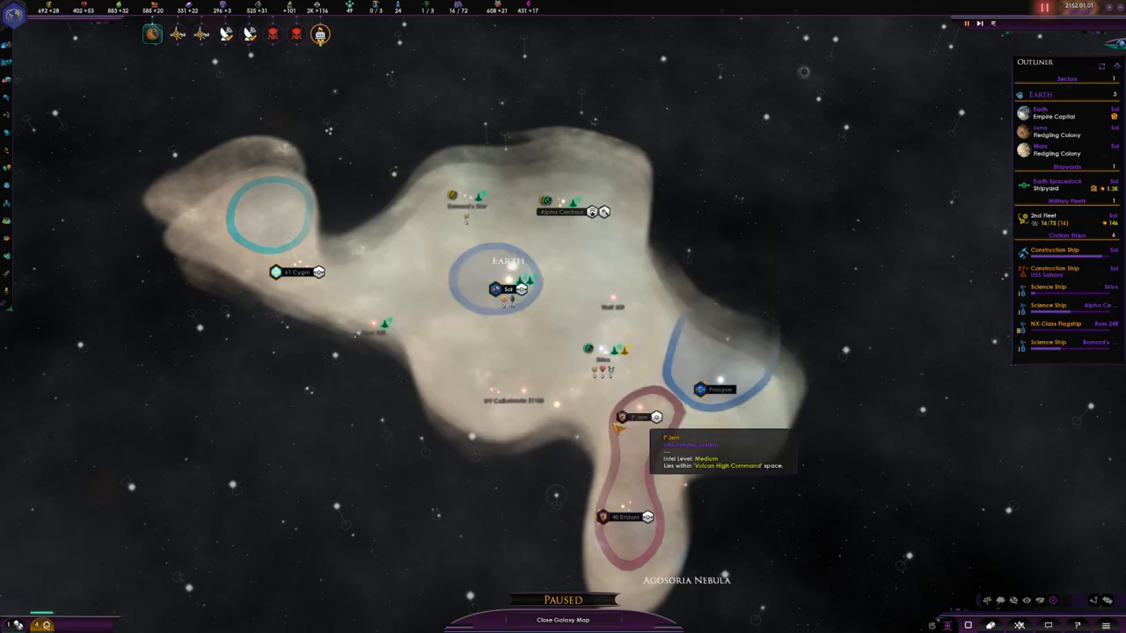
Check the Vulcan High Command diplomacy screen, return to the Andorians, and close Diplomacy
click(635, 417)
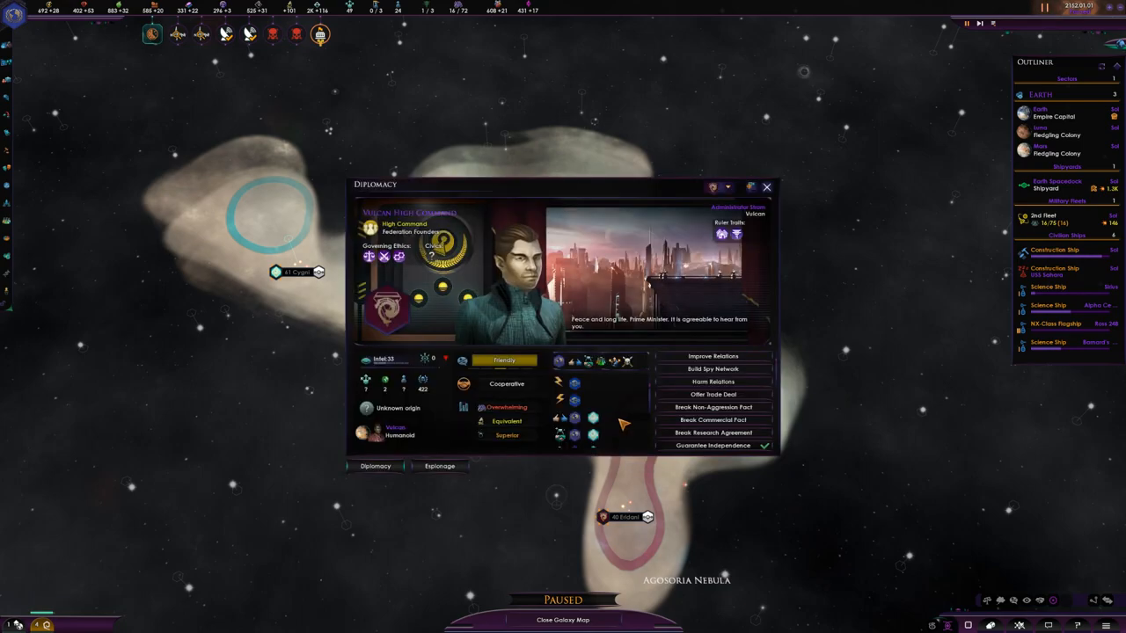
mouse_move(528, 373)
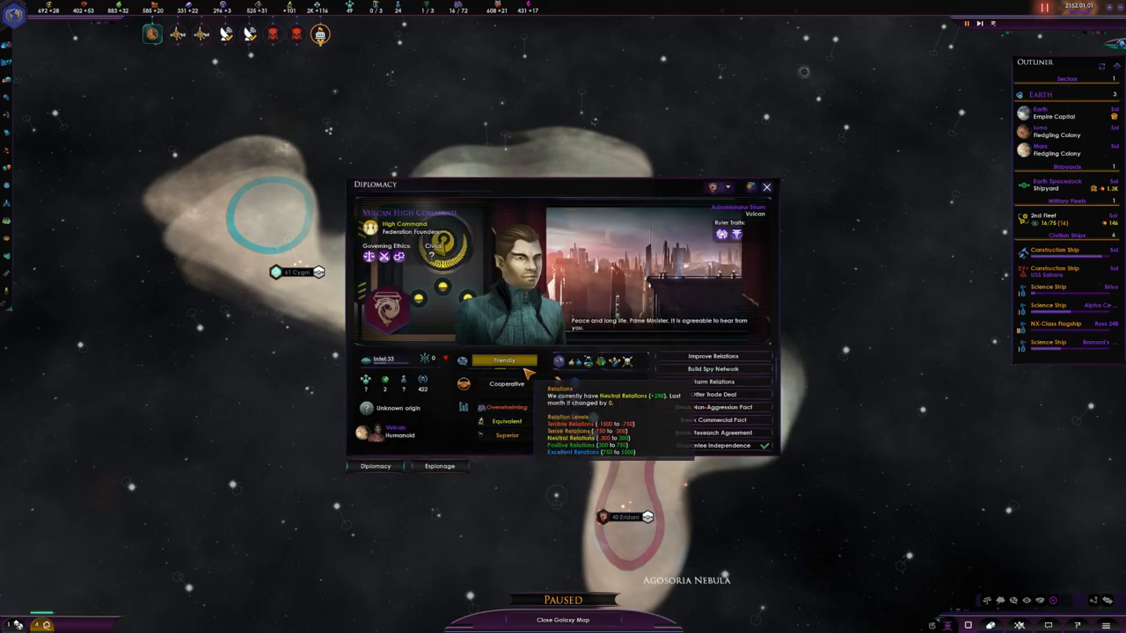
click(768, 186)
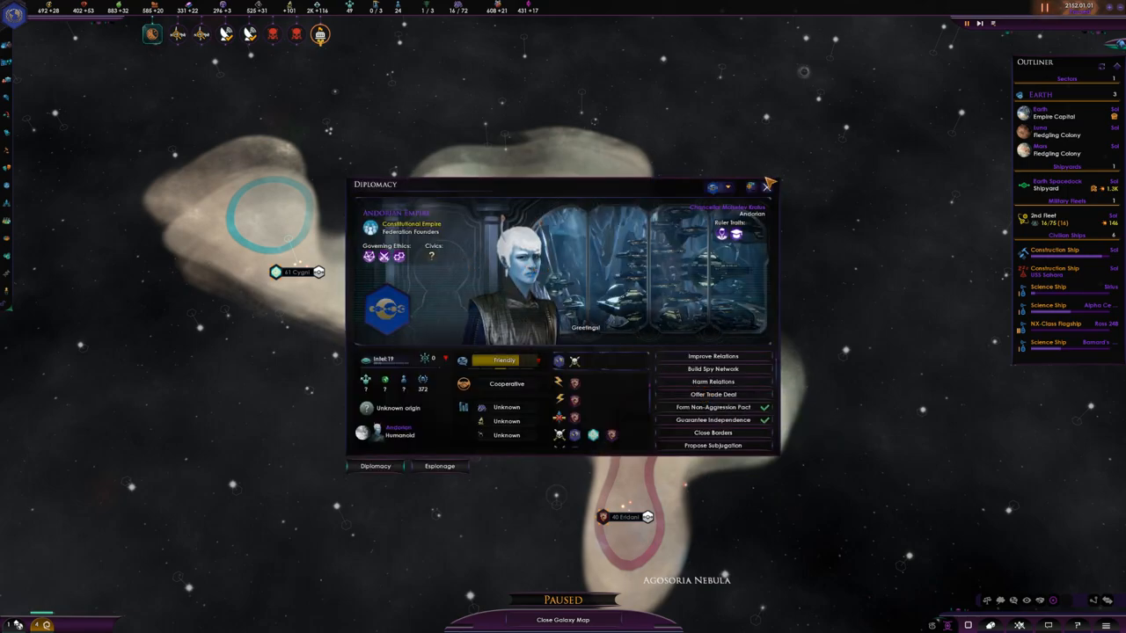
click(768, 186)
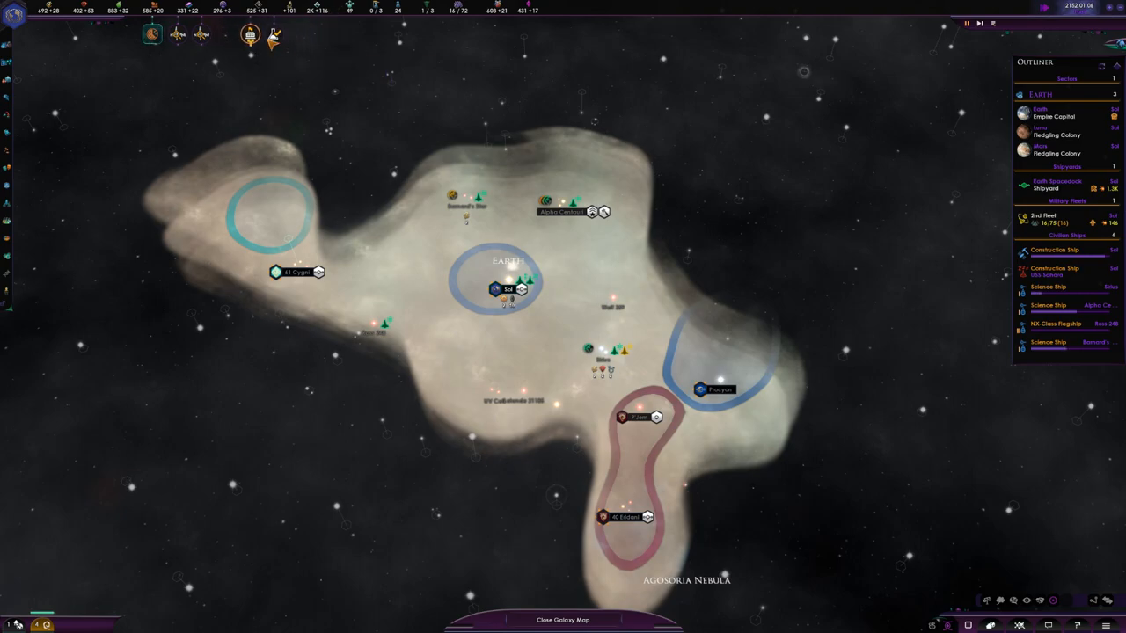
Start researching Optical Computers in the empty physics slot
click(169, 93)
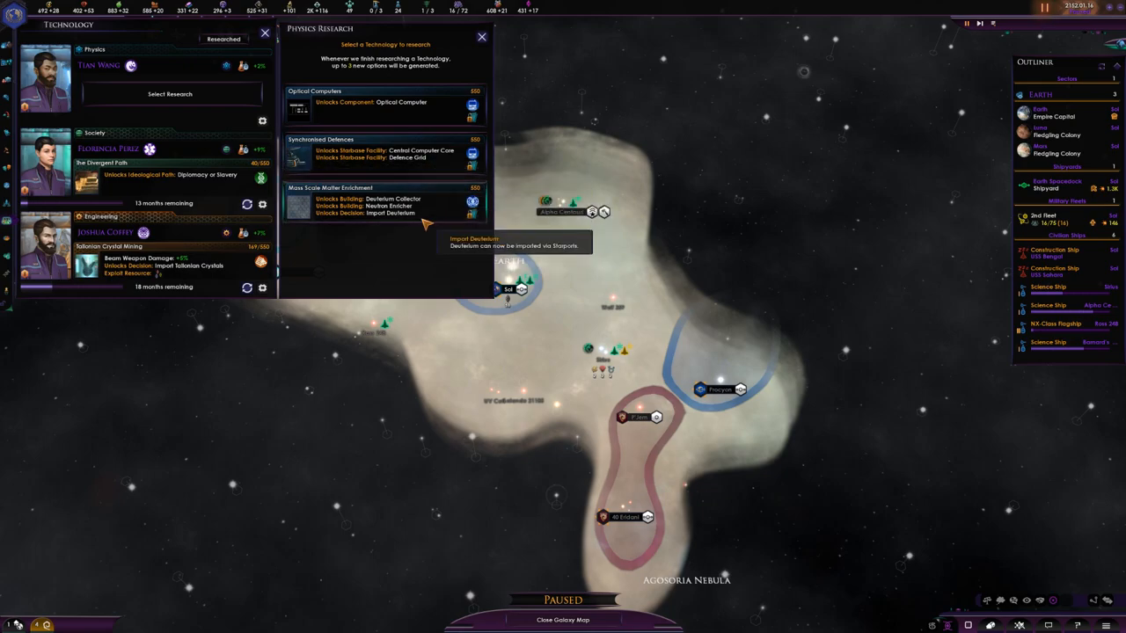
mouse_move(378, 199)
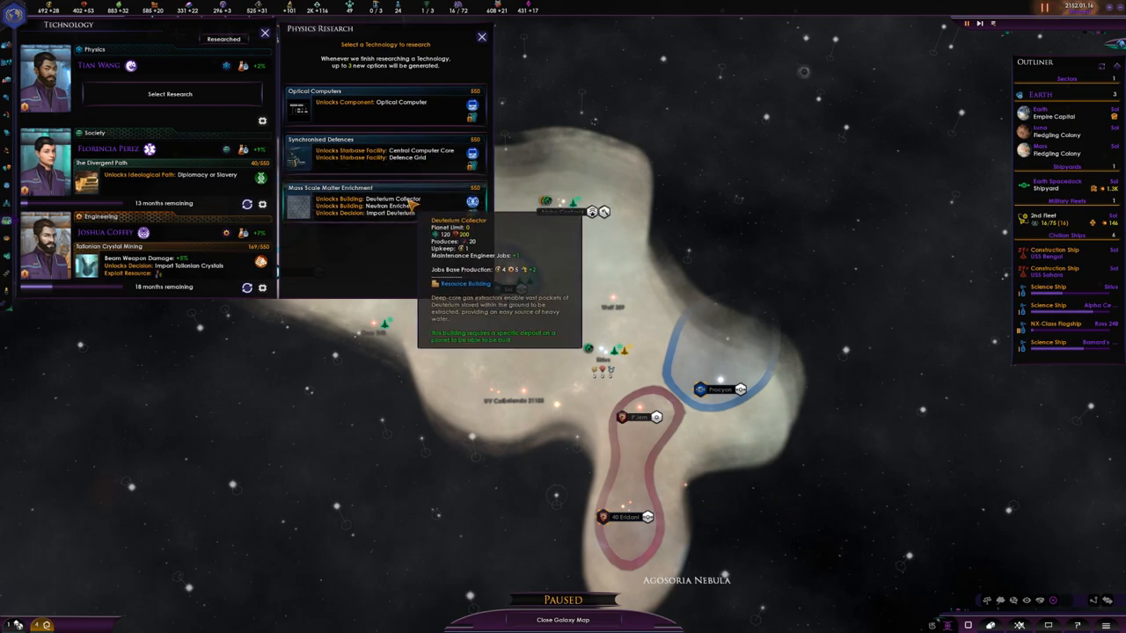
mouse_move(391, 213)
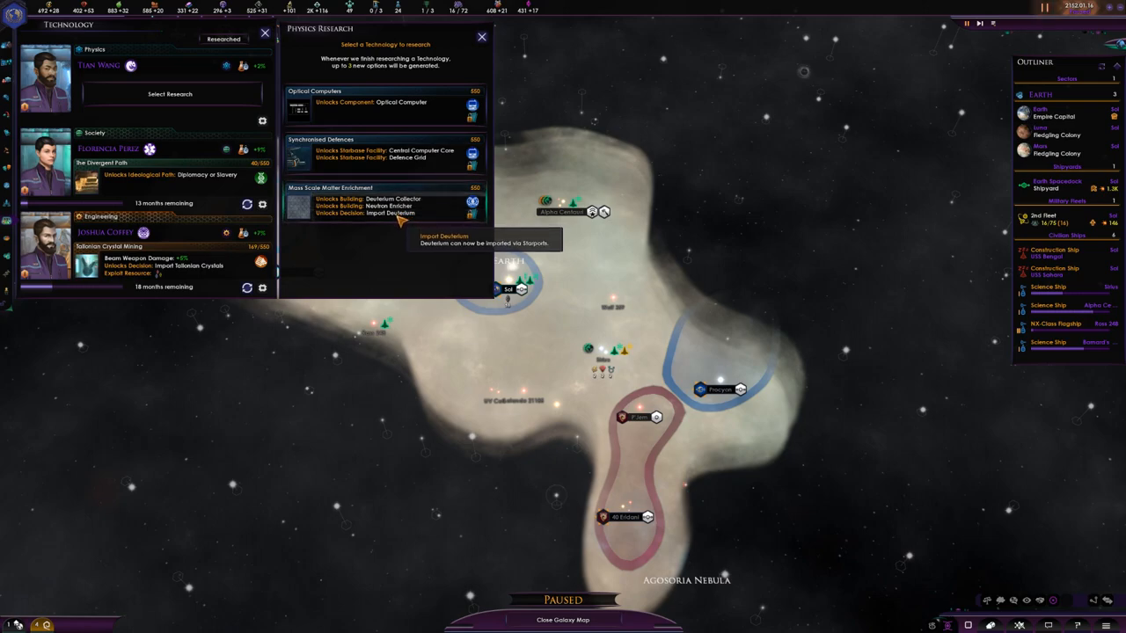
mouse_move(378, 199)
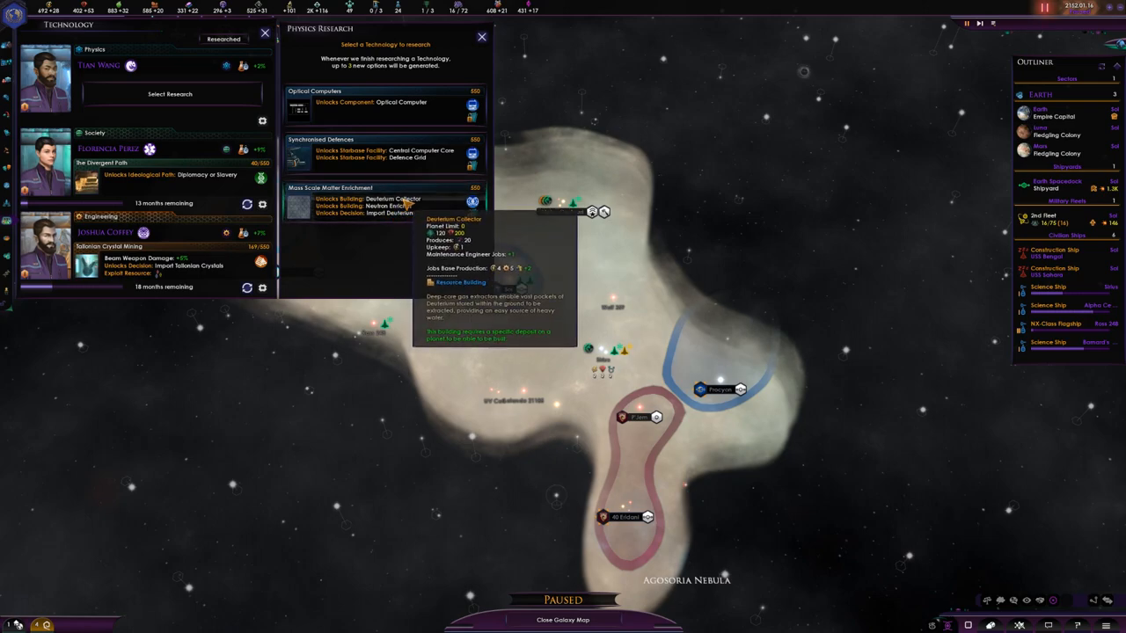
mouse_move(401, 211)
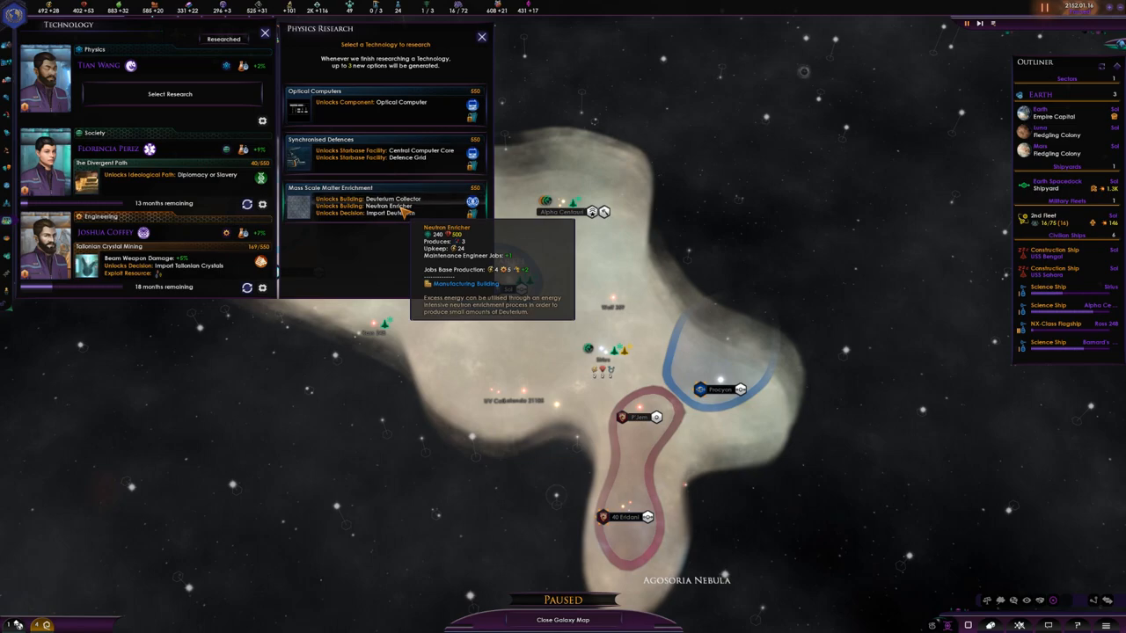
mouse_move(396, 198)
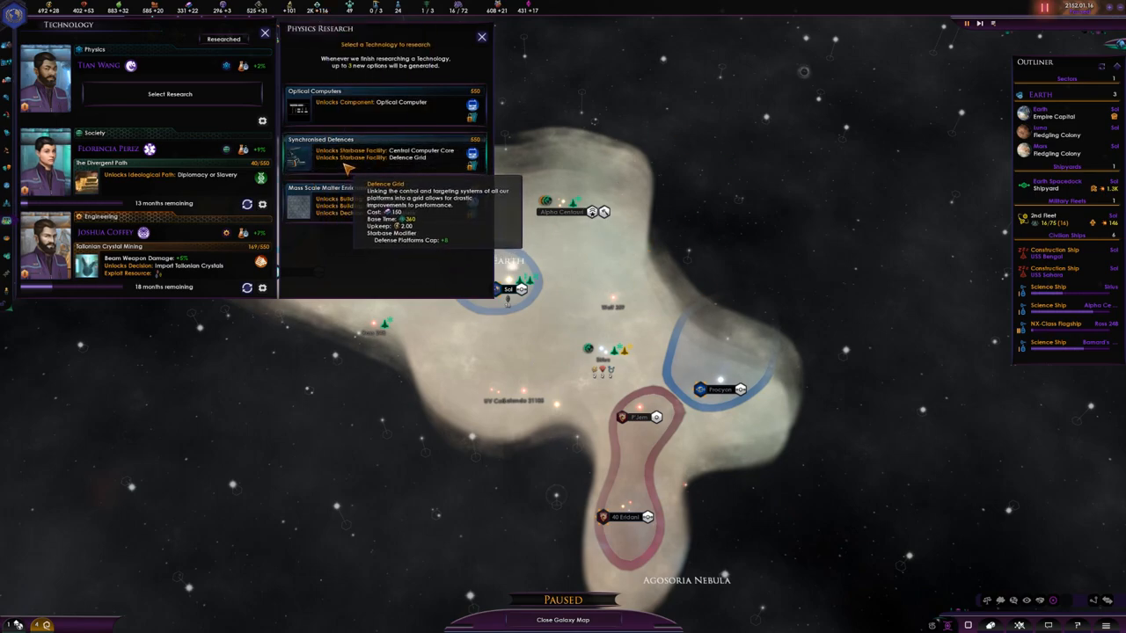
mouse_move(426, 116)
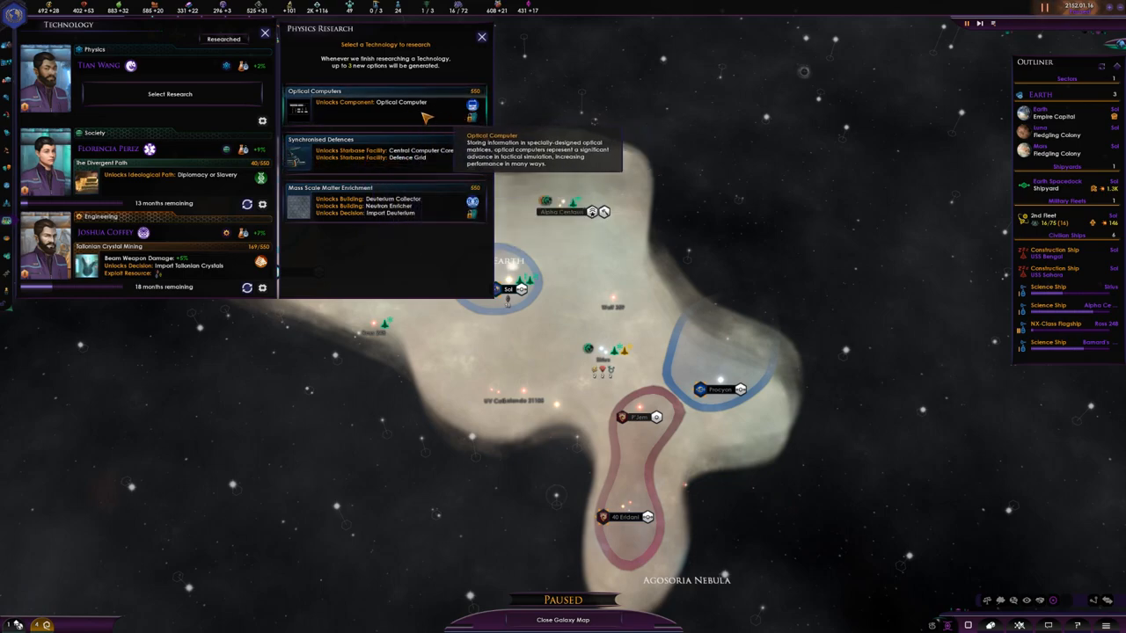
click(383, 100)
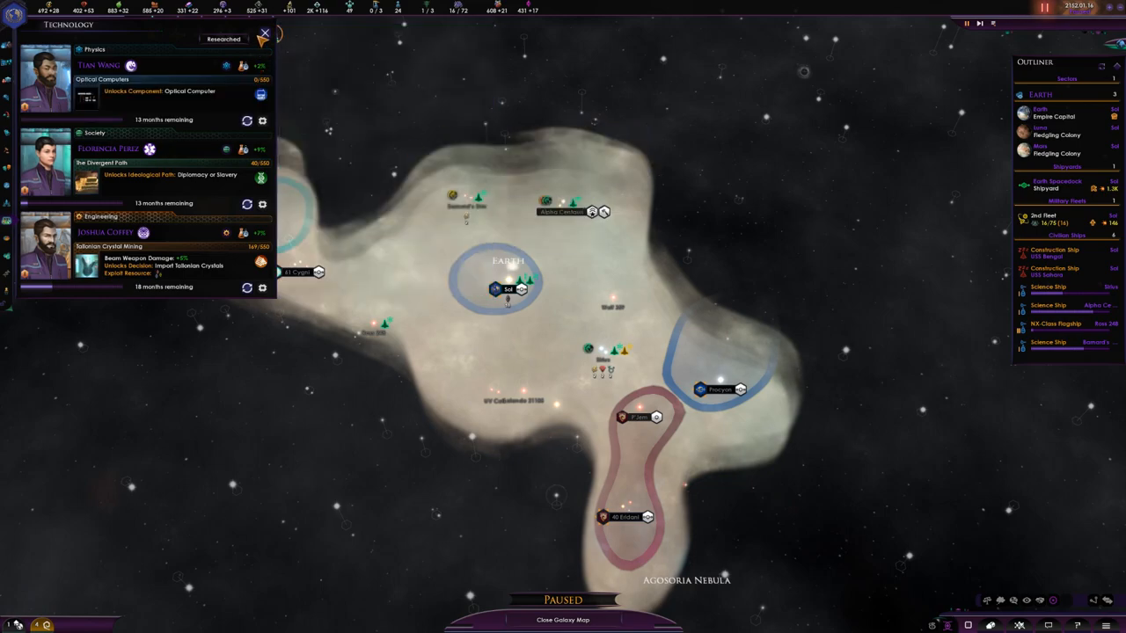
Leave research, select a ship, acknowledge the Barnard's Star surveyed notice and unpause
click(264, 35)
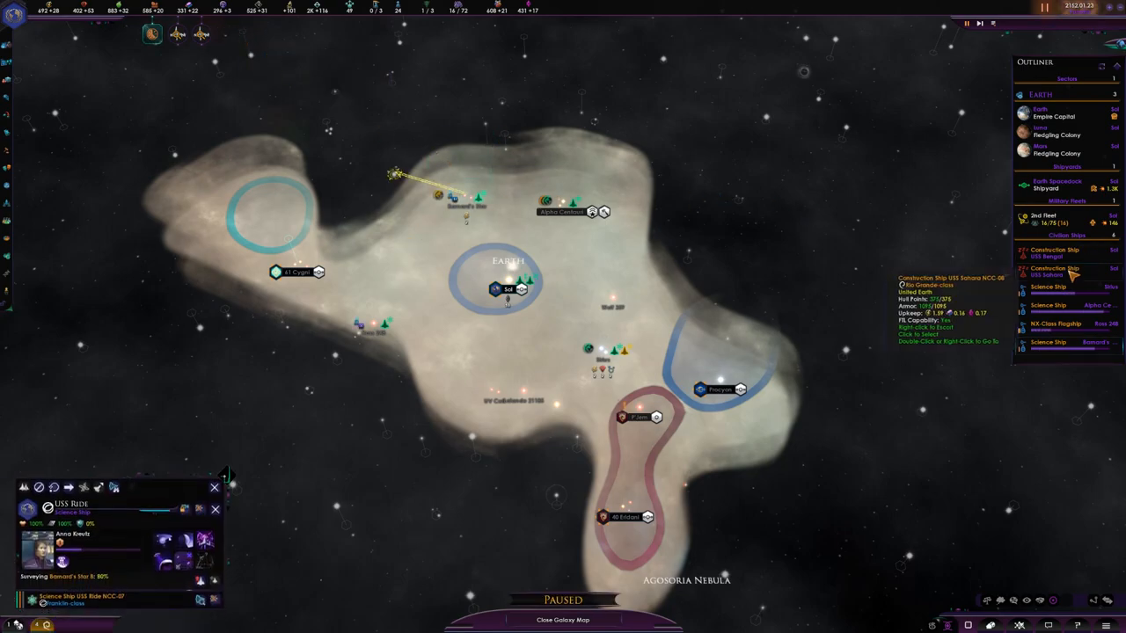
click(1056, 267)
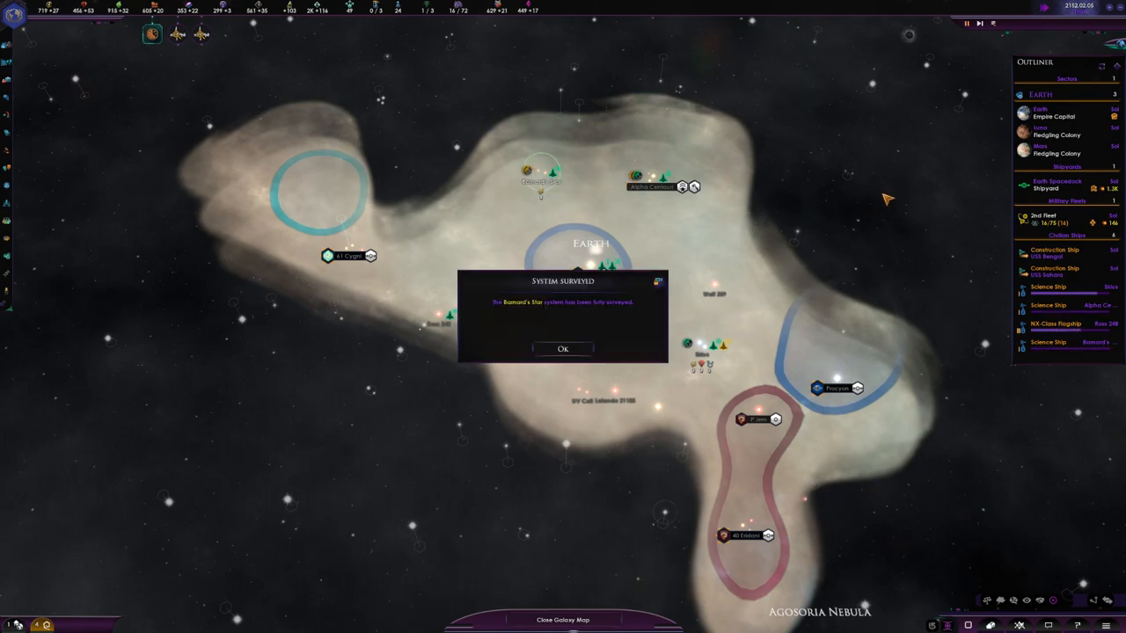
click(563, 349)
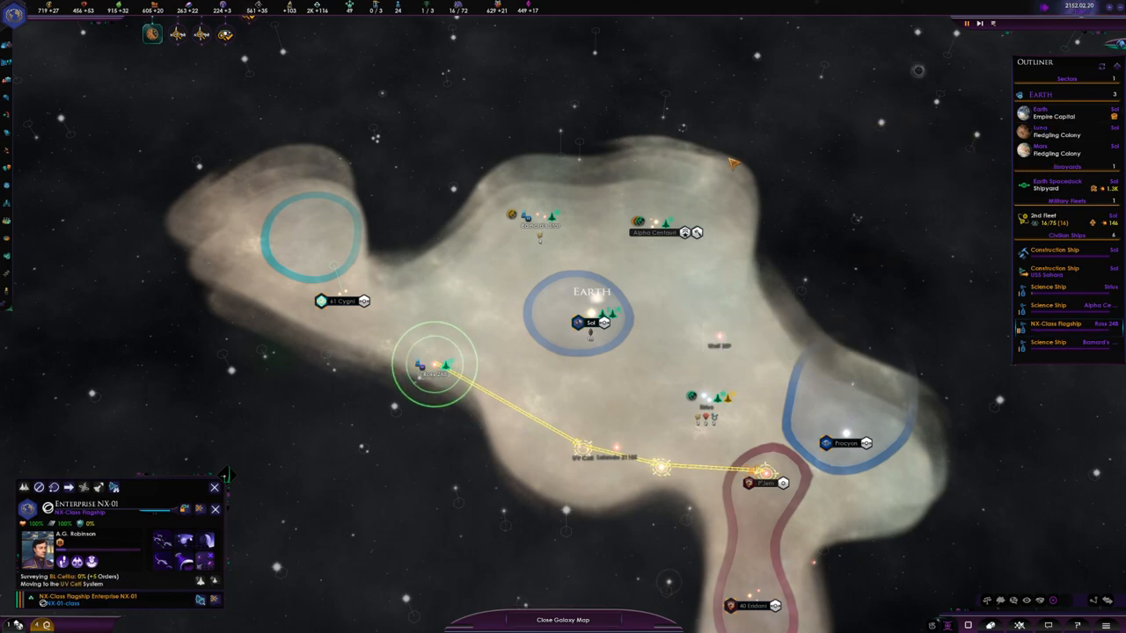
key(space)
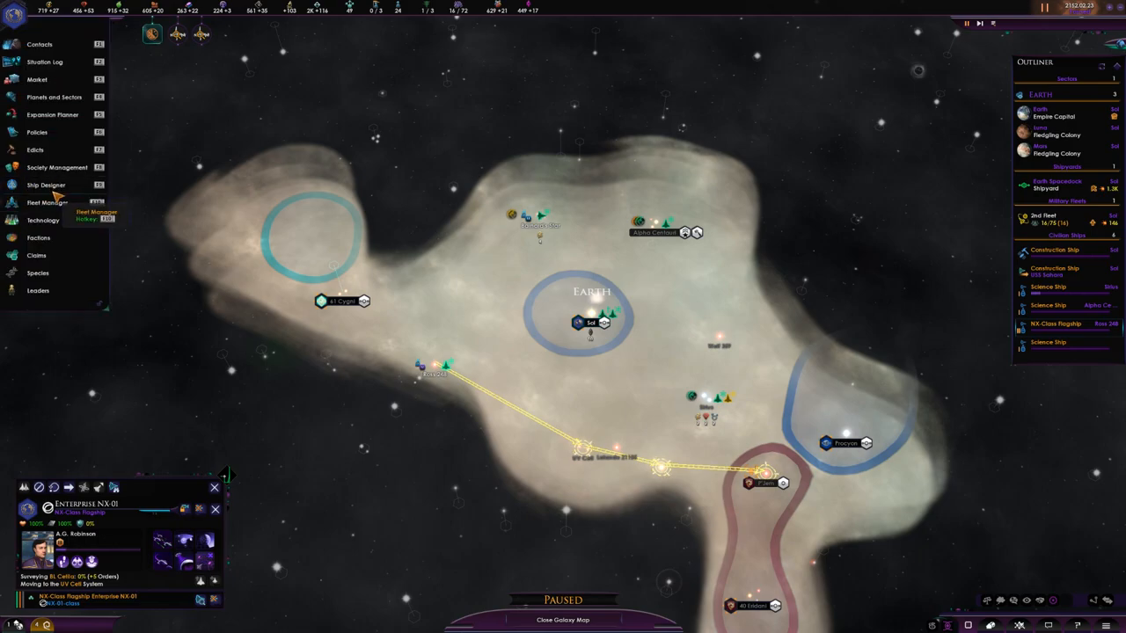
Review the Emmette-class frigate design in the ship designer, then return to the galaxy map
click(42, 202)
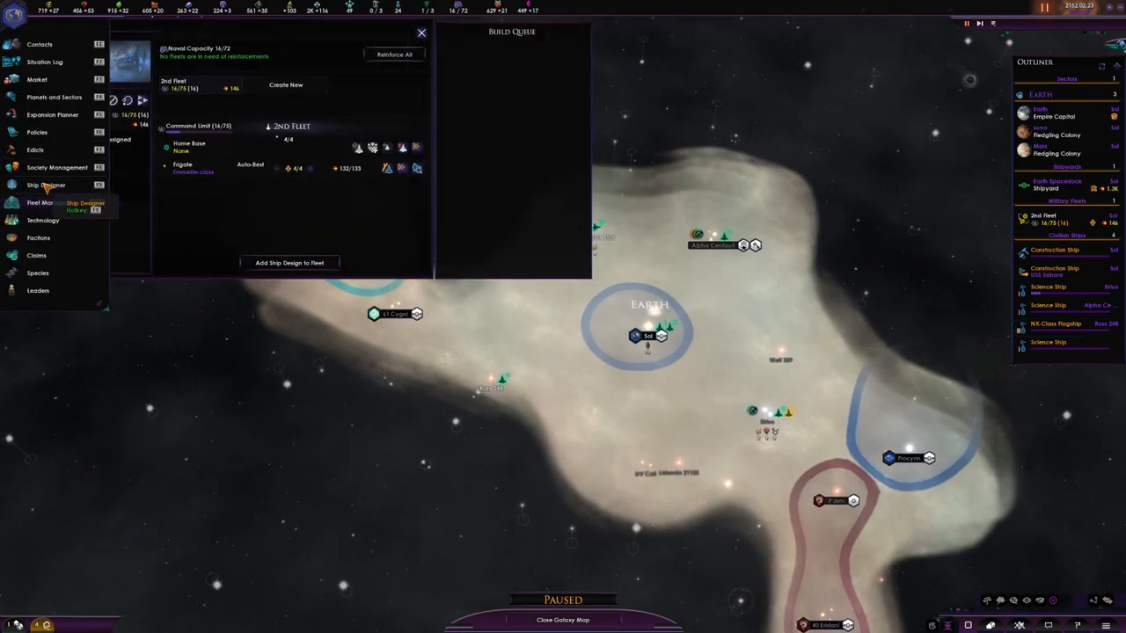
click(45, 184)
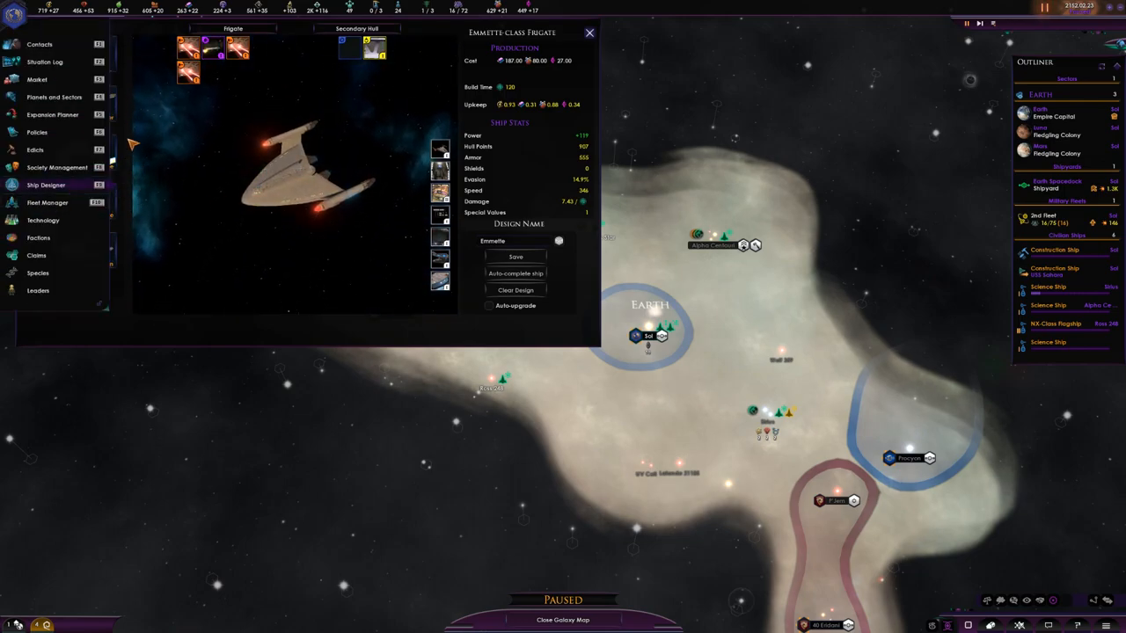
click(46, 185)
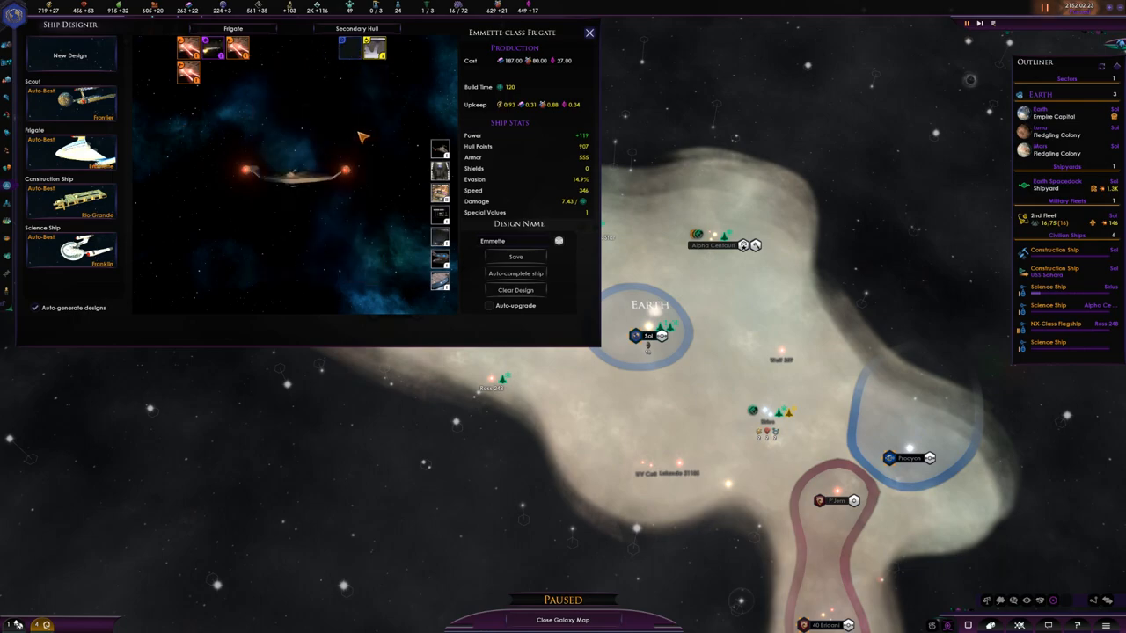
mouse_move(526, 77)
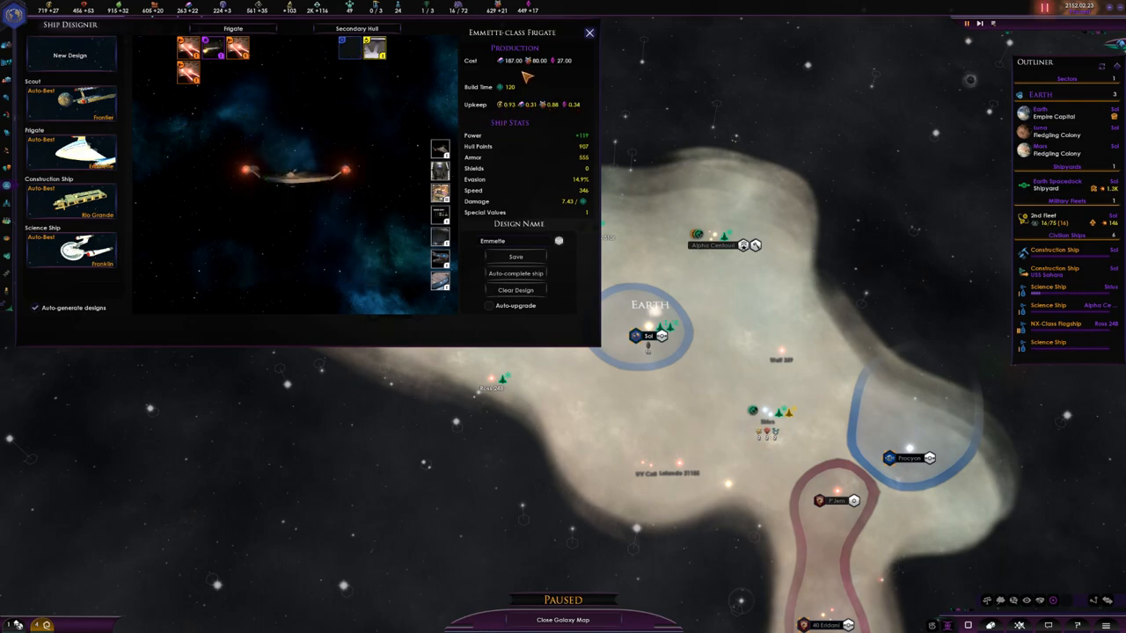
mouse_move(514, 60)
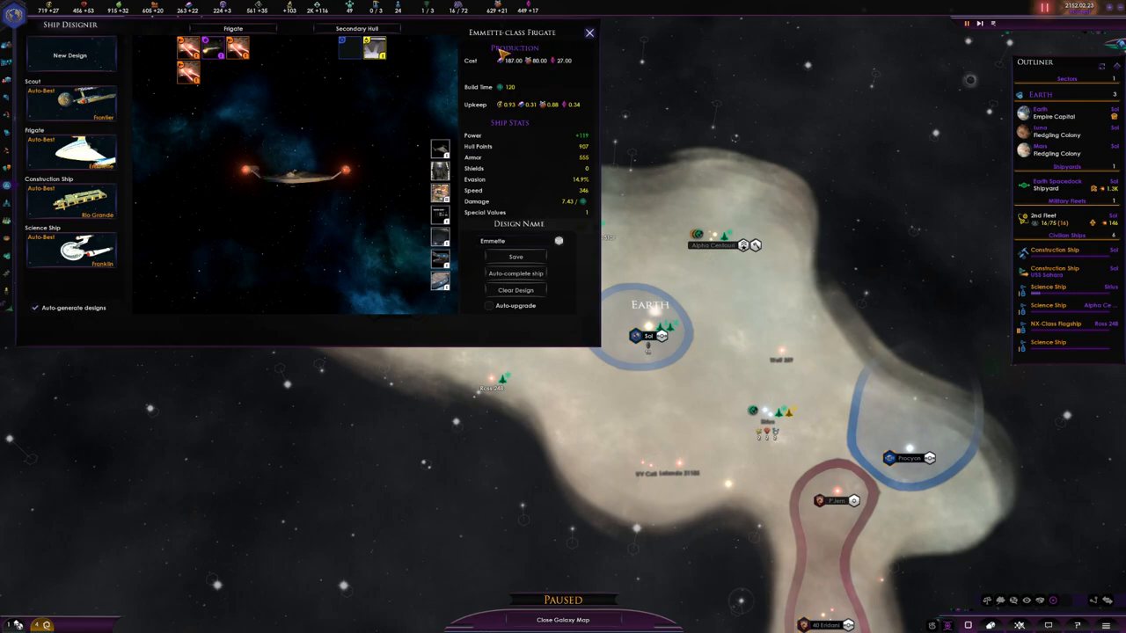
click(590, 31)
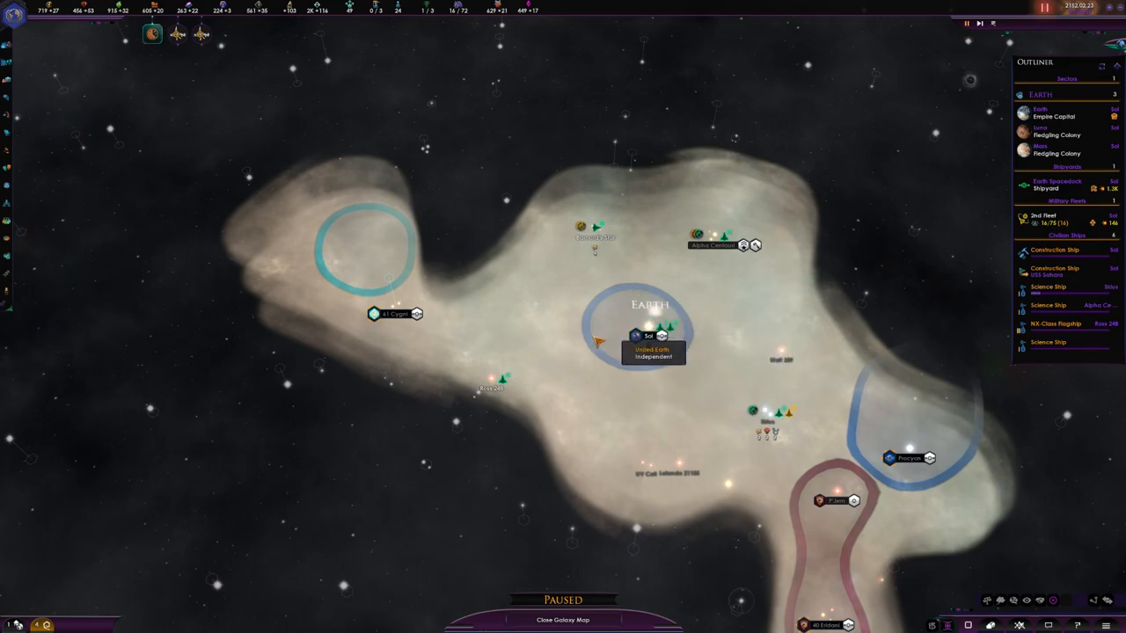
Bring up the Encounter in Altair event from its notification
click(1056, 324)
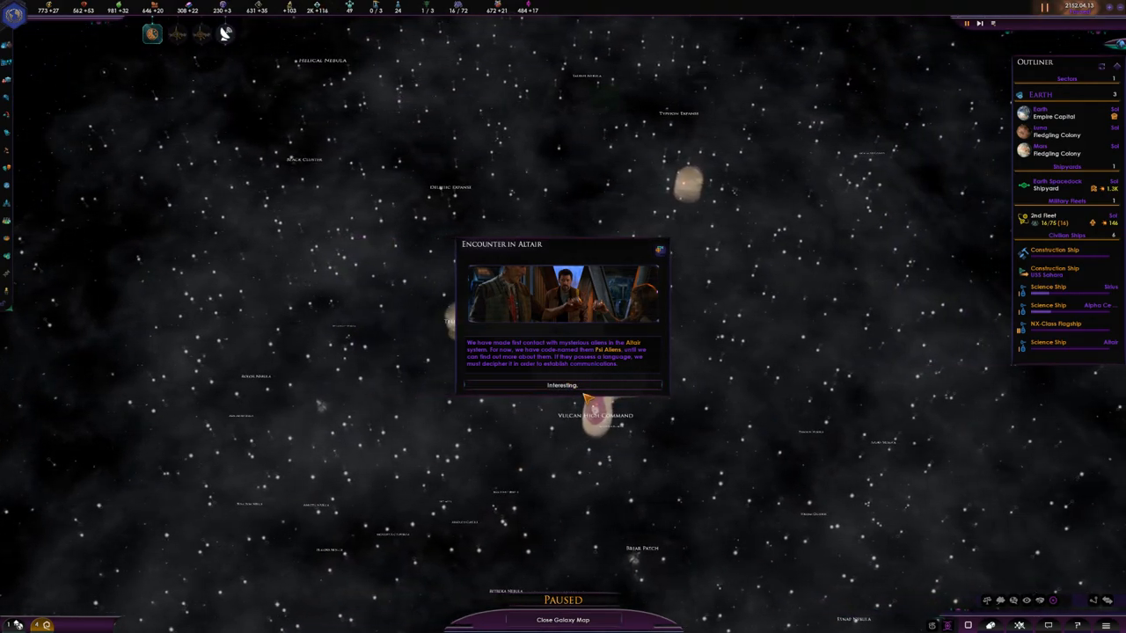
mouse_move(563, 386)
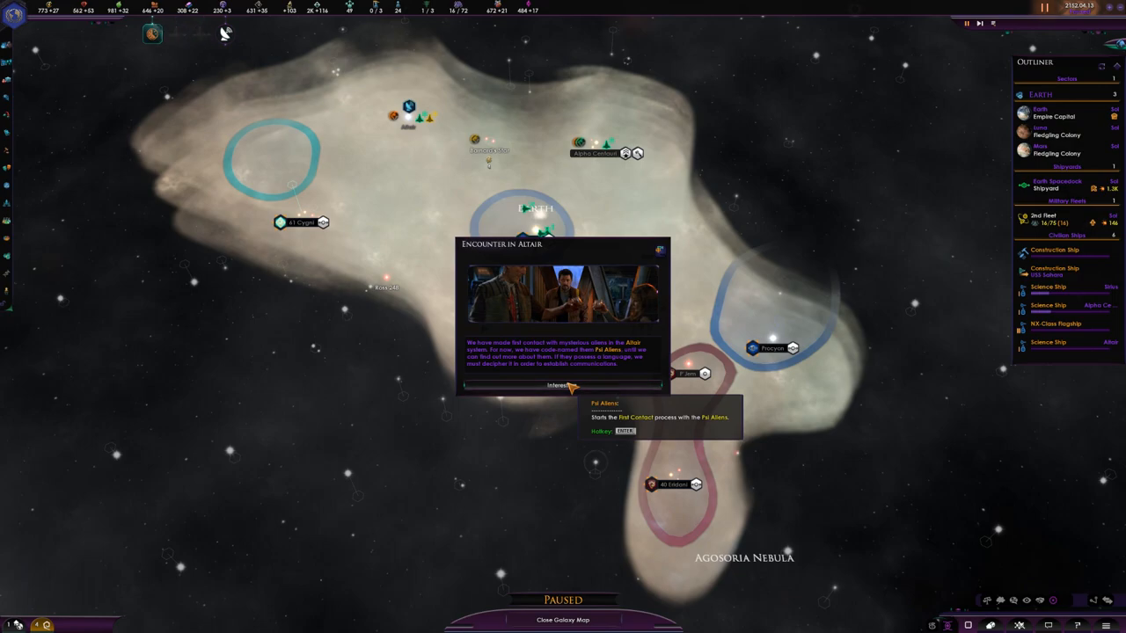
Begin first contact with the Psi Aliens and assign an envoy to investigate them
click(563, 386)
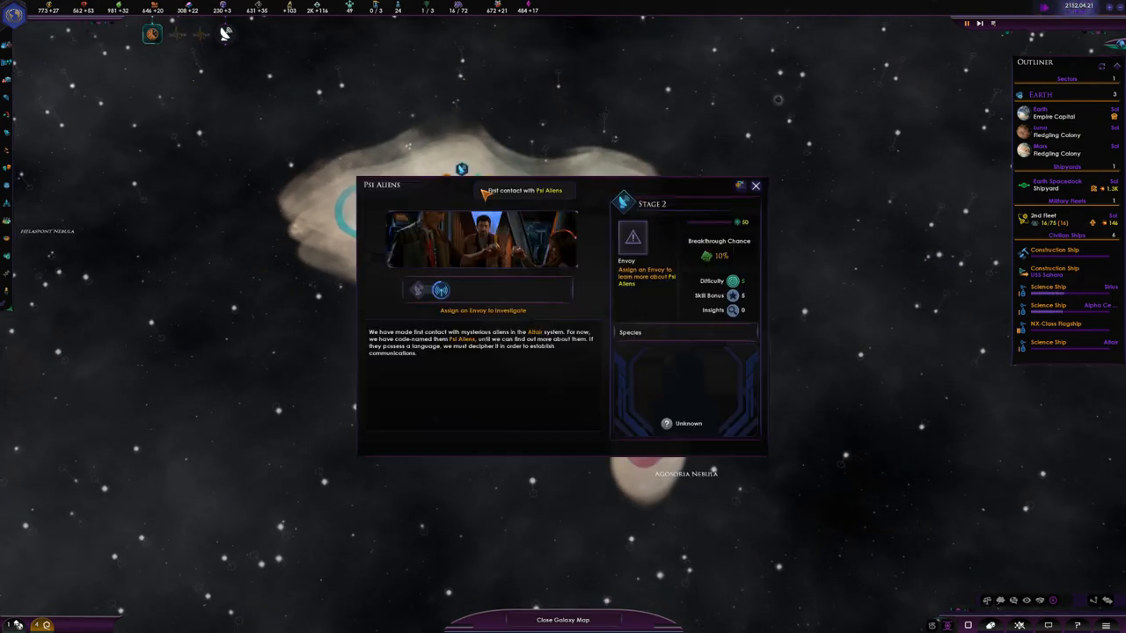
click(482, 310)
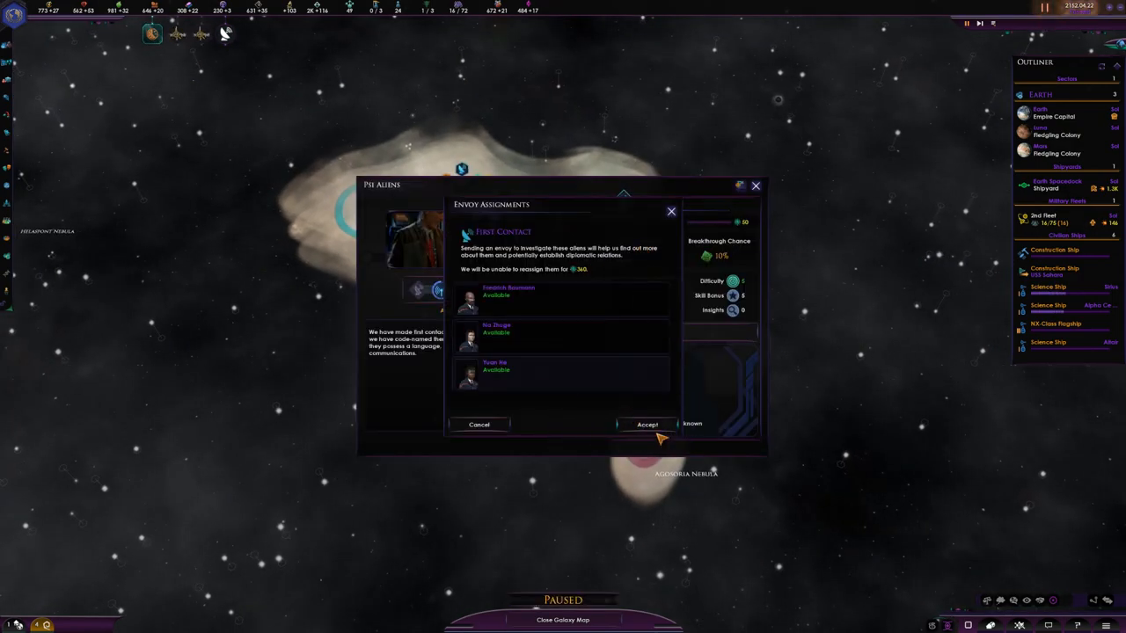
click(648, 424)
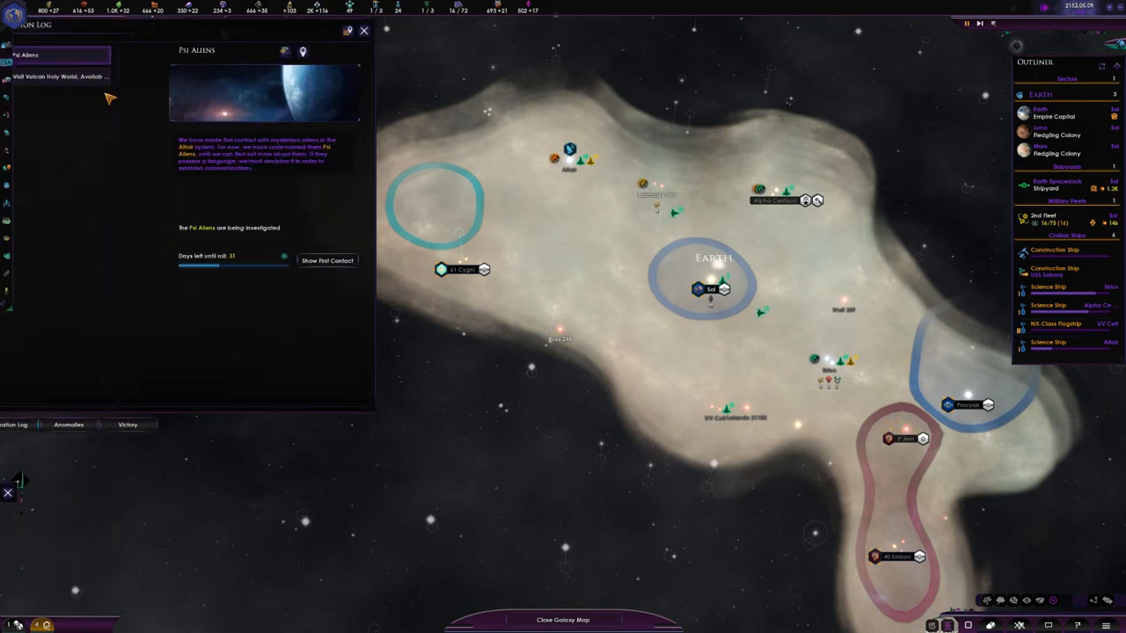
Check the Visit Vulcan Holy World situation in the Situation Log
click(85, 76)
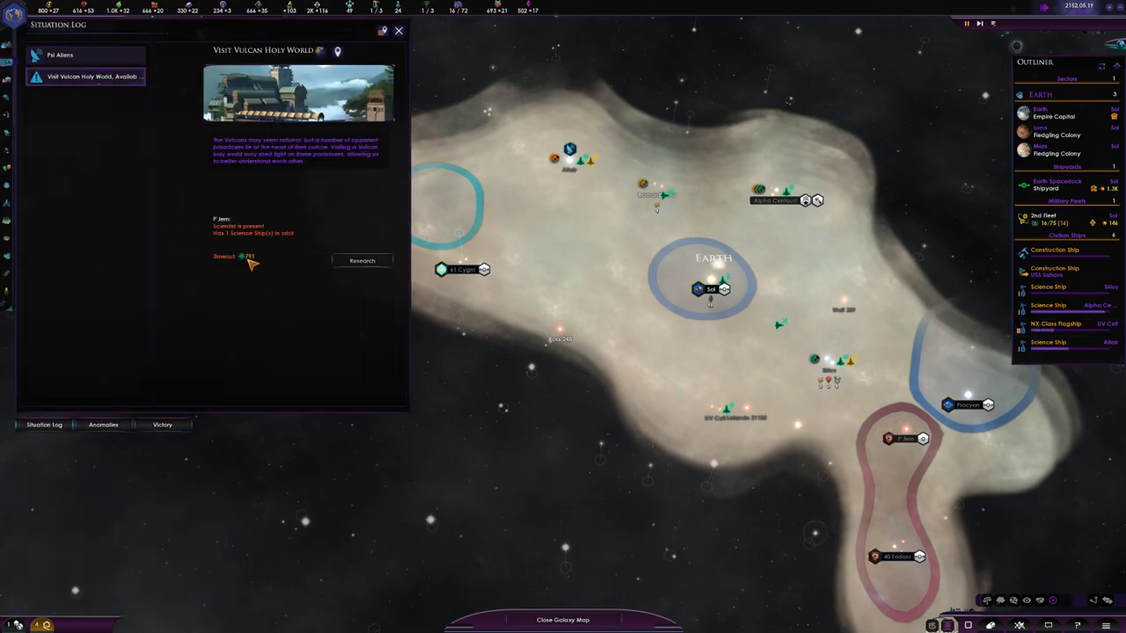
click(398, 31)
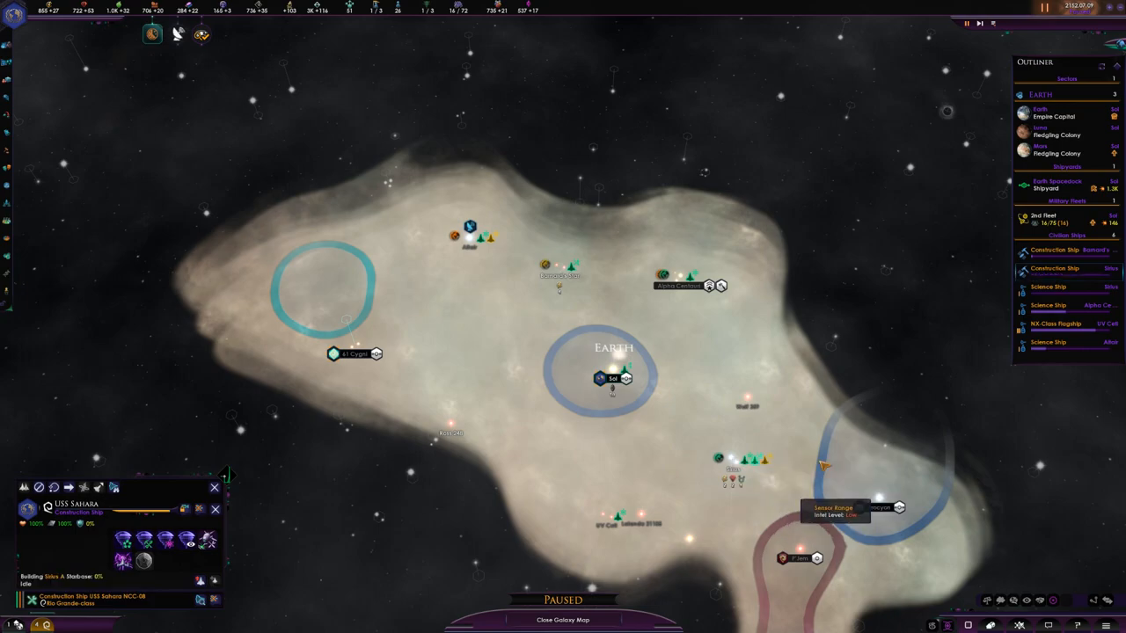
Order the construction ship to build an outpost starbase in the system southeast of Earth
right_click(731, 457)
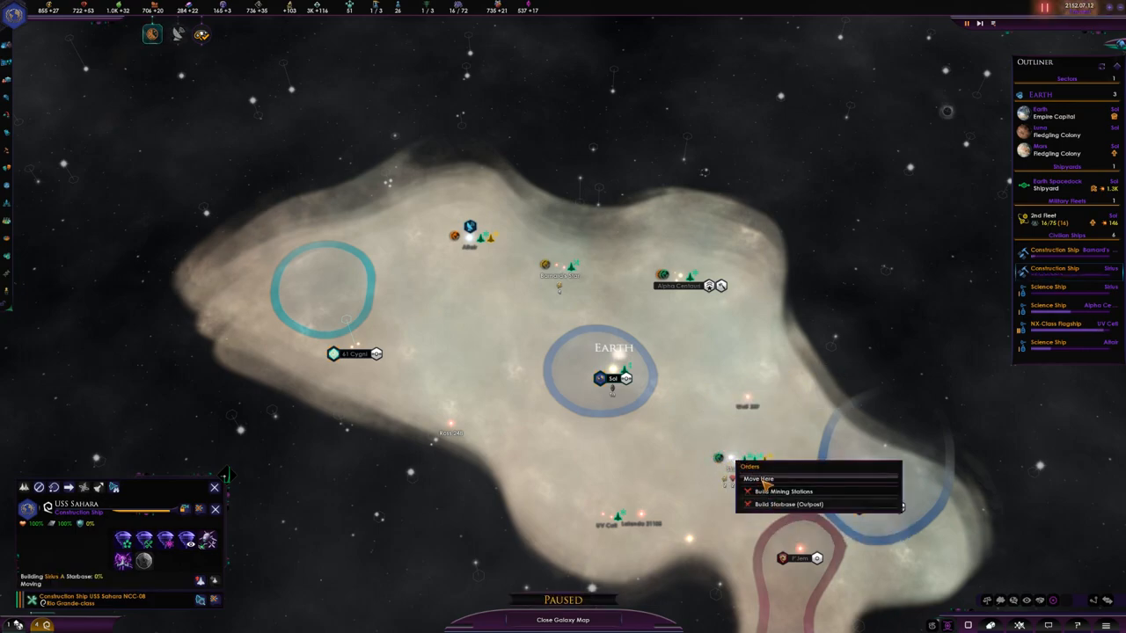
mouse_move(789, 507)
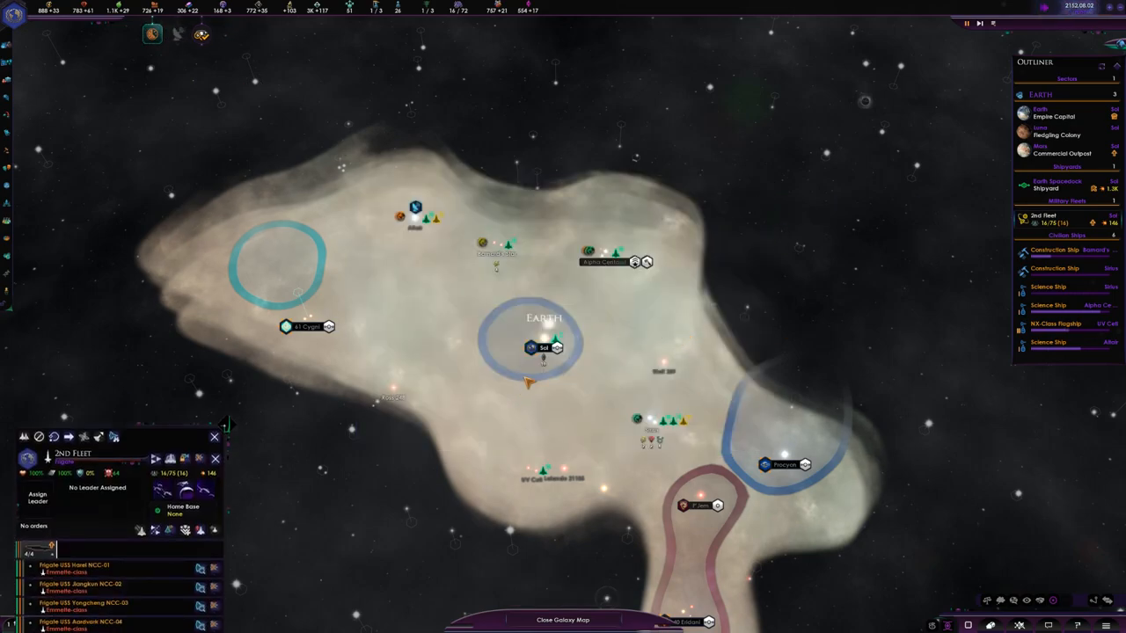
key(space)
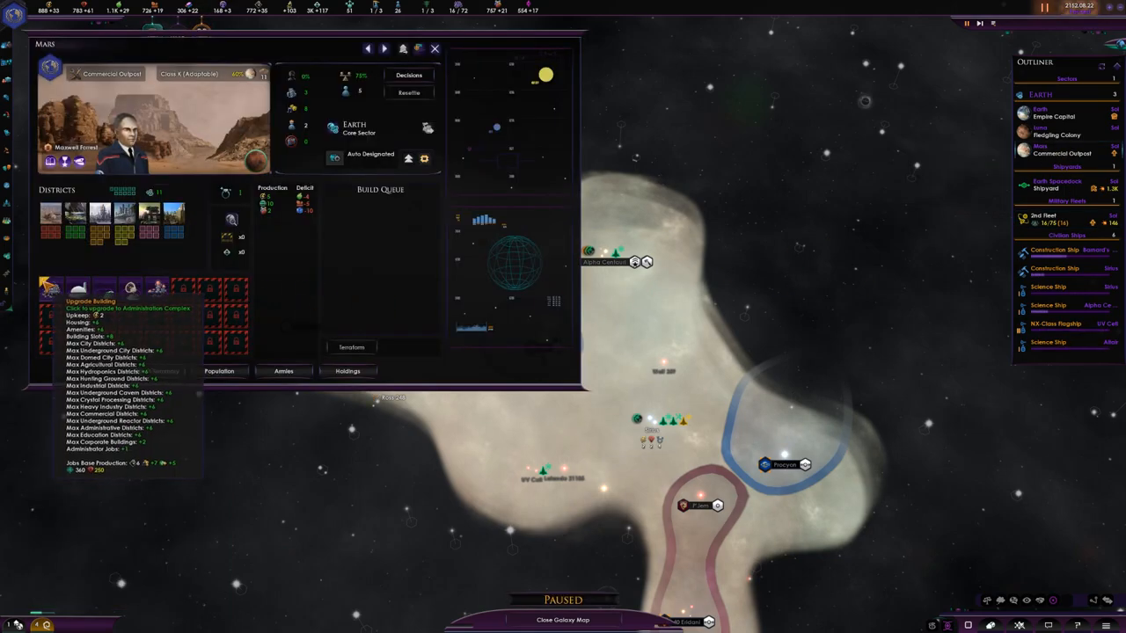
click(49, 289)
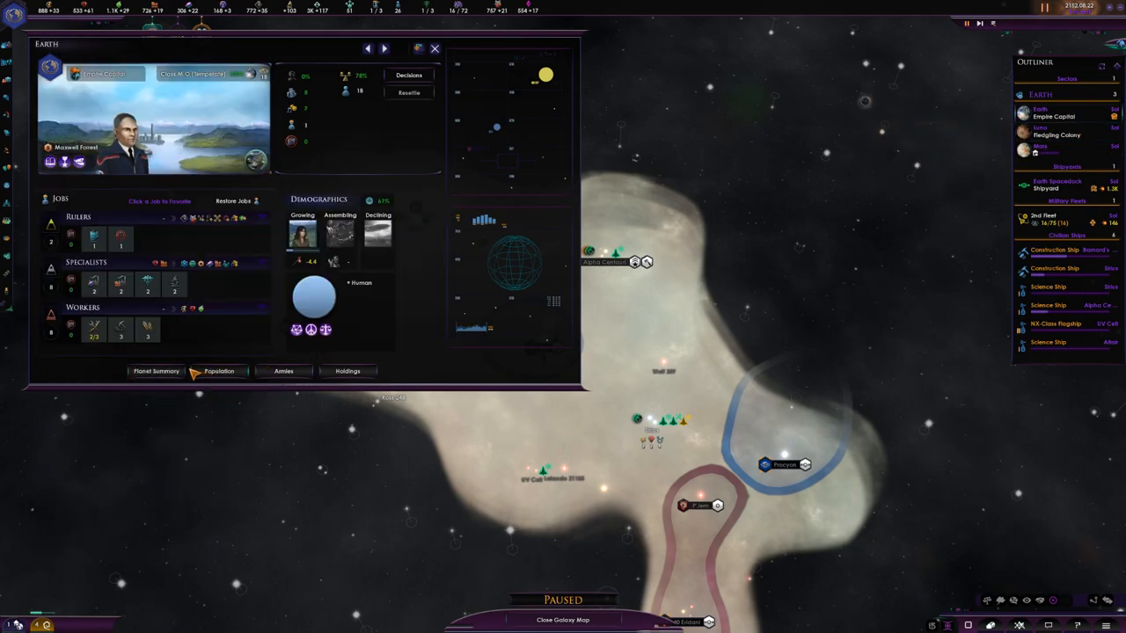
click(435, 49)
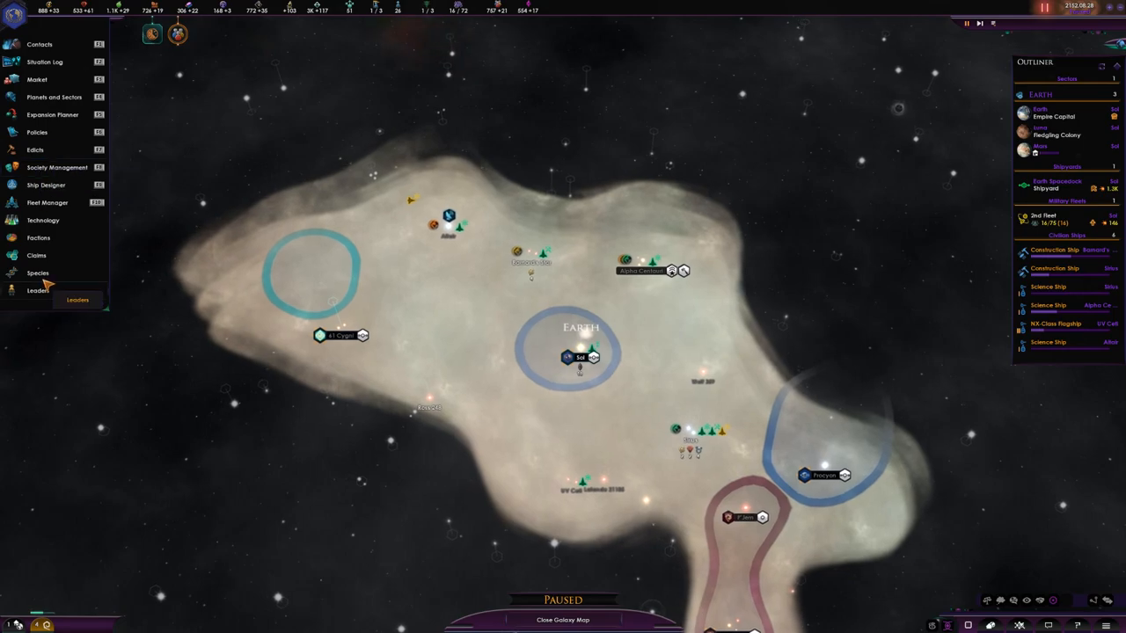
Dismiss the unassigned governor from the Leaders overview
click(39, 290)
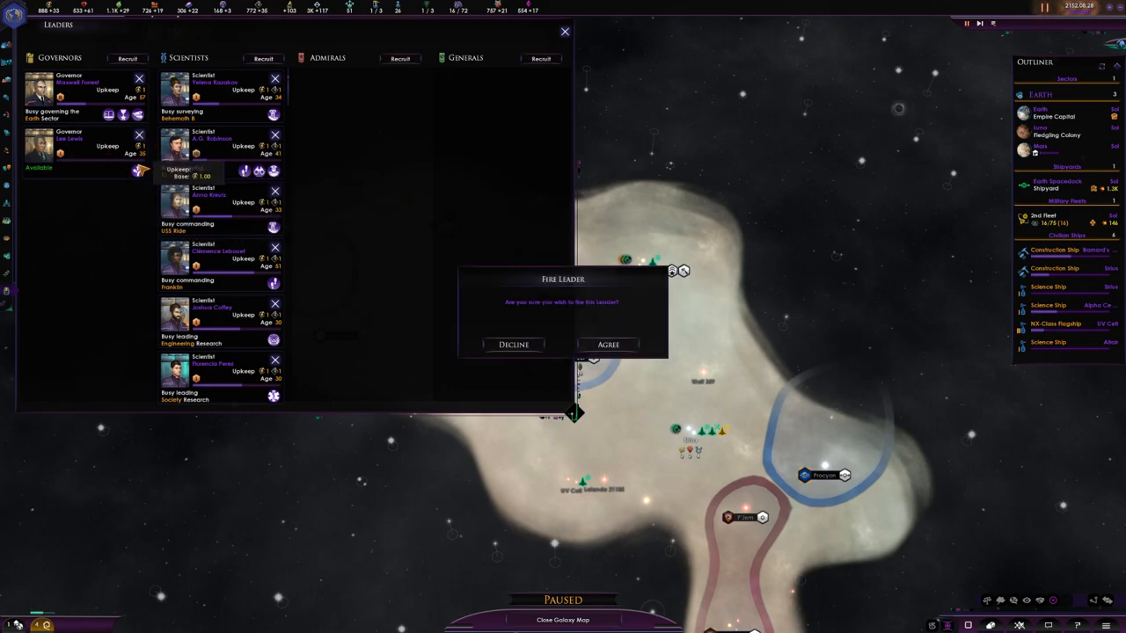
mouse_move(609, 343)
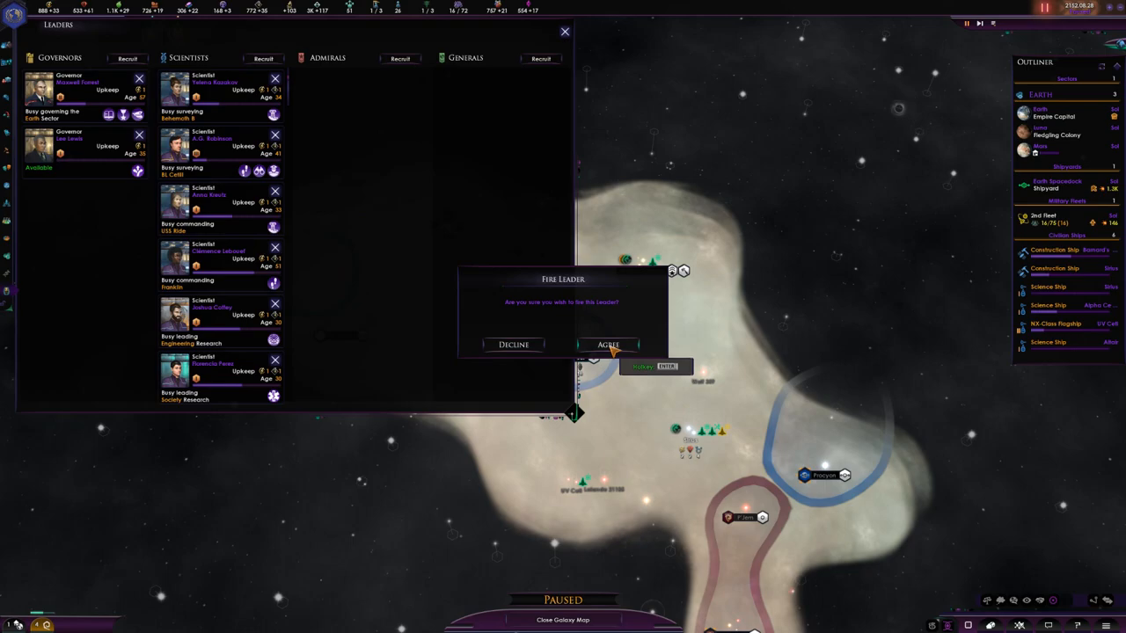
click(609, 343)
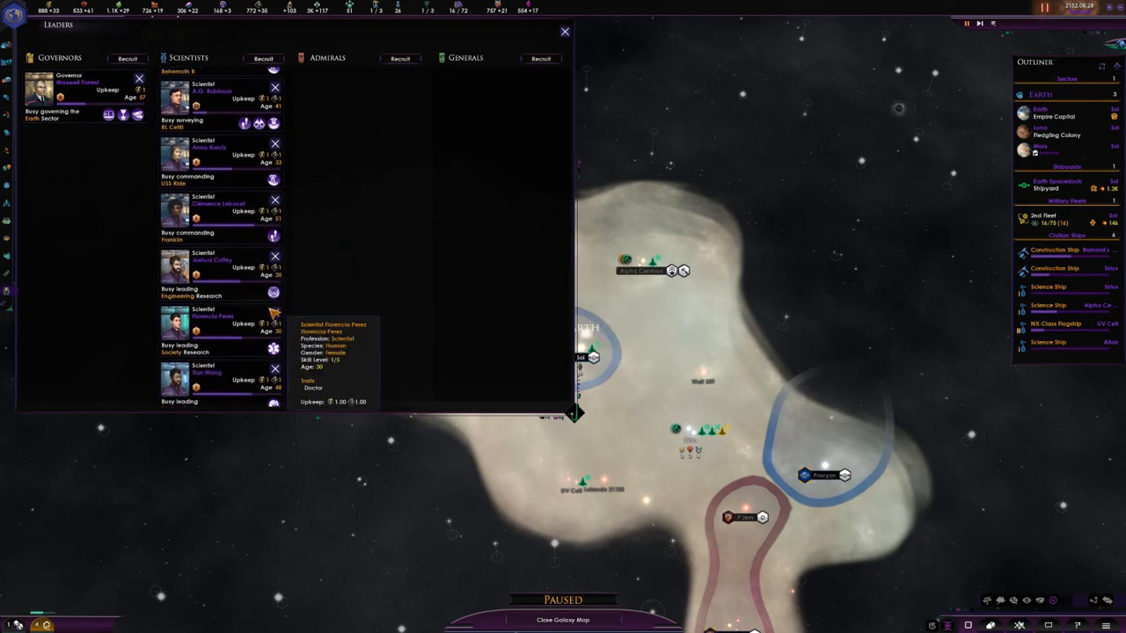
Recruit one of the admiral candidates and leave the Leaders overview
click(399, 58)
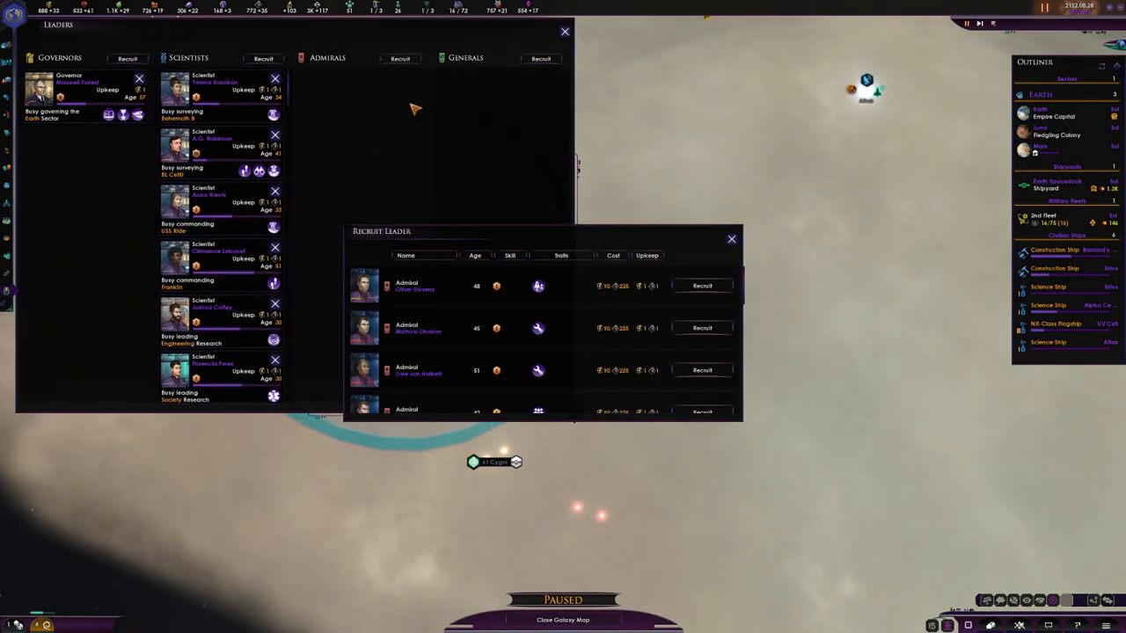
scroll(down, 3)
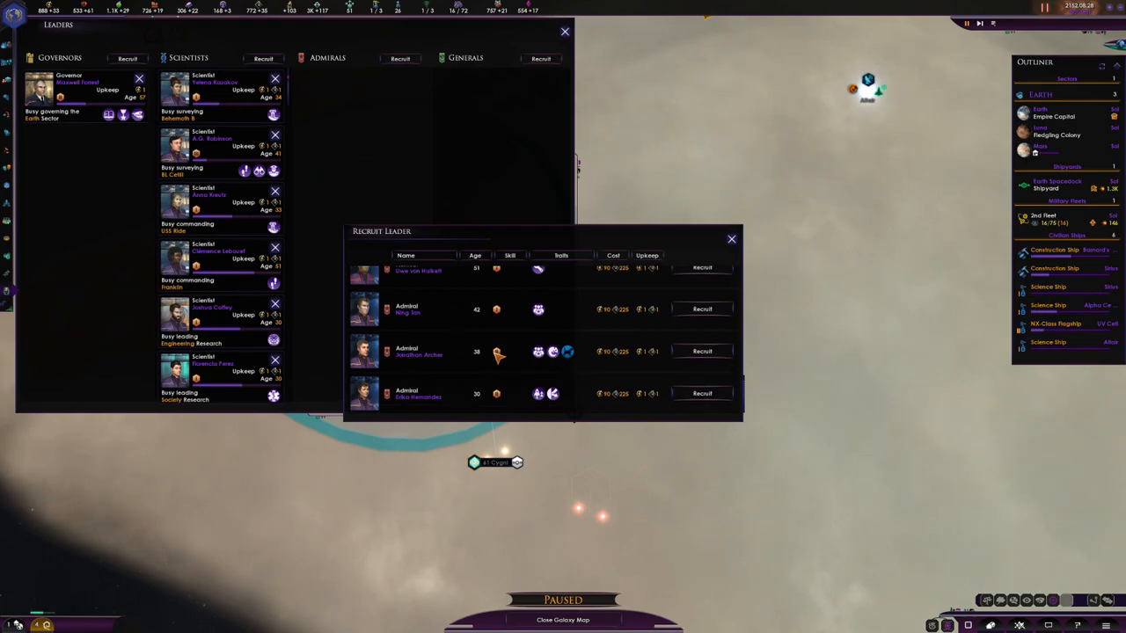
mouse_move(493, 401)
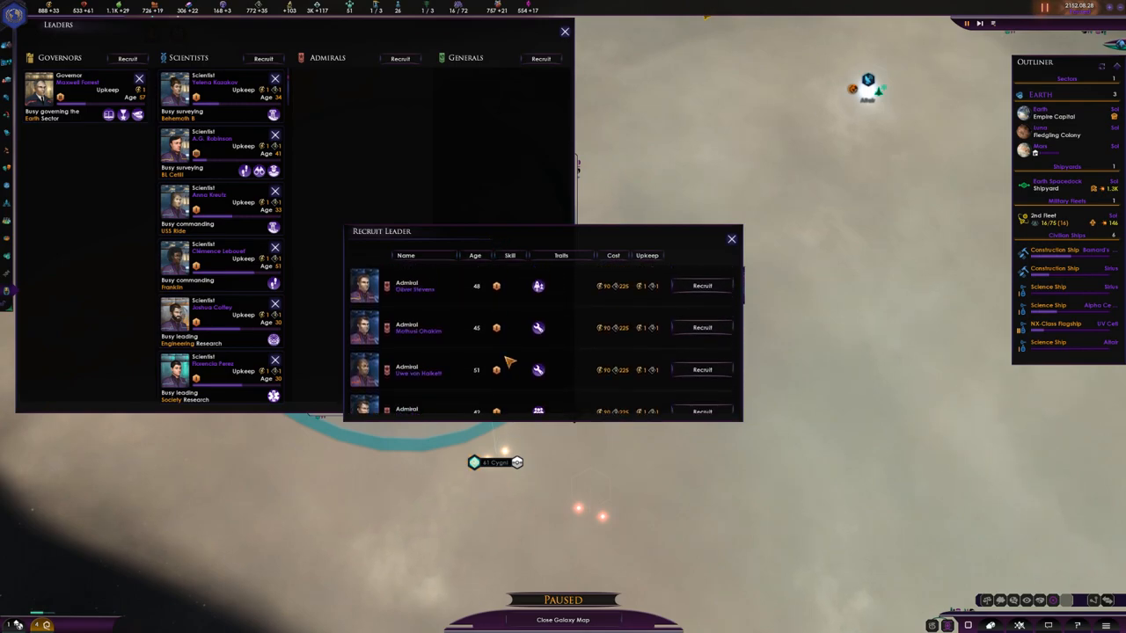
scroll(down, 3)
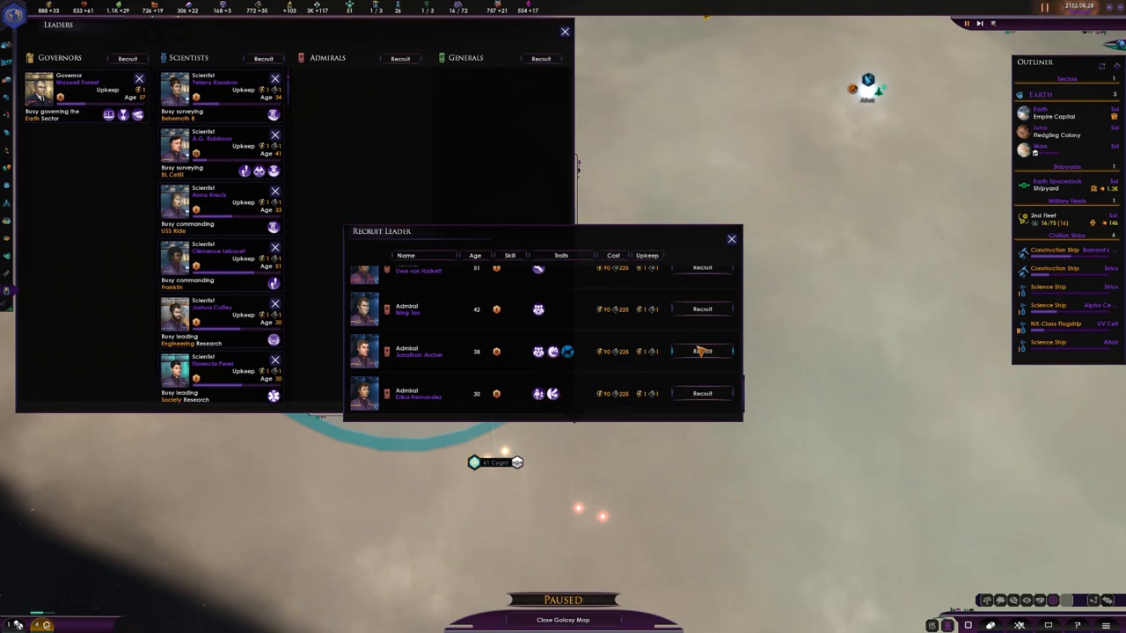
click(702, 352)
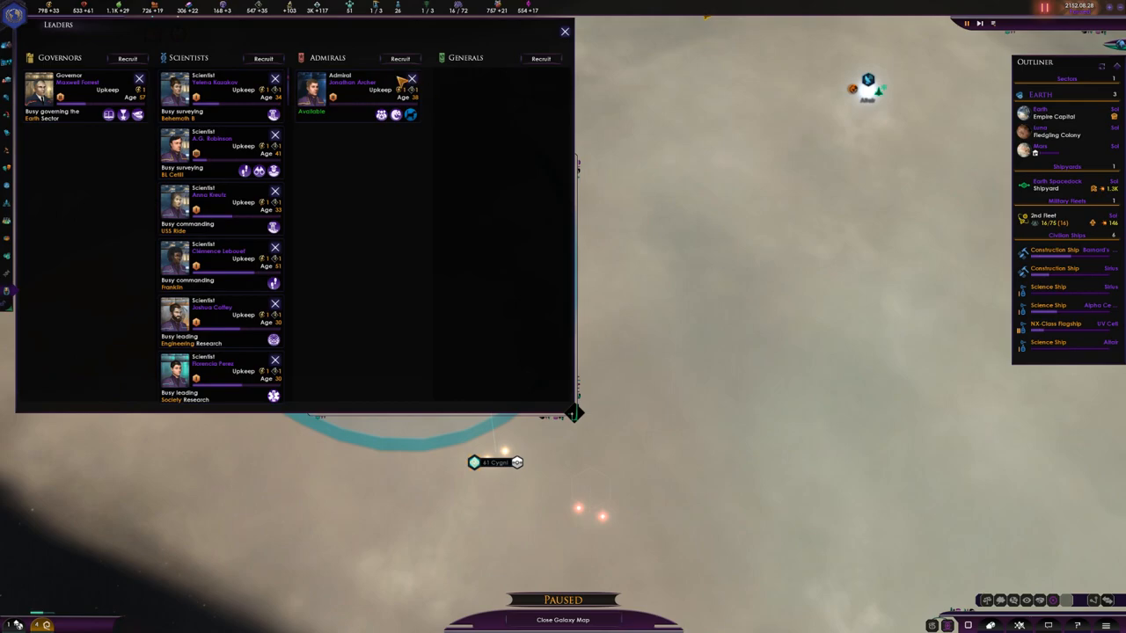
click(563, 32)
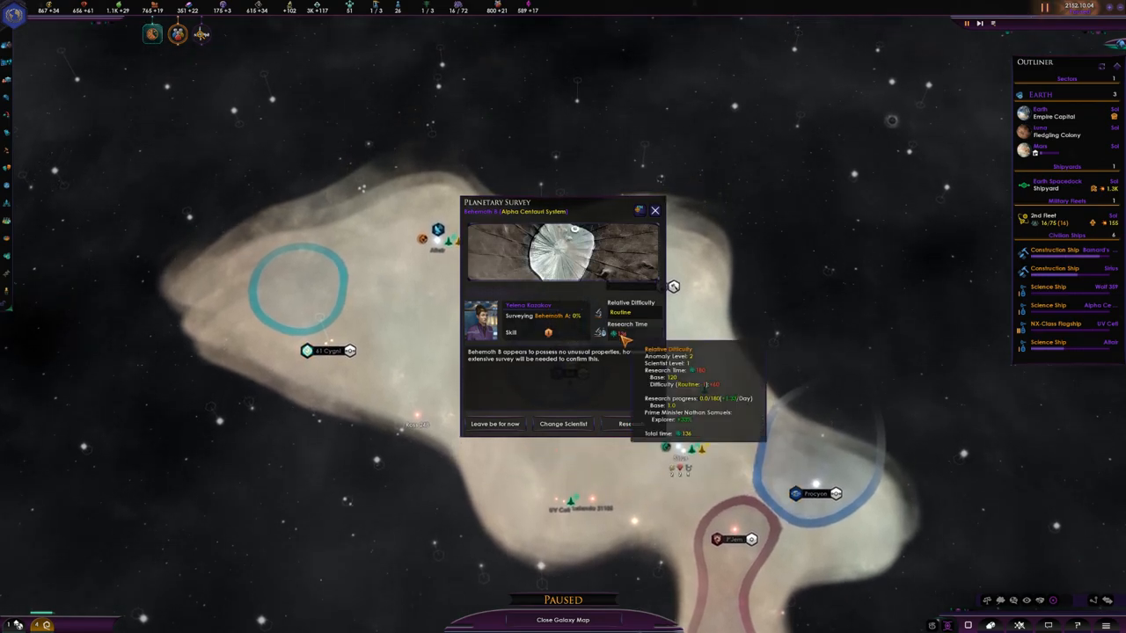
Respond to the planetary survey event and inspect Barnard's Star III
click(654, 211)
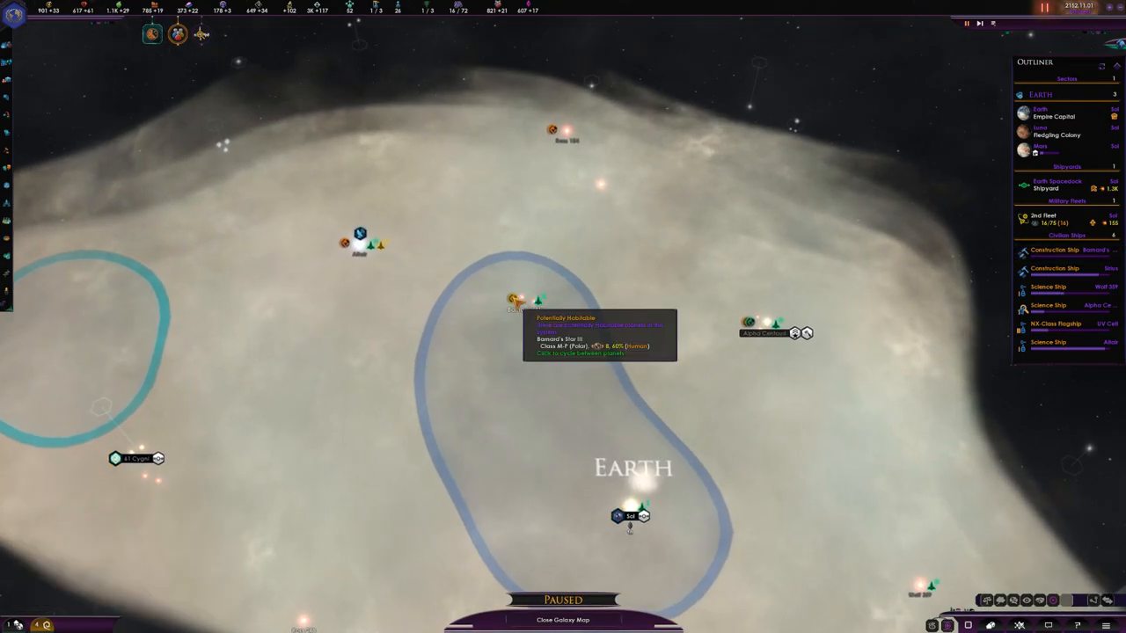
click(519, 303)
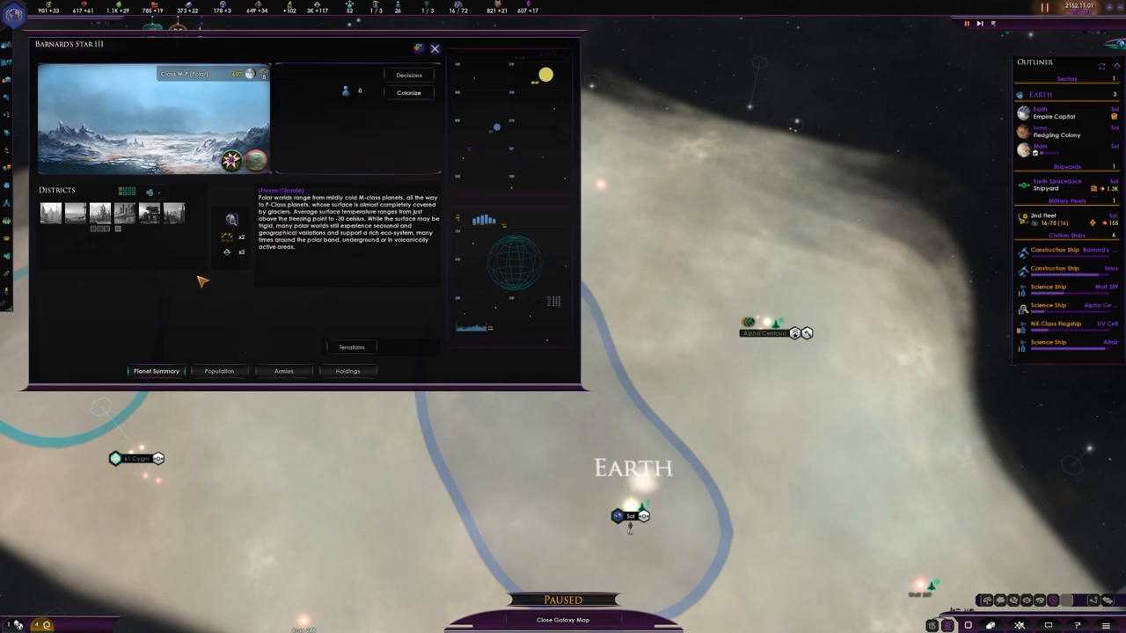
mouse_move(308, 176)
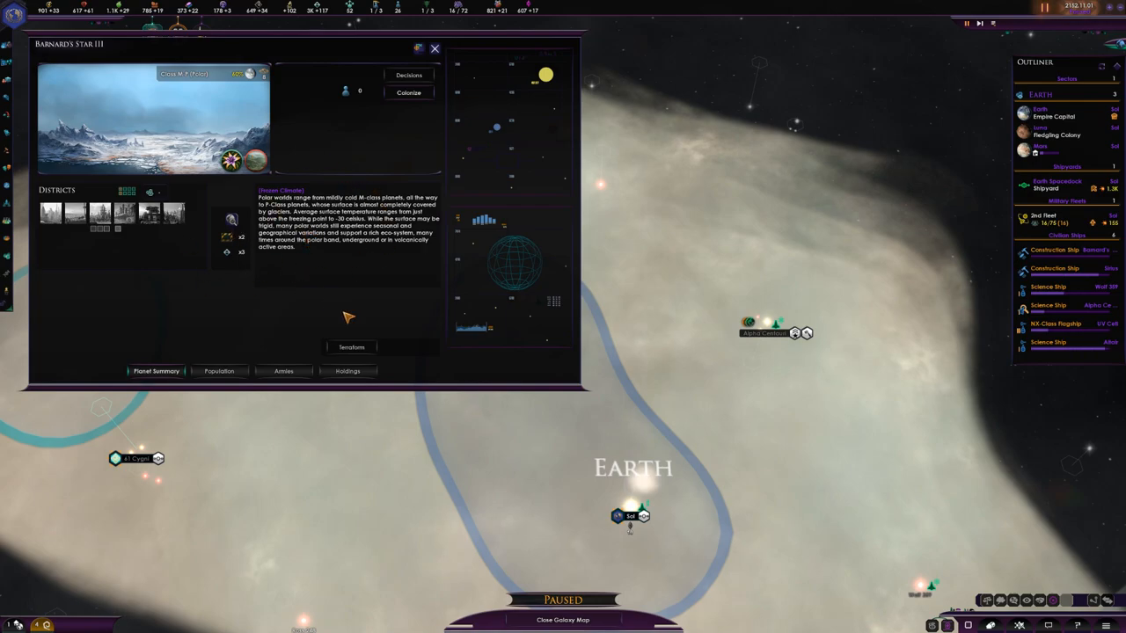
click(435, 50)
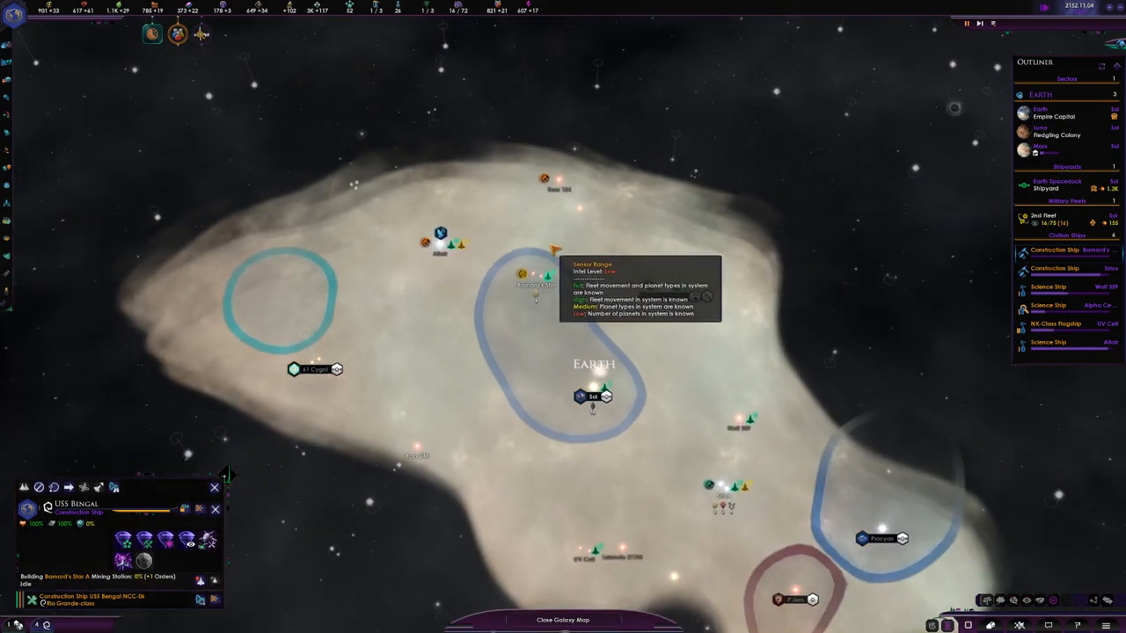
Acknowledge the new casus belli notice and leave the diplomacy screen
click(1041, 218)
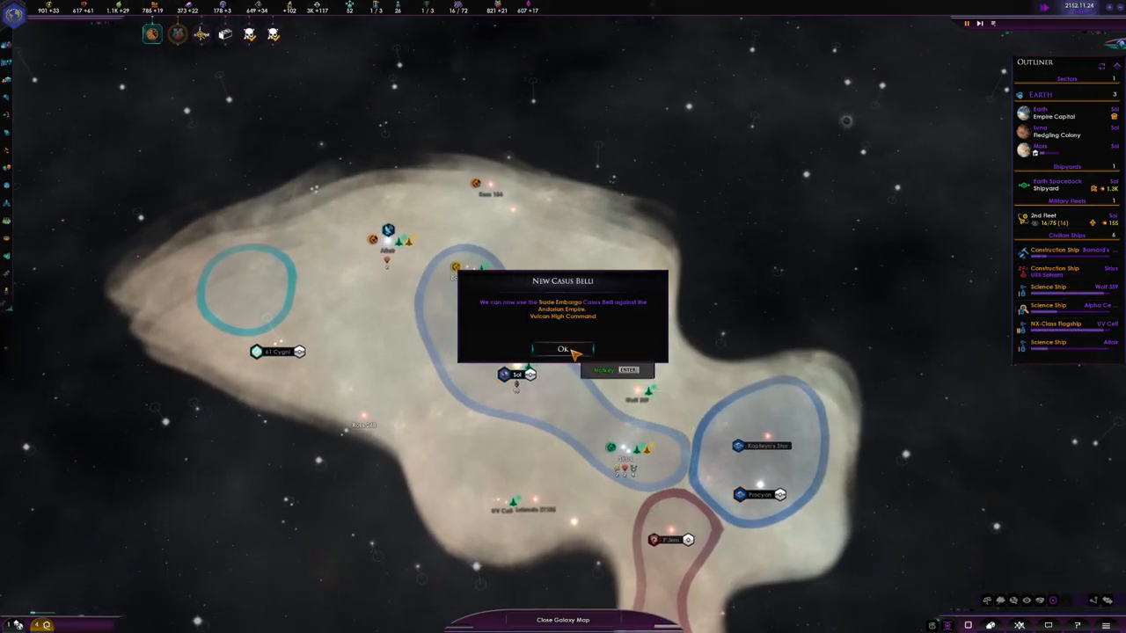
click(563, 349)
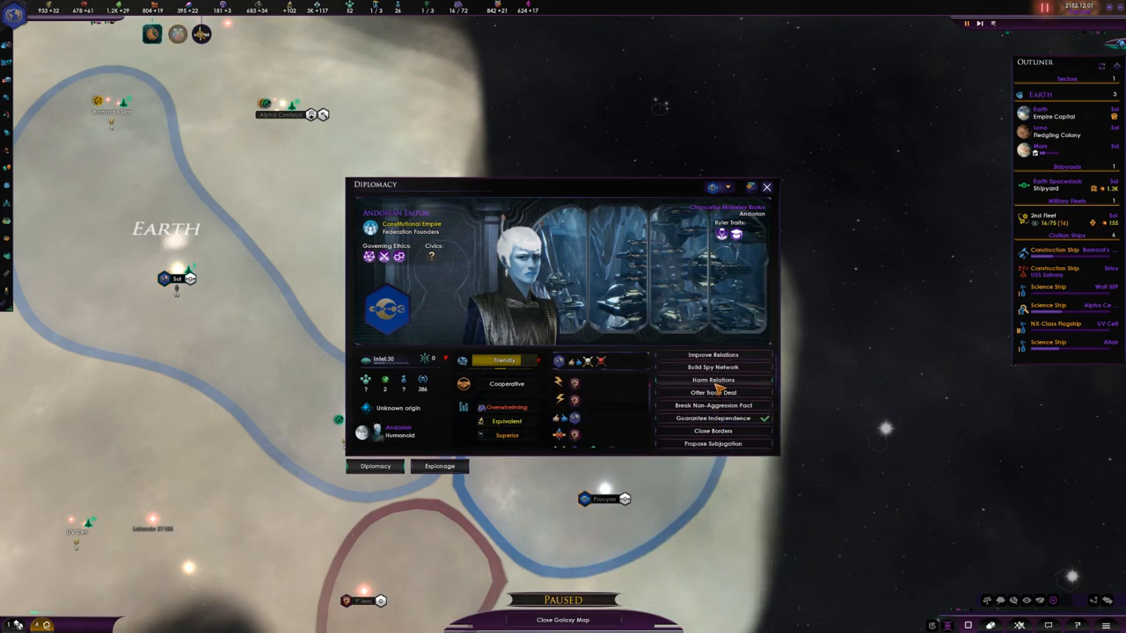
click(766, 186)
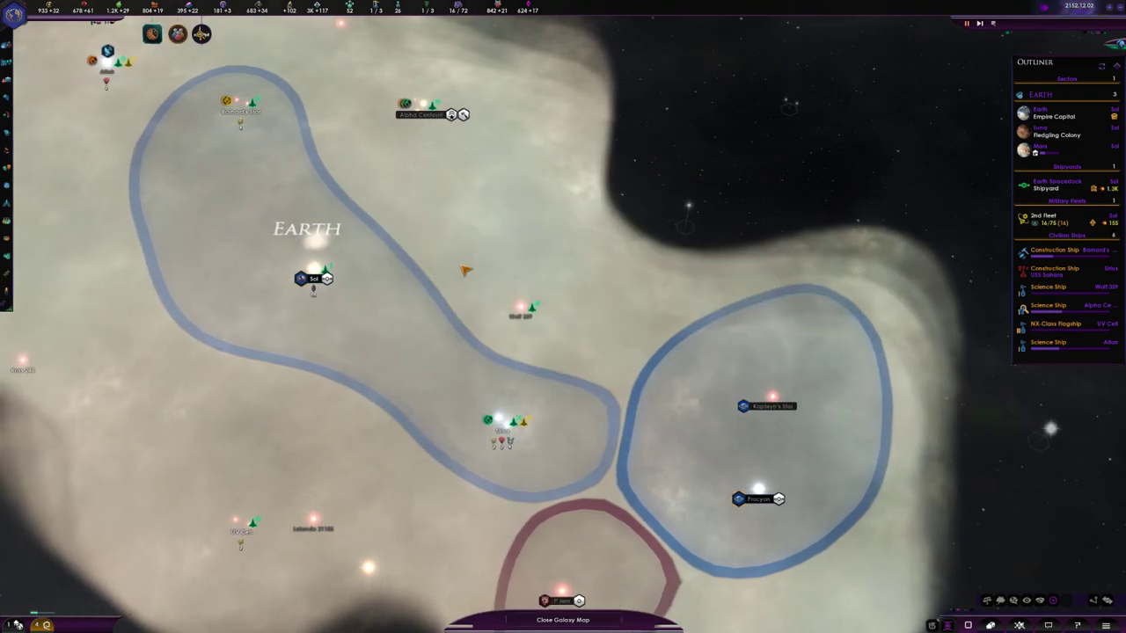
click(1044, 219)
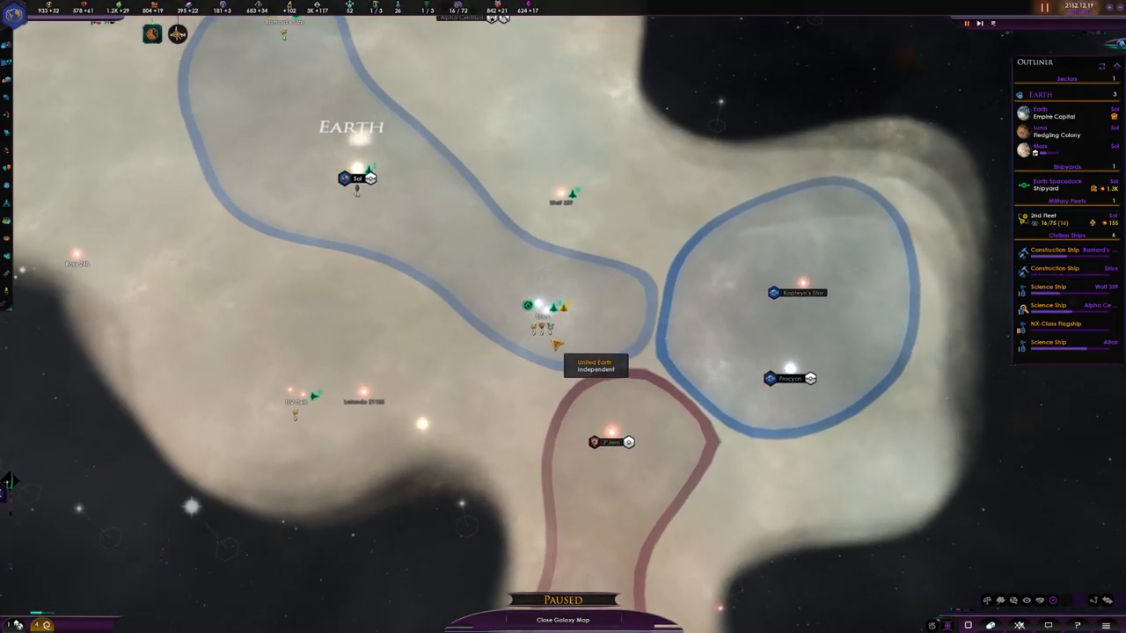
Send a colony ship to Kerocindal and name the colony 'Toyotomi Salaam'
click(1045, 186)
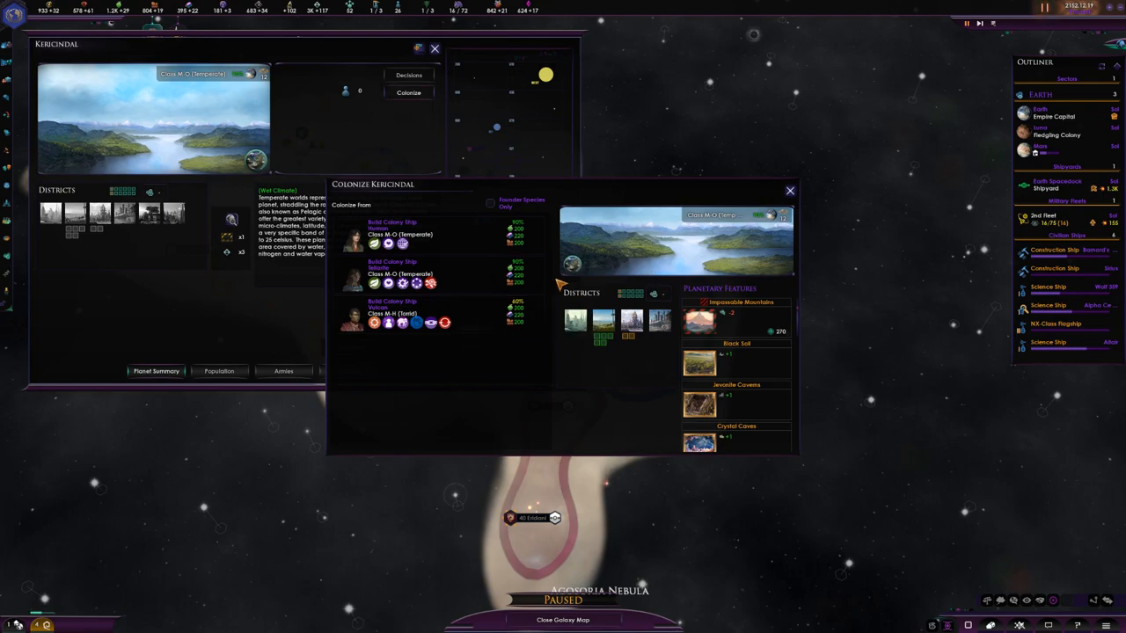
mouse_move(475, 271)
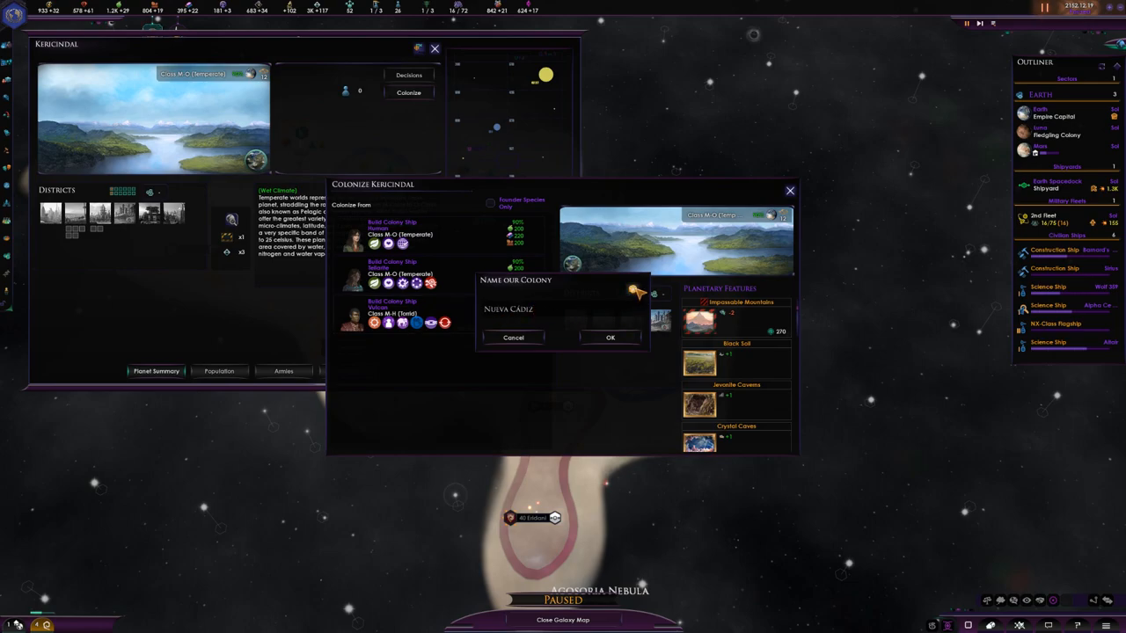
text(Toyotomi)
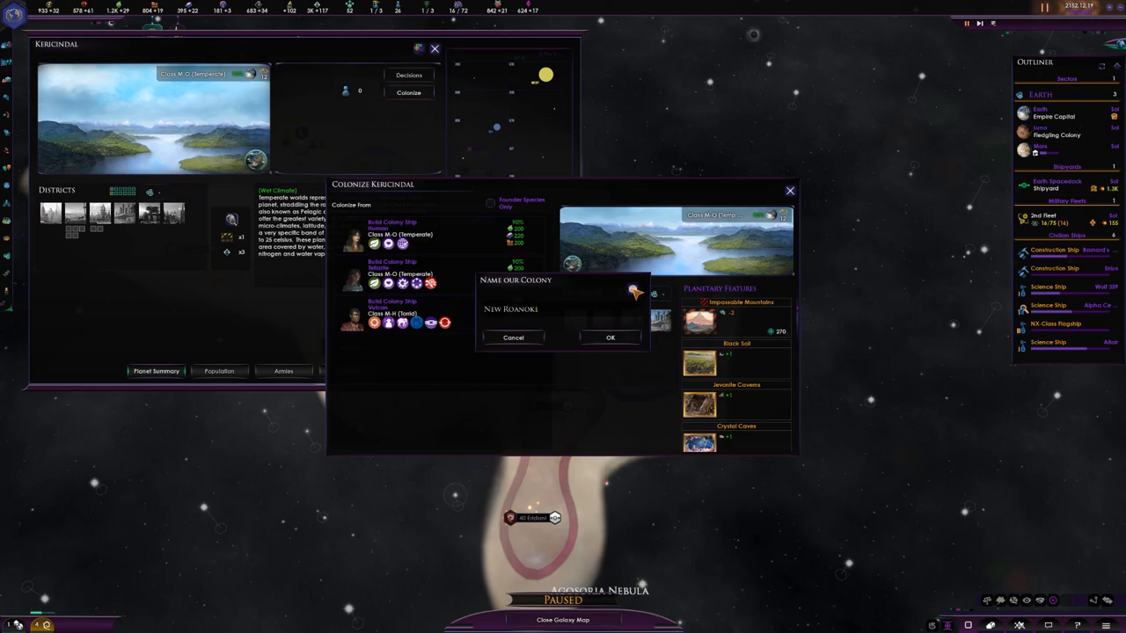
text(Salaam)
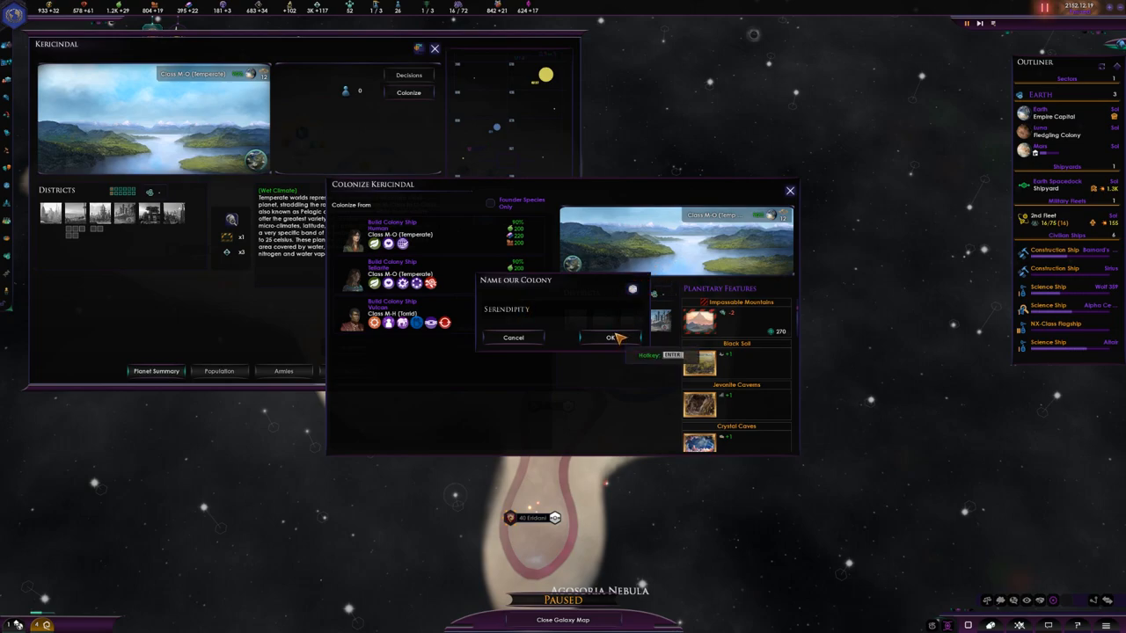
click(610, 338)
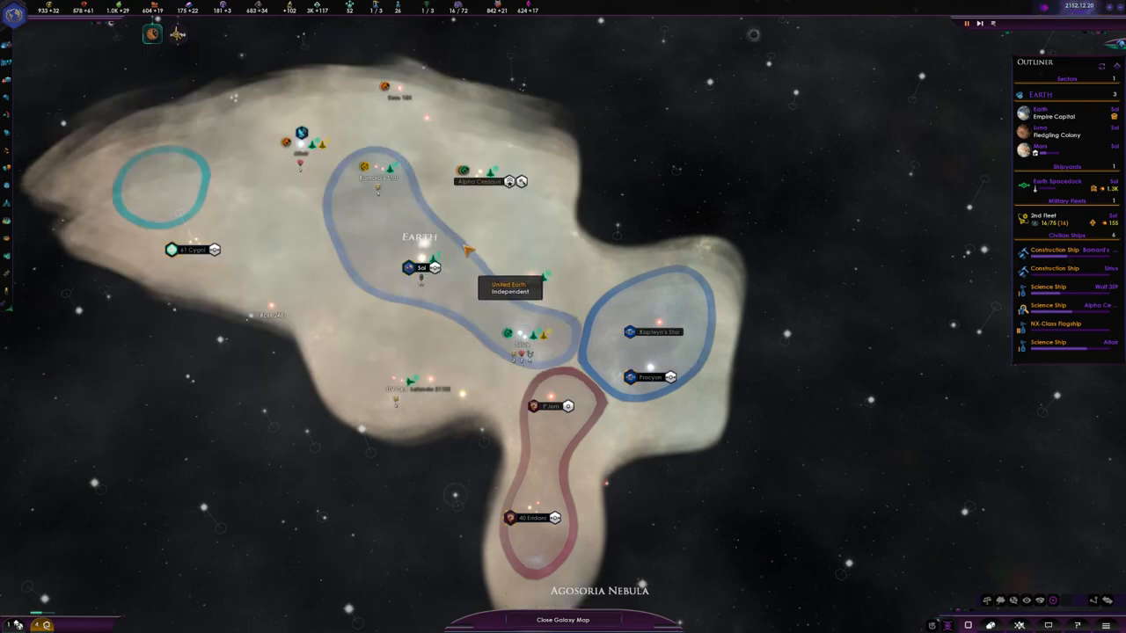
Mark the Epsilon Eridani encounter Interesting and order the science ship to survey a system
click(1045, 218)
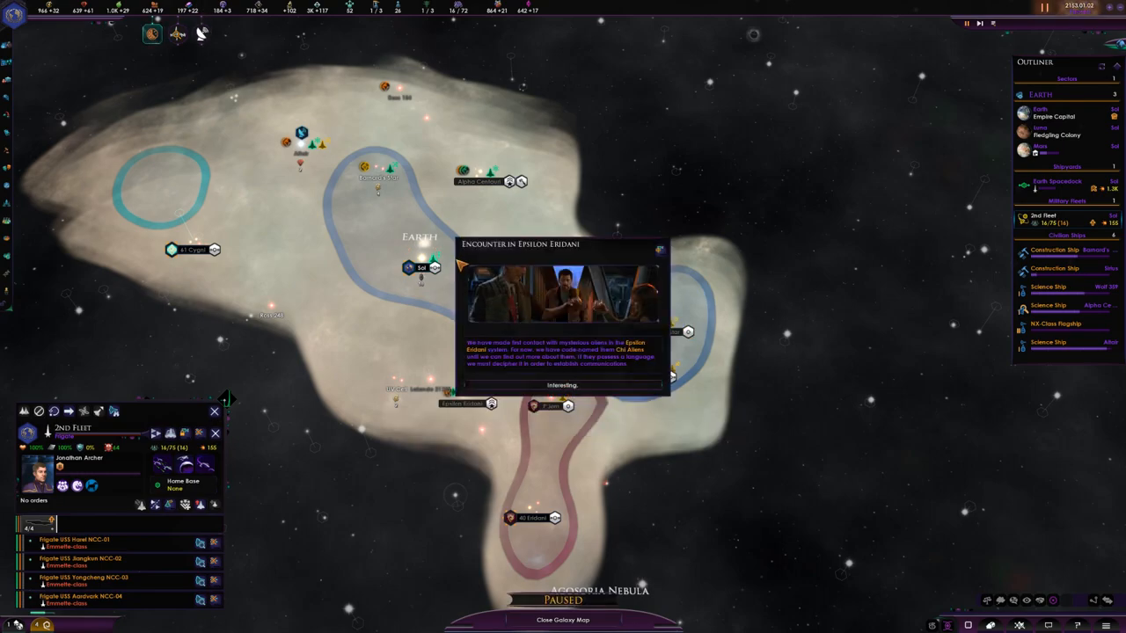
mouse_move(327, 268)
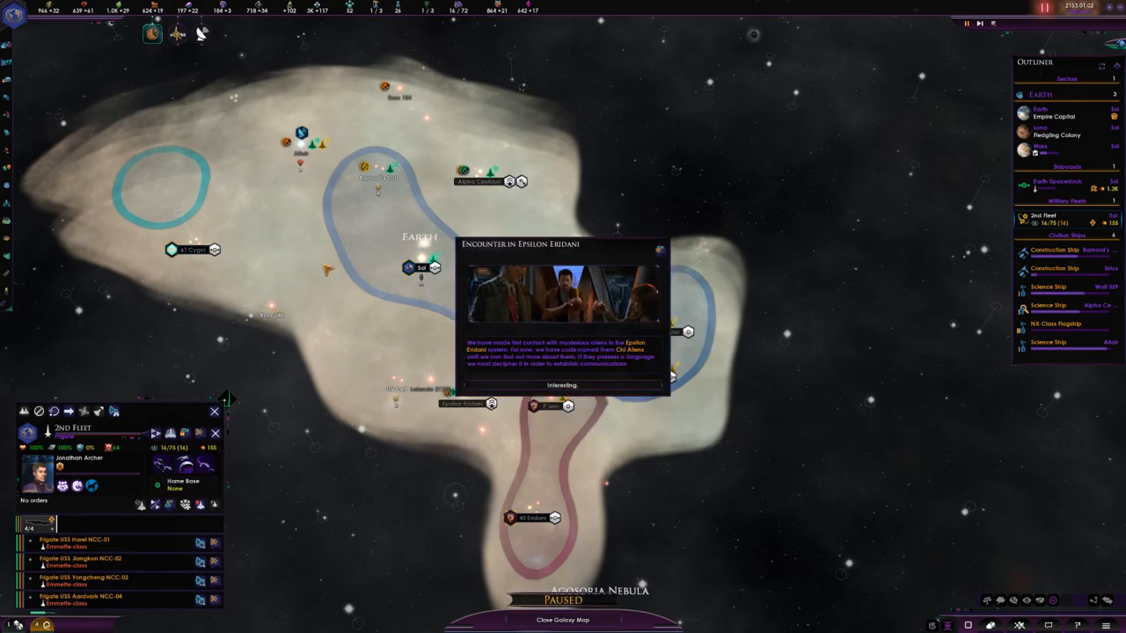
mouse_move(561, 385)
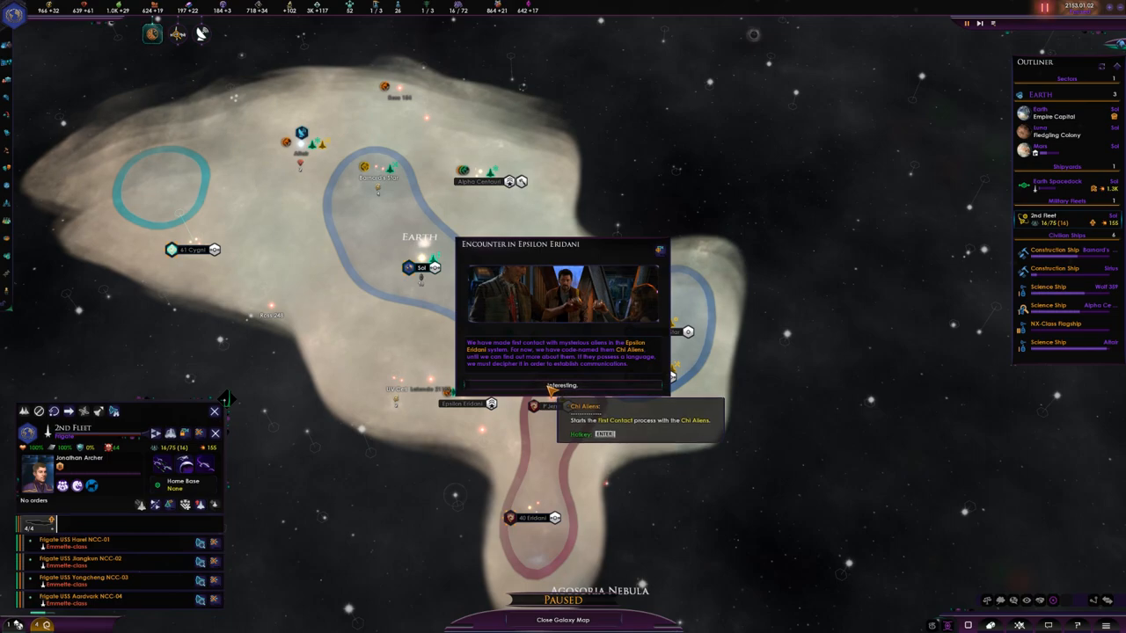
click(561, 386)
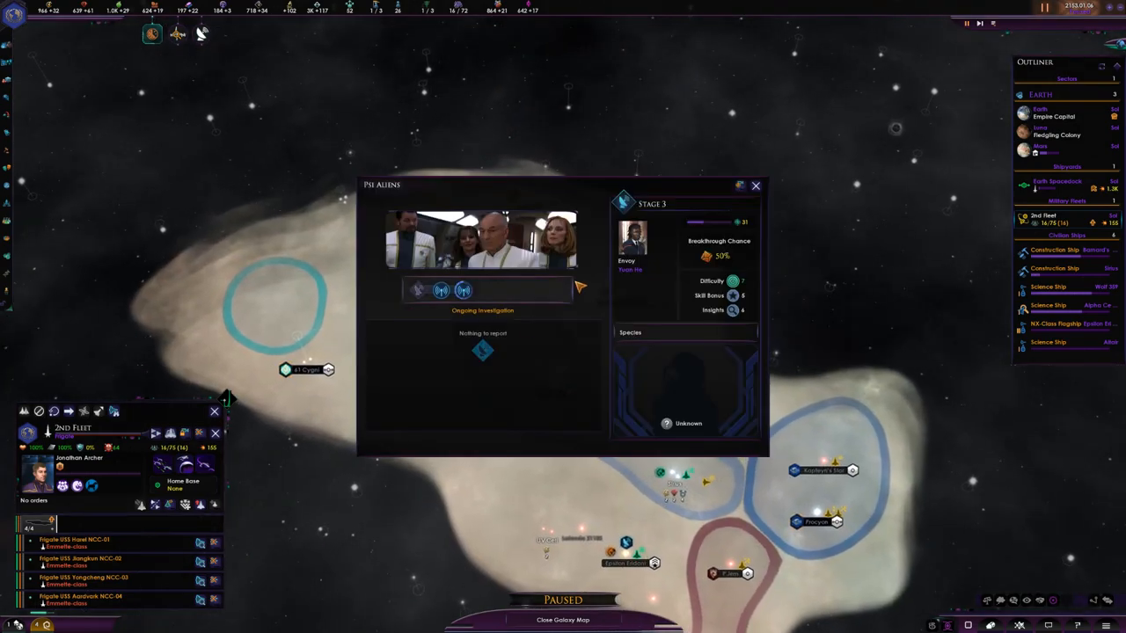
click(755, 186)
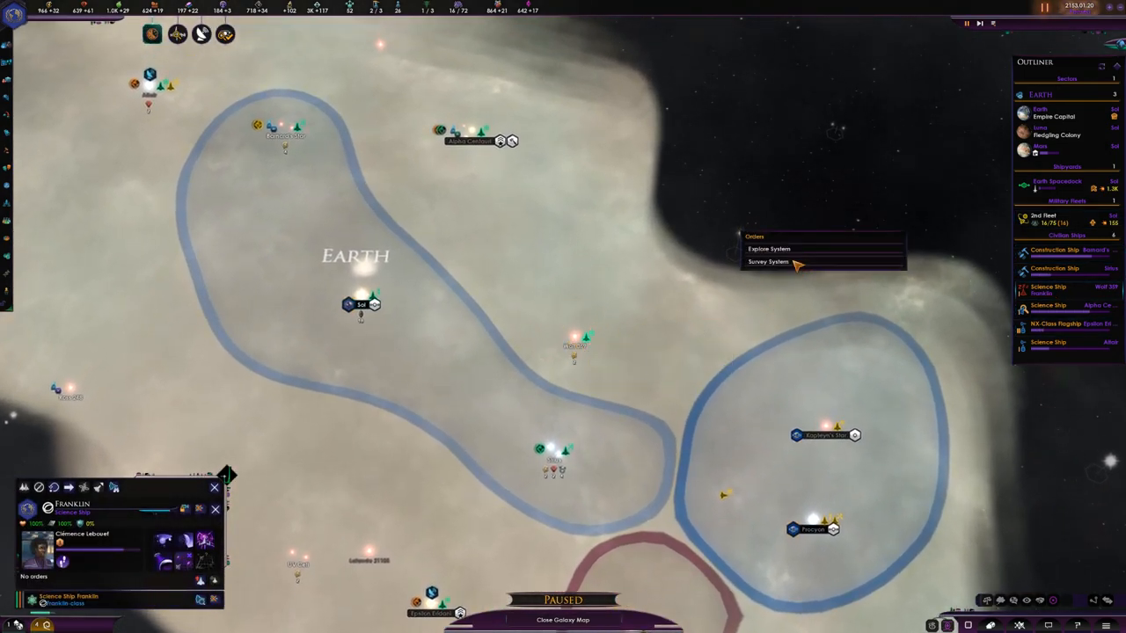
click(767, 260)
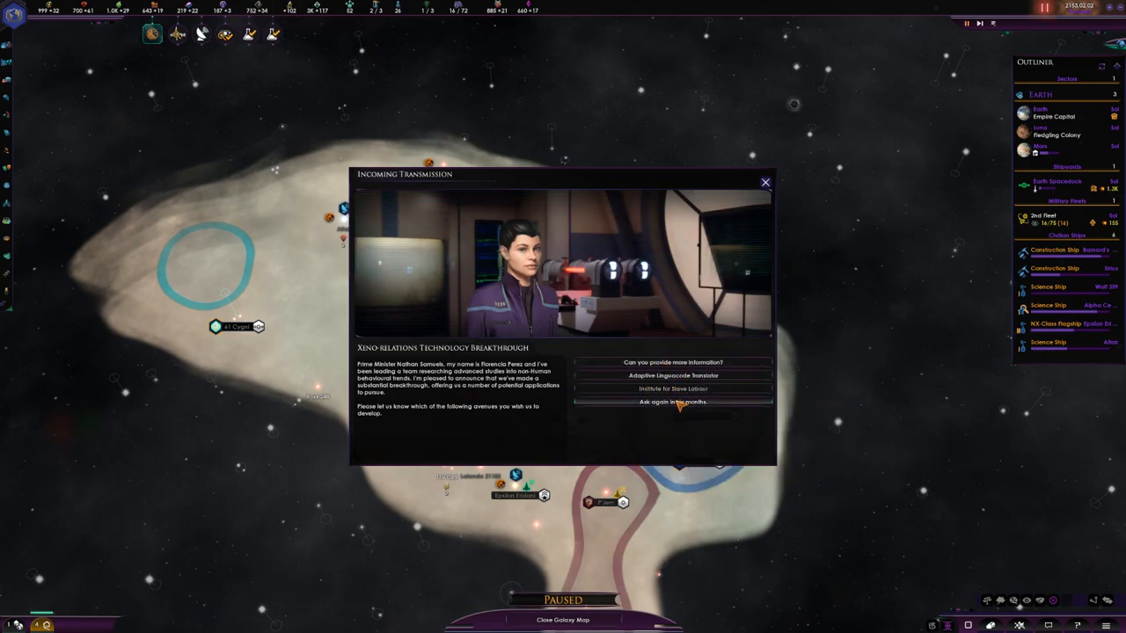
mouse_move(672, 377)
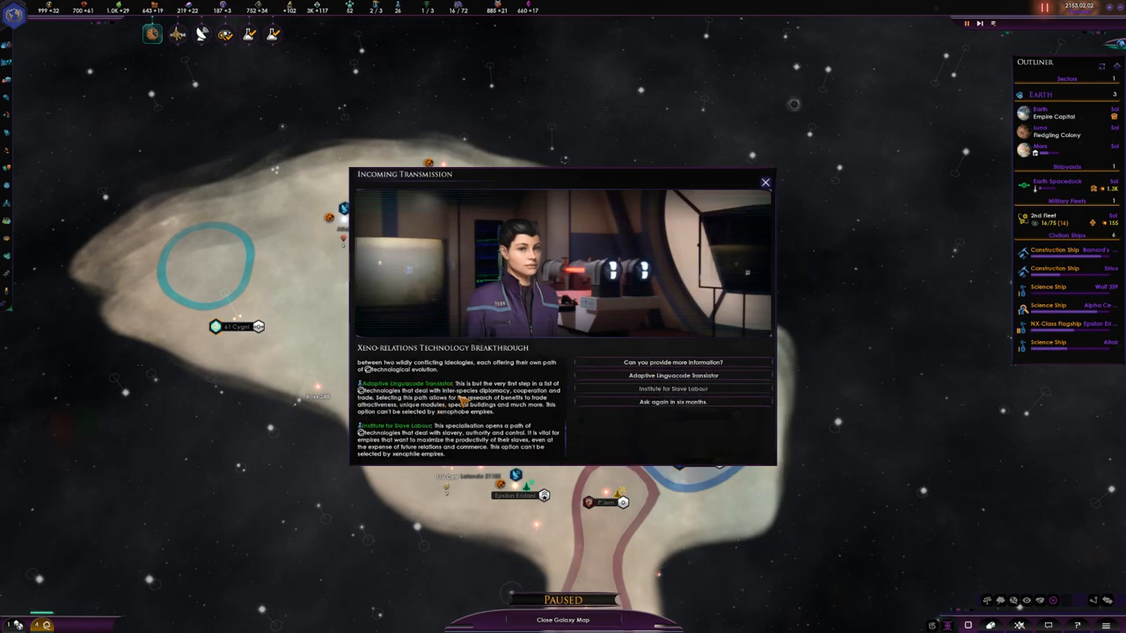
Take the Adaptive Linguacode Translator breakthrough and set Space Superiority as the next society research
click(764, 181)
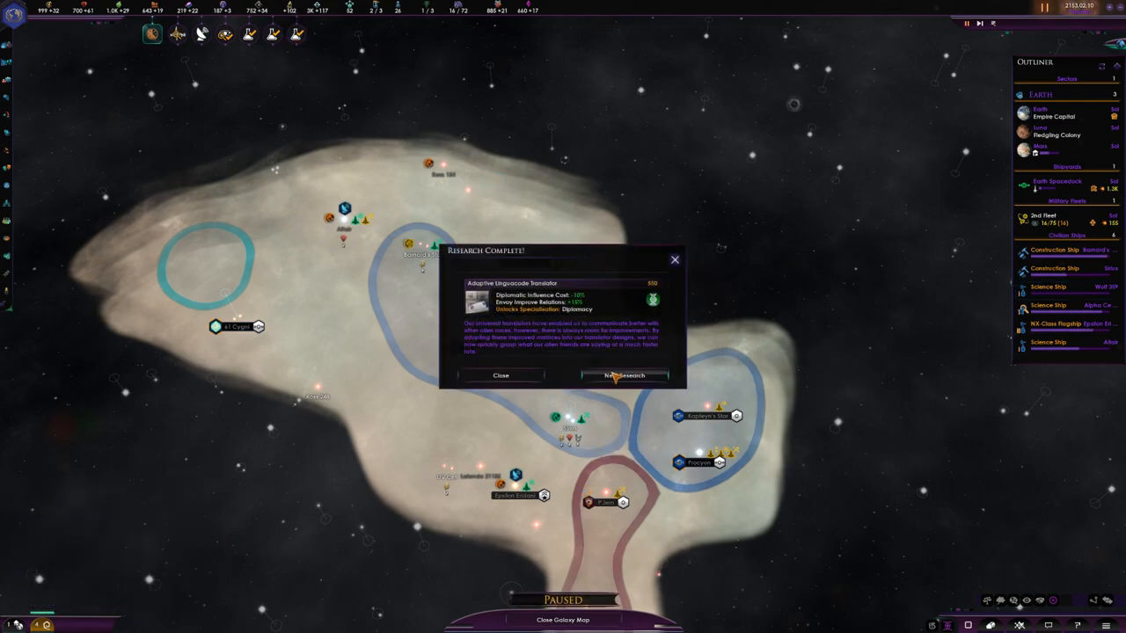
click(622, 376)
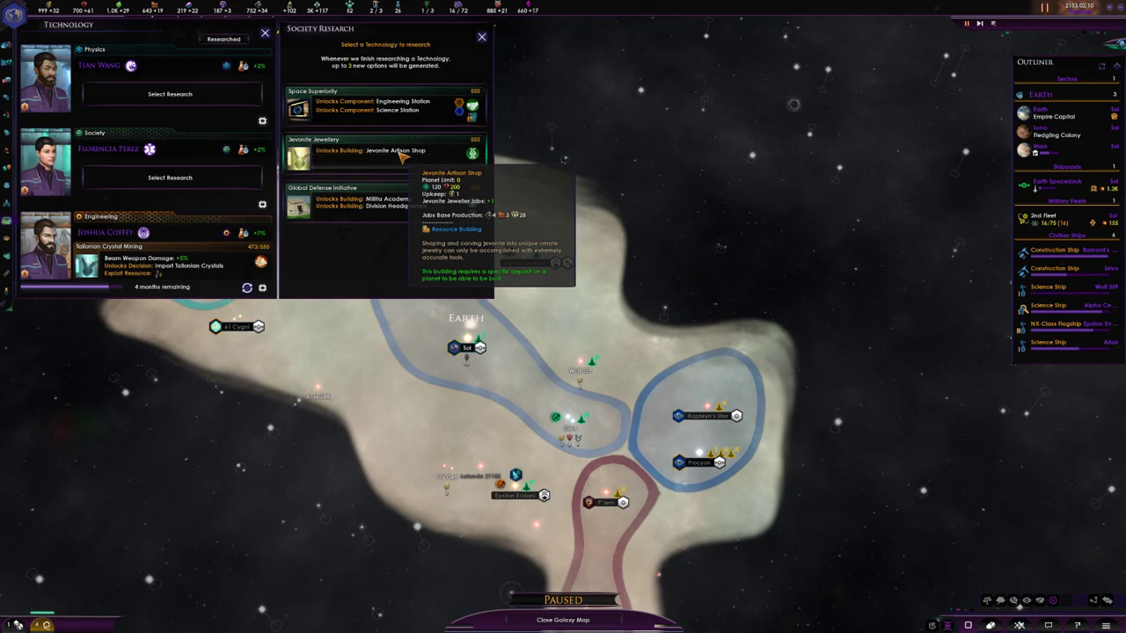
mouse_move(396, 207)
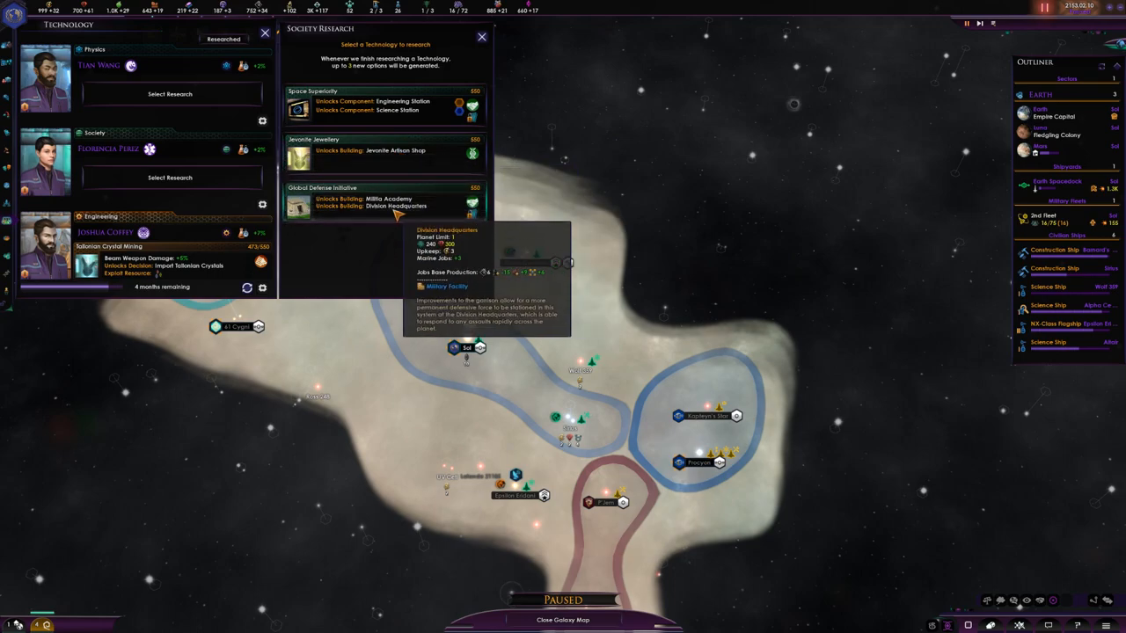
mouse_move(408, 199)
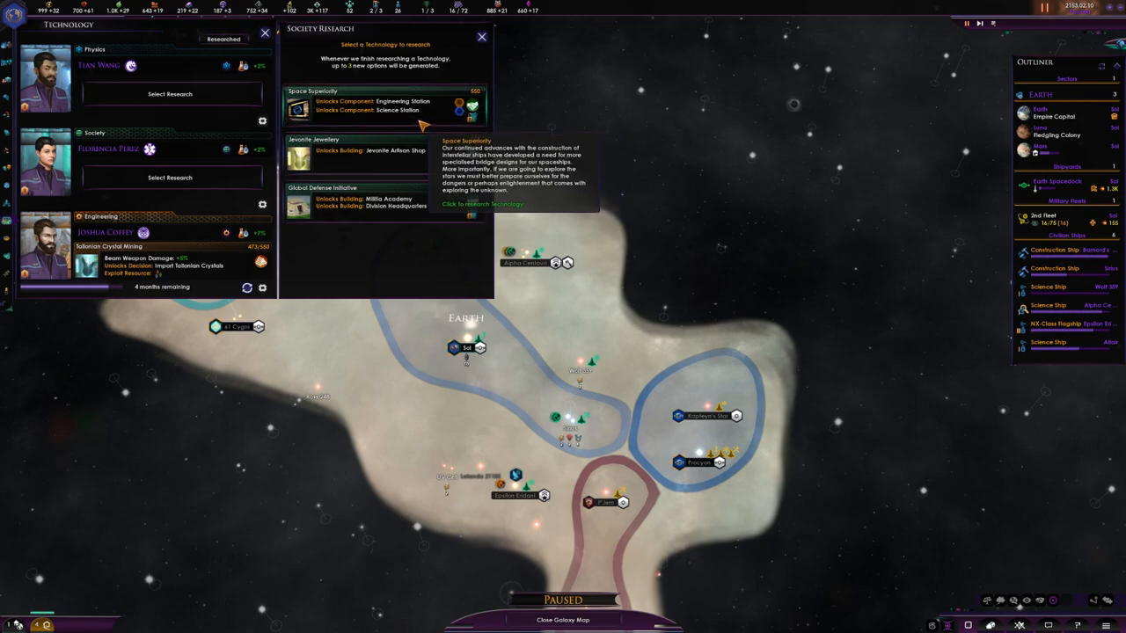
mouse_move(419, 123)
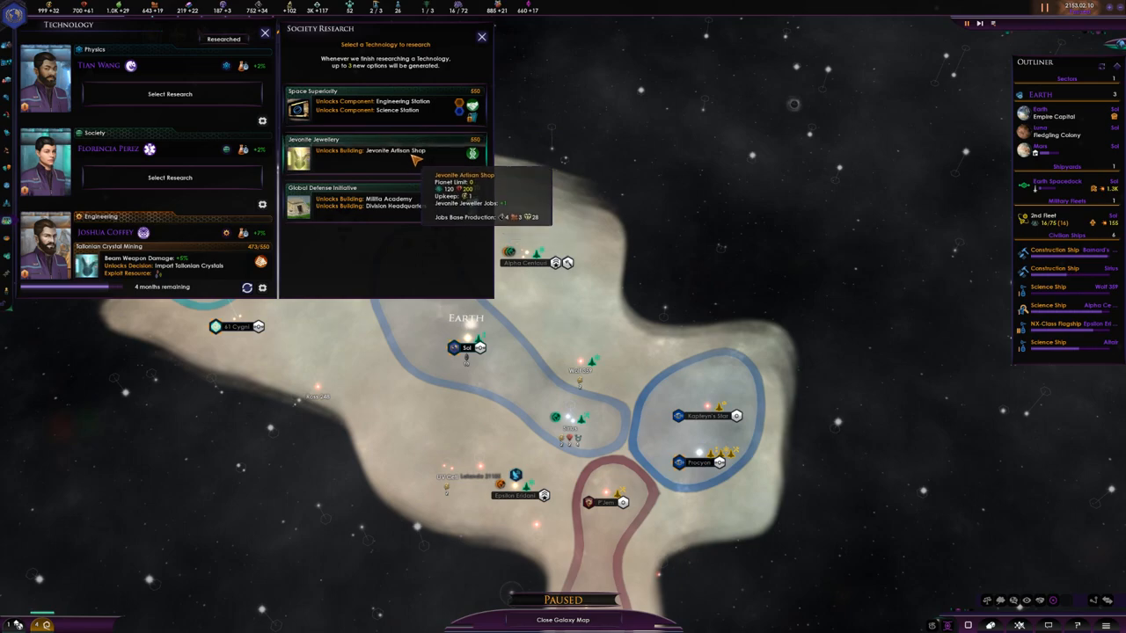
click(385, 100)
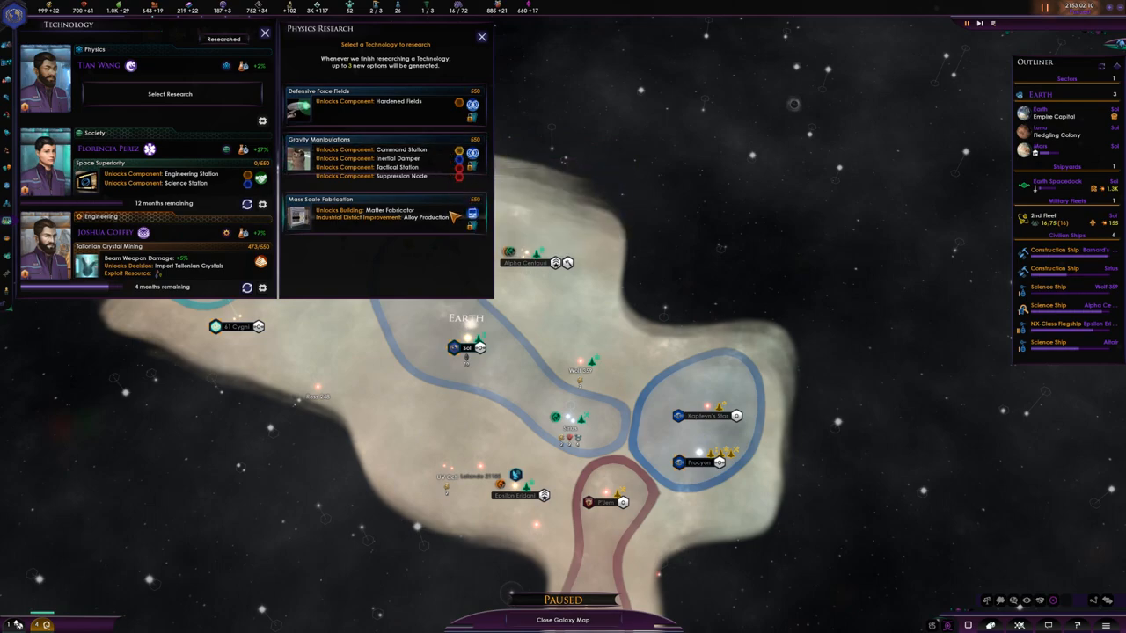
mouse_move(387, 212)
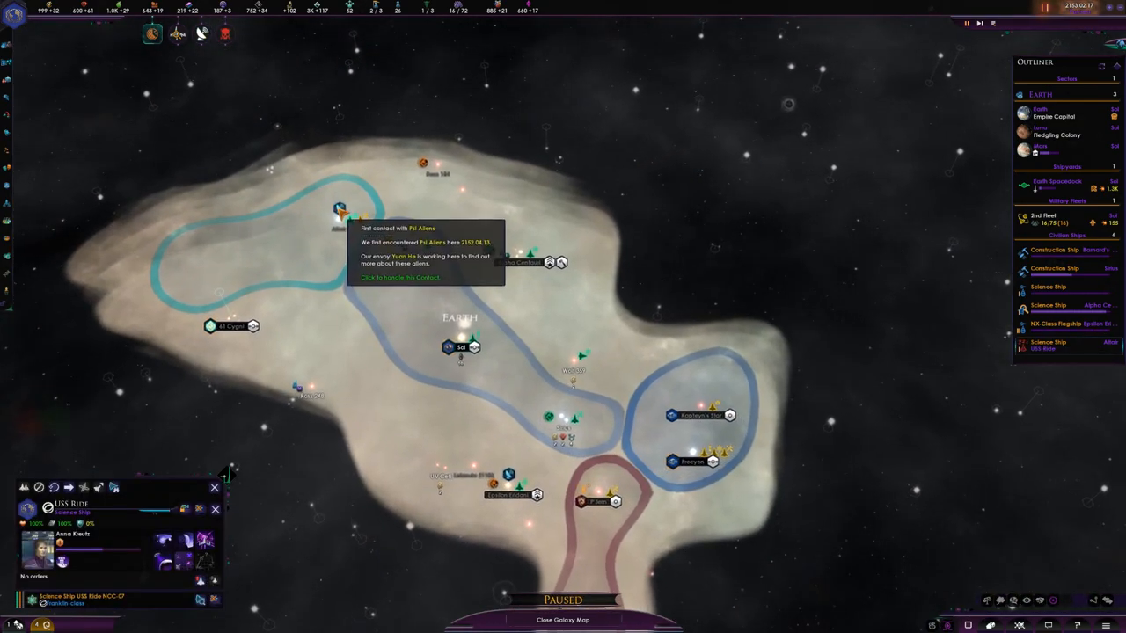
Review and close the Psi Aliens contact report and the Tellarite Technocracy diplomacy screen
click(399, 278)
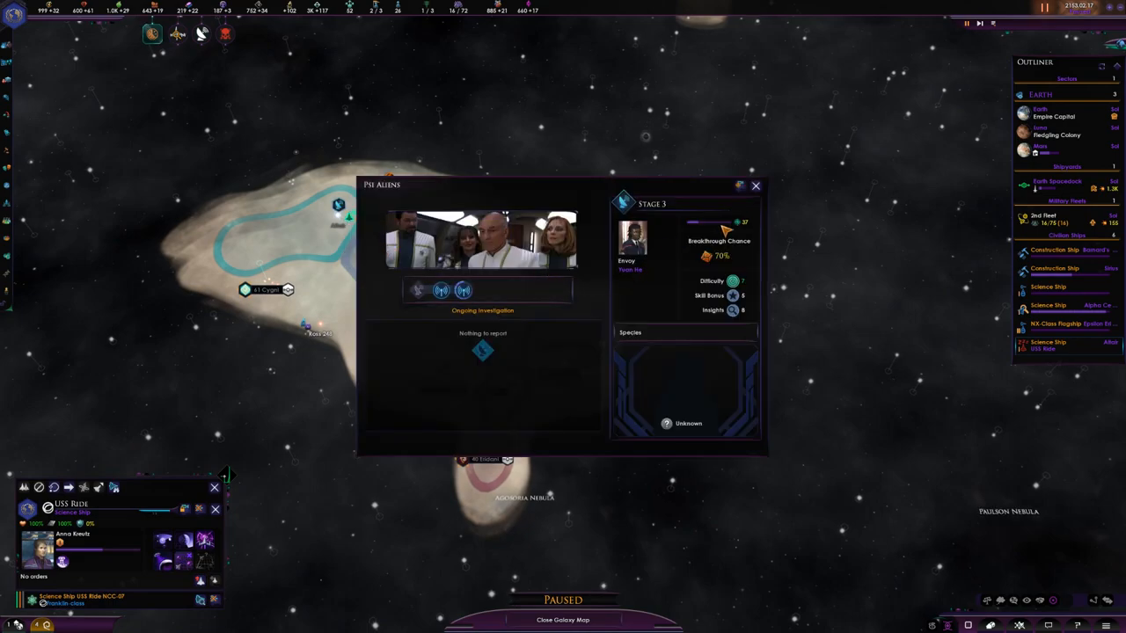
click(755, 186)
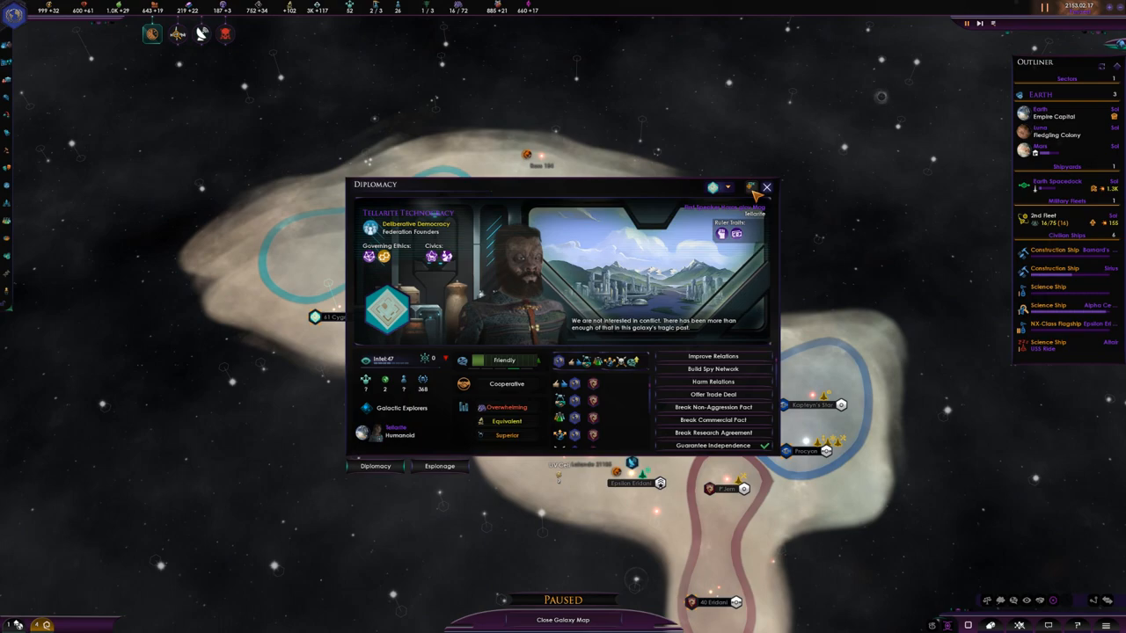
click(765, 186)
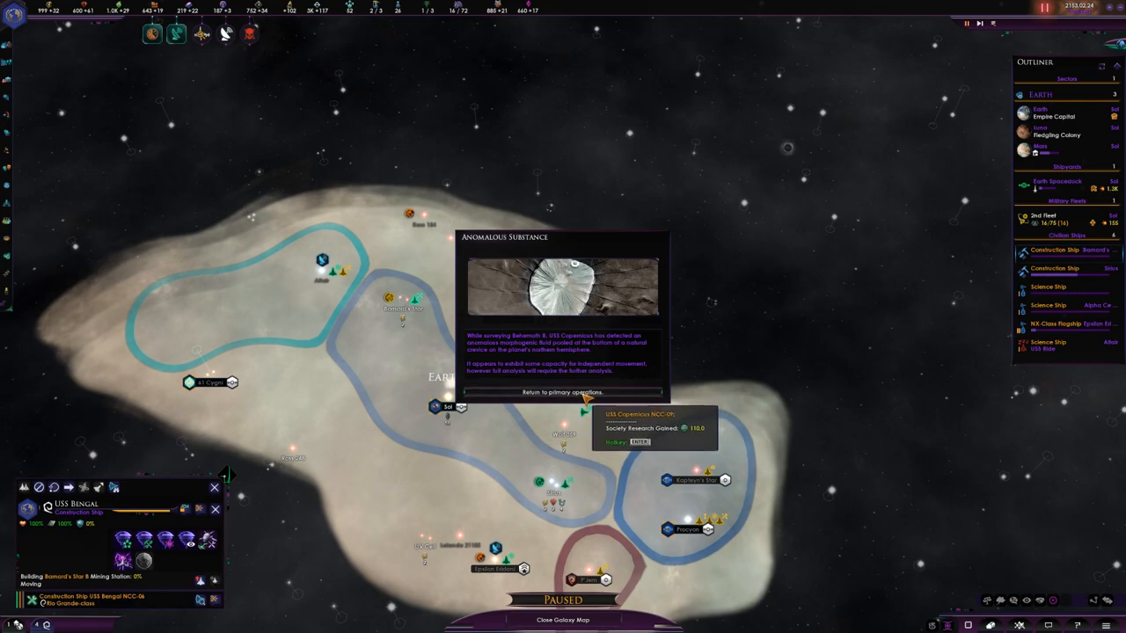
Dismiss the Anomalous Substance report, then review and close Vulcan High Command diplomacy
click(563, 392)
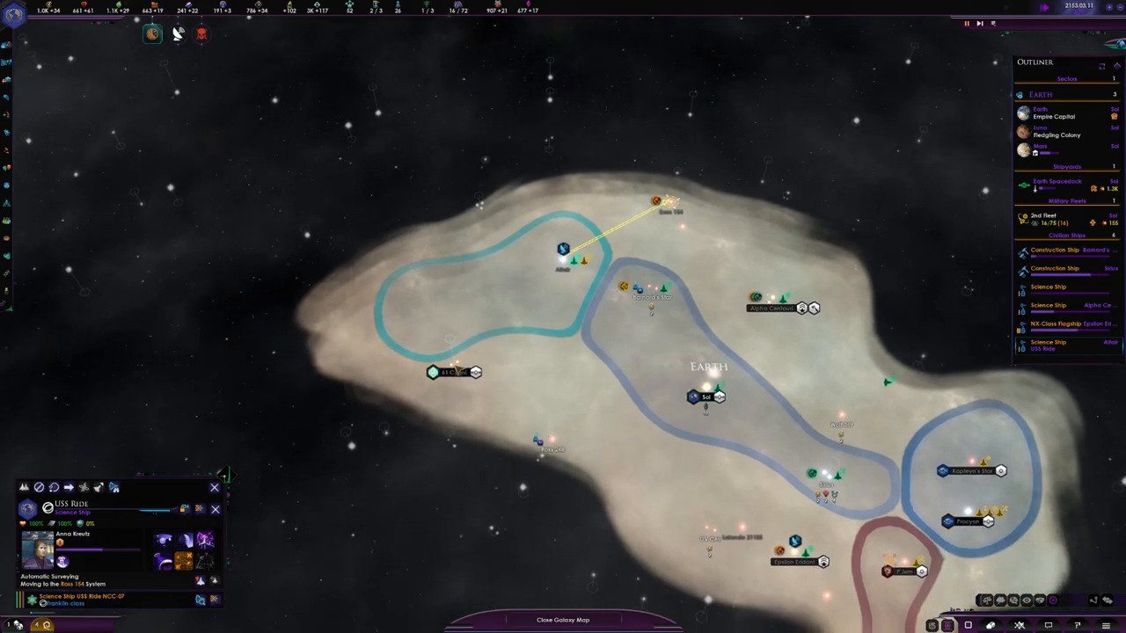
click(1064, 324)
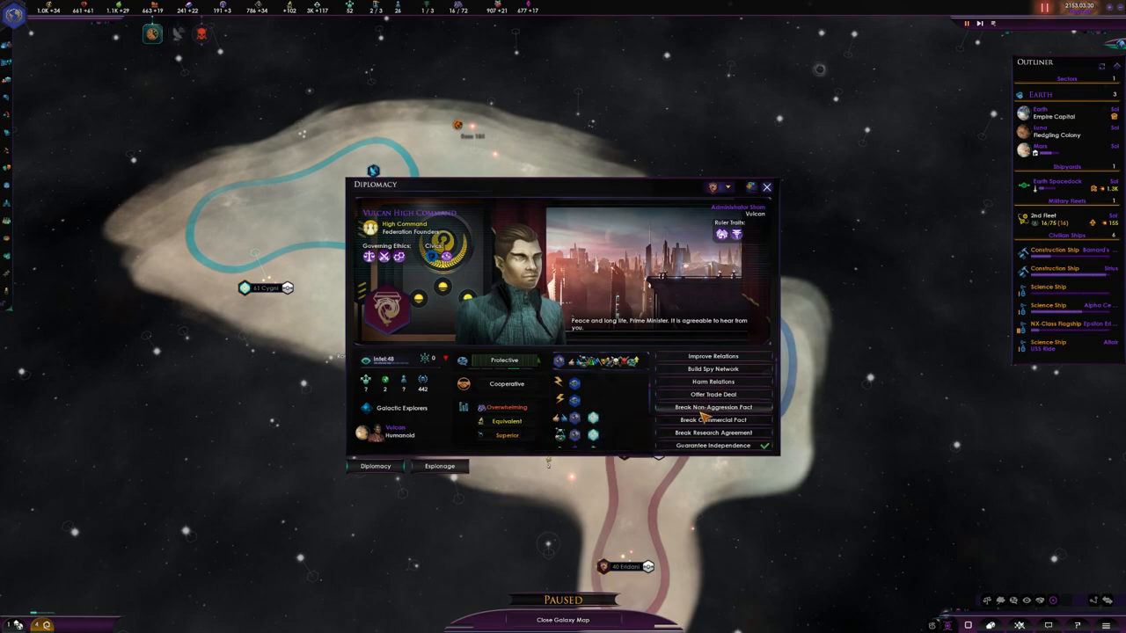
click(768, 186)
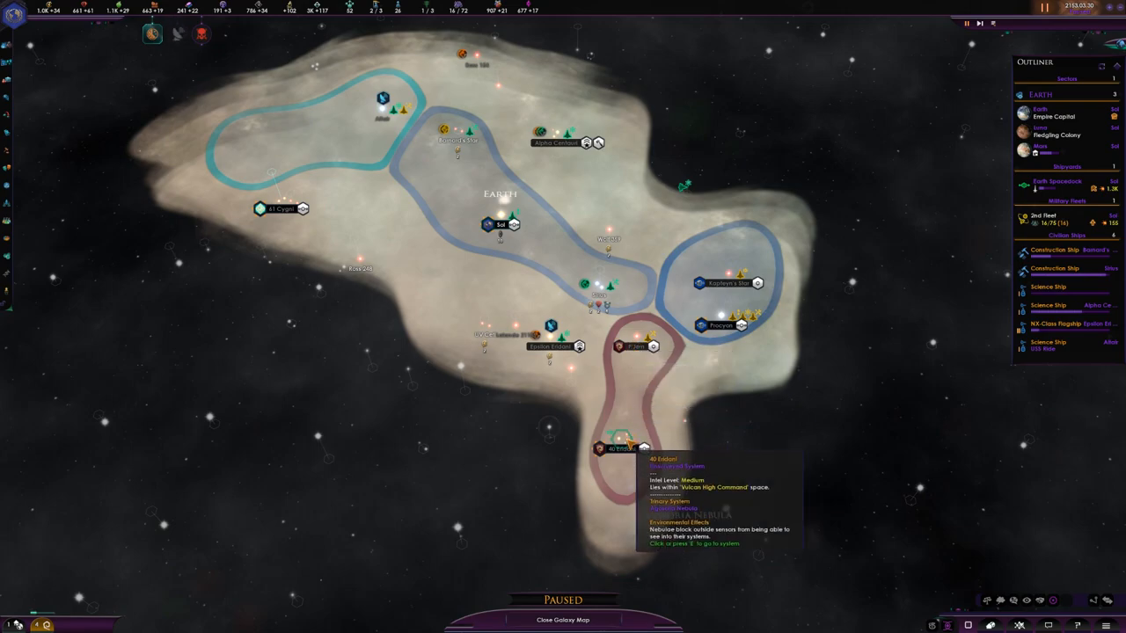
Start a Vulcan trade exchanging United Earth's Active Sensor Link for theirs
click(619, 447)
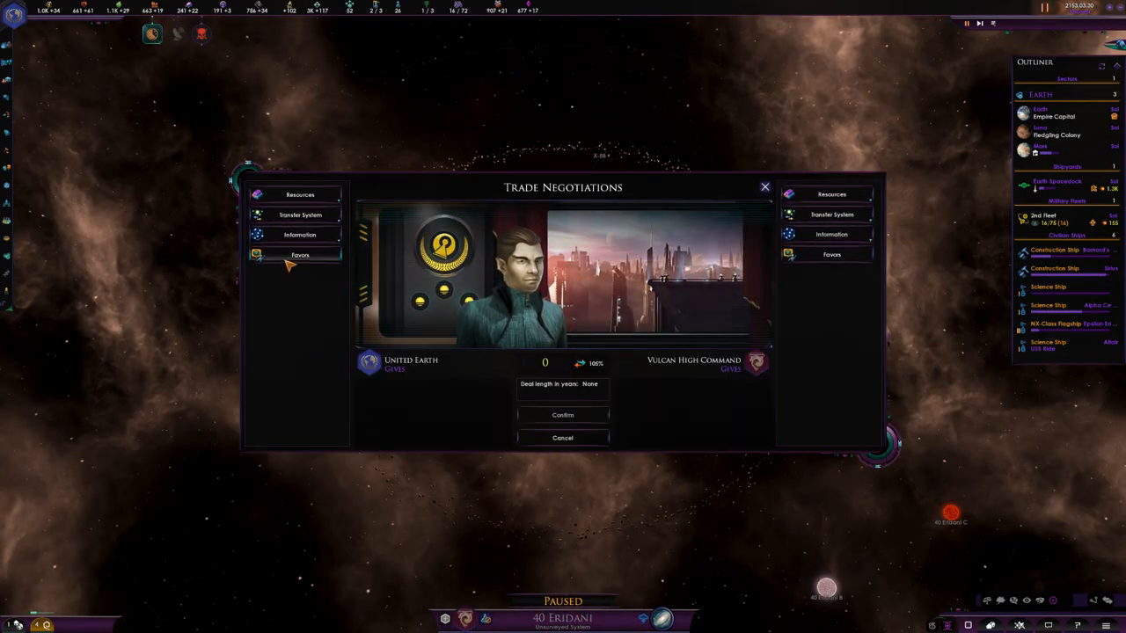
click(299, 235)
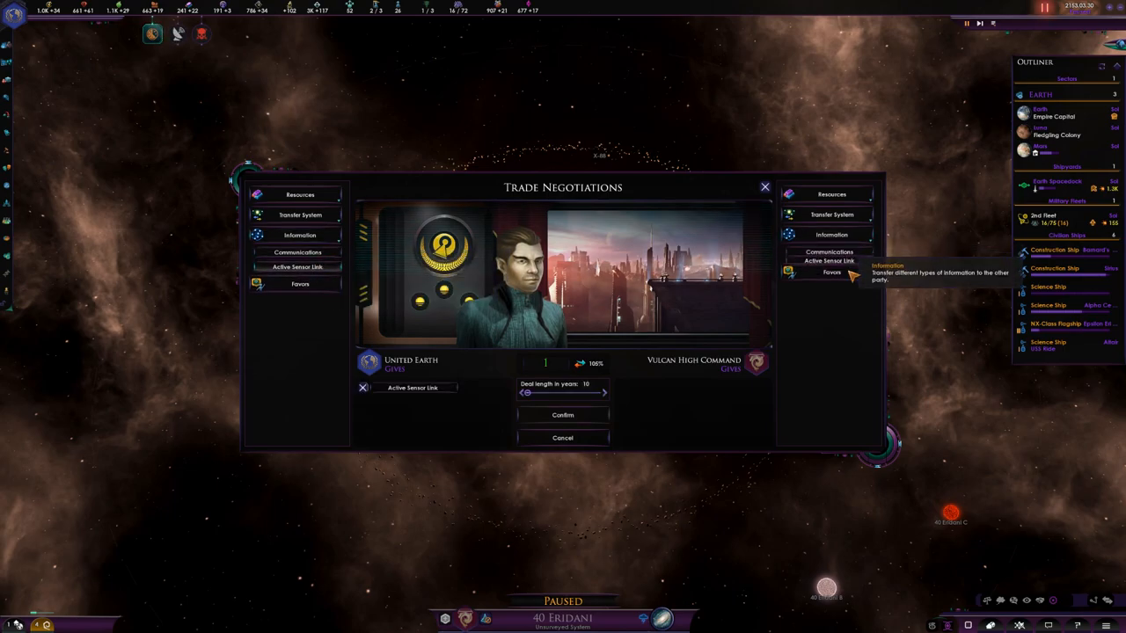
click(828, 268)
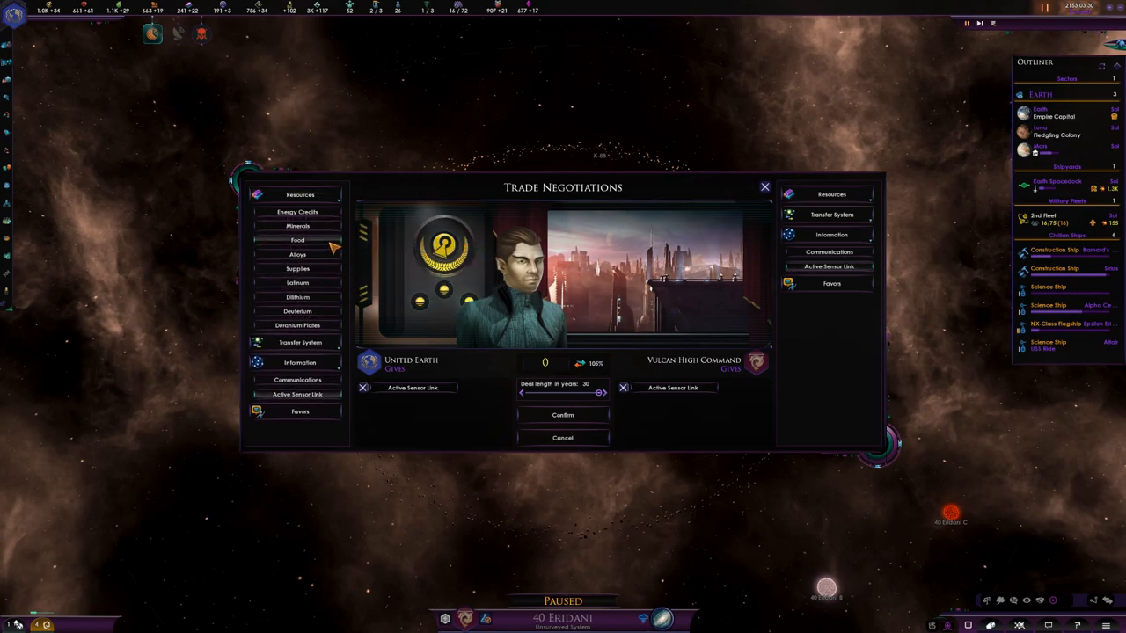
mouse_move(298, 212)
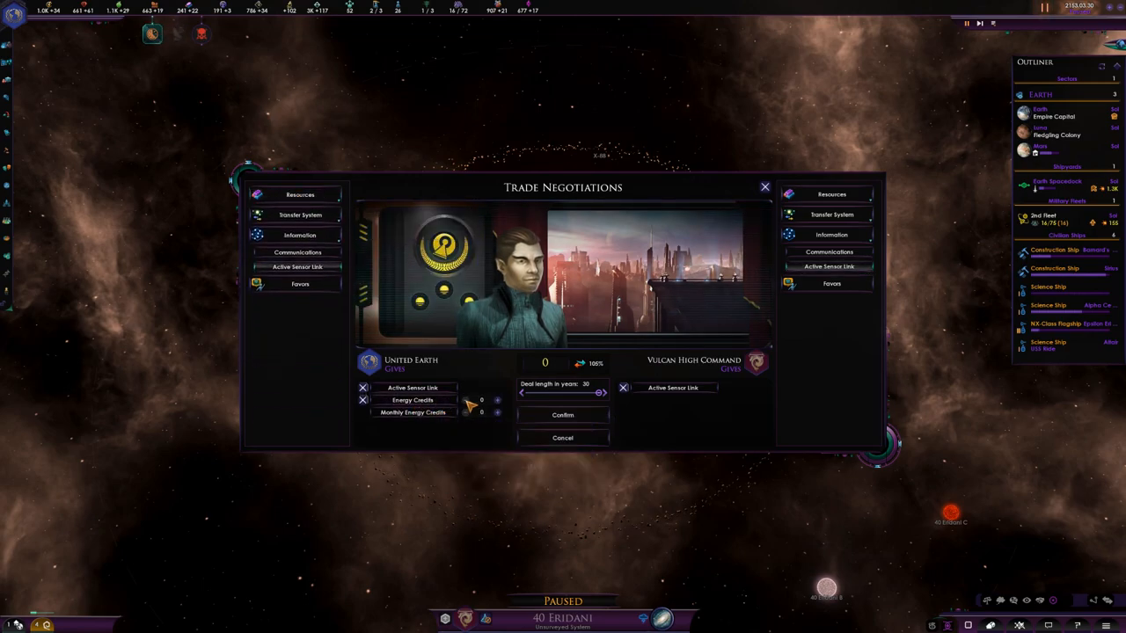
Add energy credits to United Earth's side and send the trade proposal to Vulcan High Command
click(496, 400)
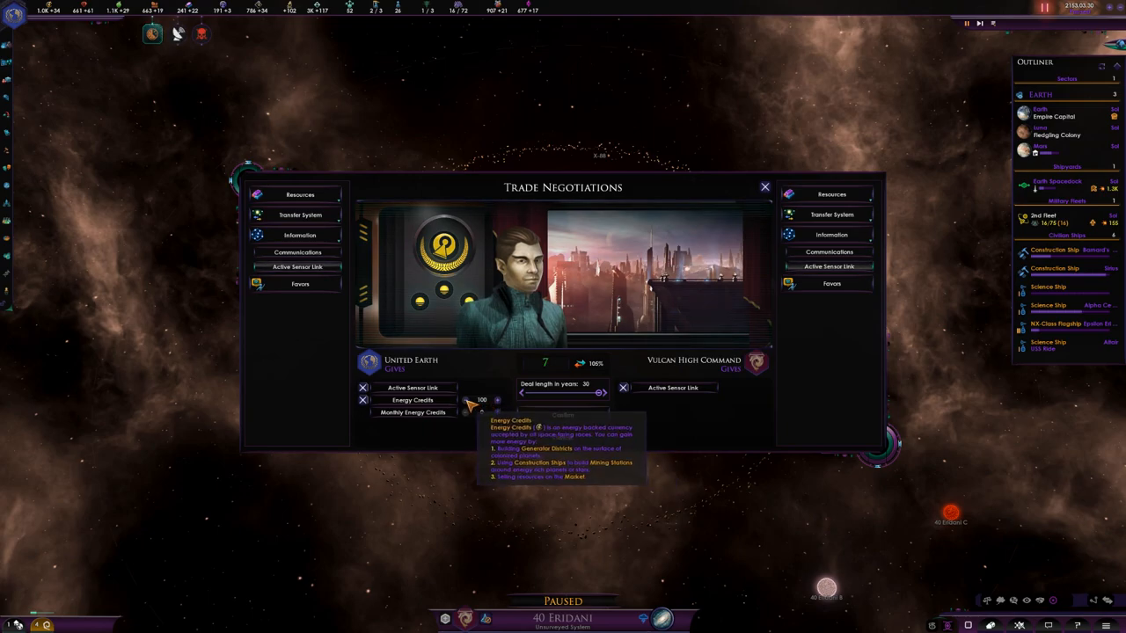
click(463, 402)
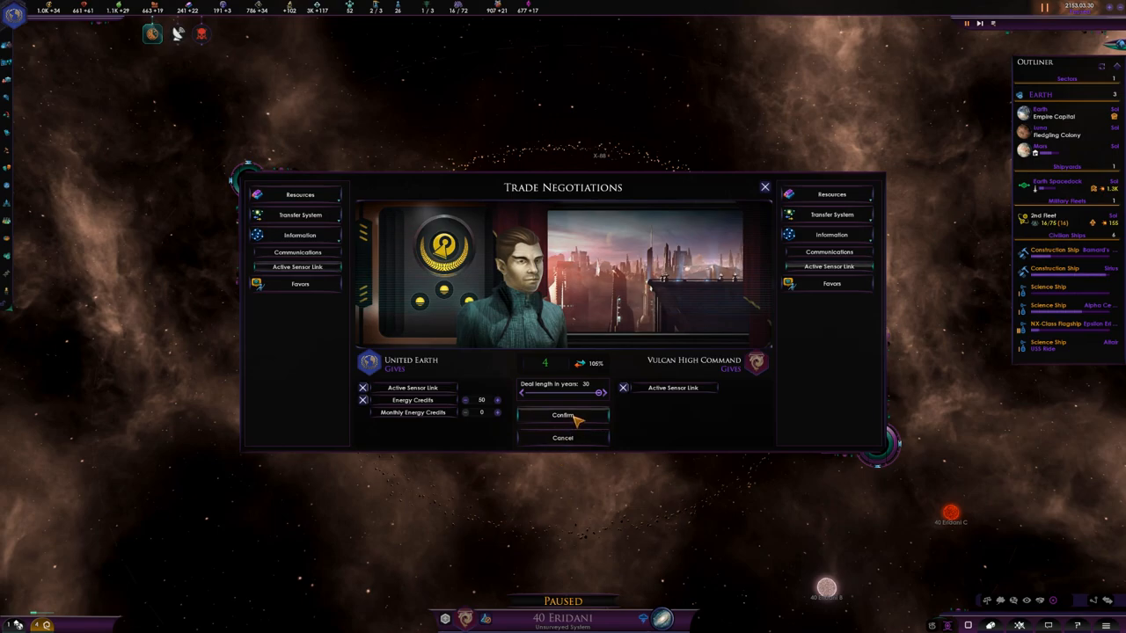
click(563, 416)
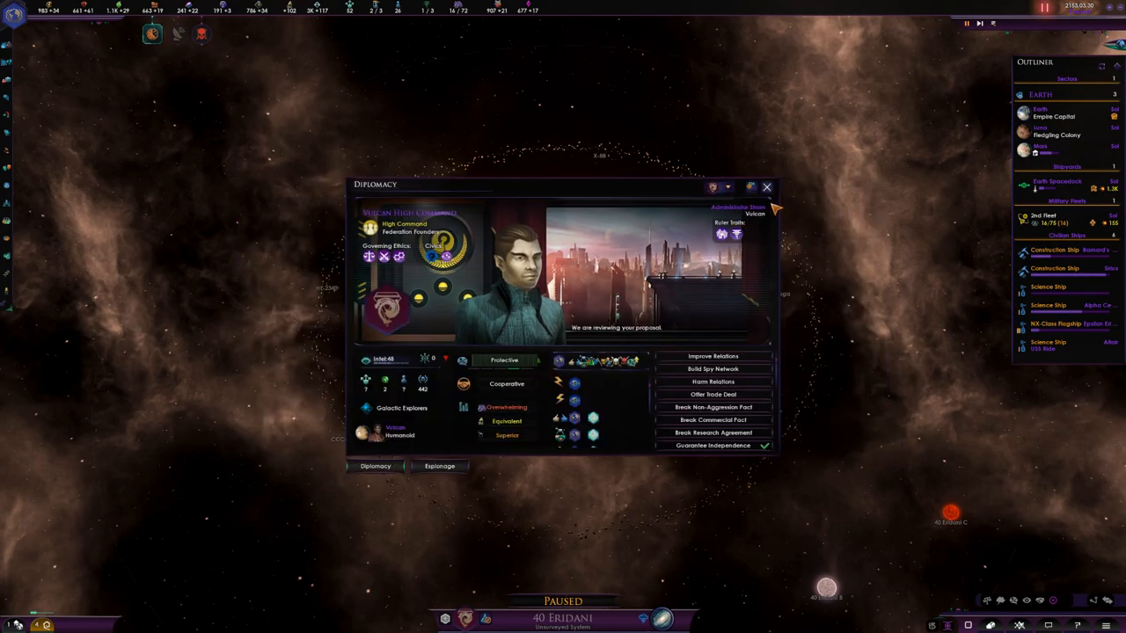
click(767, 186)
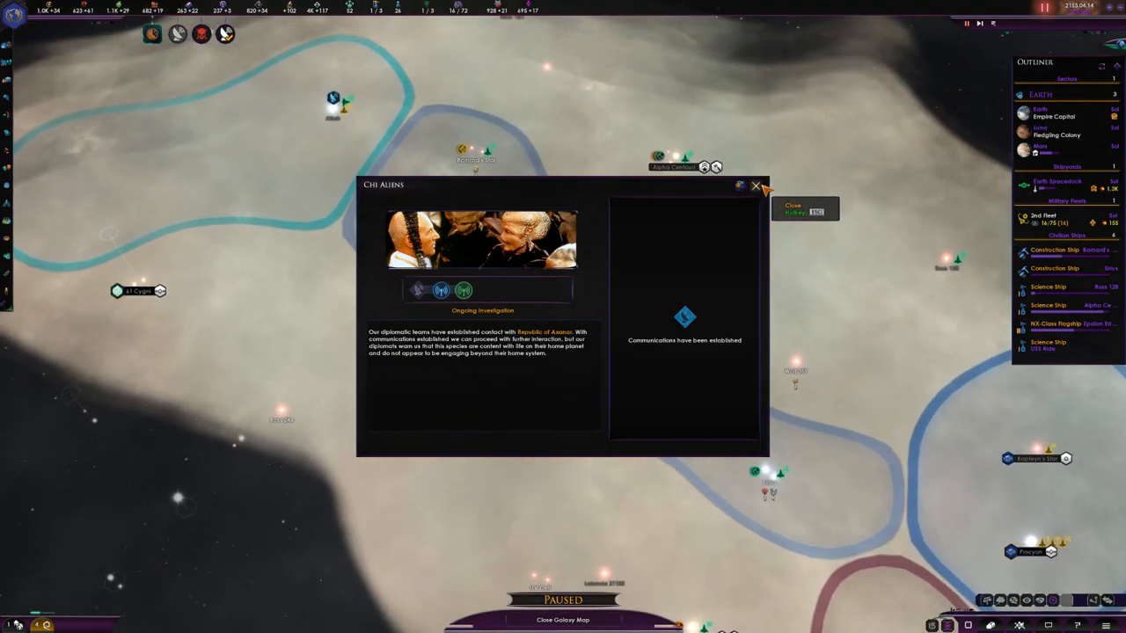
Dismiss the Chi and Psi Aliens reports, acknowledge the Vulcan trade acceptance, and select the 2nd Fleet
click(757, 186)
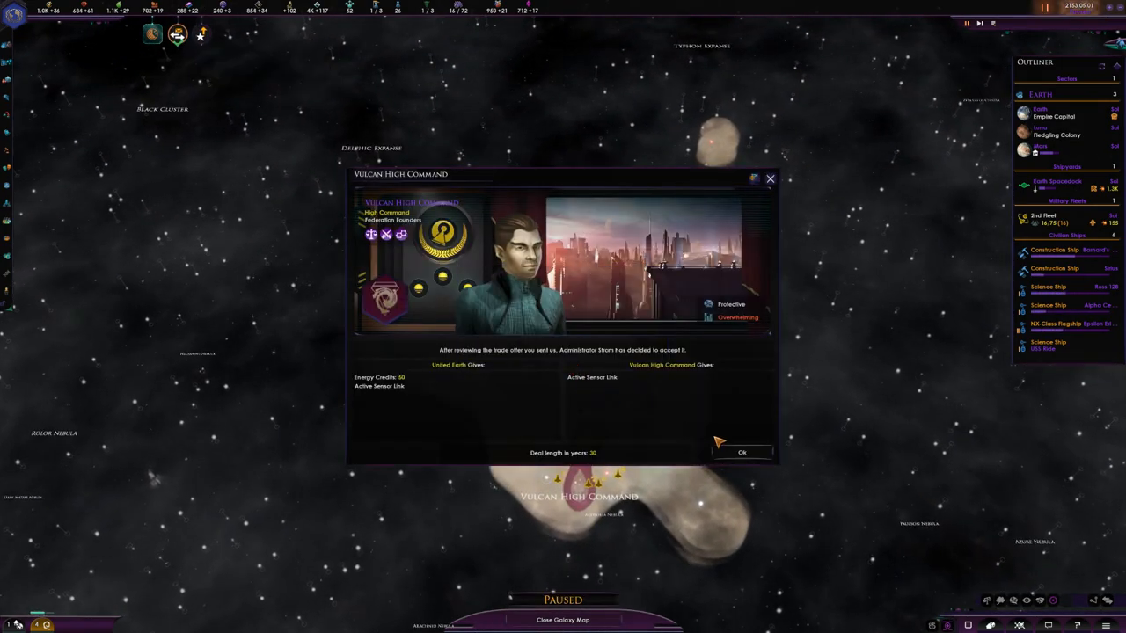
click(742, 452)
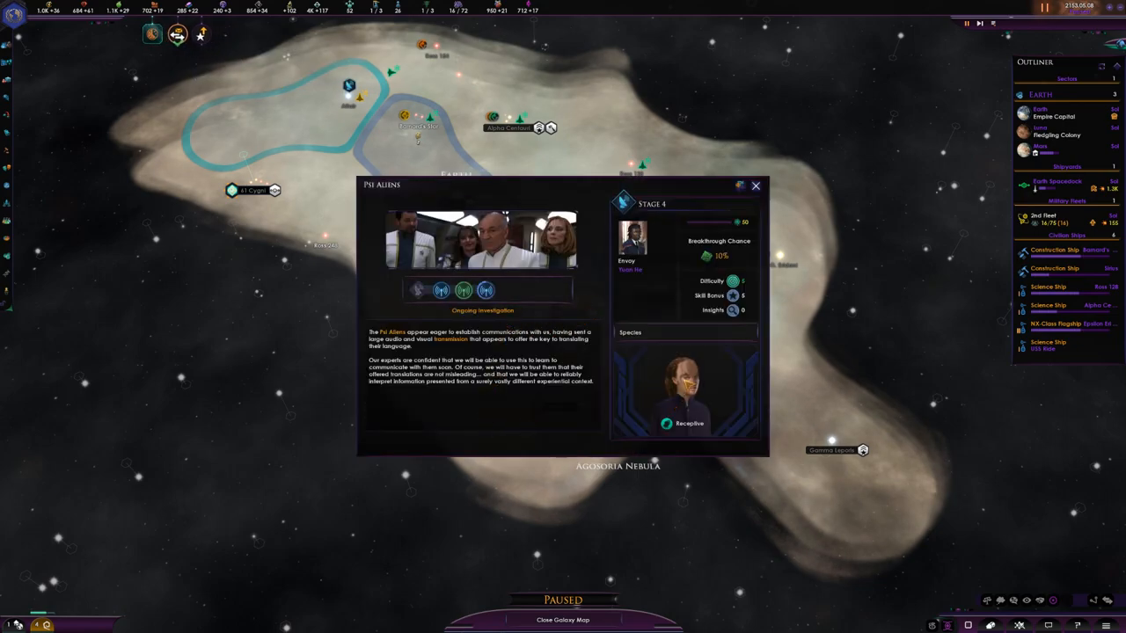
click(755, 187)
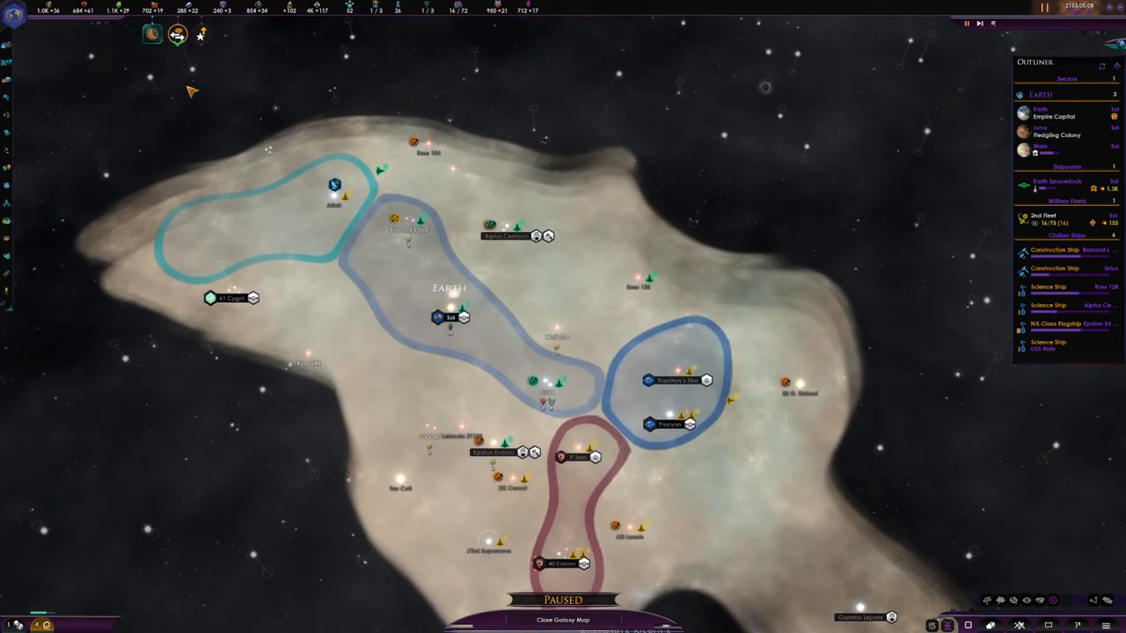
scroll(down, 3)
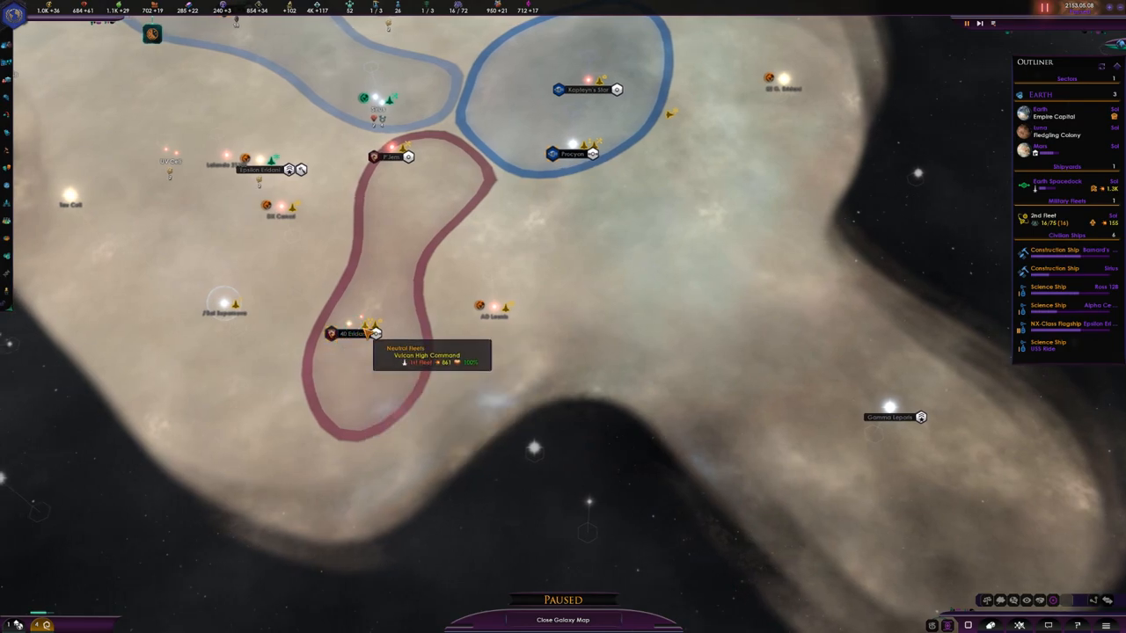
click(352, 333)
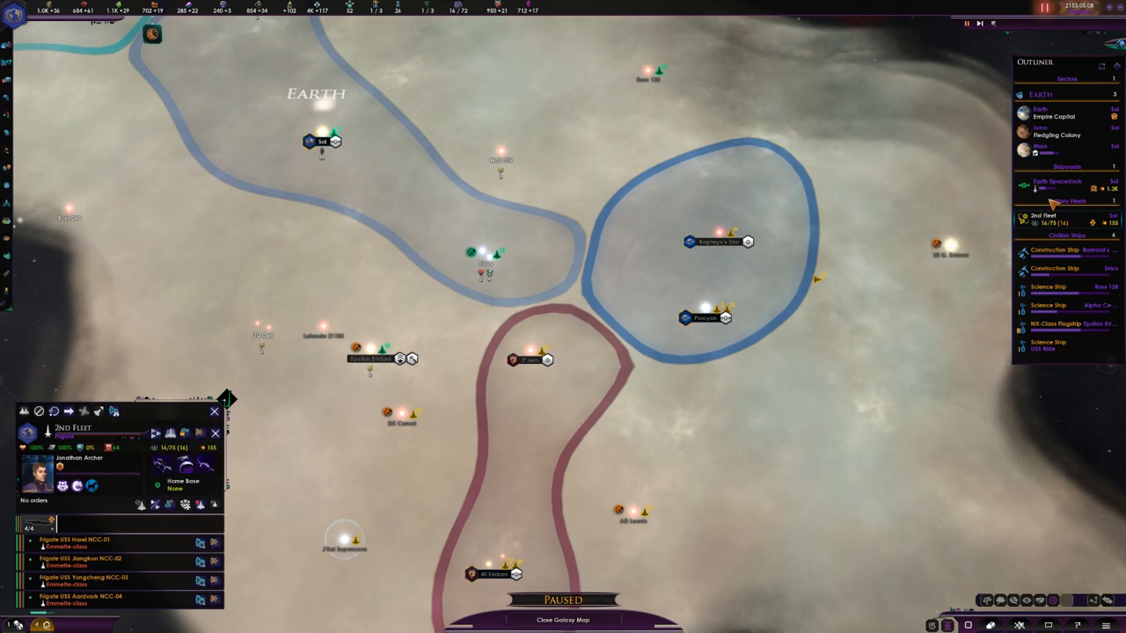
Queue a new module in an empty slot at Earth Spacedock
click(1056, 181)
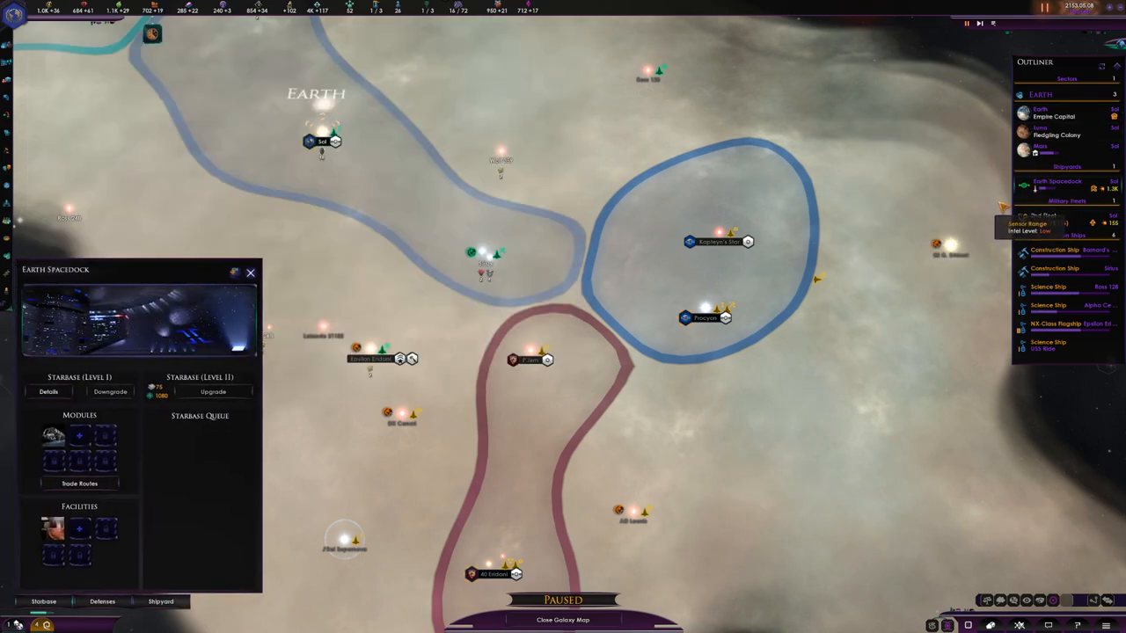
click(161, 602)
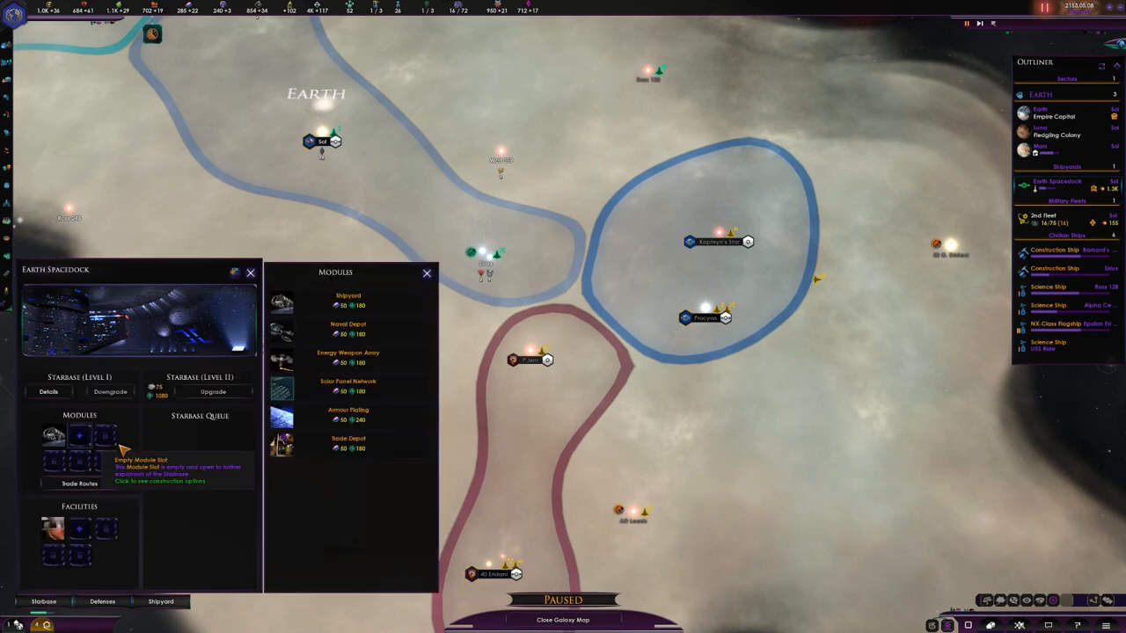
mouse_move(341, 354)
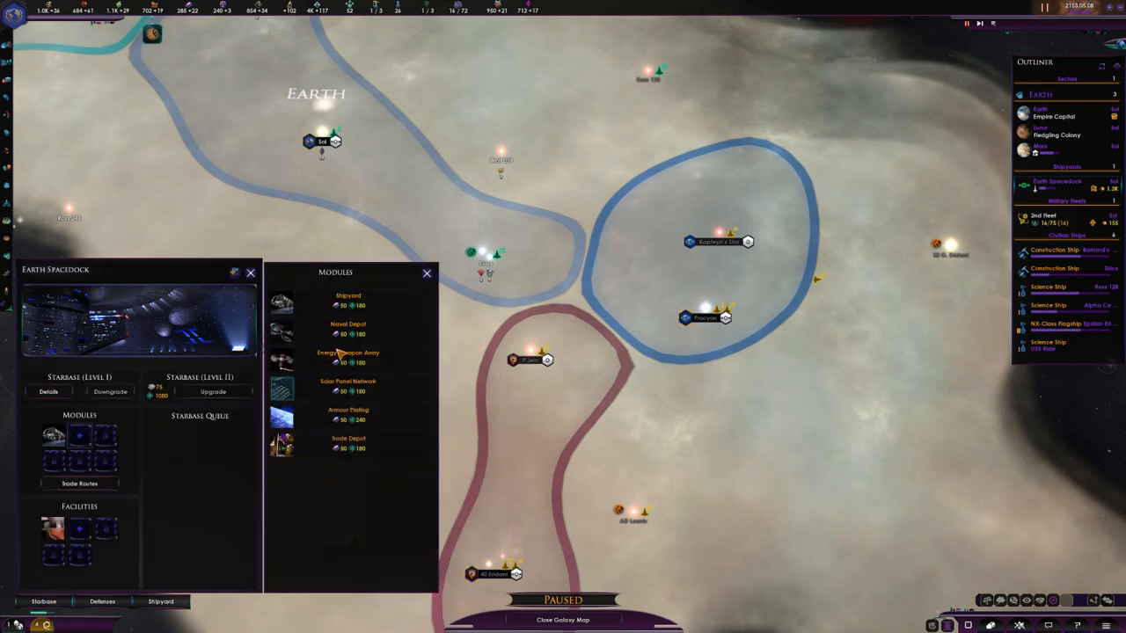
click(348, 444)
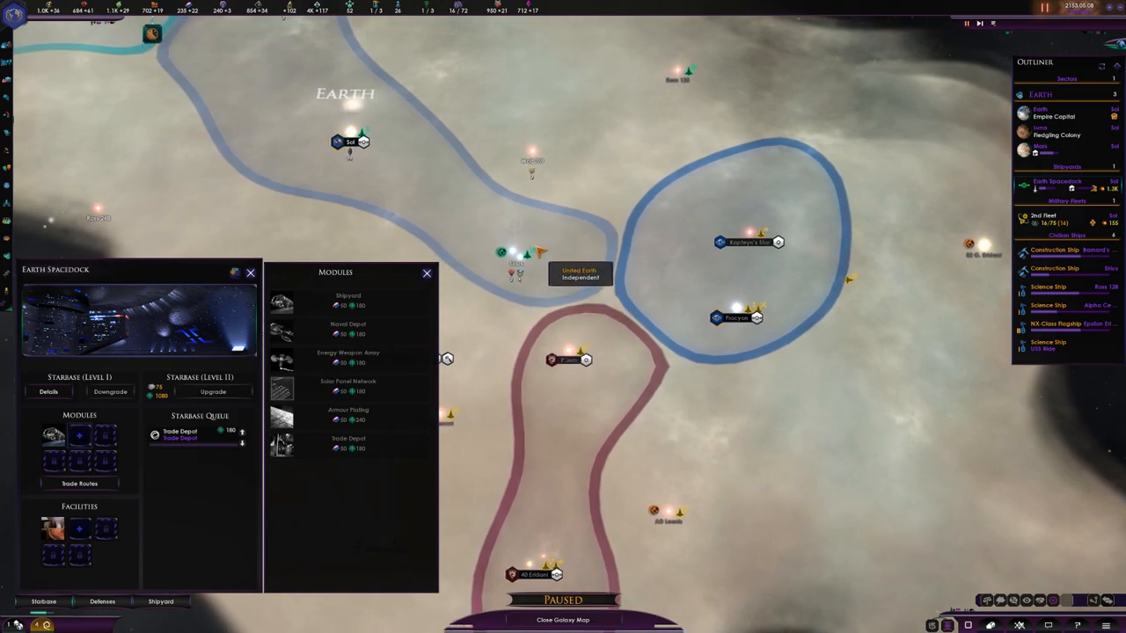
click(80, 528)
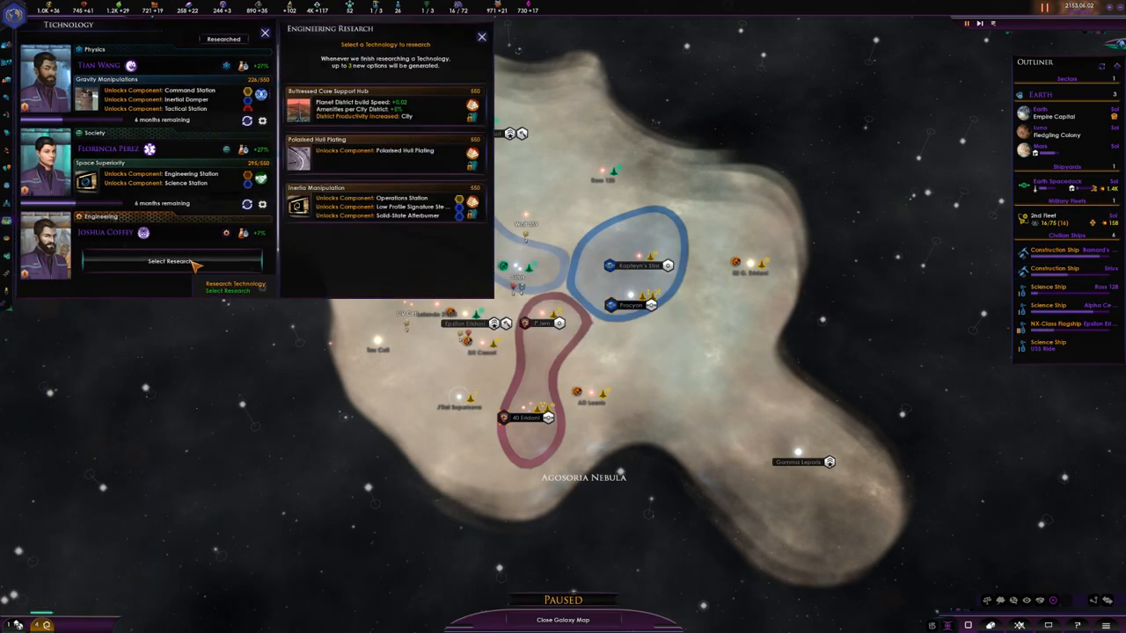
mouse_move(426, 207)
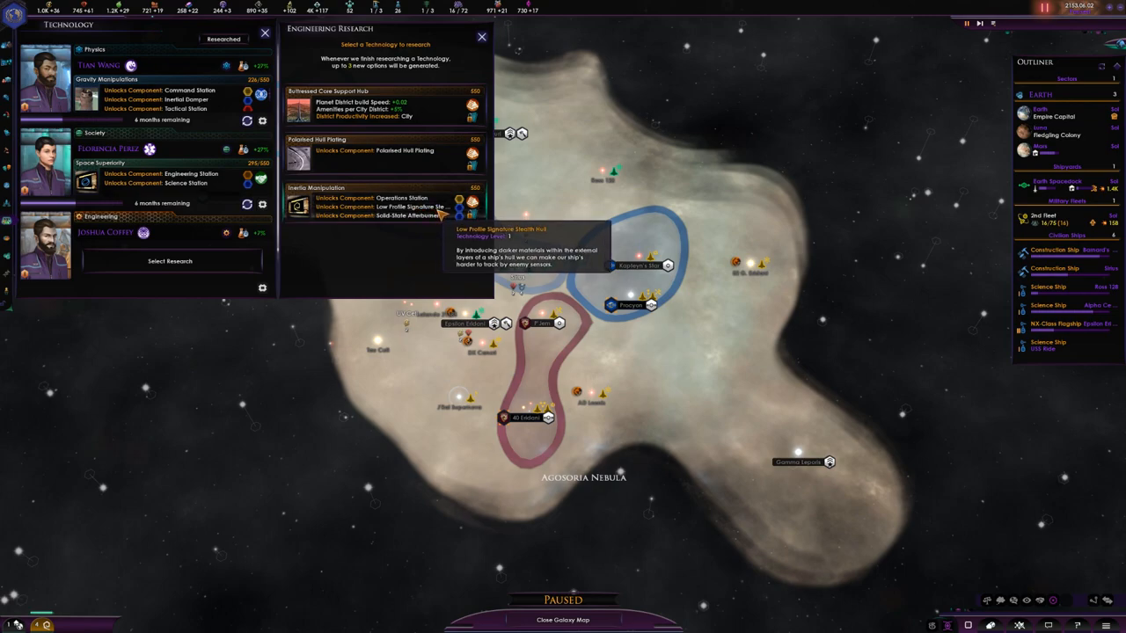
mouse_move(369, 197)
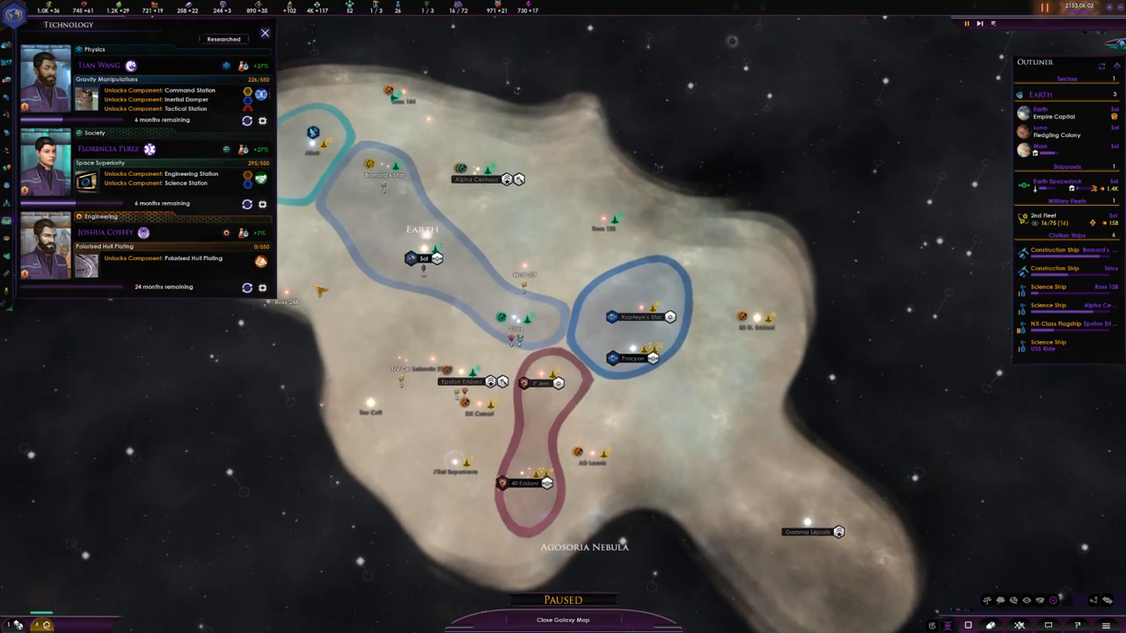
Leave the technology overview with Polarized Hull Plating set as engineering research
click(264, 32)
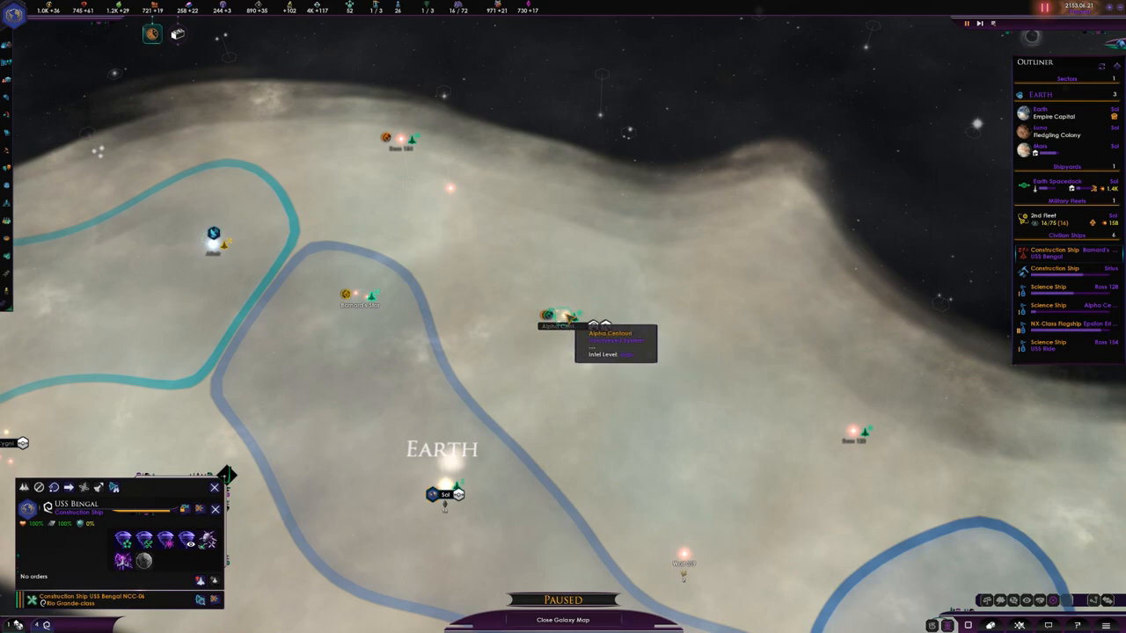
Order the USS Bengal to build an outpost in a nearby system and bring up the Earth Spacedock shipyard
right_click(553, 315)
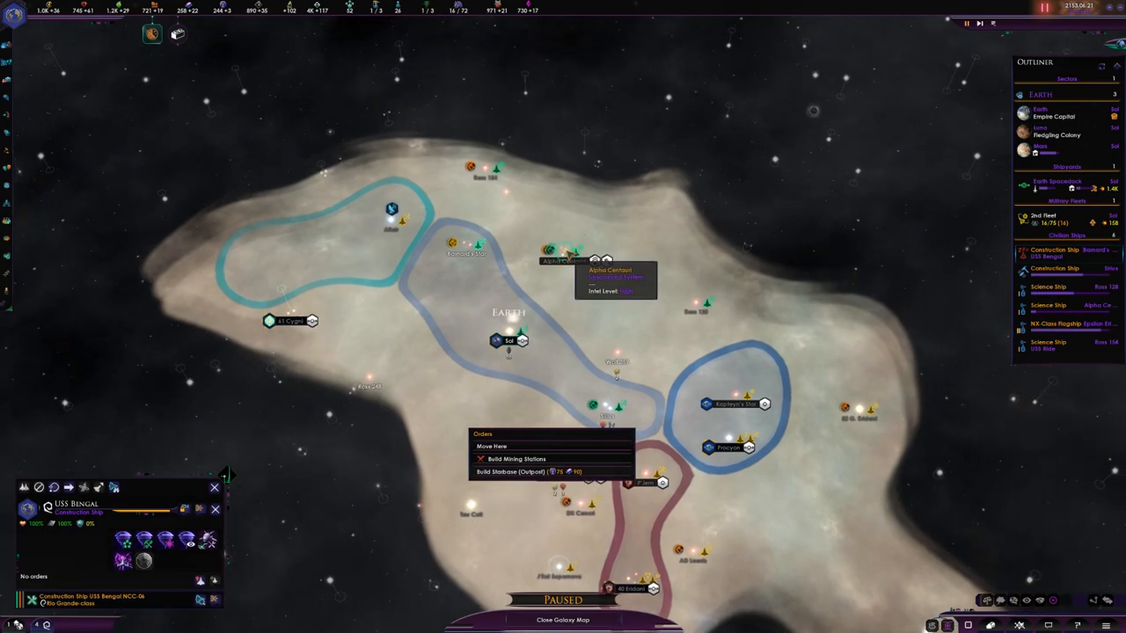
click(492, 447)
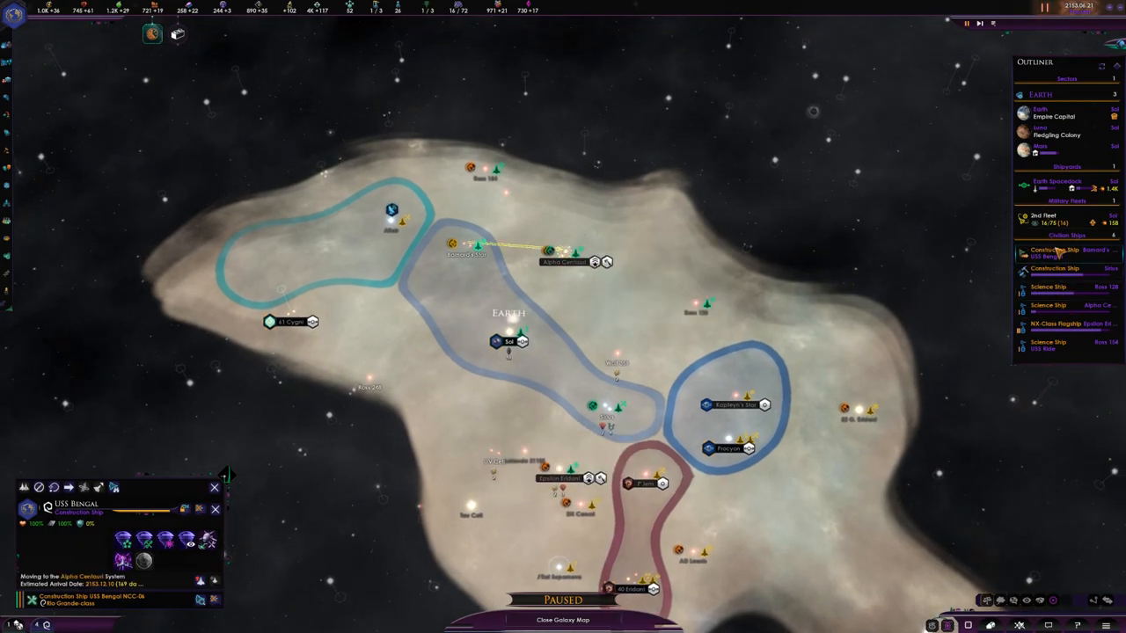
click(1056, 181)
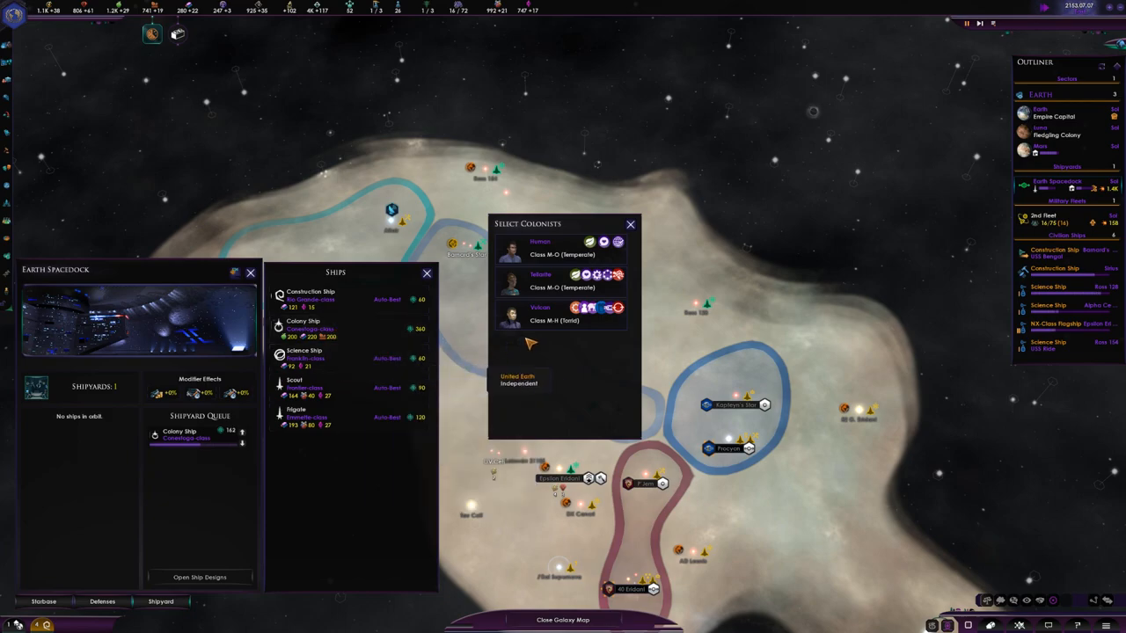
mouse_move(309, 296)
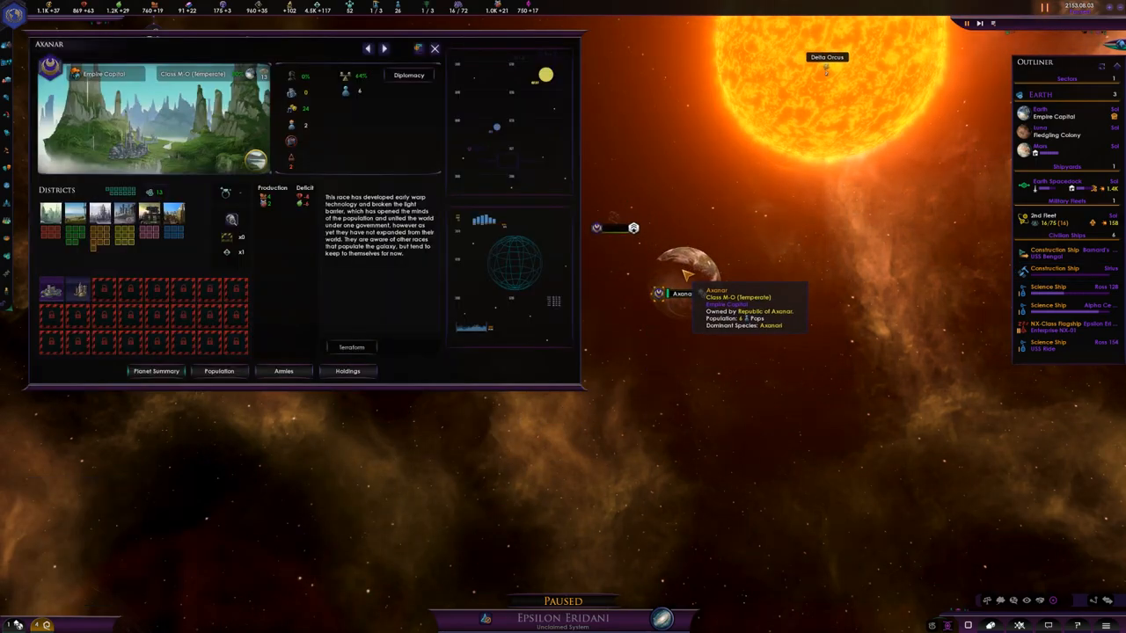
Review Avanar's stationed armies and bring up the Situation Log
click(283, 370)
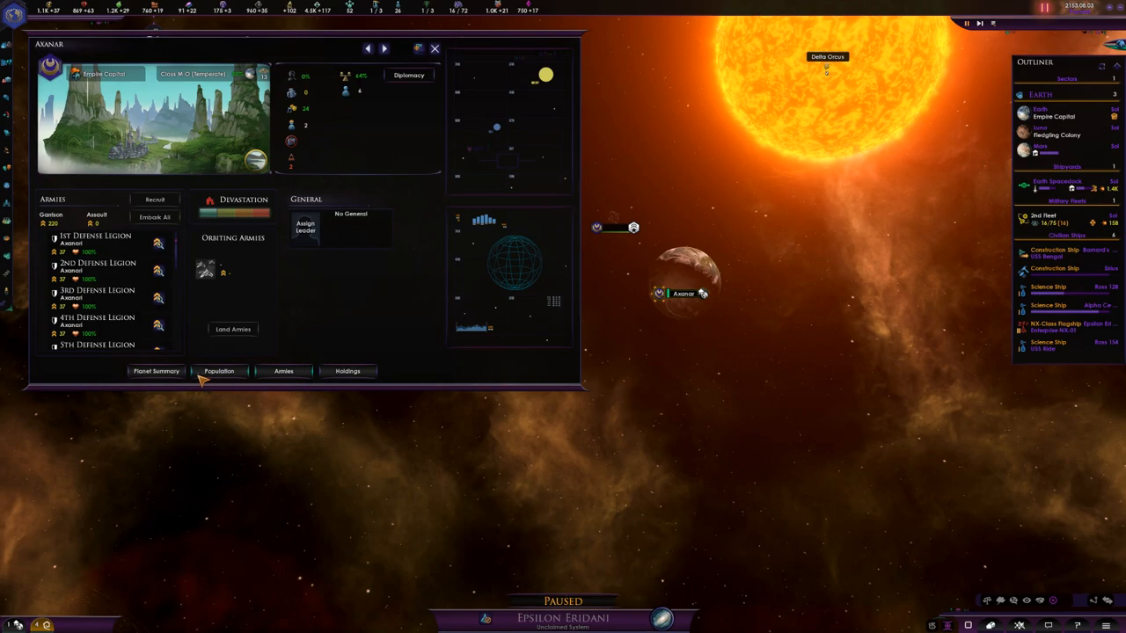
click(435, 49)
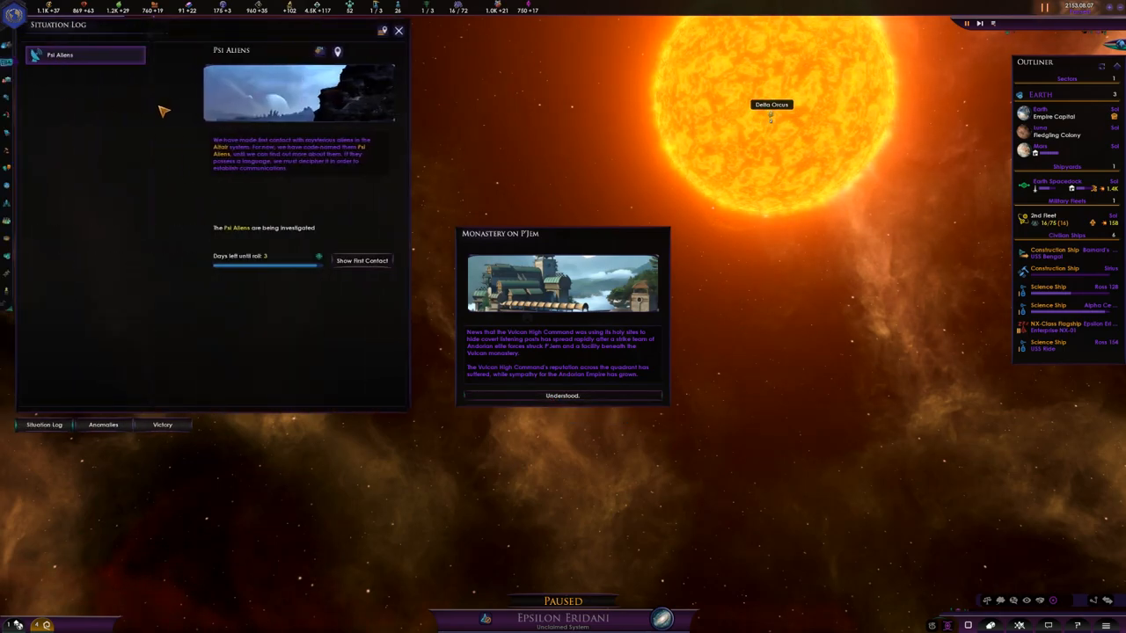
mouse_move(563, 394)
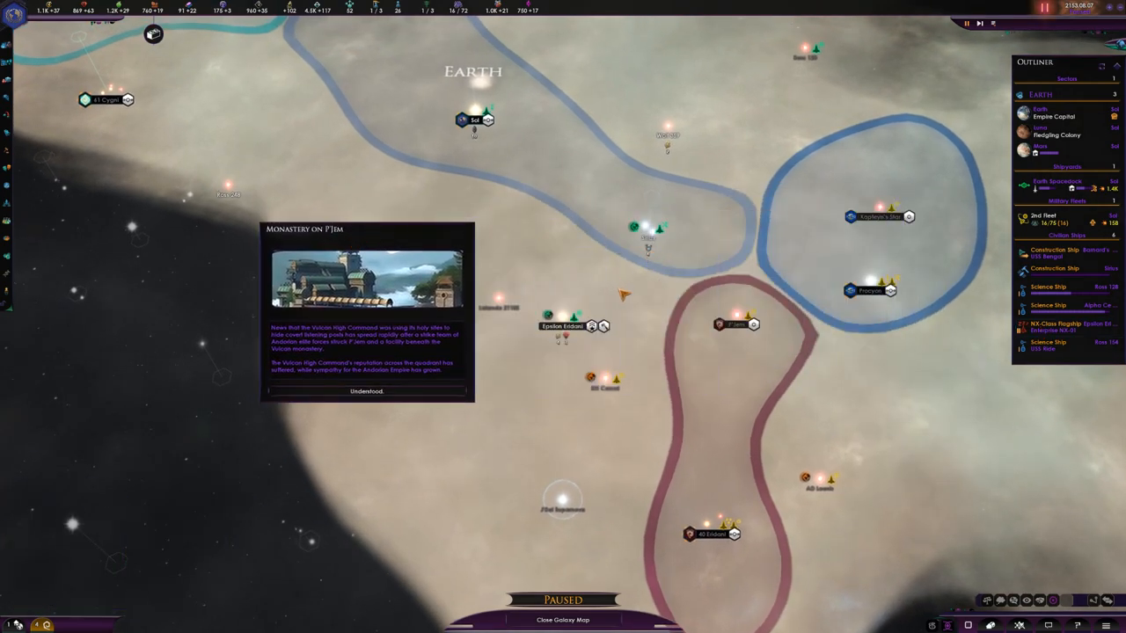
mouse_move(620, 337)
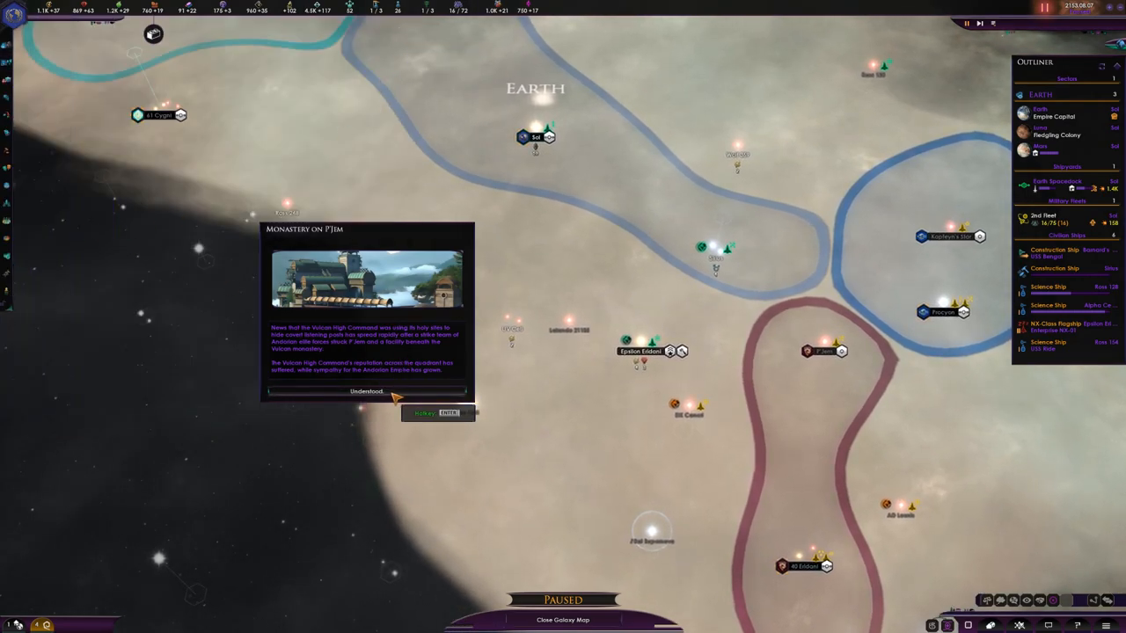
Acknowledge the Monastery on P'Jem news and contact the Andorian Empire
click(366, 390)
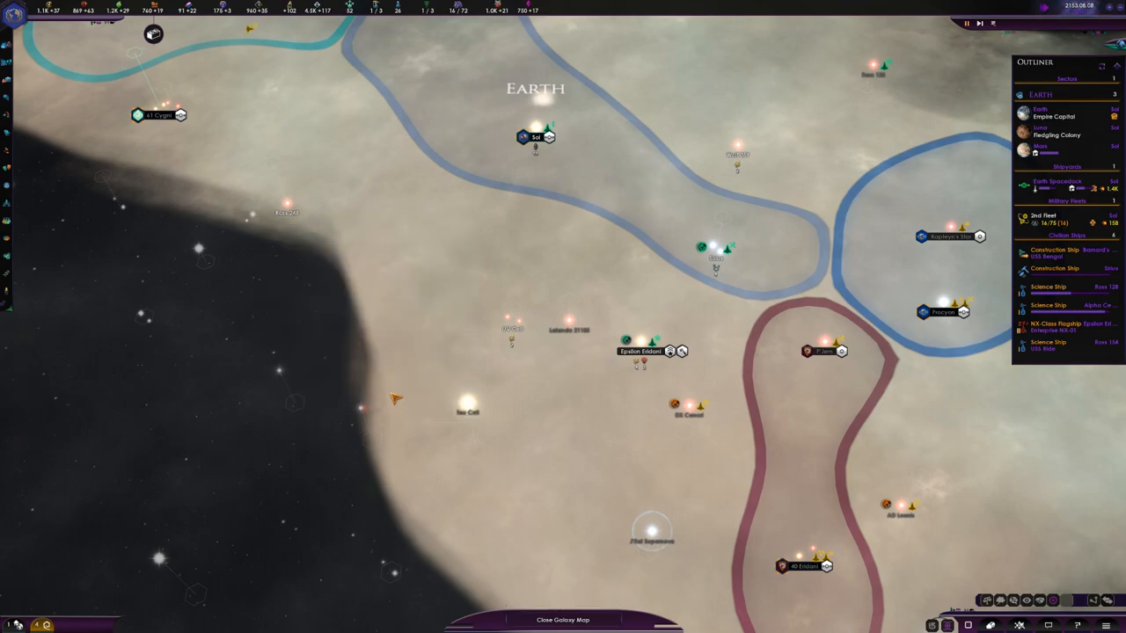
click(670, 350)
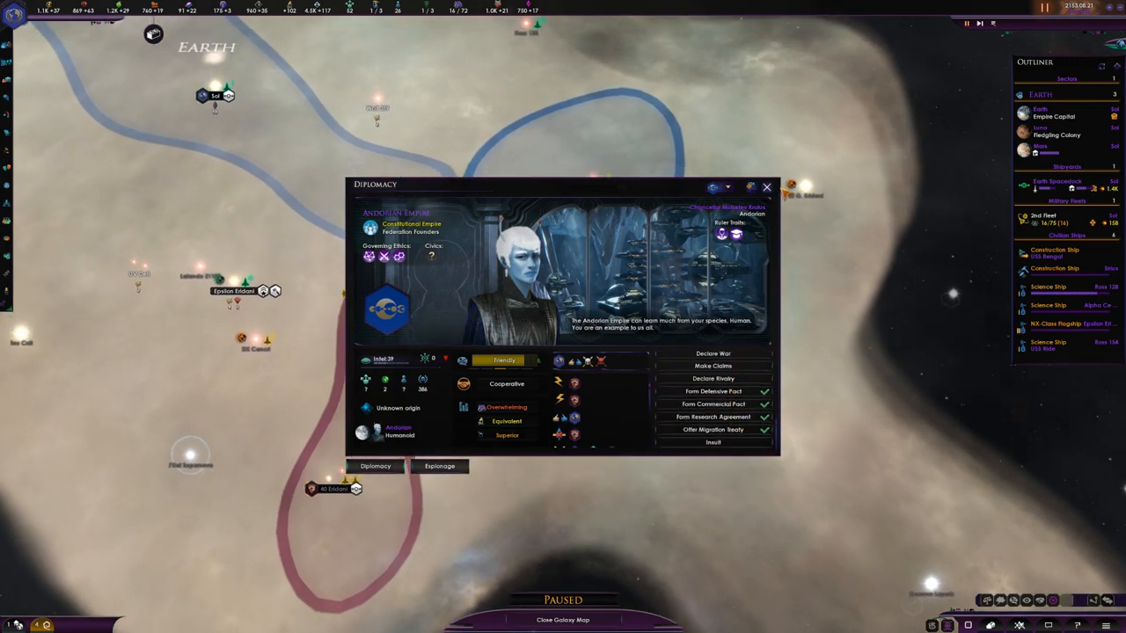
Close the Andorian Empire diplomacy screen
click(767, 186)
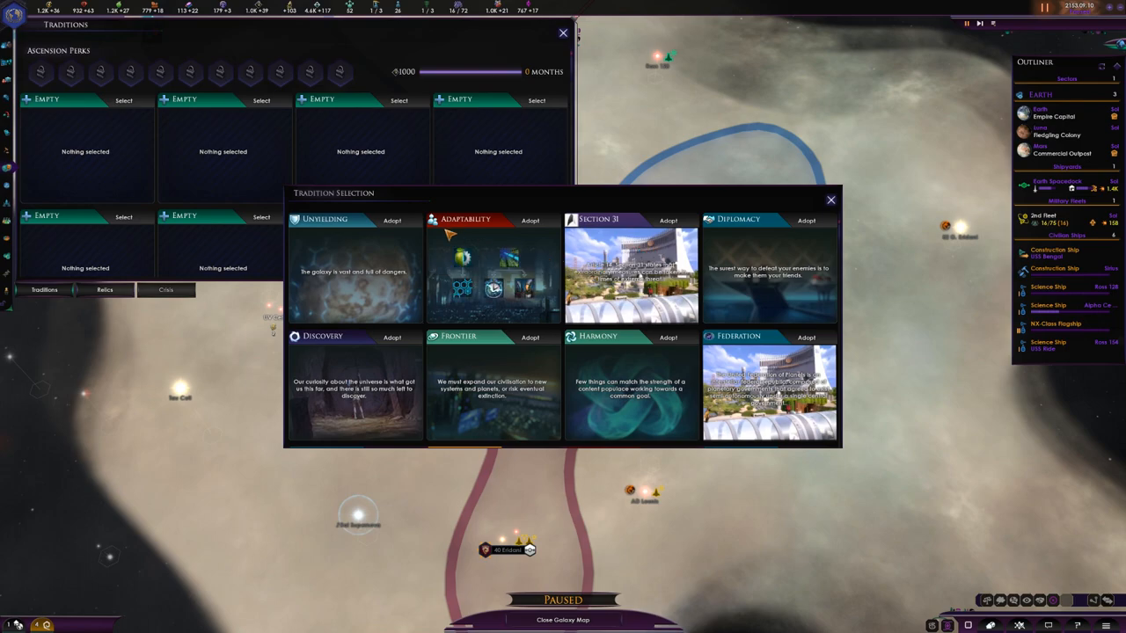
mouse_move(461, 264)
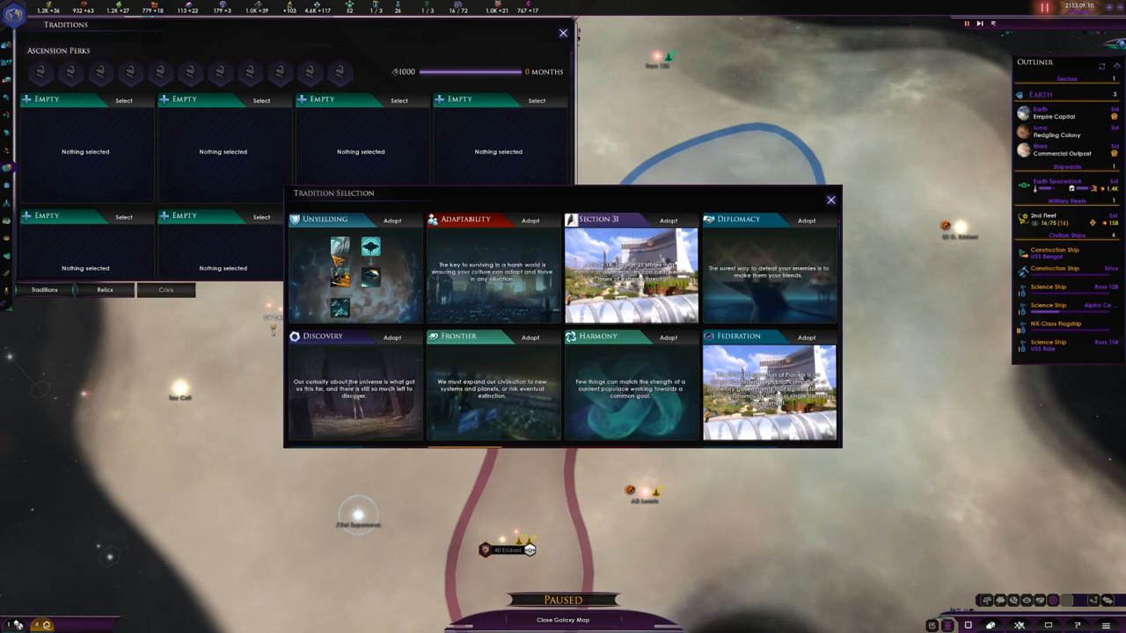
Browse the available tradition trees and confirm adopting Discovery into the first slot
scroll(down, 3)
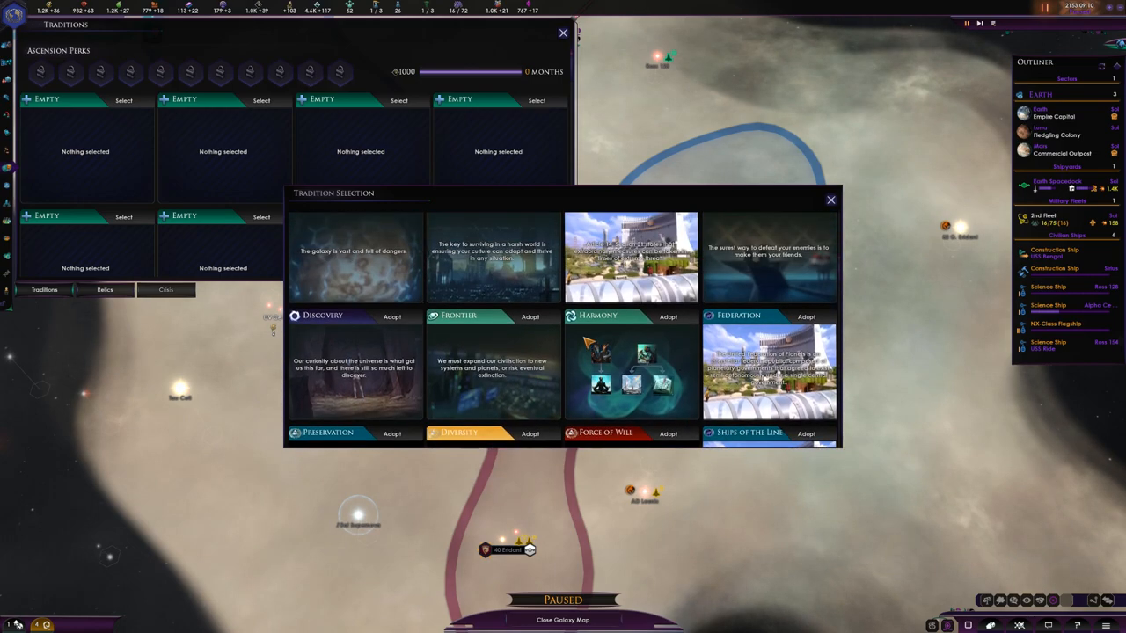
scroll(up, 3)
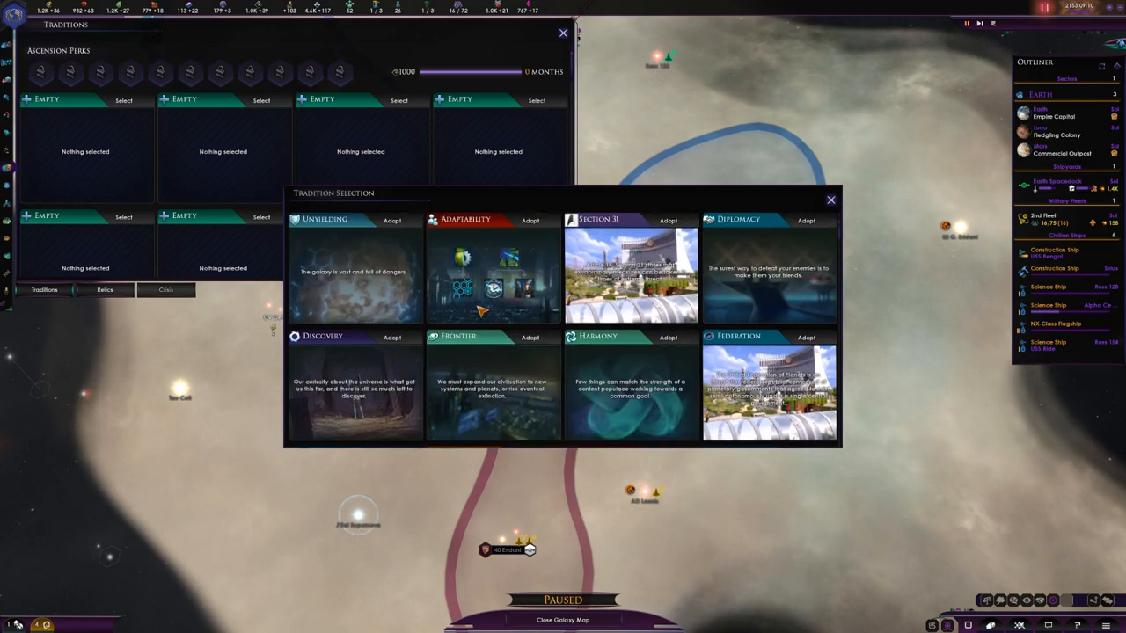
scroll(down, 3)
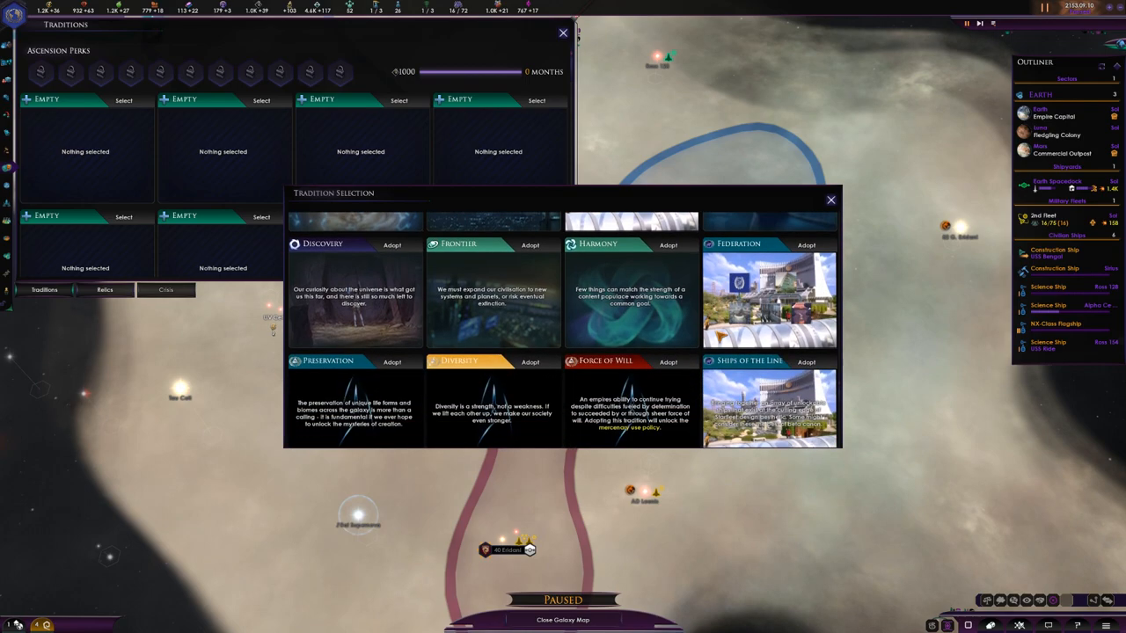
mouse_move(771, 395)
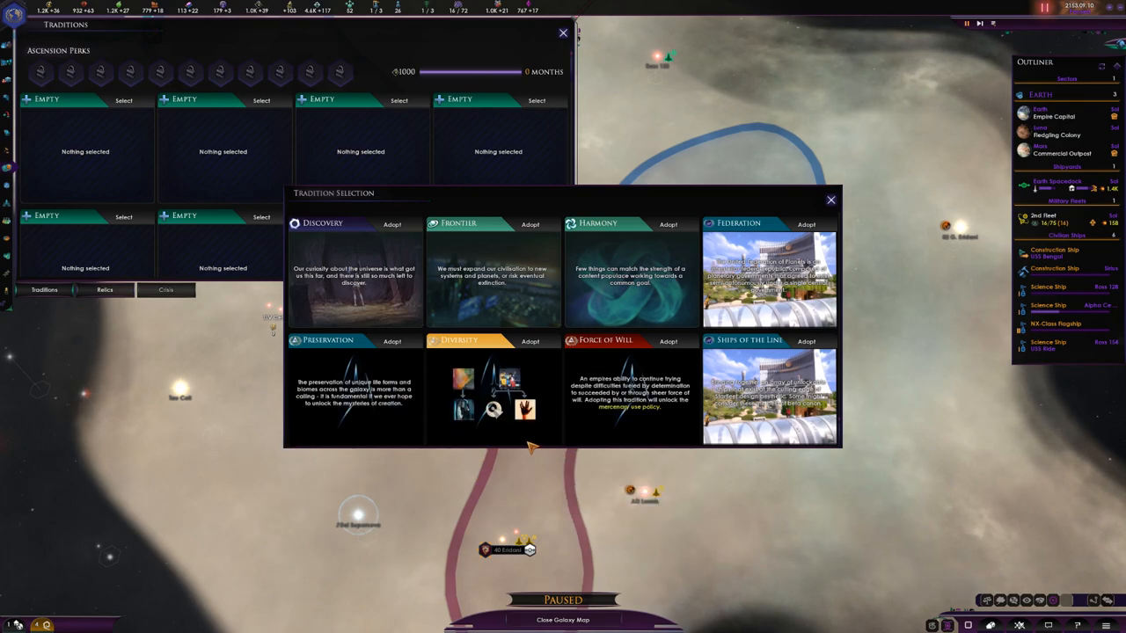
mouse_move(492, 273)
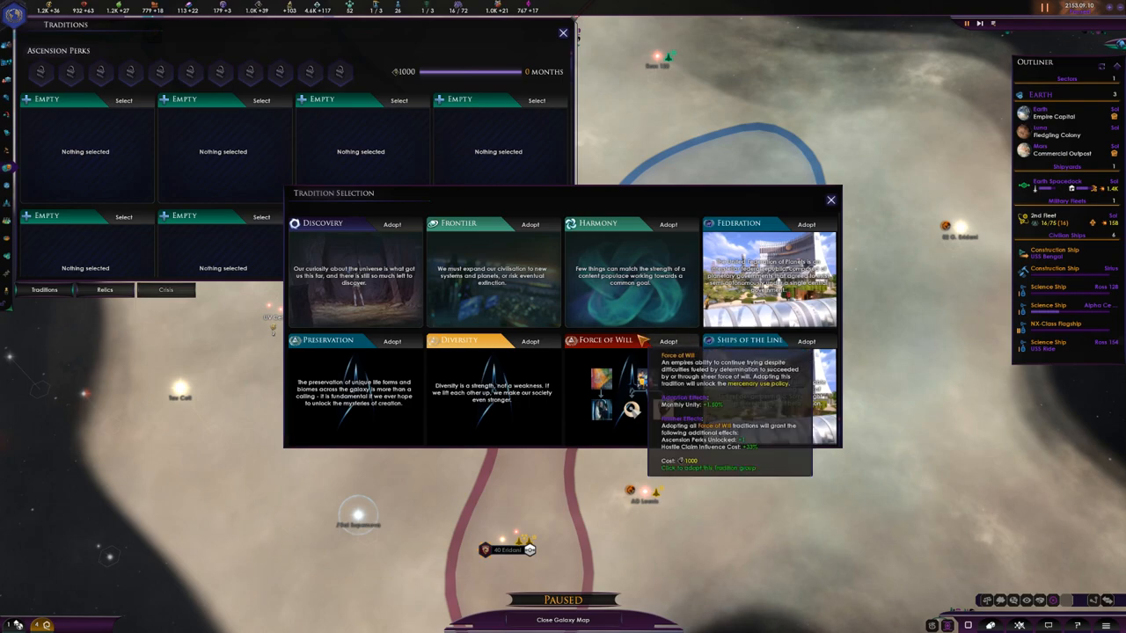
mouse_move(771, 395)
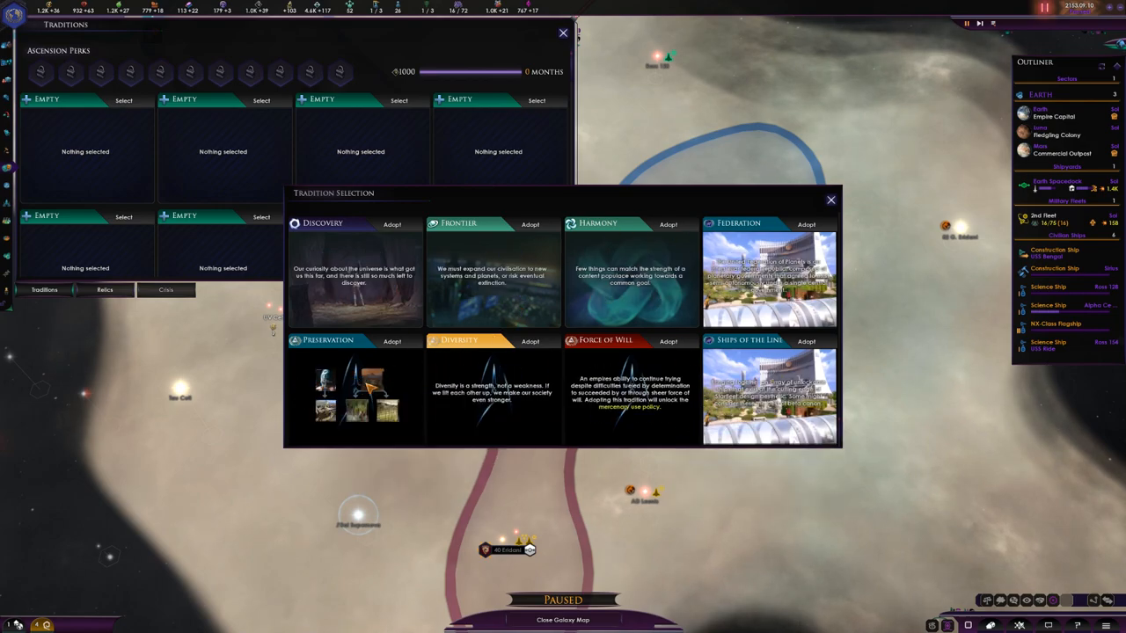
scroll(up, 3)
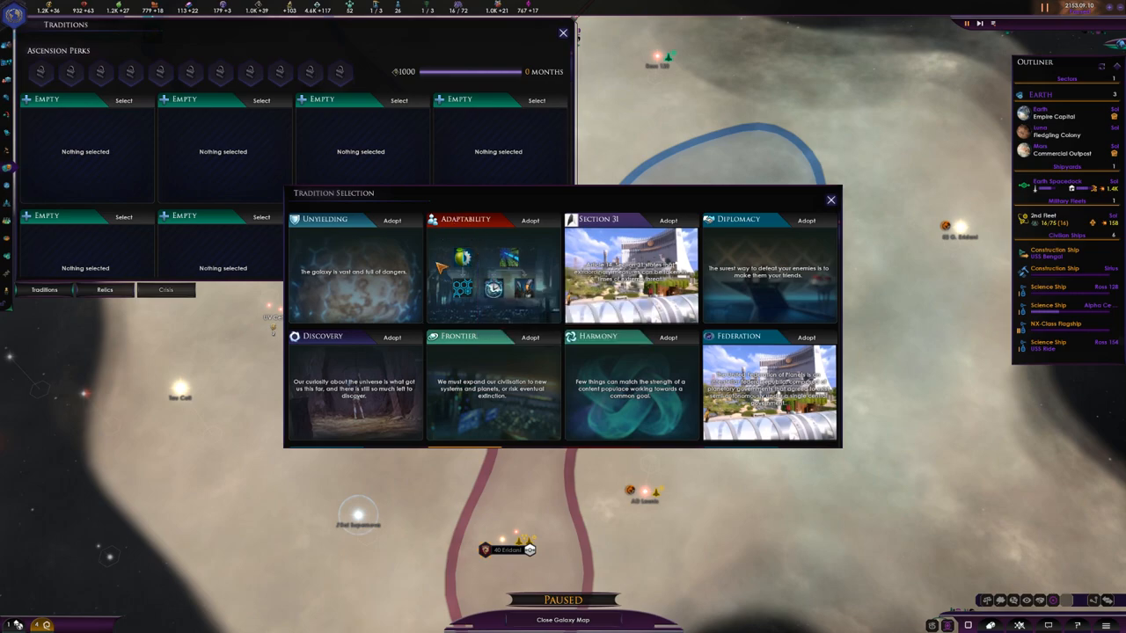
mouse_move(461, 273)
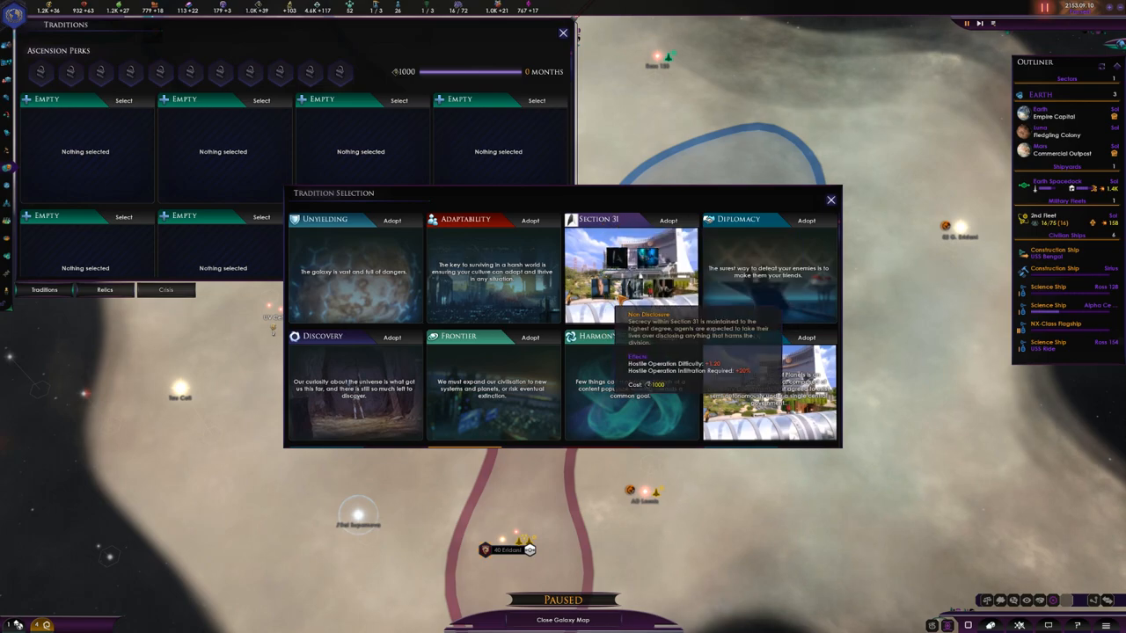
mouse_move(625, 264)
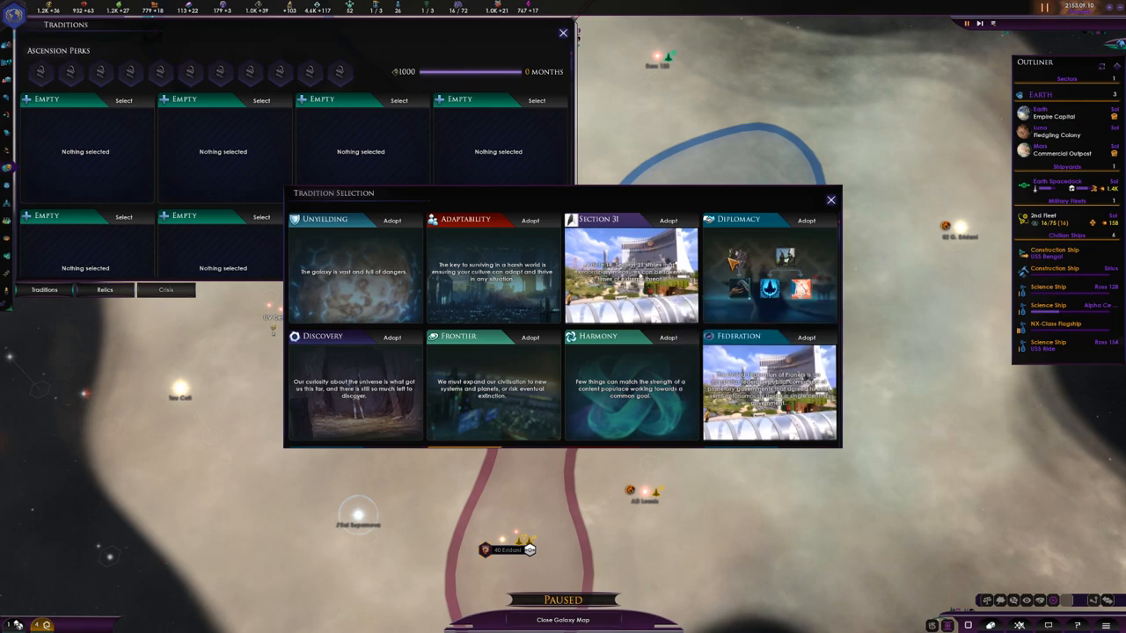
mouse_move(771, 264)
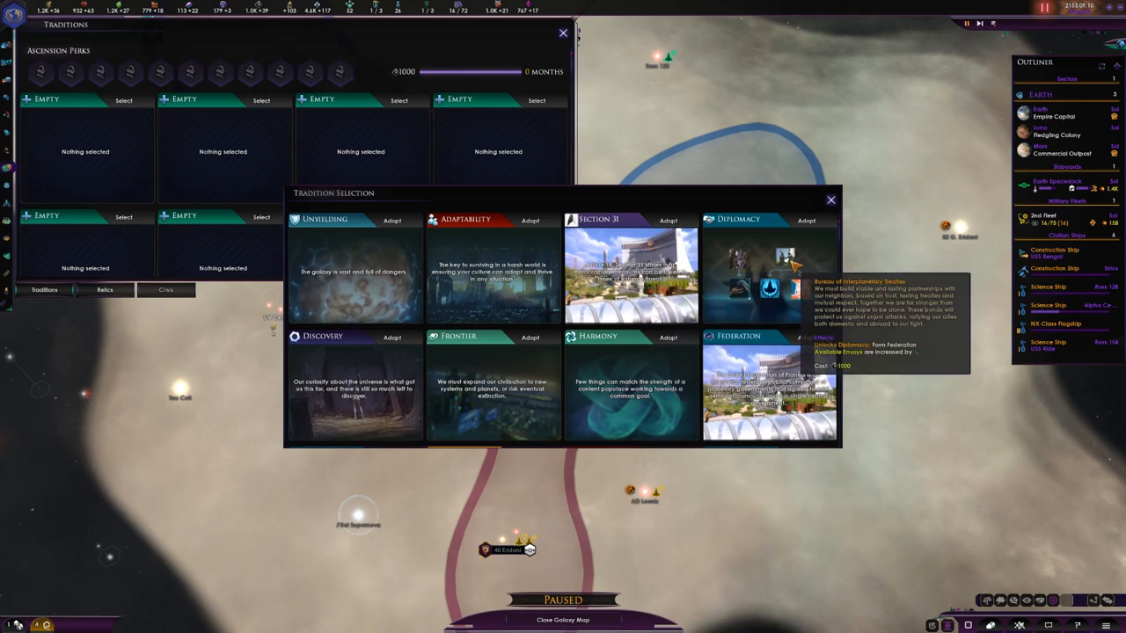
mouse_move(788, 291)
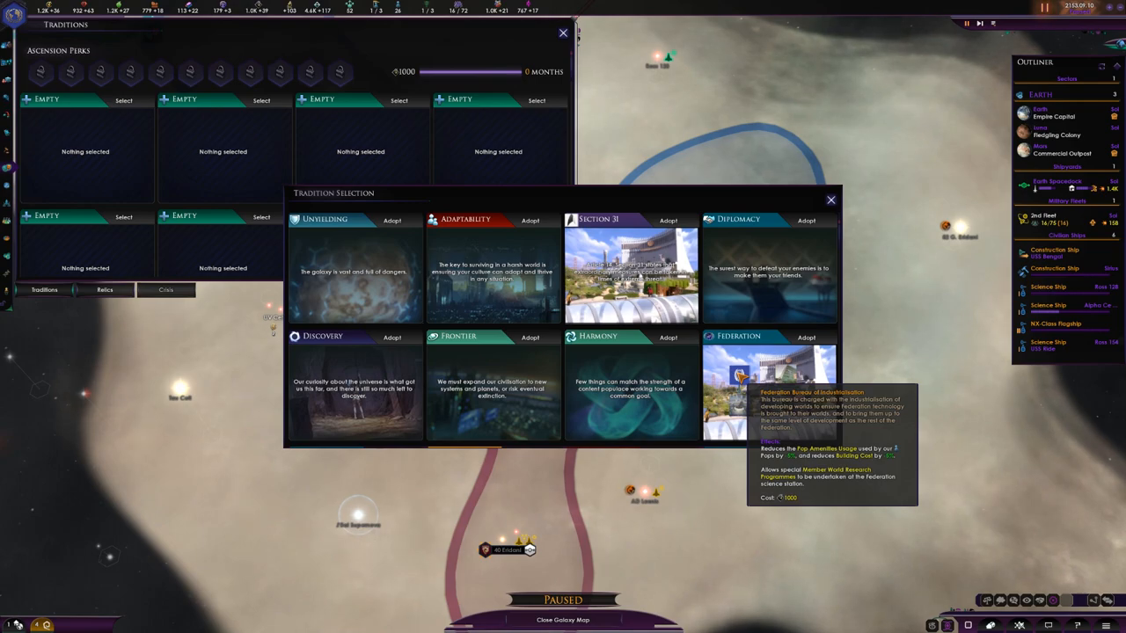
mouse_move(765, 391)
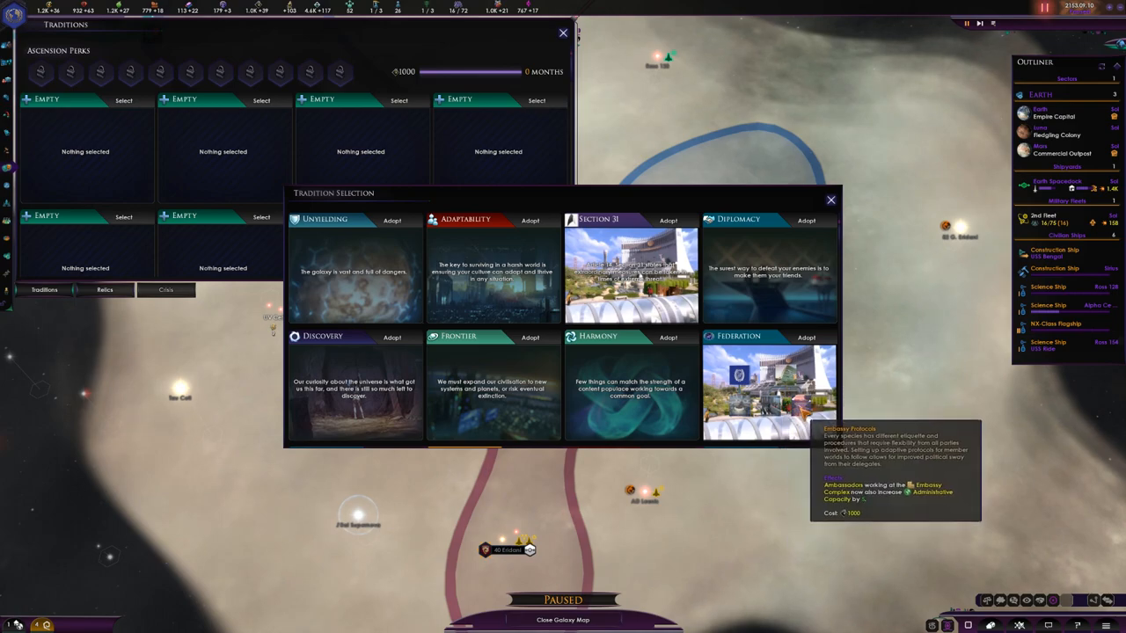
mouse_move(771, 387)
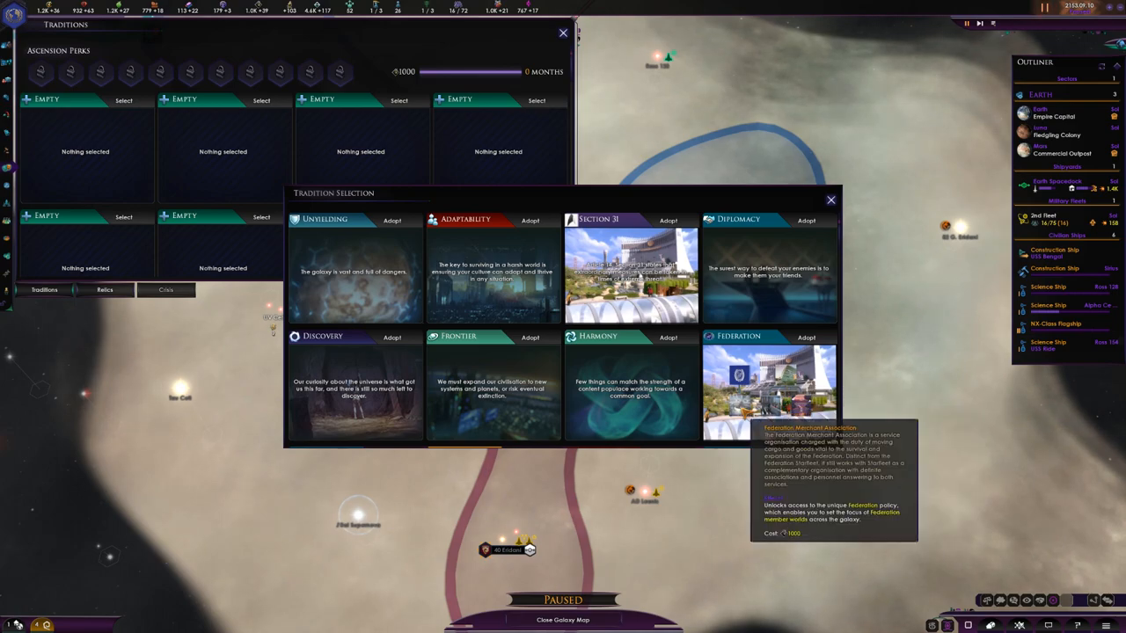
mouse_move(739, 336)
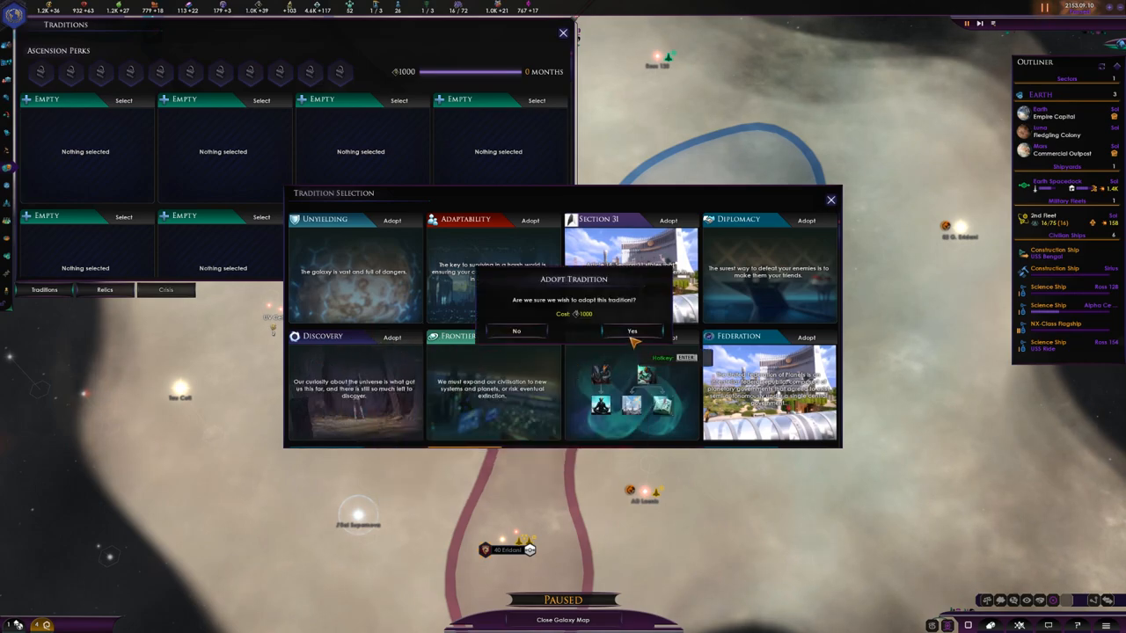
click(631, 331)
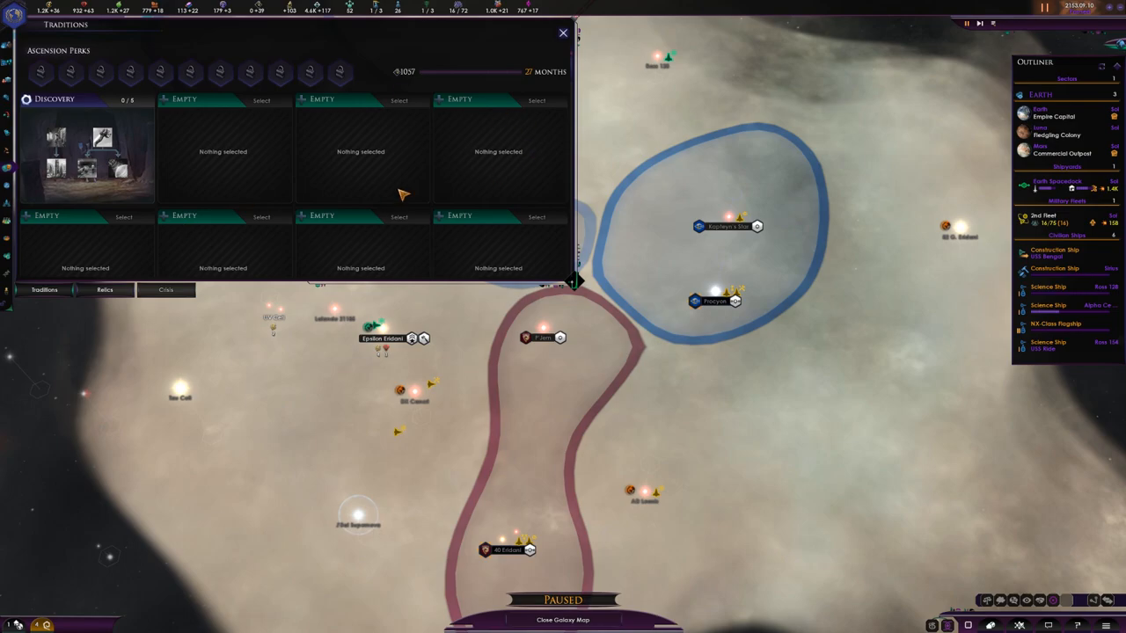
Dismiss the traditions overview, the 40 Eridani encounter event and the Construction Complete notice
click(563, 32)
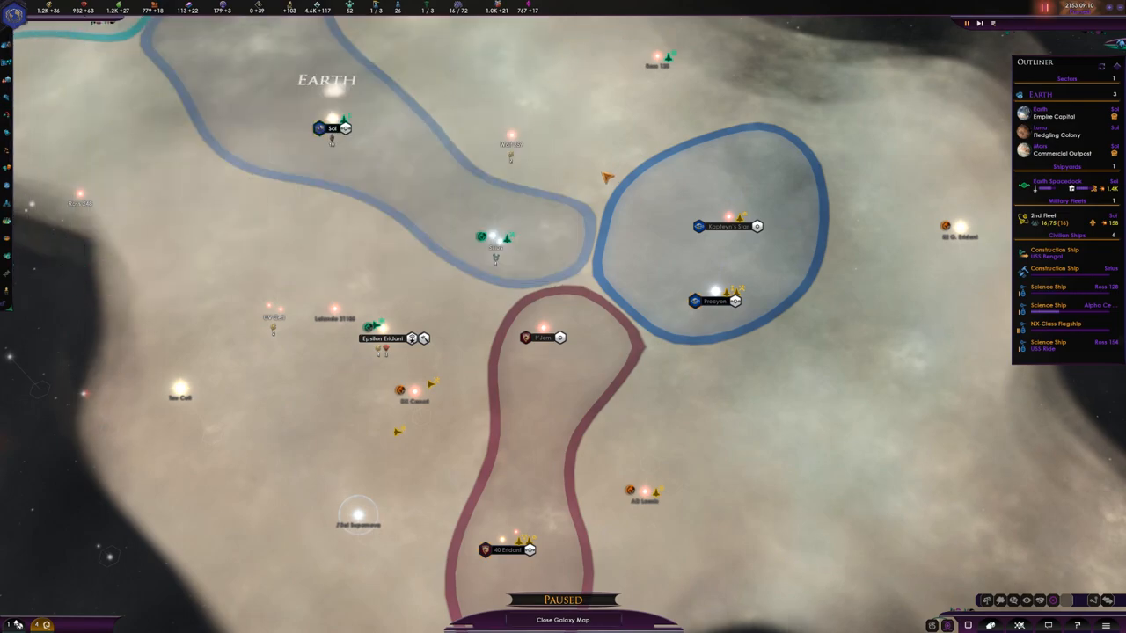
mouse_move(491, 282)
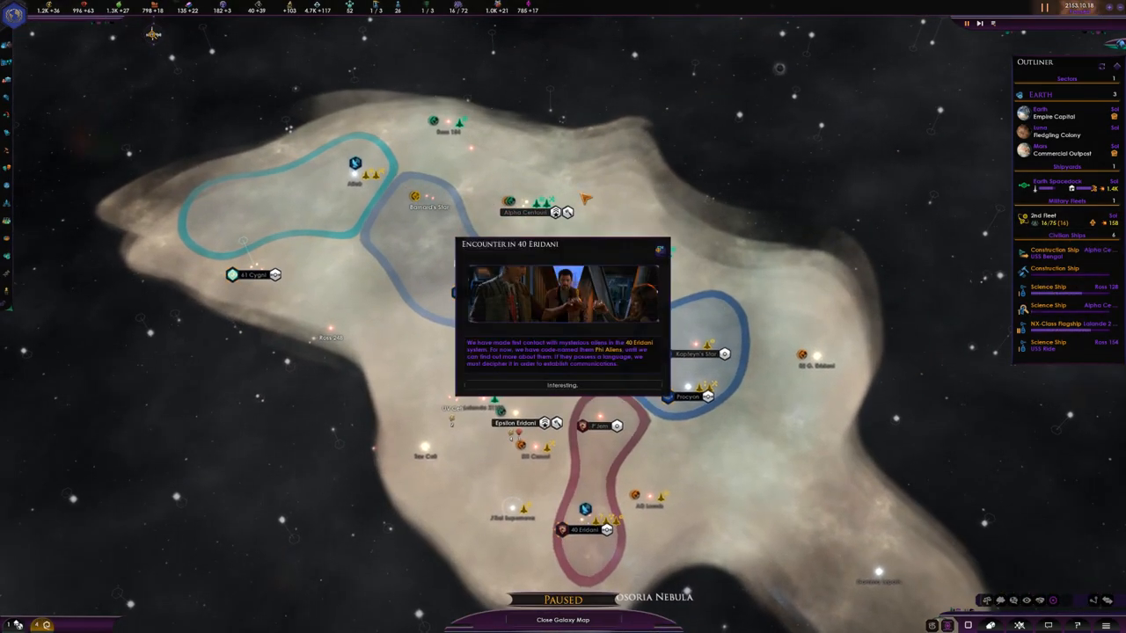
click(561, 385)
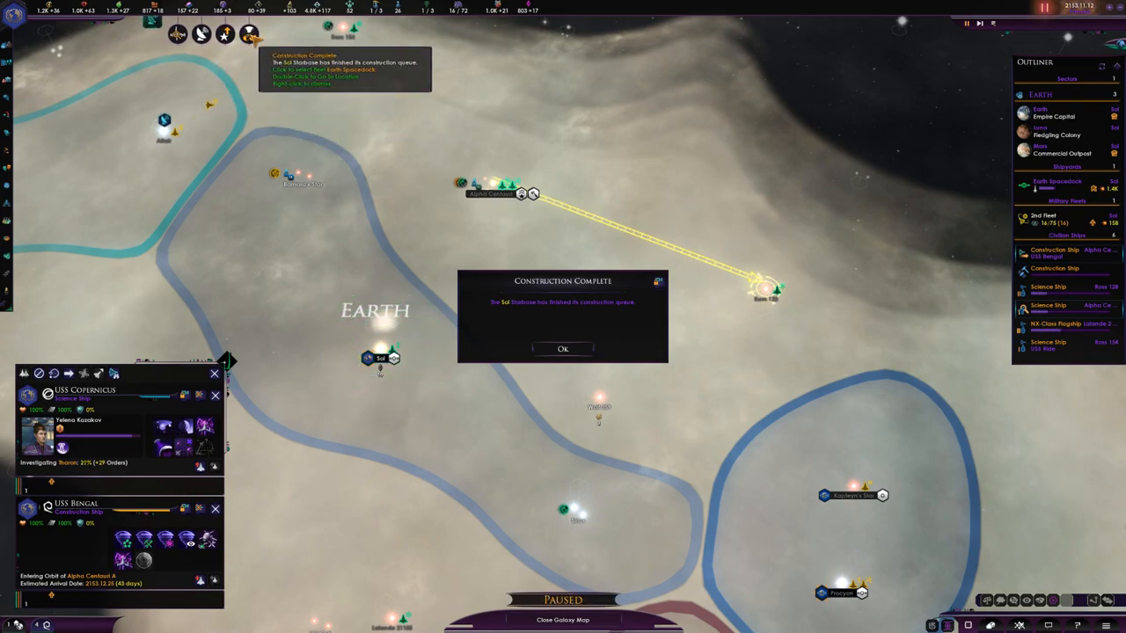
click(563, 348)
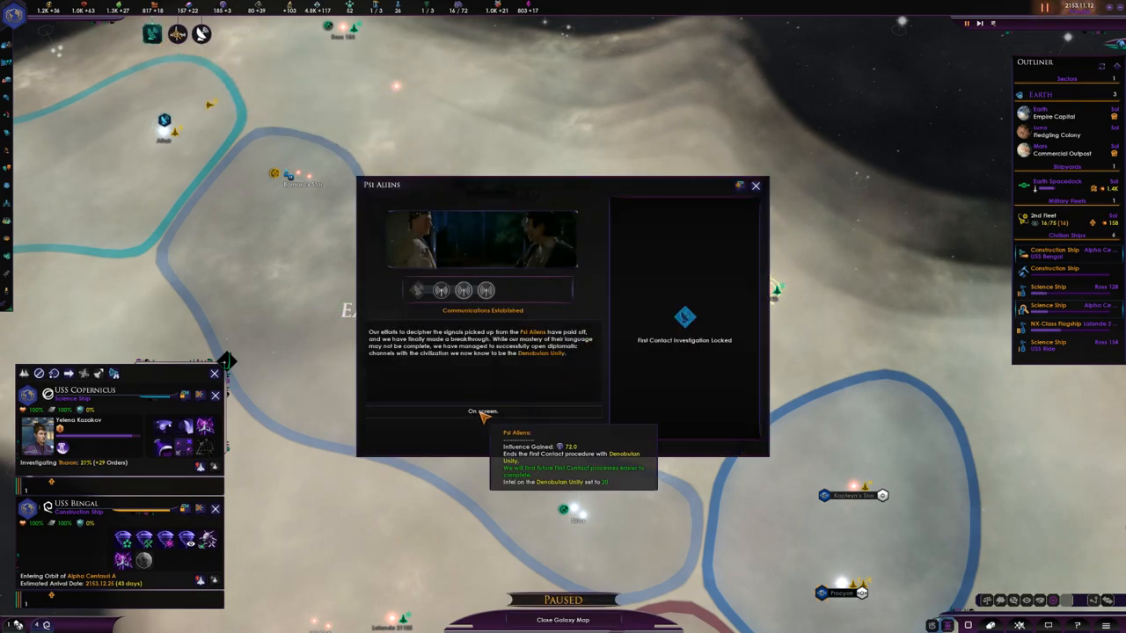
Establish communications with the newly contacted Psi Aliens via their diplomacy screen
click(482, 412)
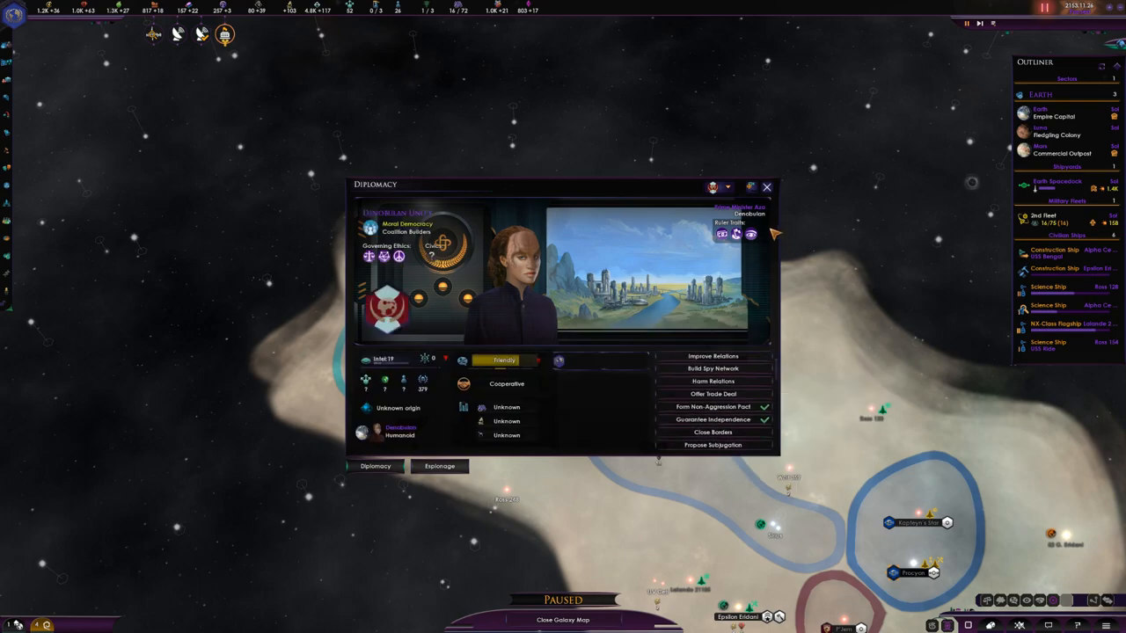
click(766, 187)
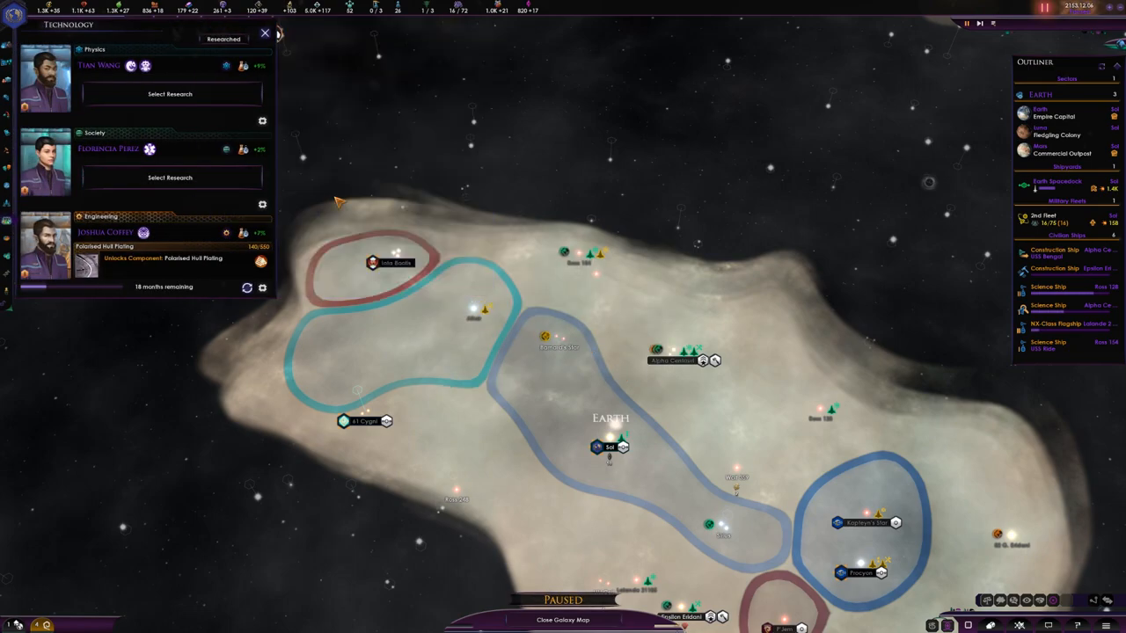
Show the three society research choices: Starfleet Intelligence, Orbital Hydroponics and Planetary Administration
click(169, 176)
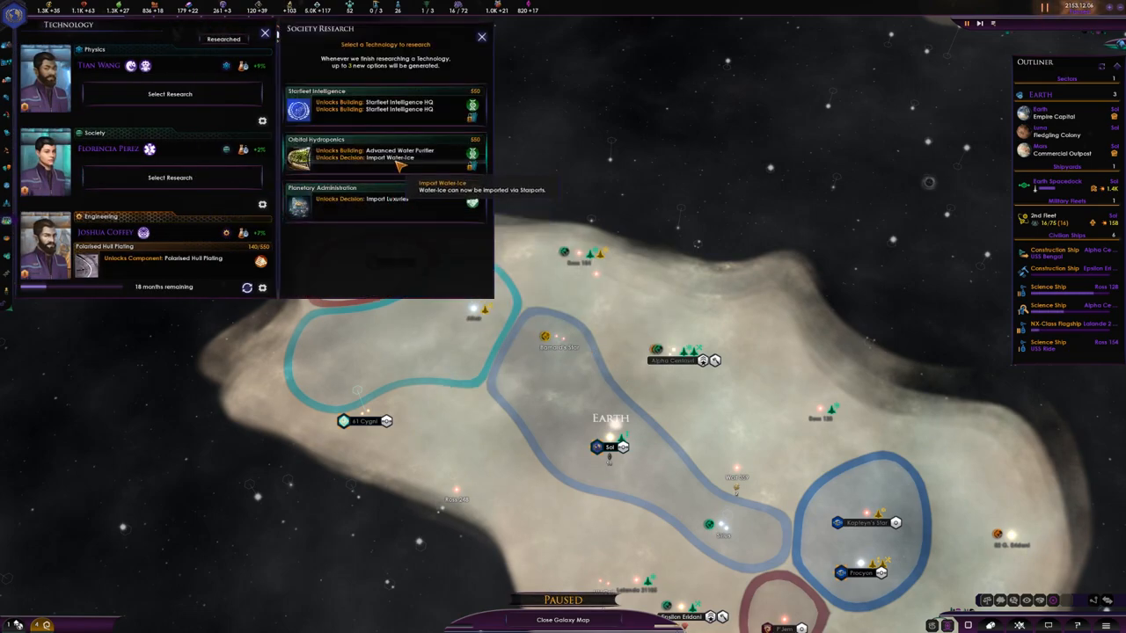
mouse_move(414, 152)
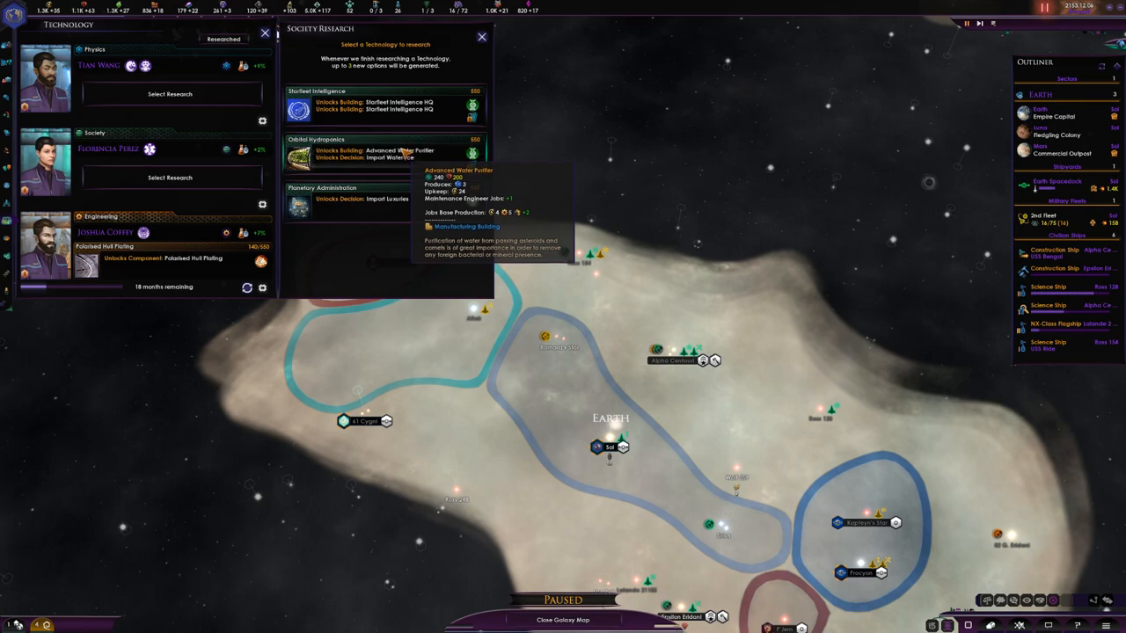
mouse_move(405, 106)
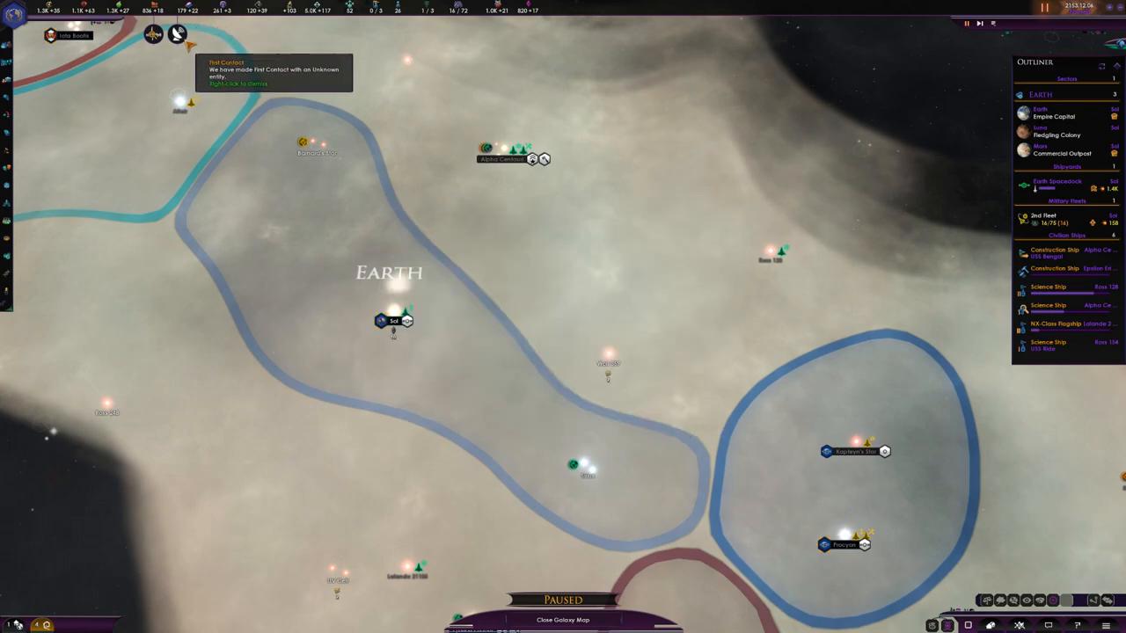
click(272, 73)
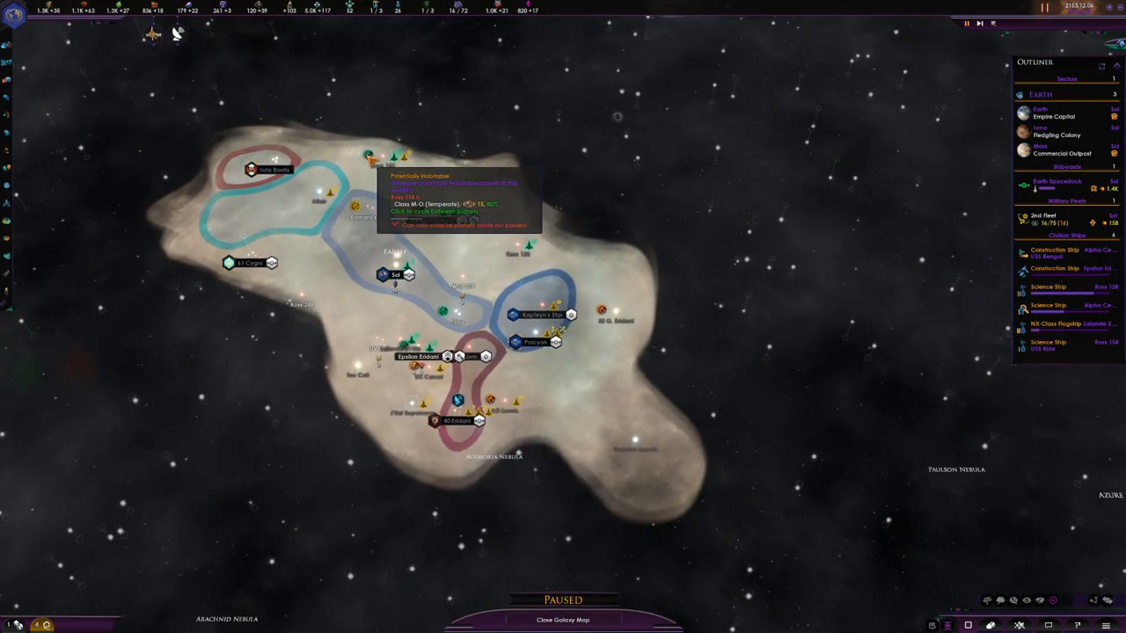
mouse_move(252, 169)
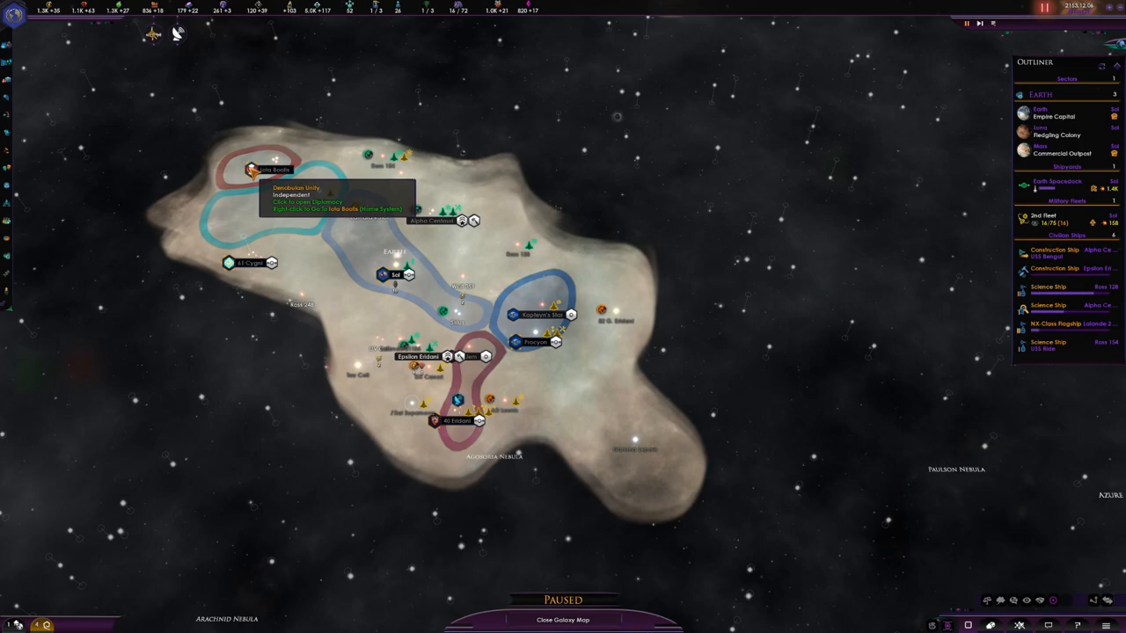